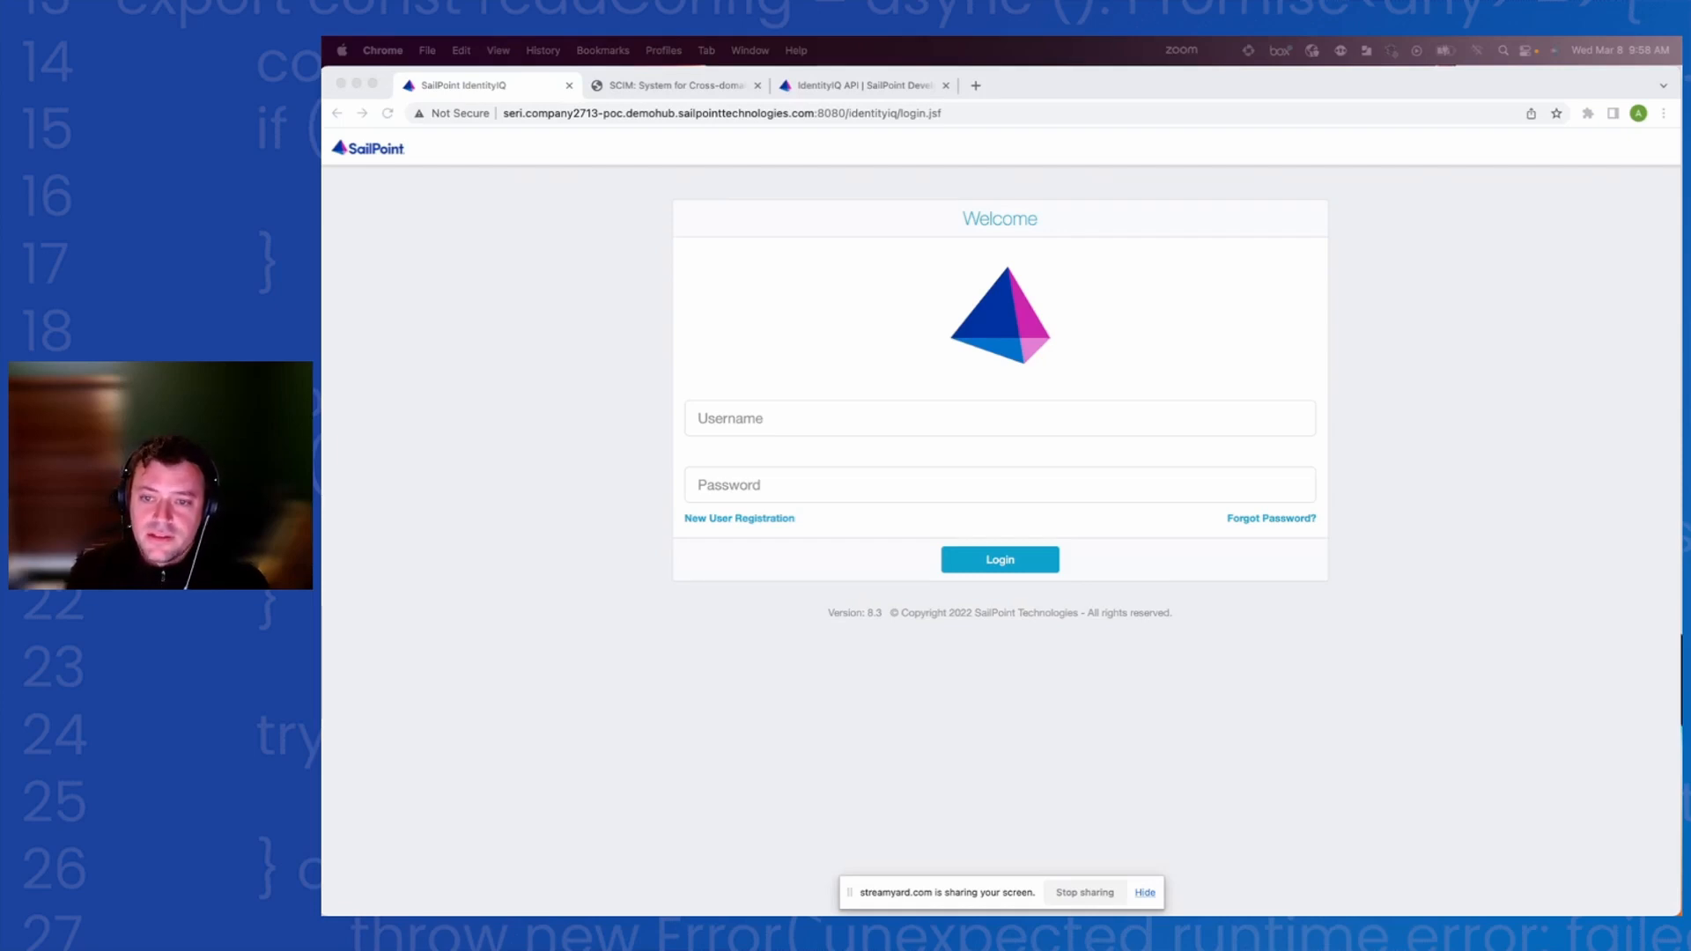
click(997, 419)
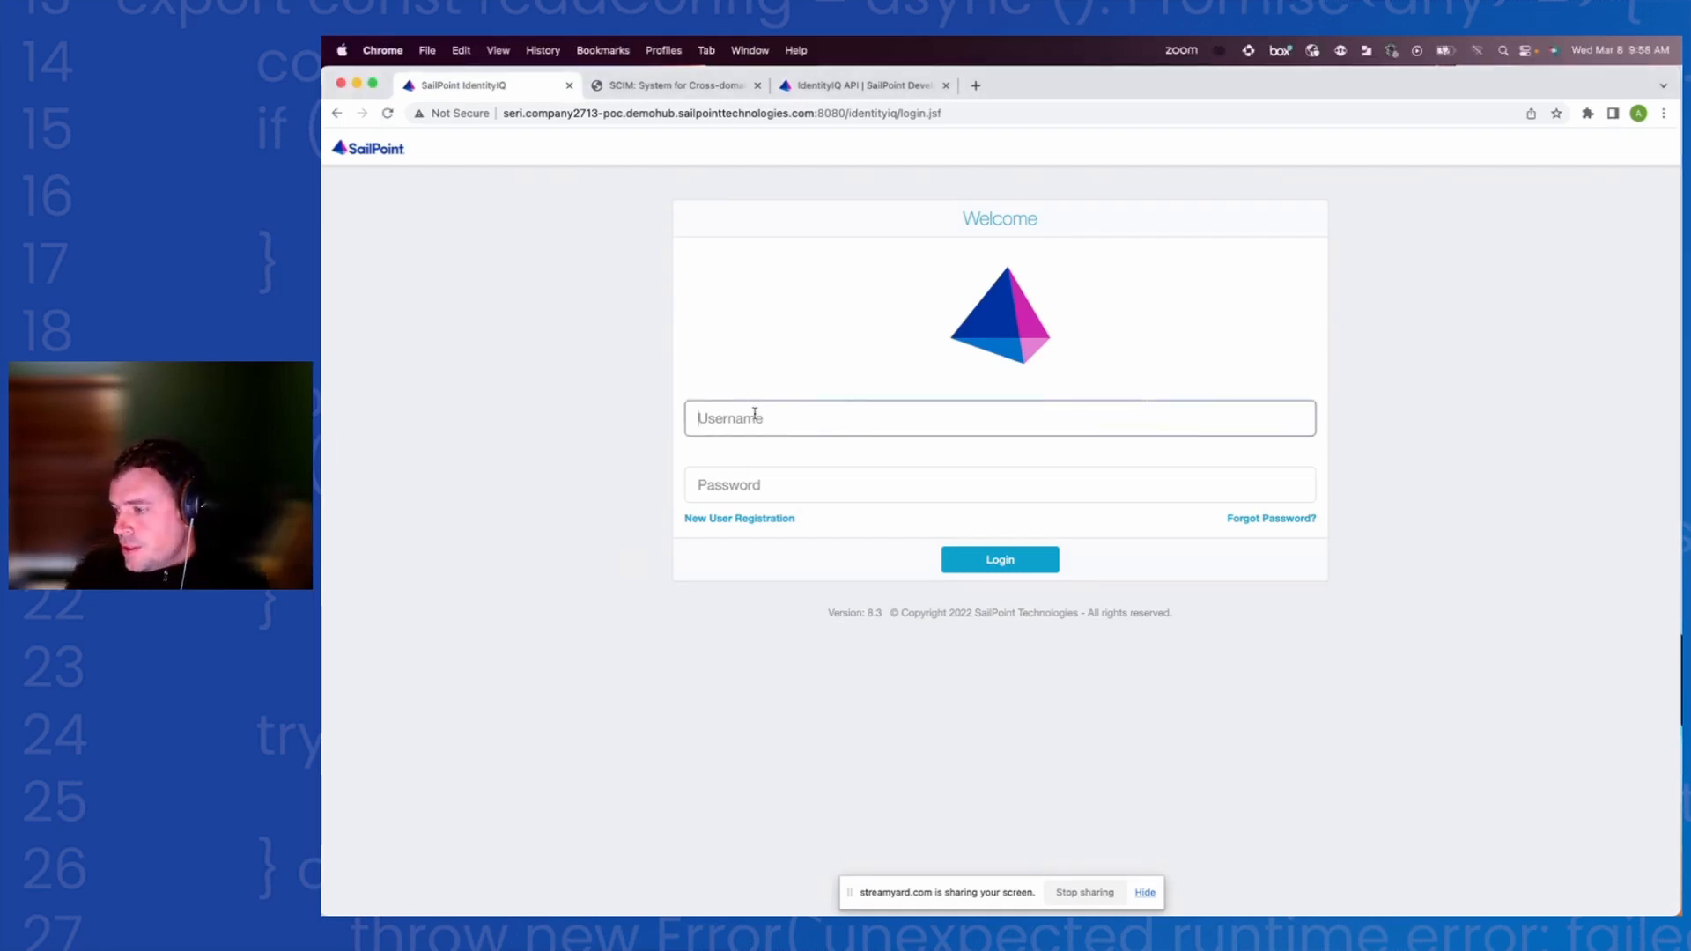
text(spadmin)
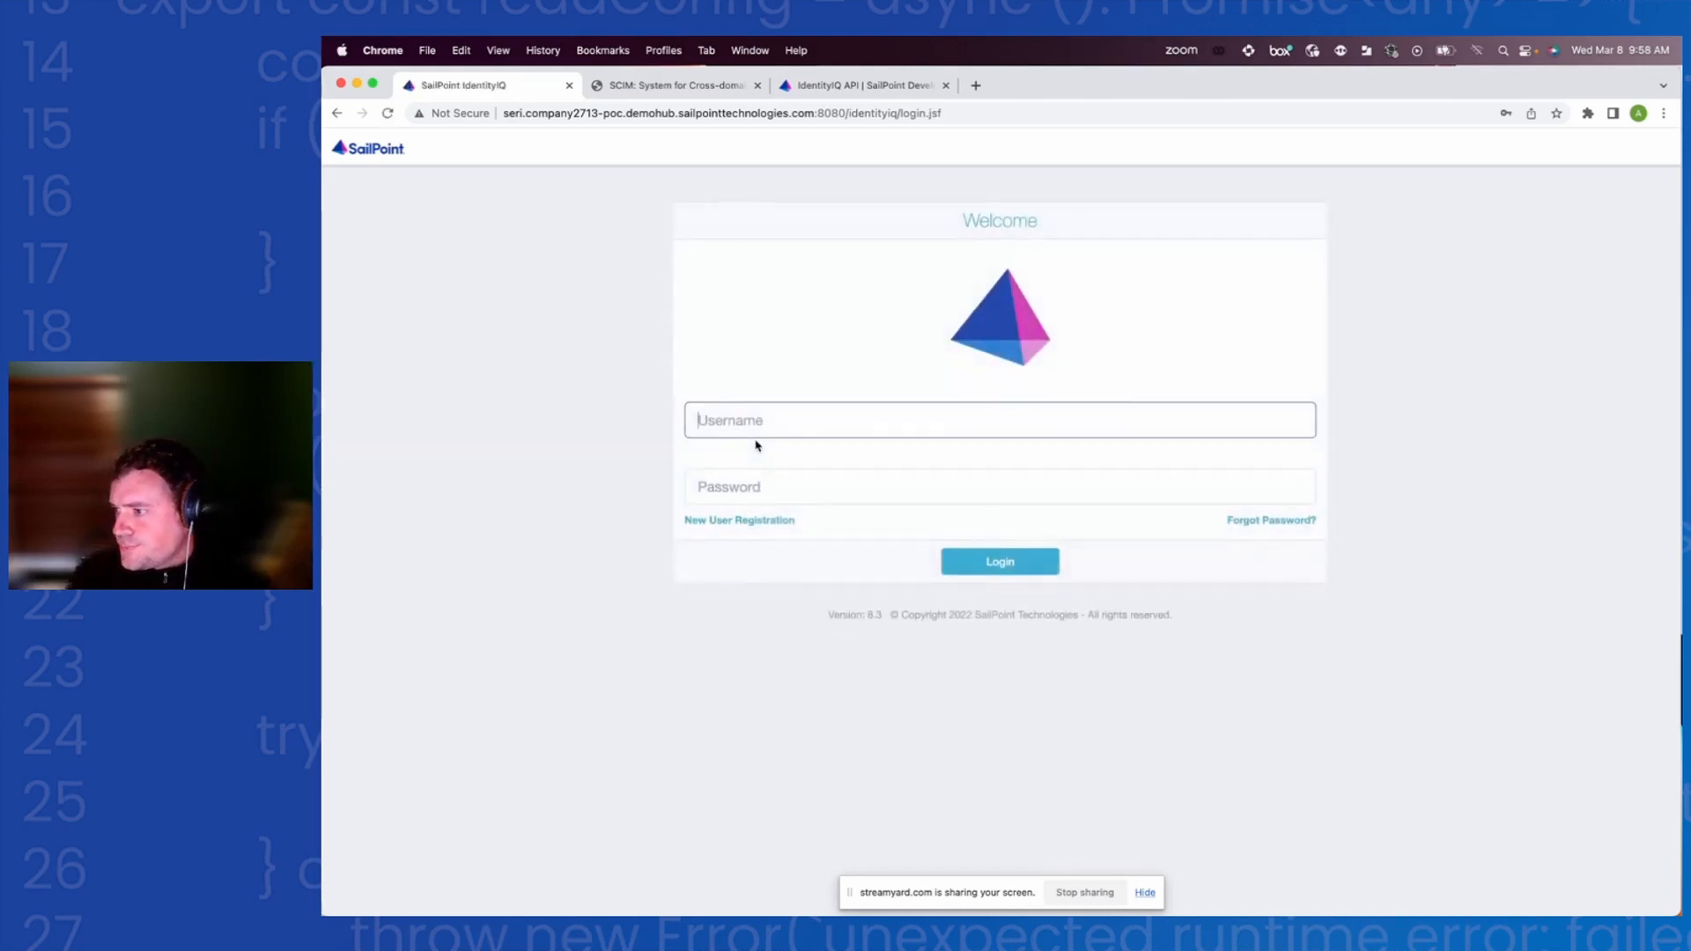
text(spadmin)
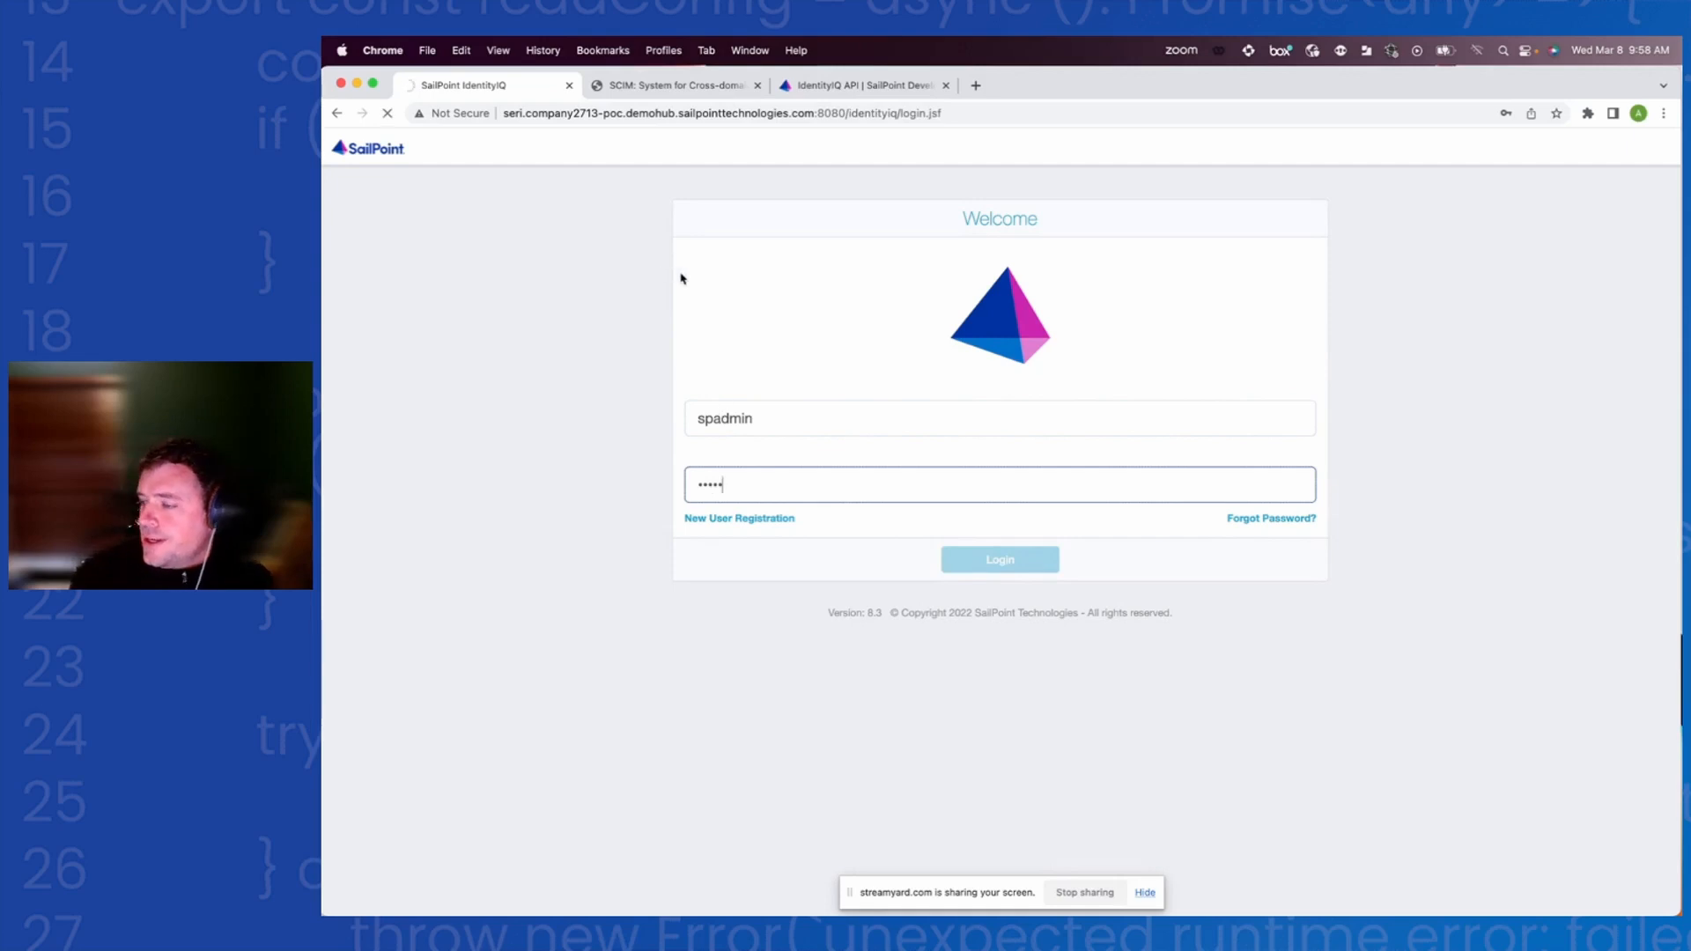
click(997, 558)
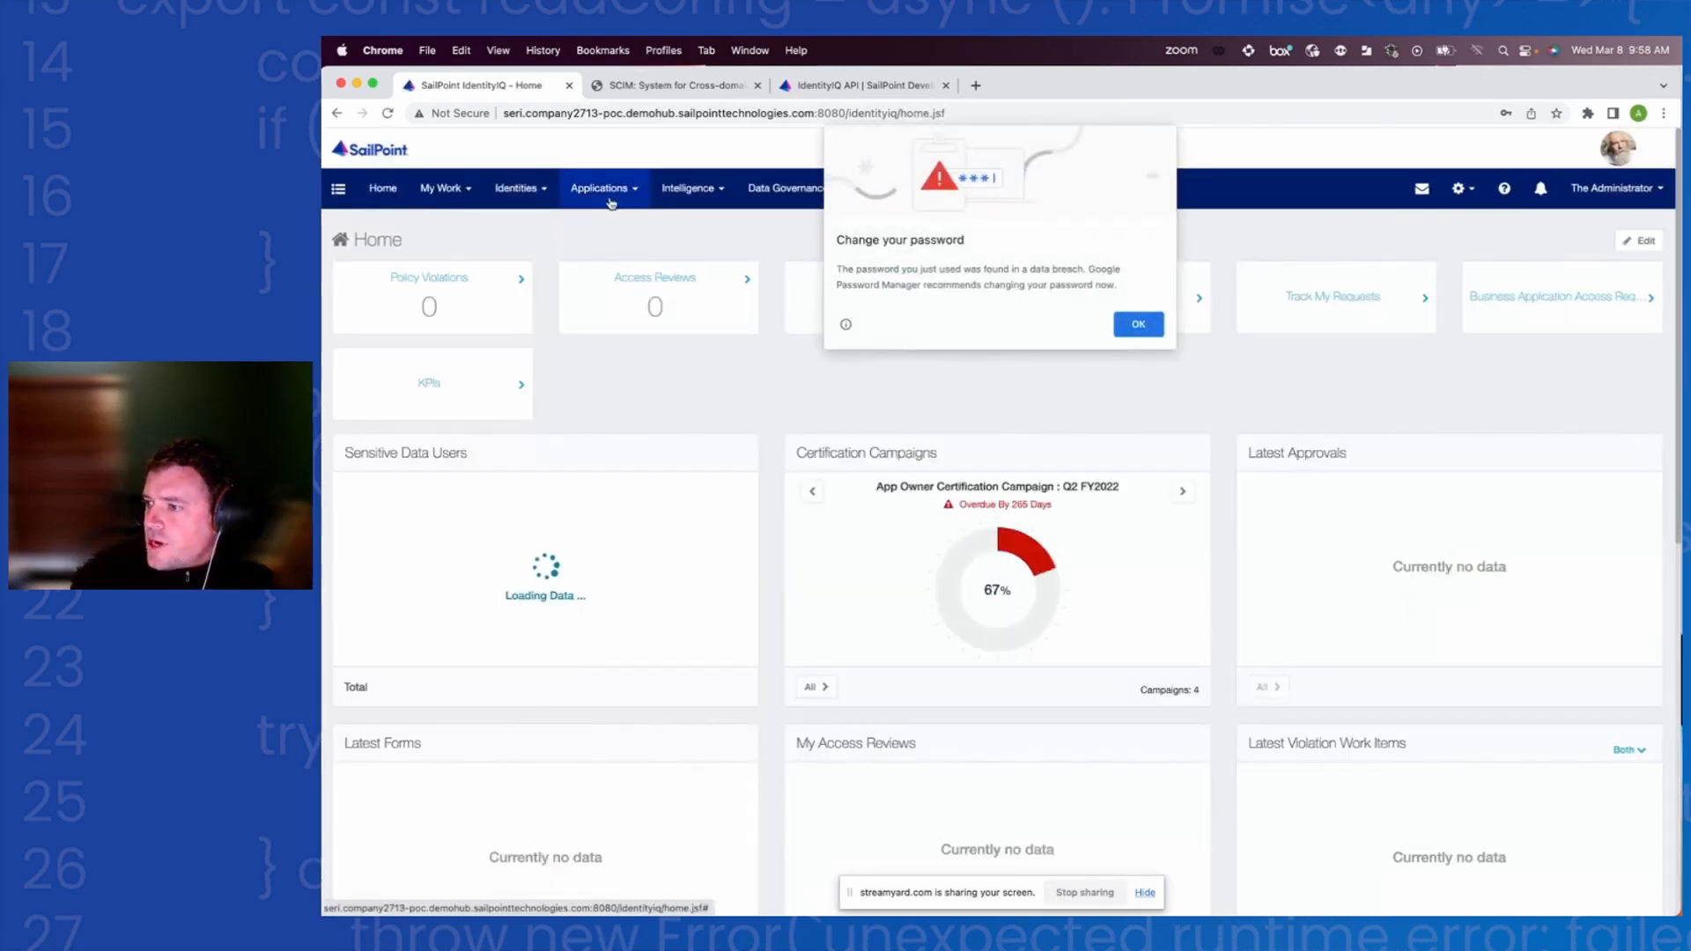
click(1138, 324)
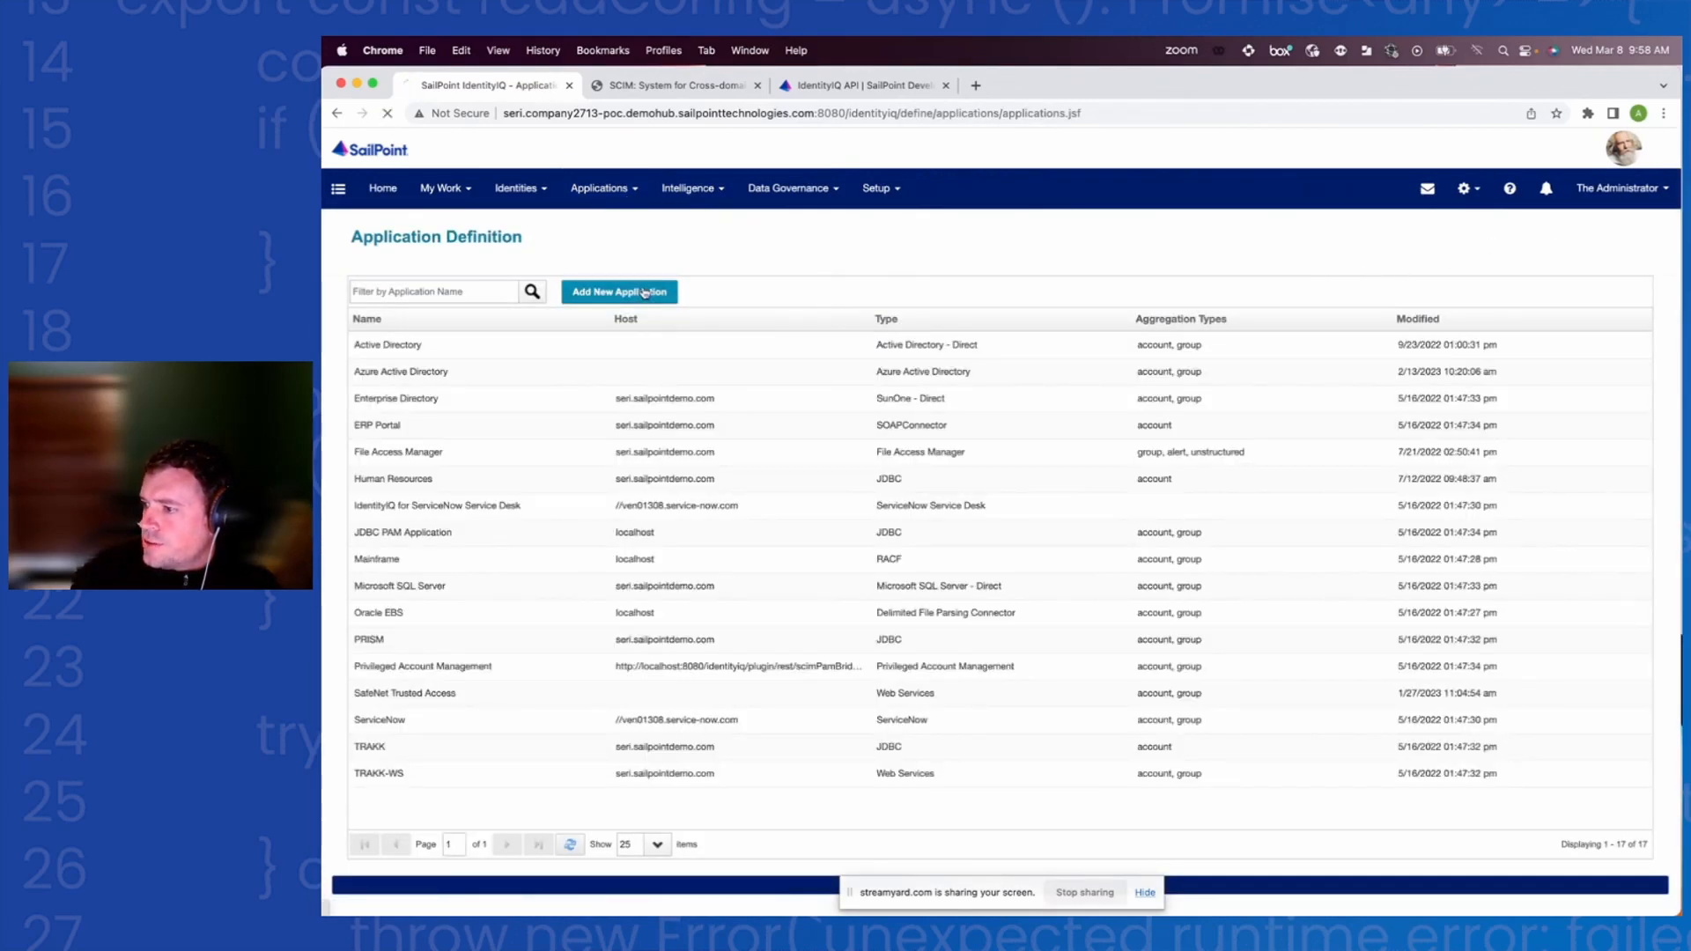
Add a new application and choose SCIM 2.0 as its type
click(619, 291)
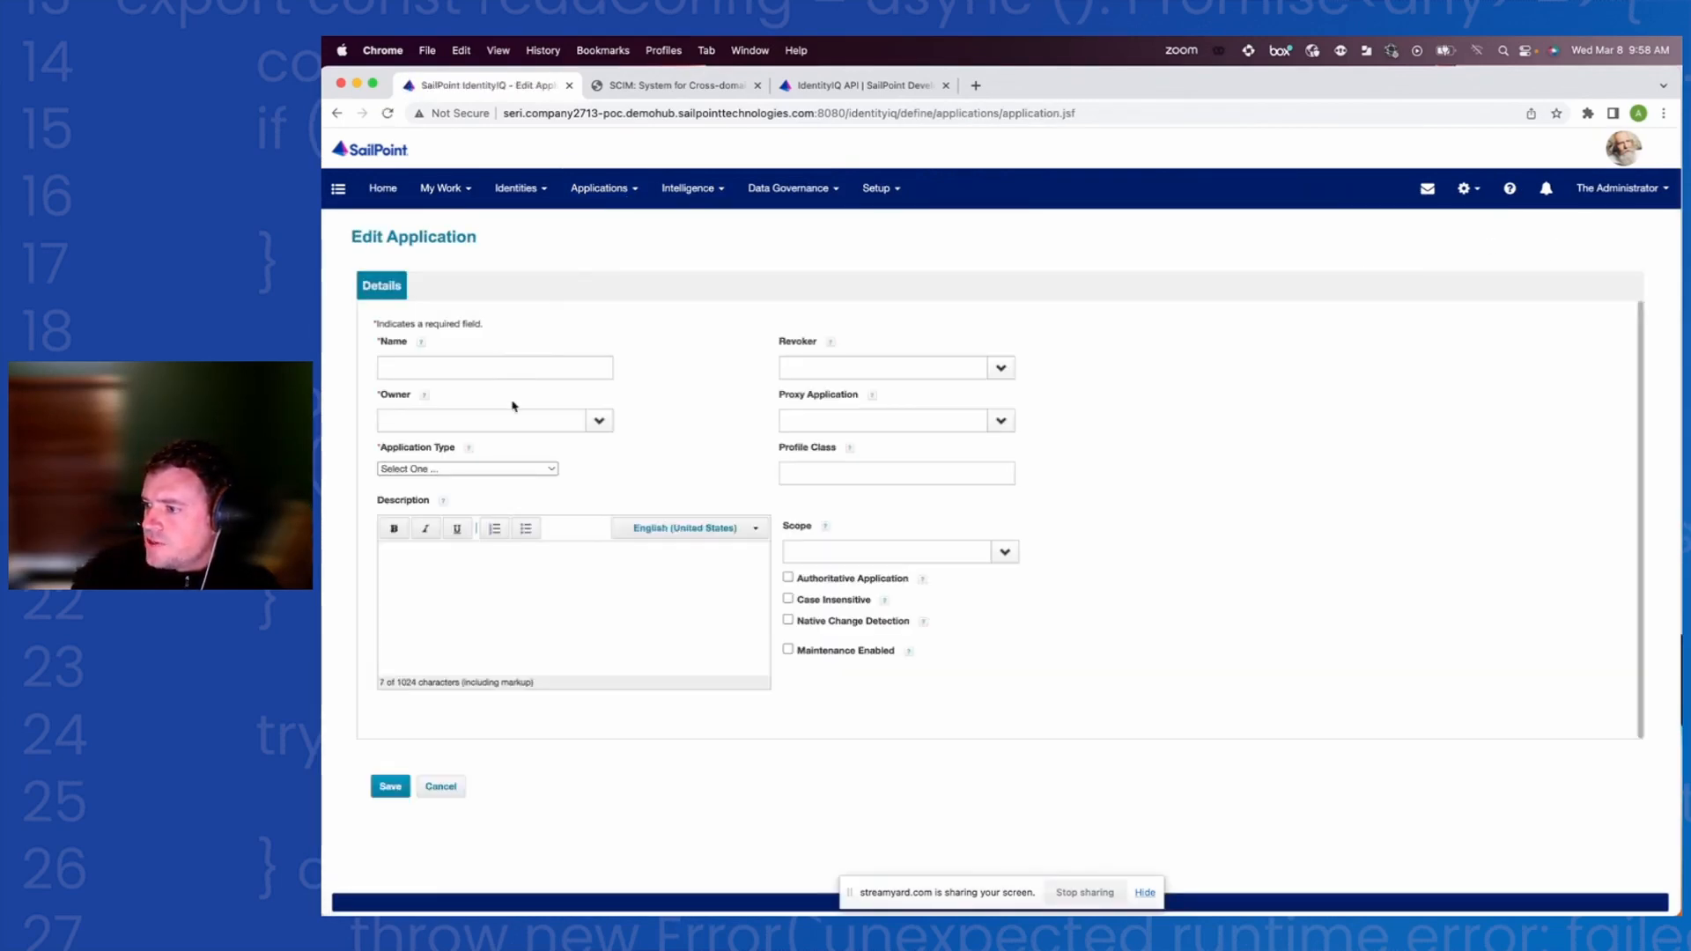
click(465, 468)
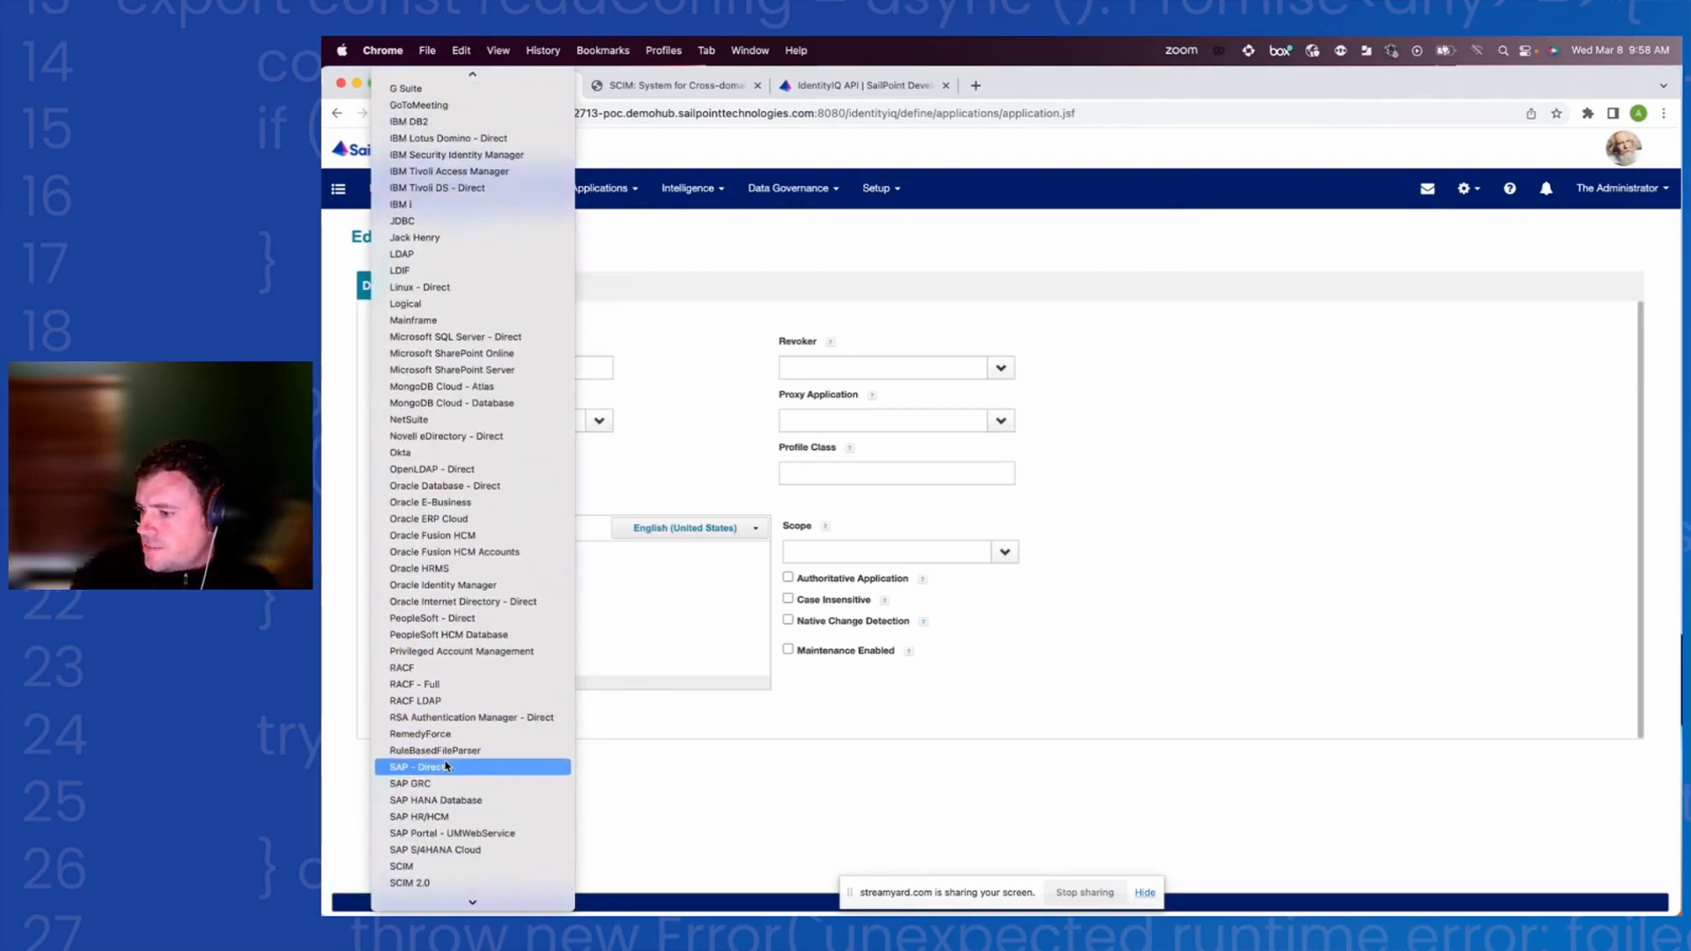
click(409, 883)
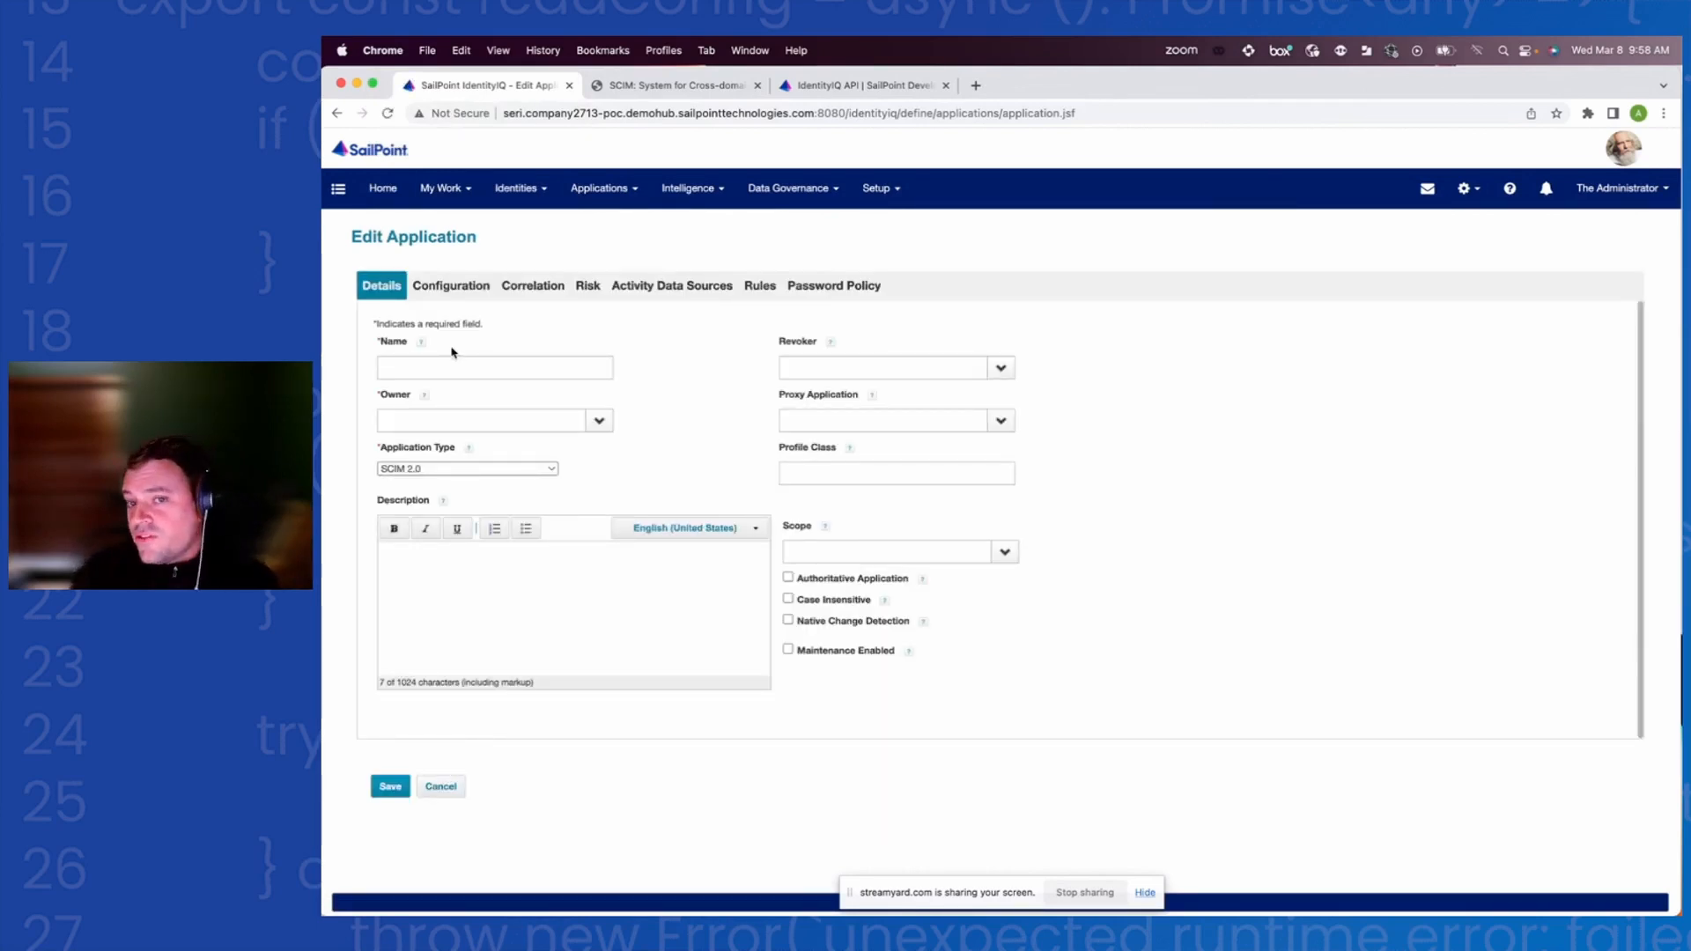
Review the Configuration settings and scroll through the Schema for accounts, groups and roles
click(449, 285)
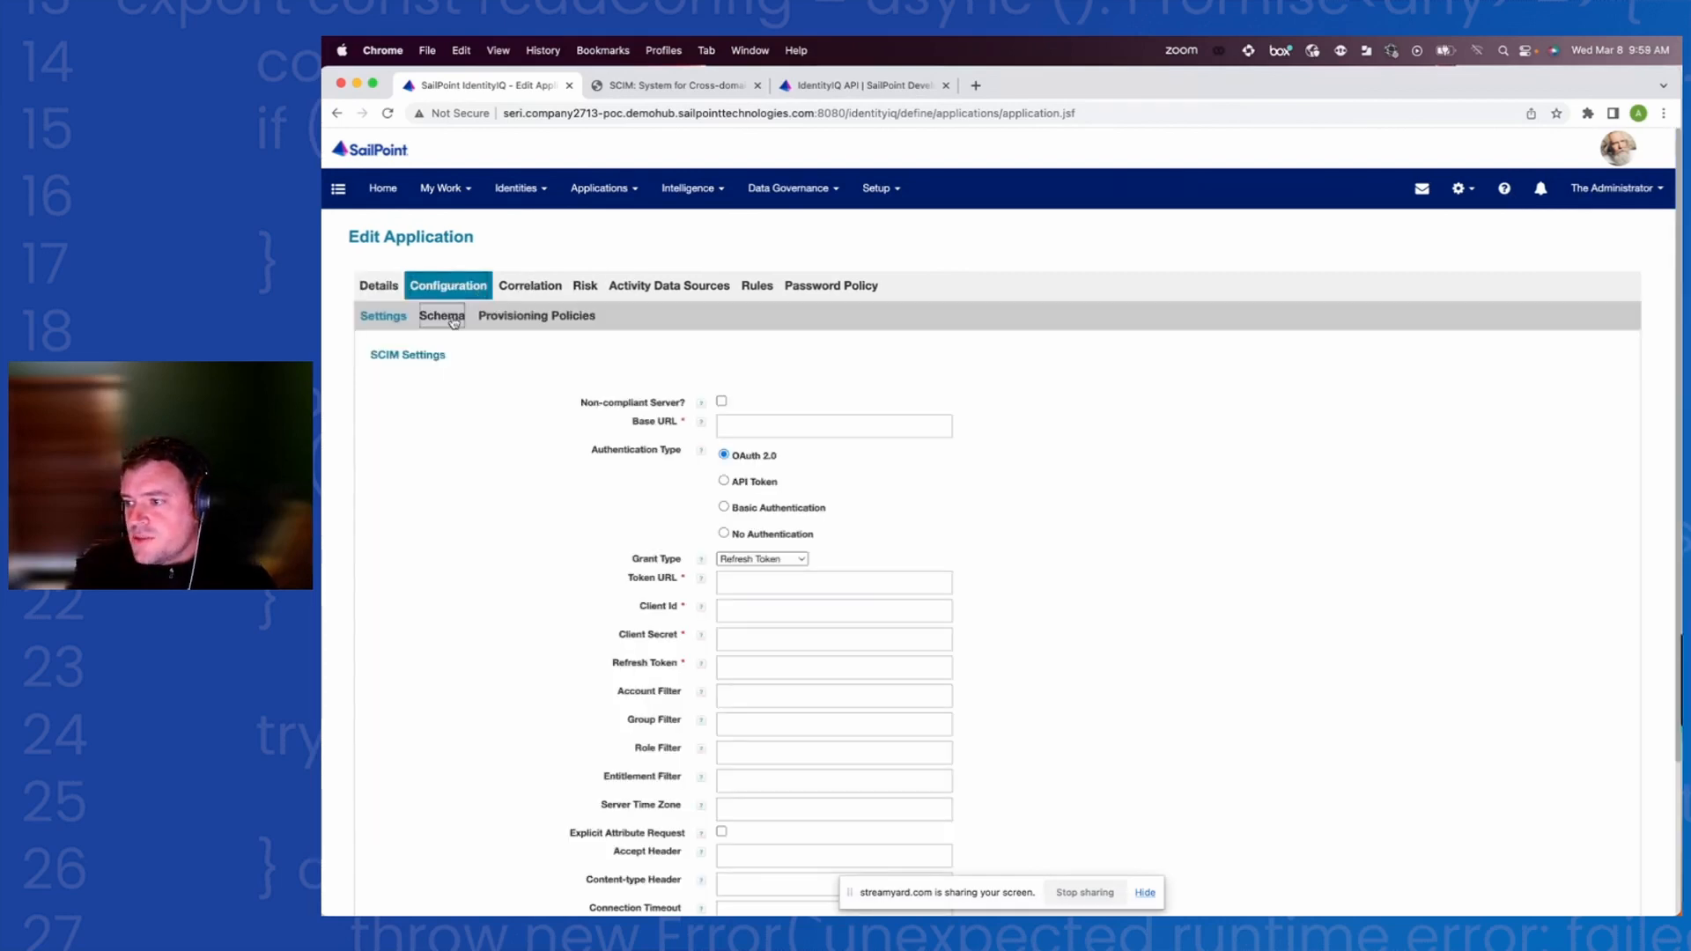
click(440, 316)
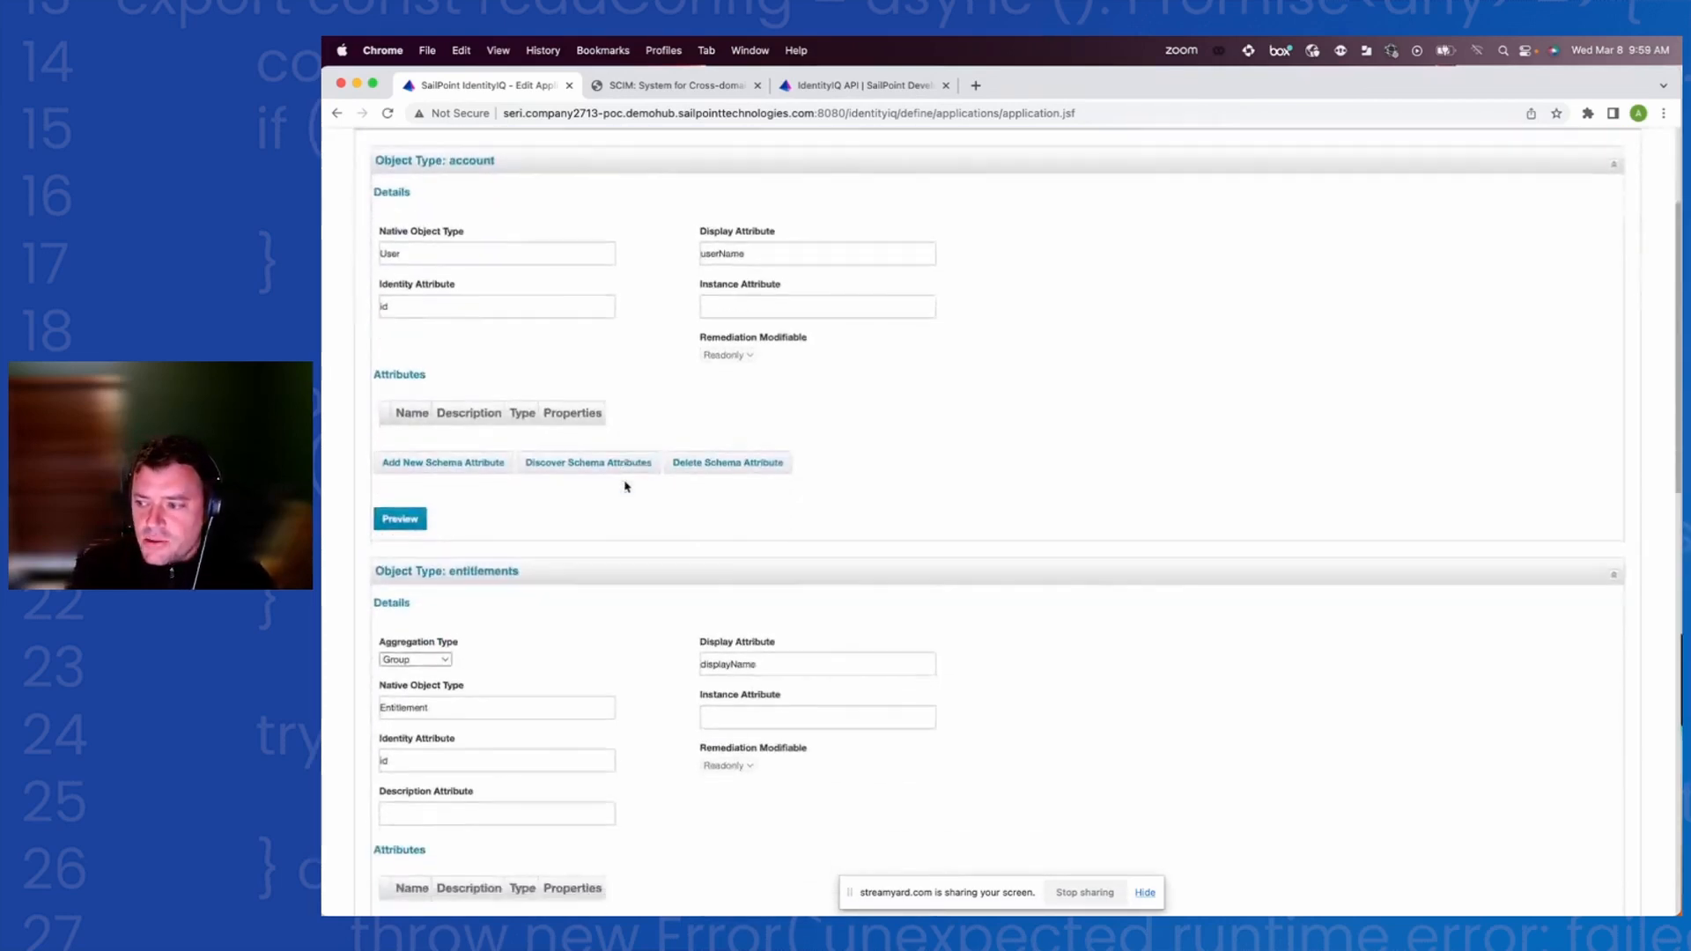
scroll(down, 3)
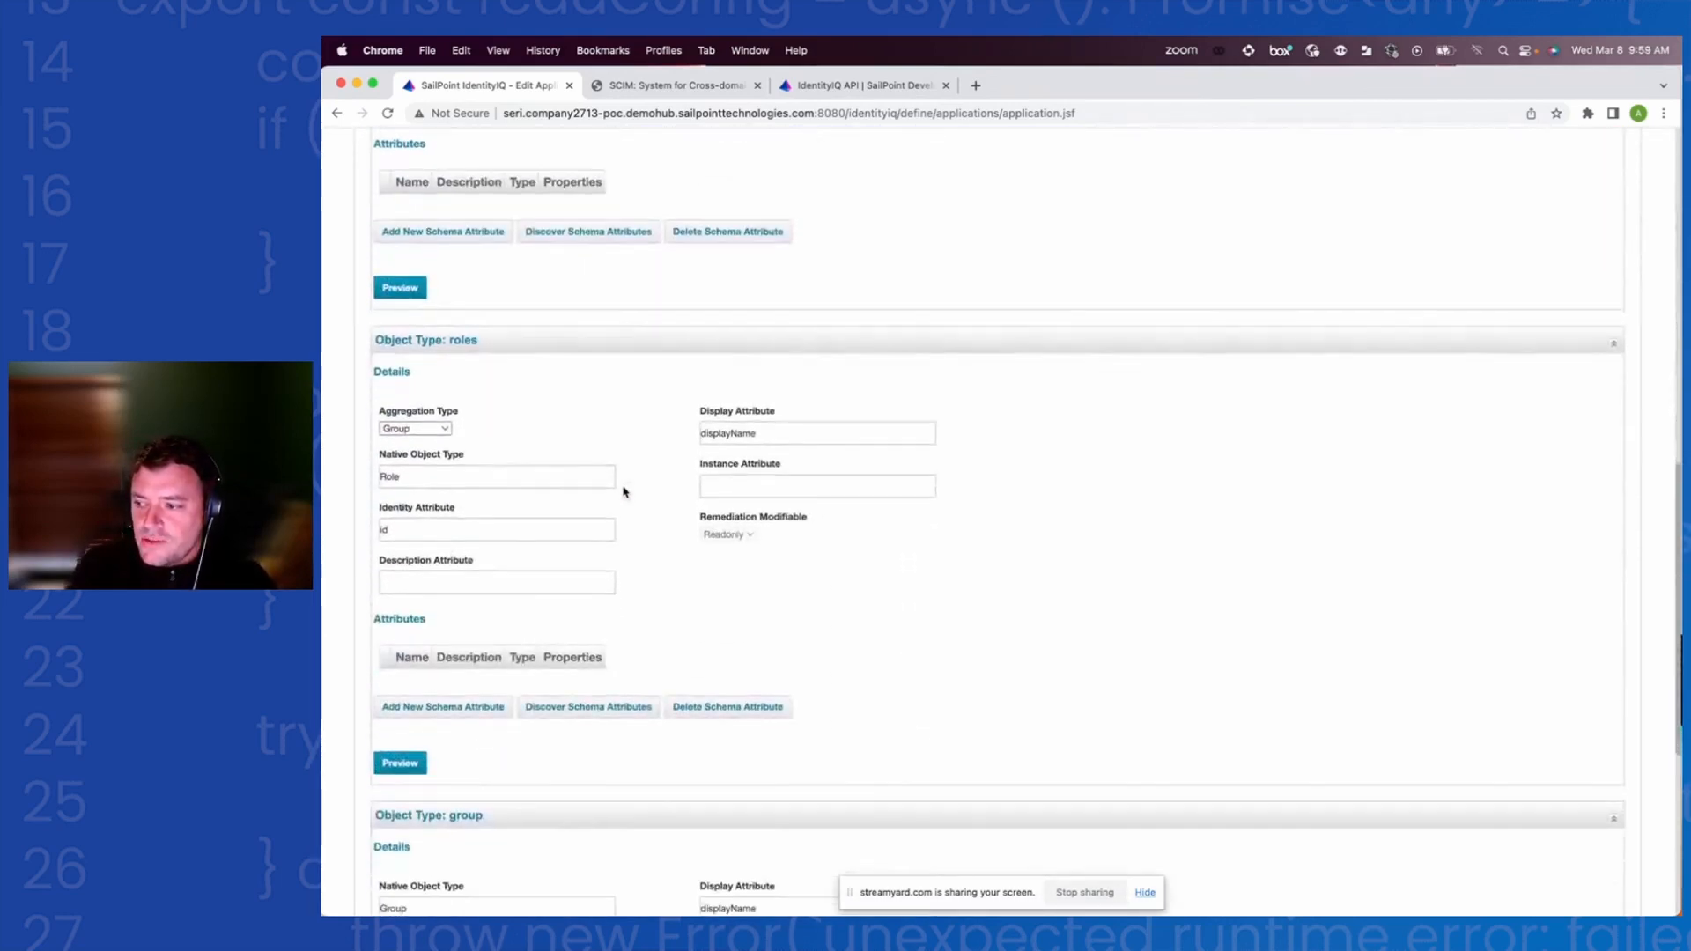
scroll(down, 3)
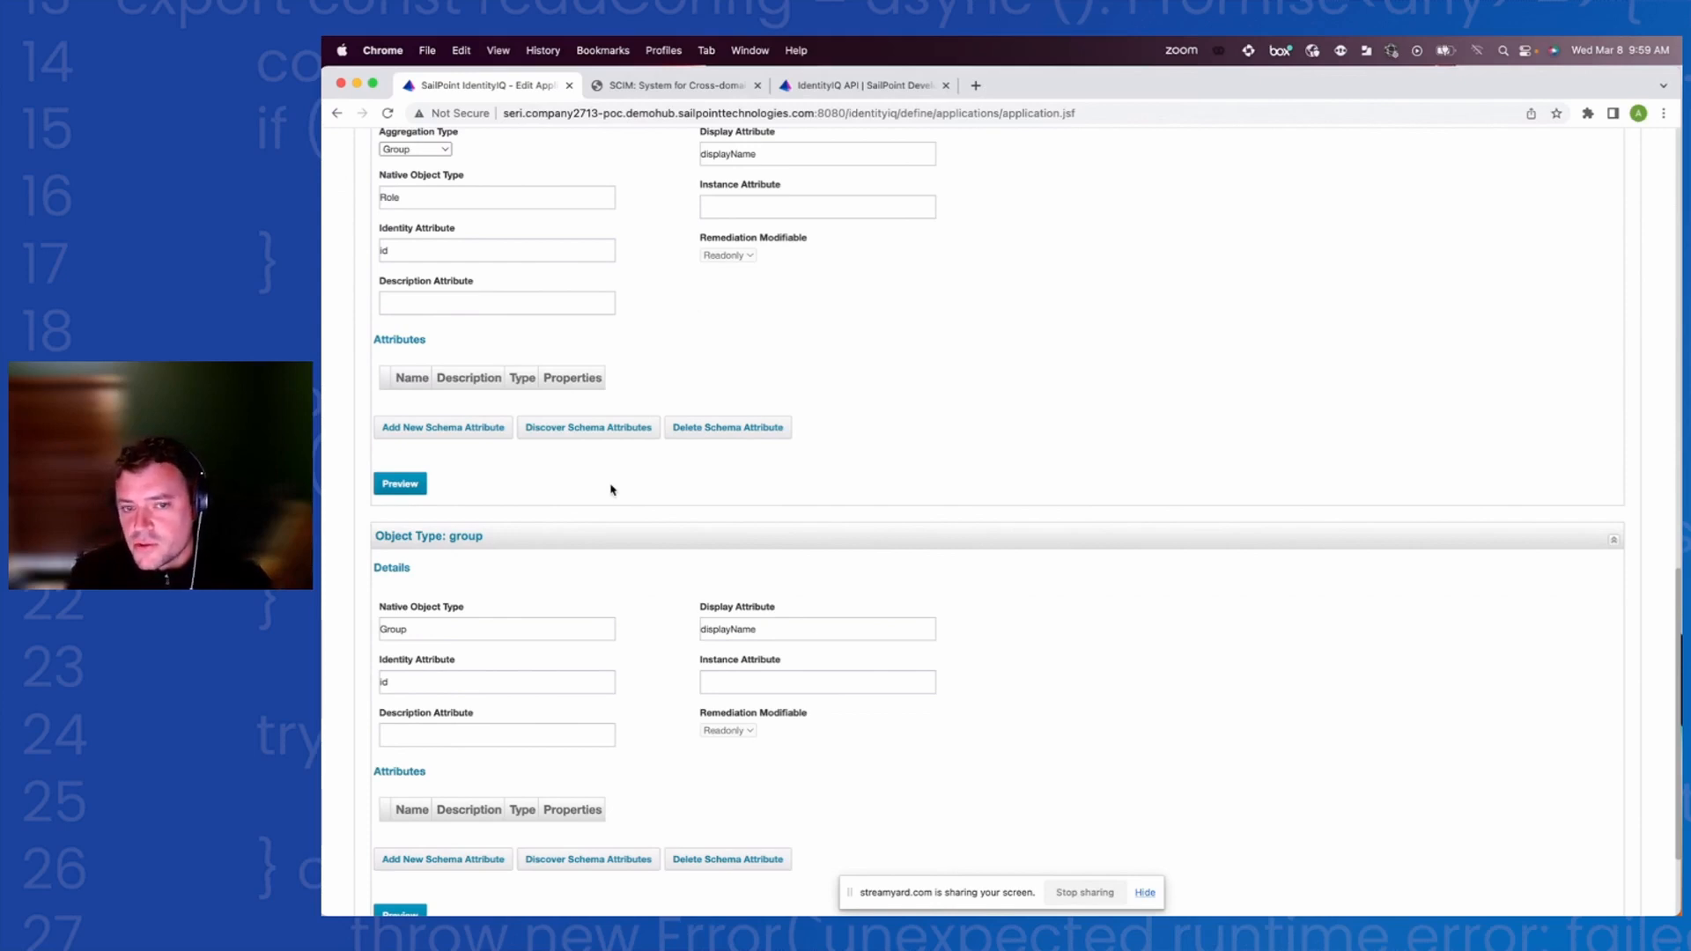
scroll(down, 3)
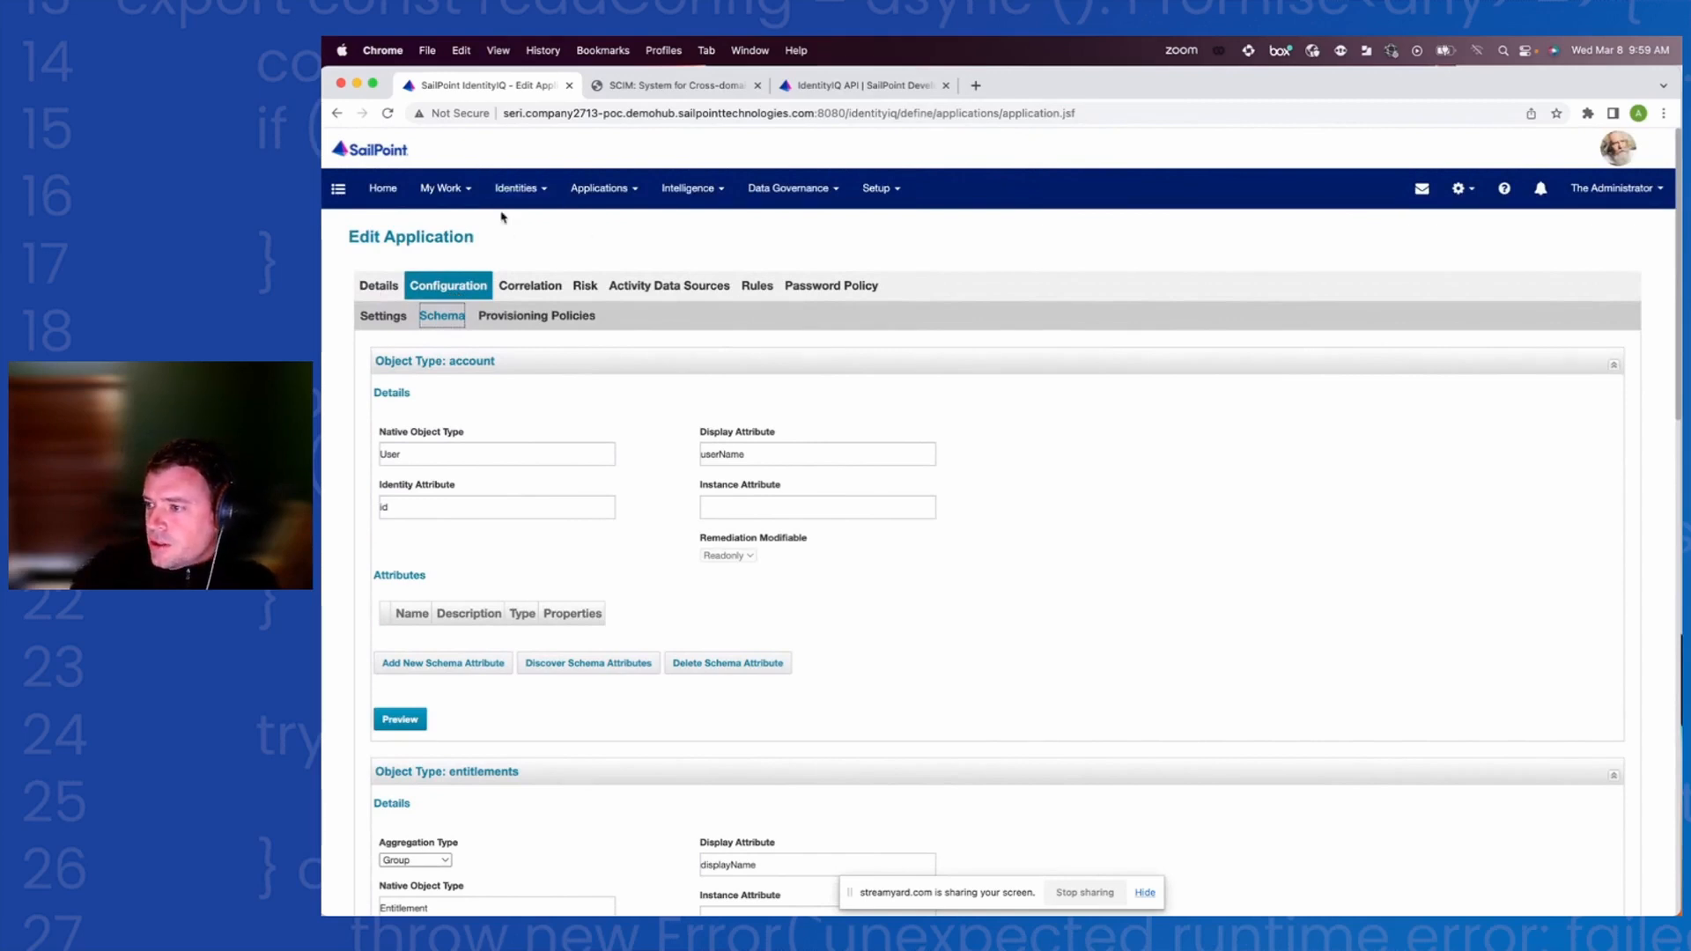
mouse_move(493, 236)
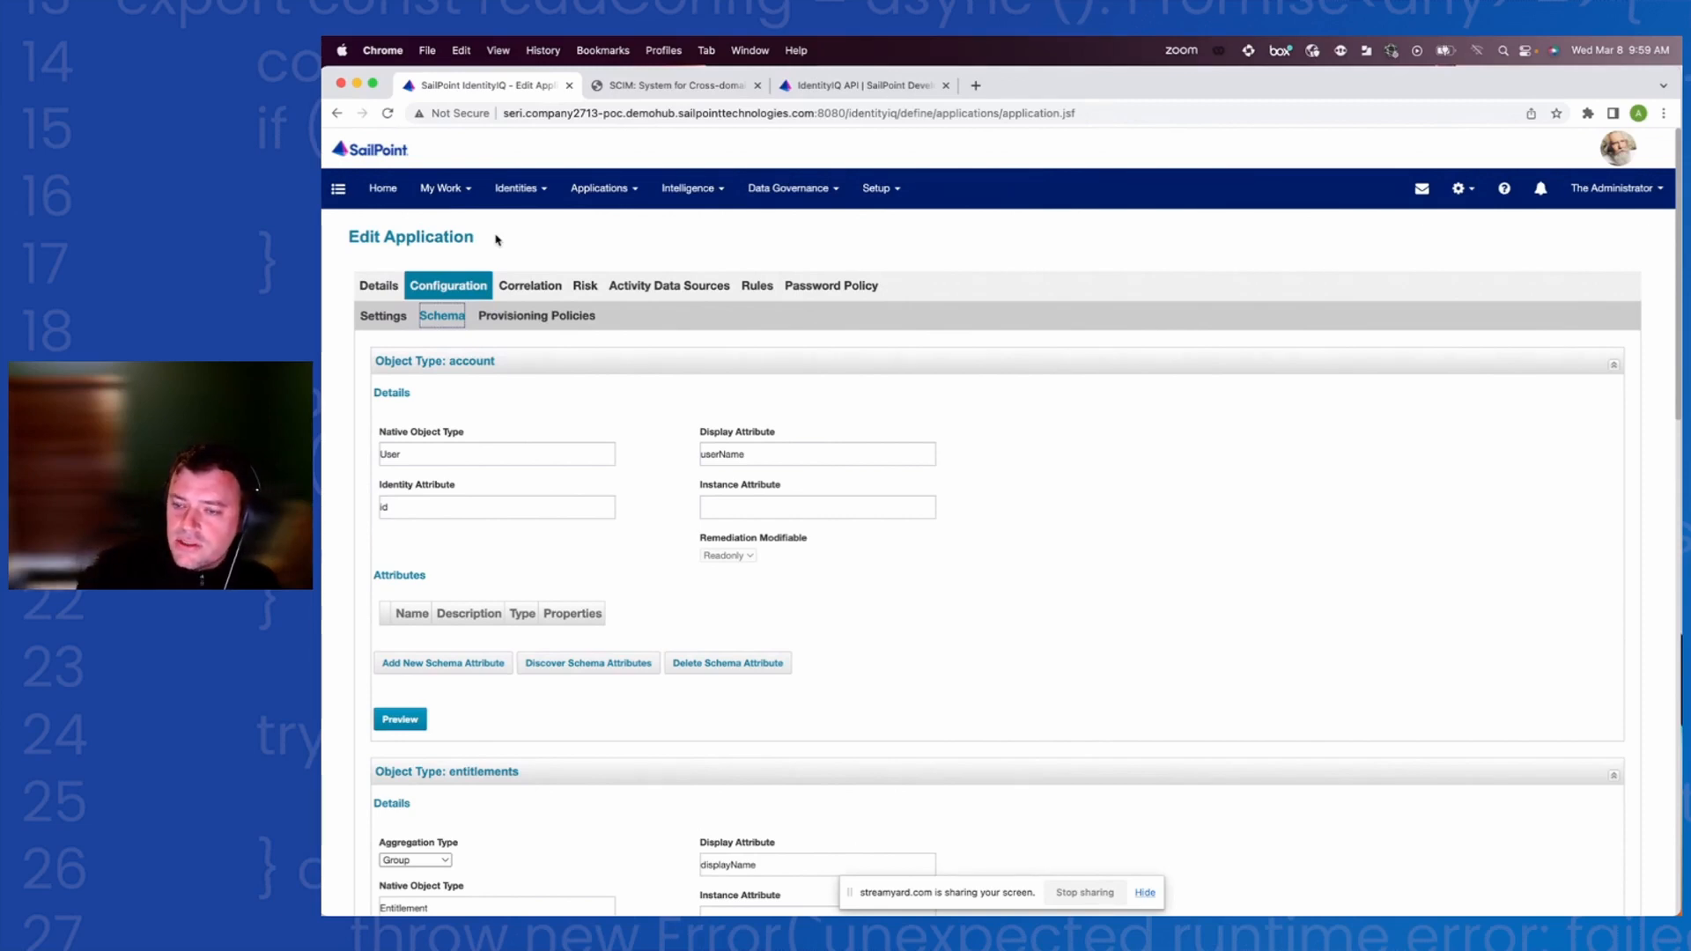
mouse_move(518, 246)
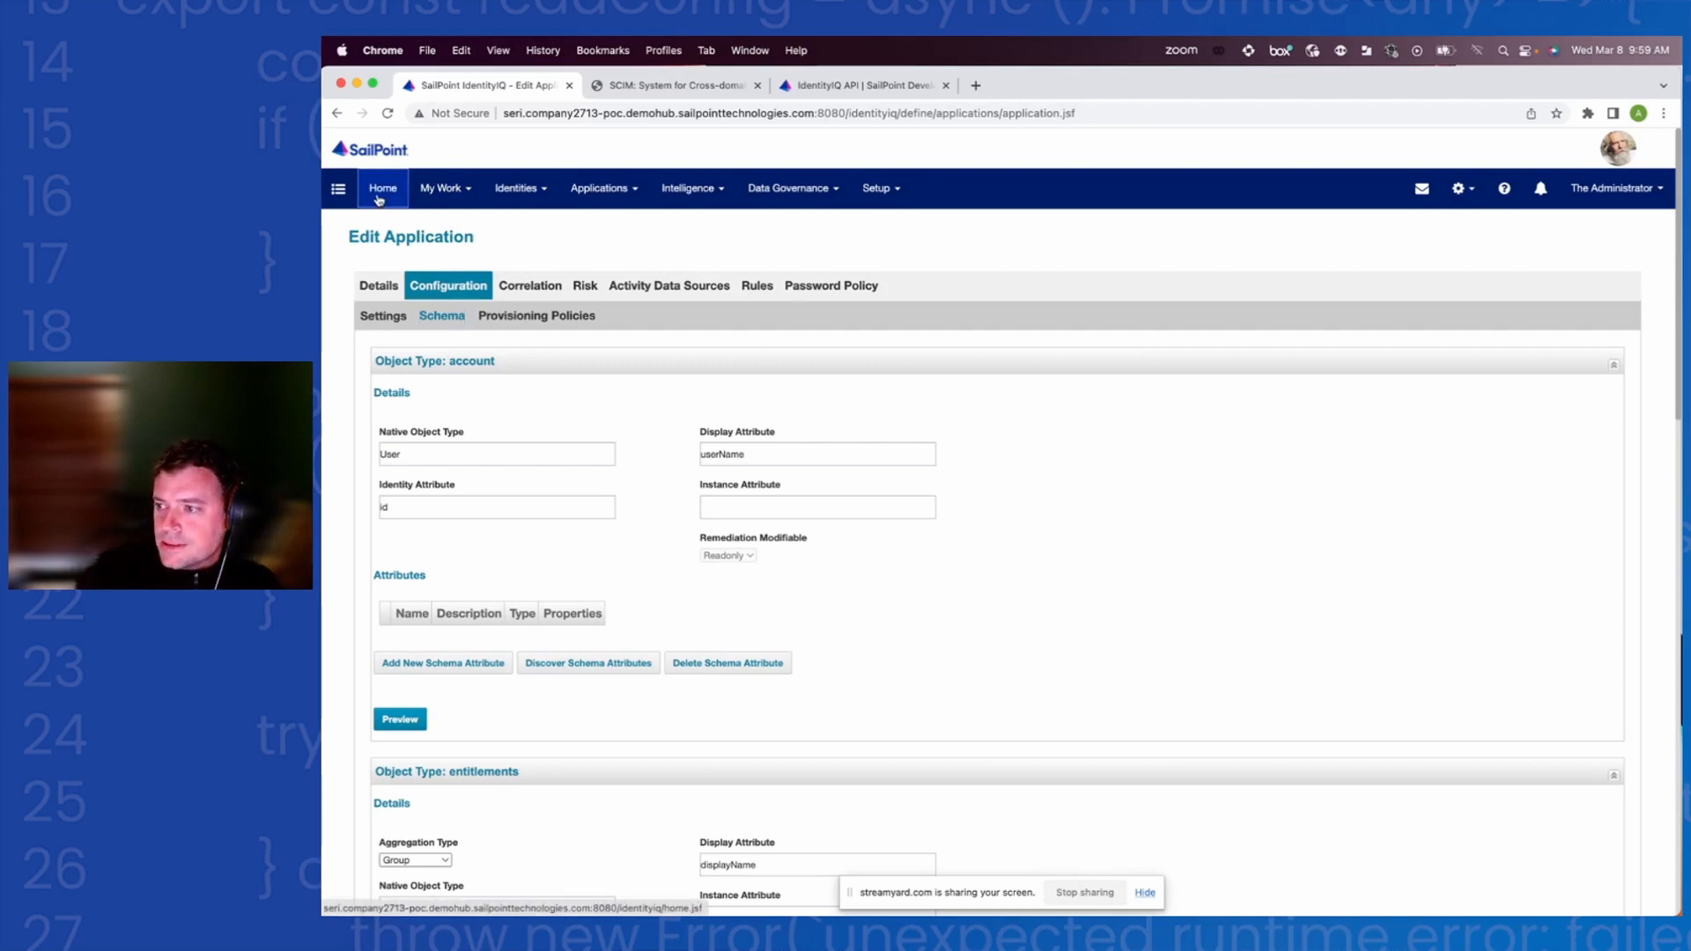
click(380, 189)
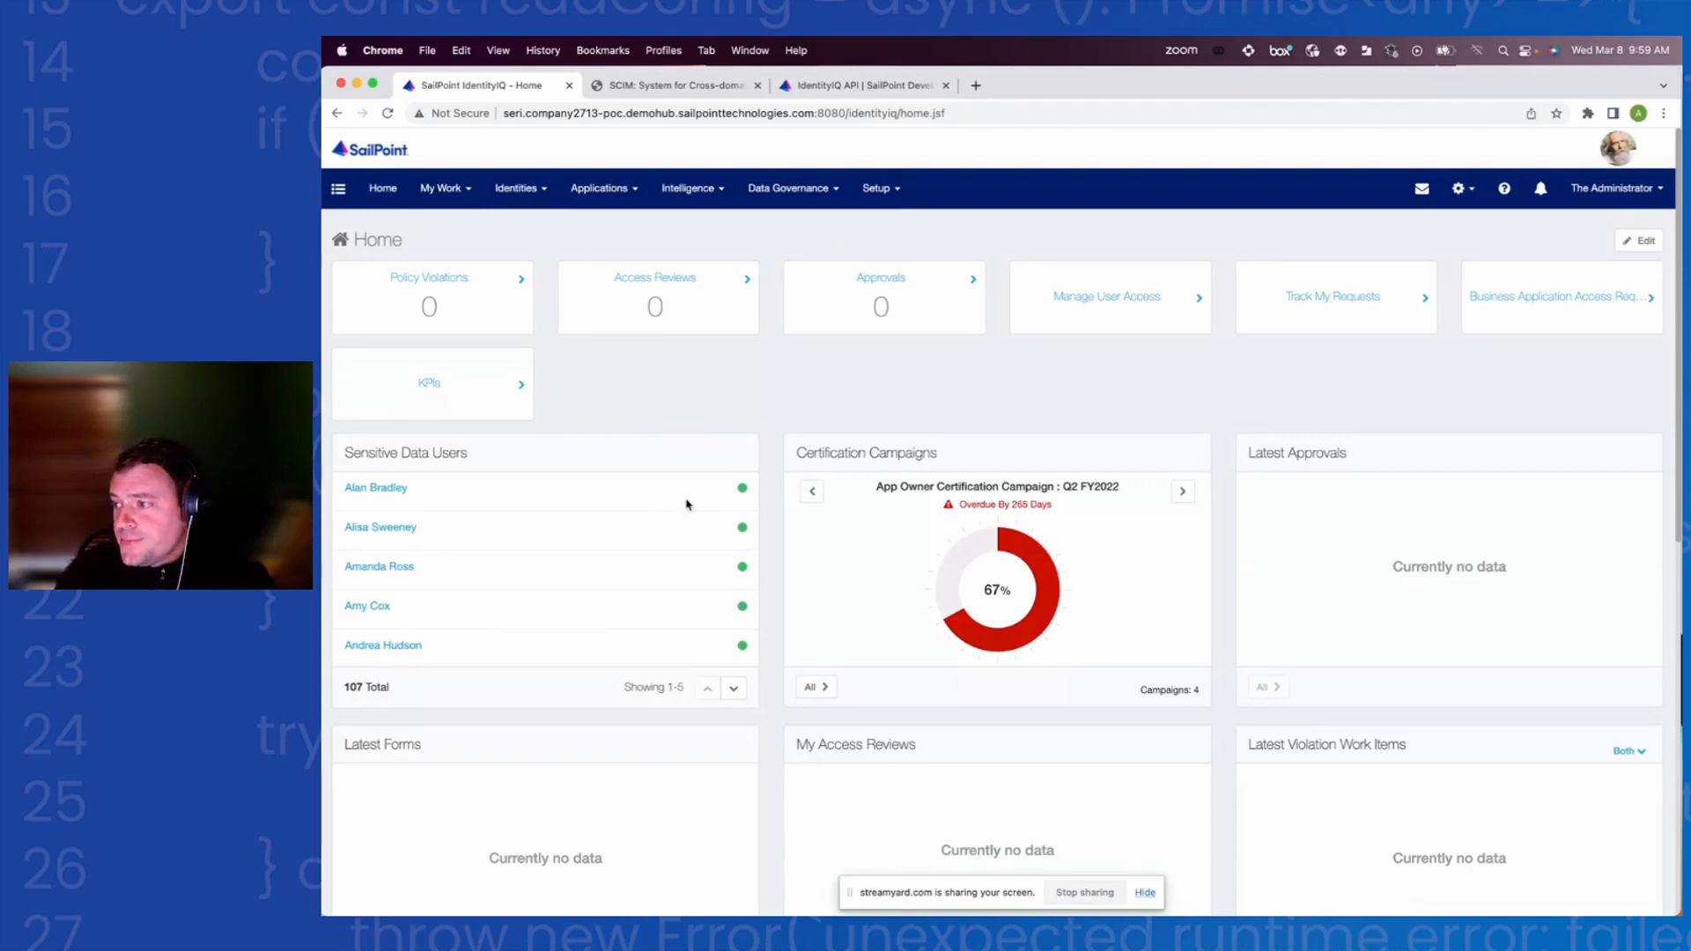
mouse_move(544, 222)
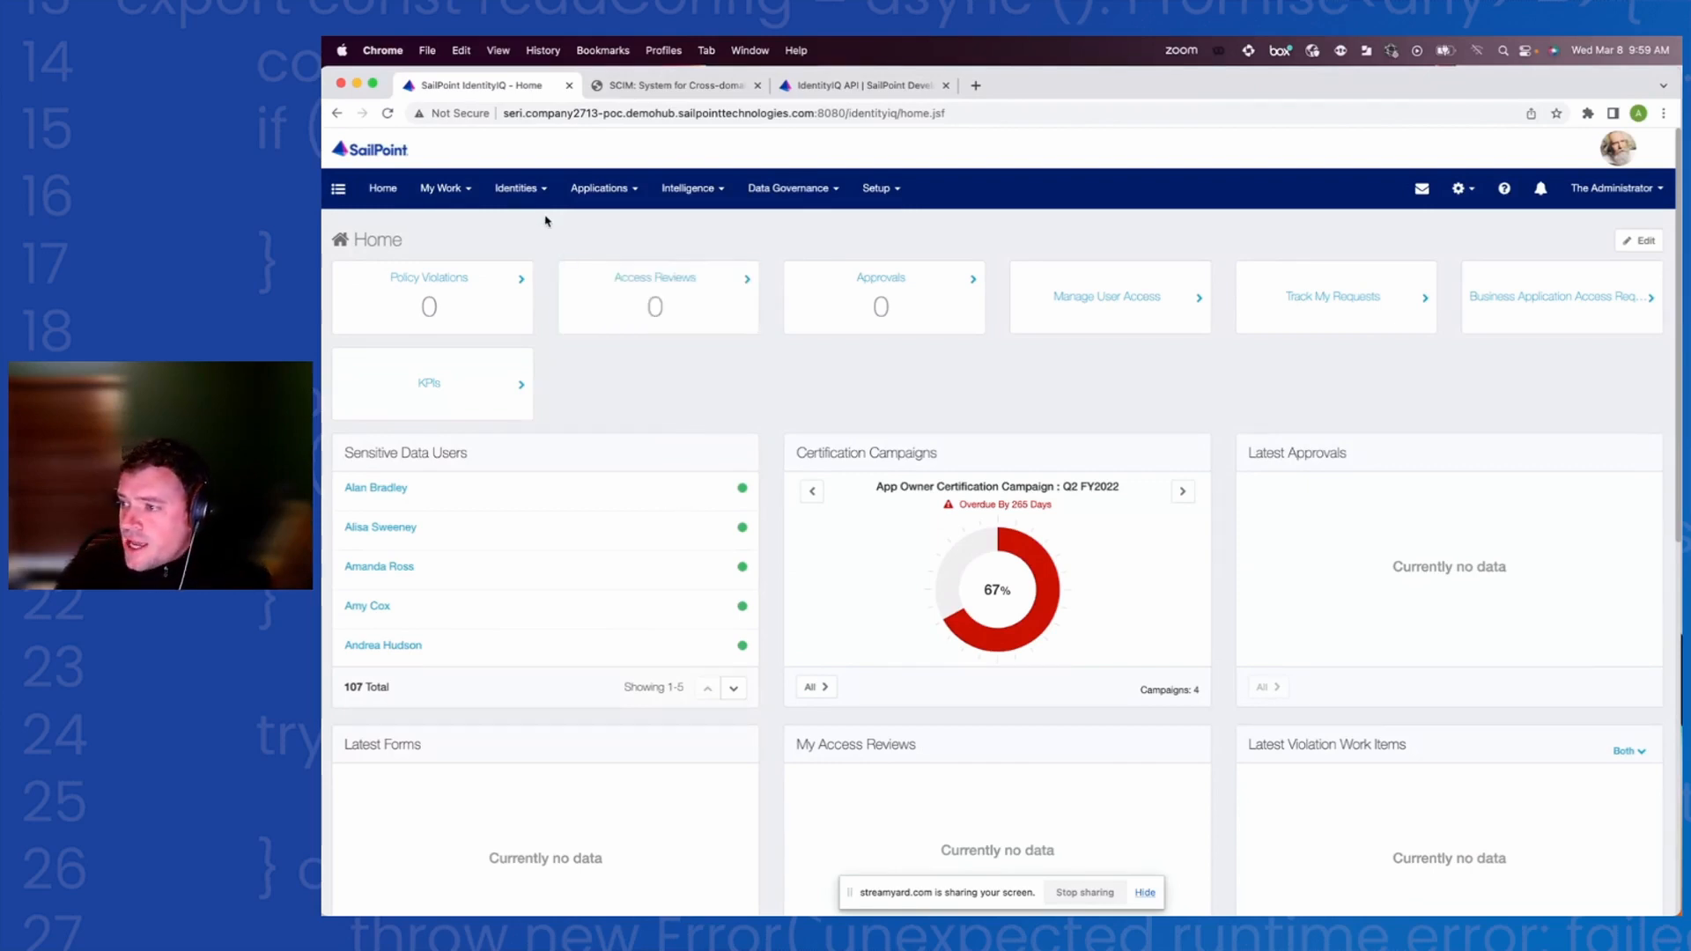
click(387, 113)
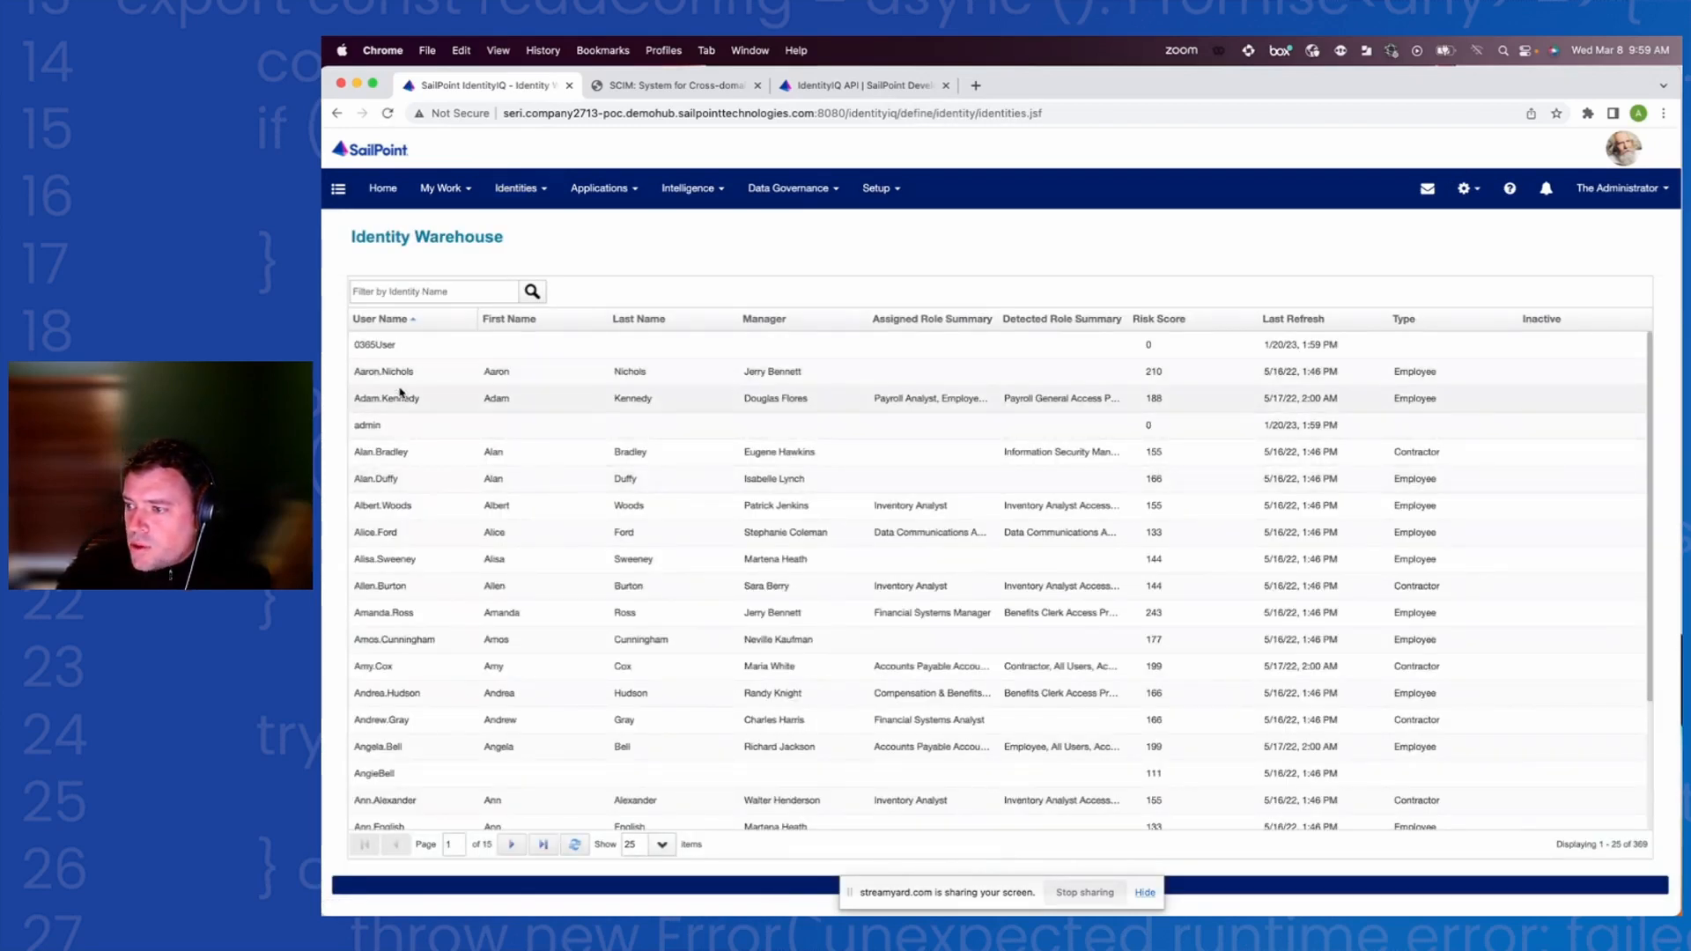
click(382, 371)
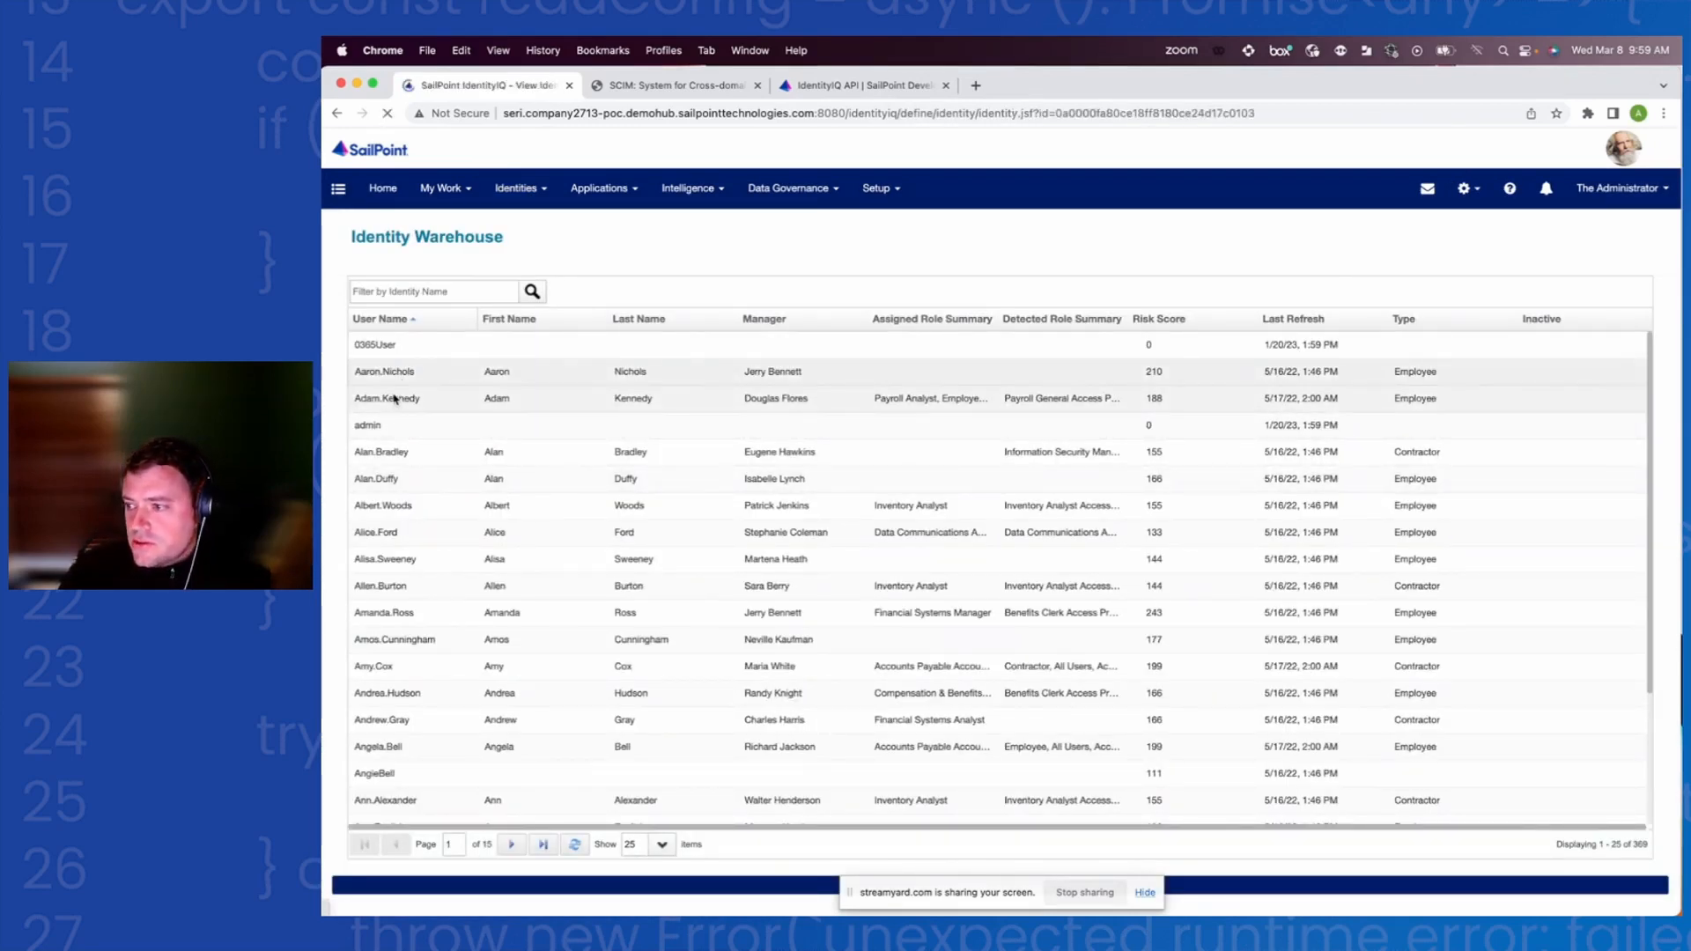
click(382, 372)
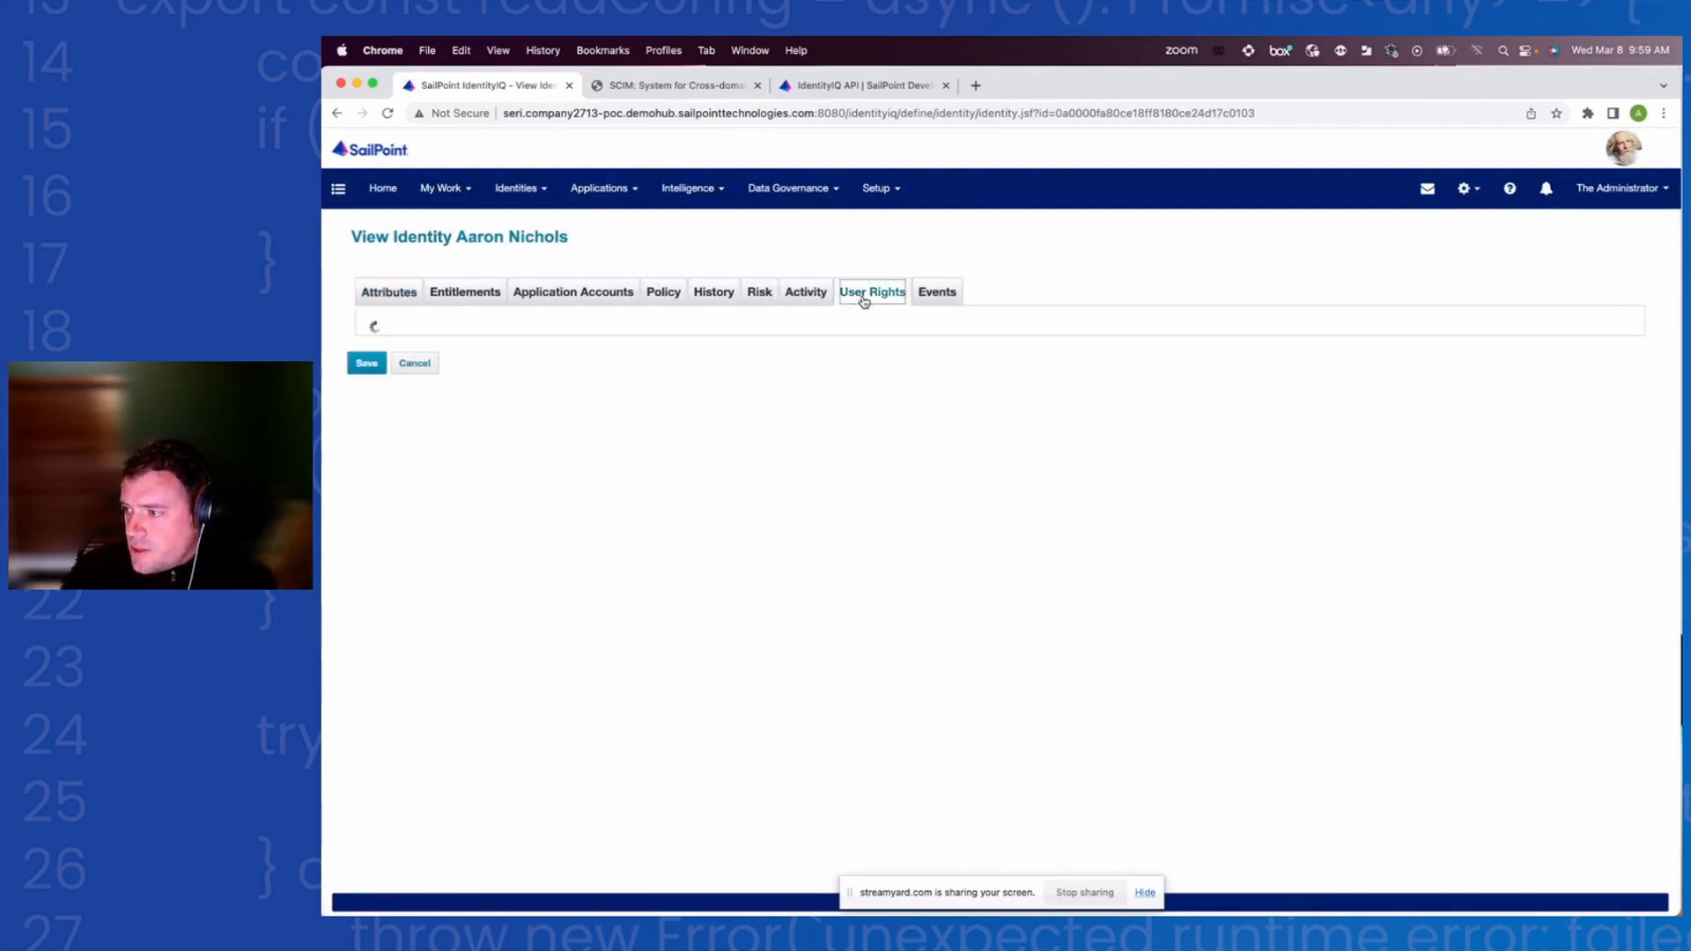
click(870, 291)
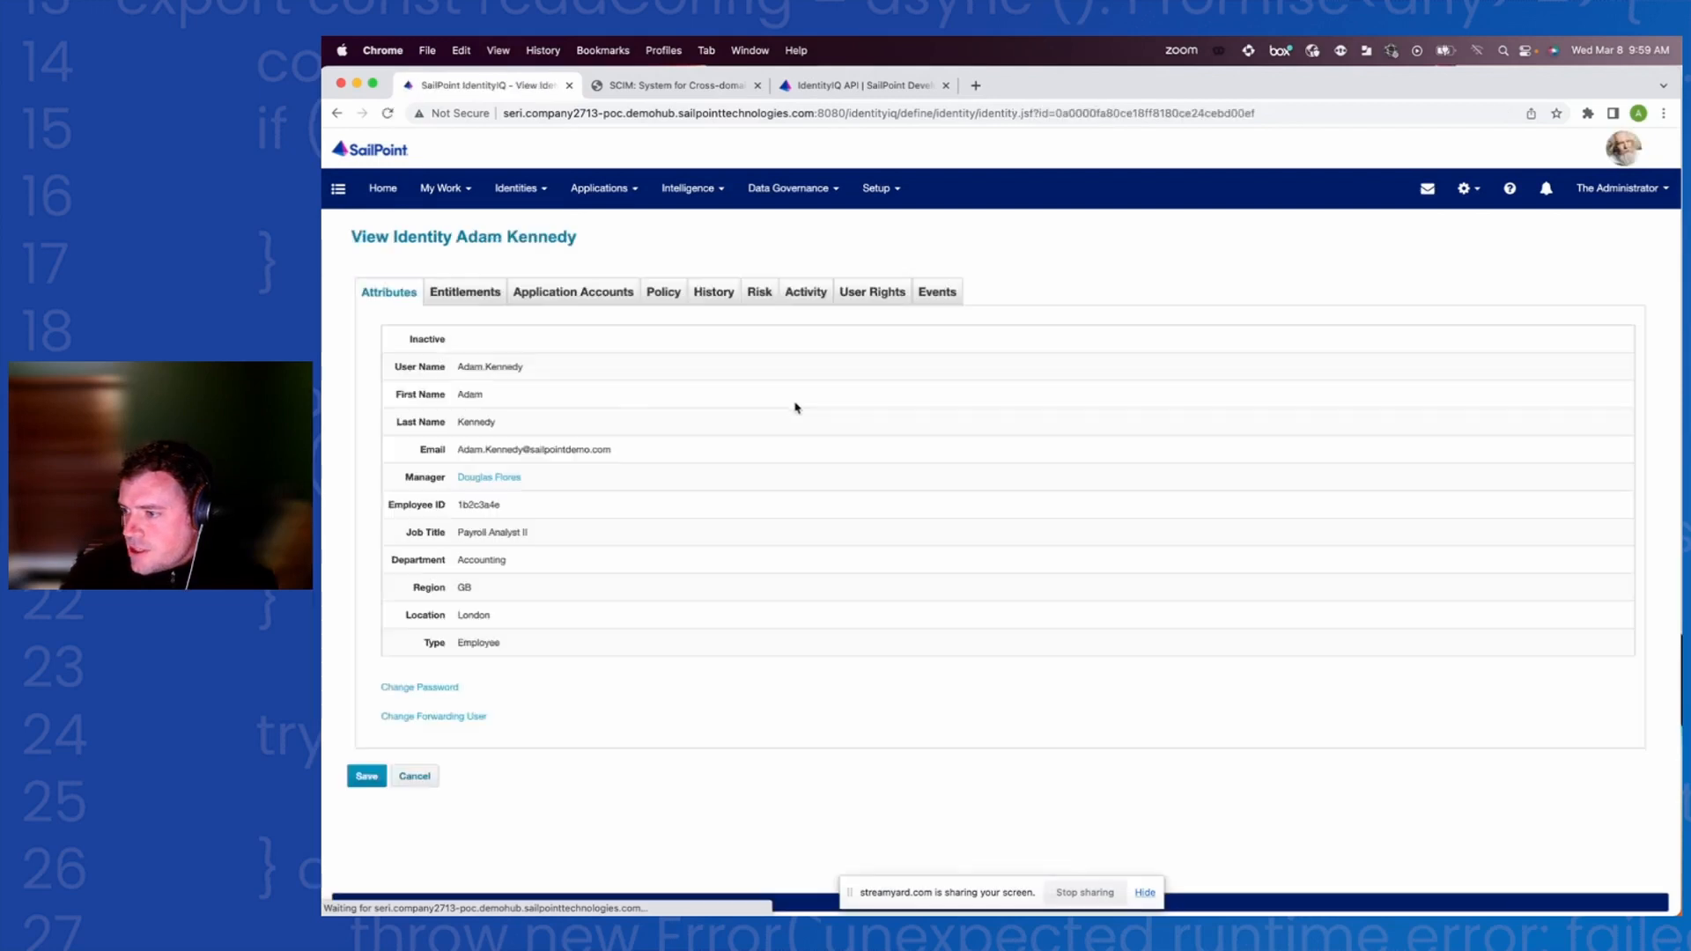
On User Rights, add SCIM Executor and WebServices Executor capabilities and save
click(871, 290)
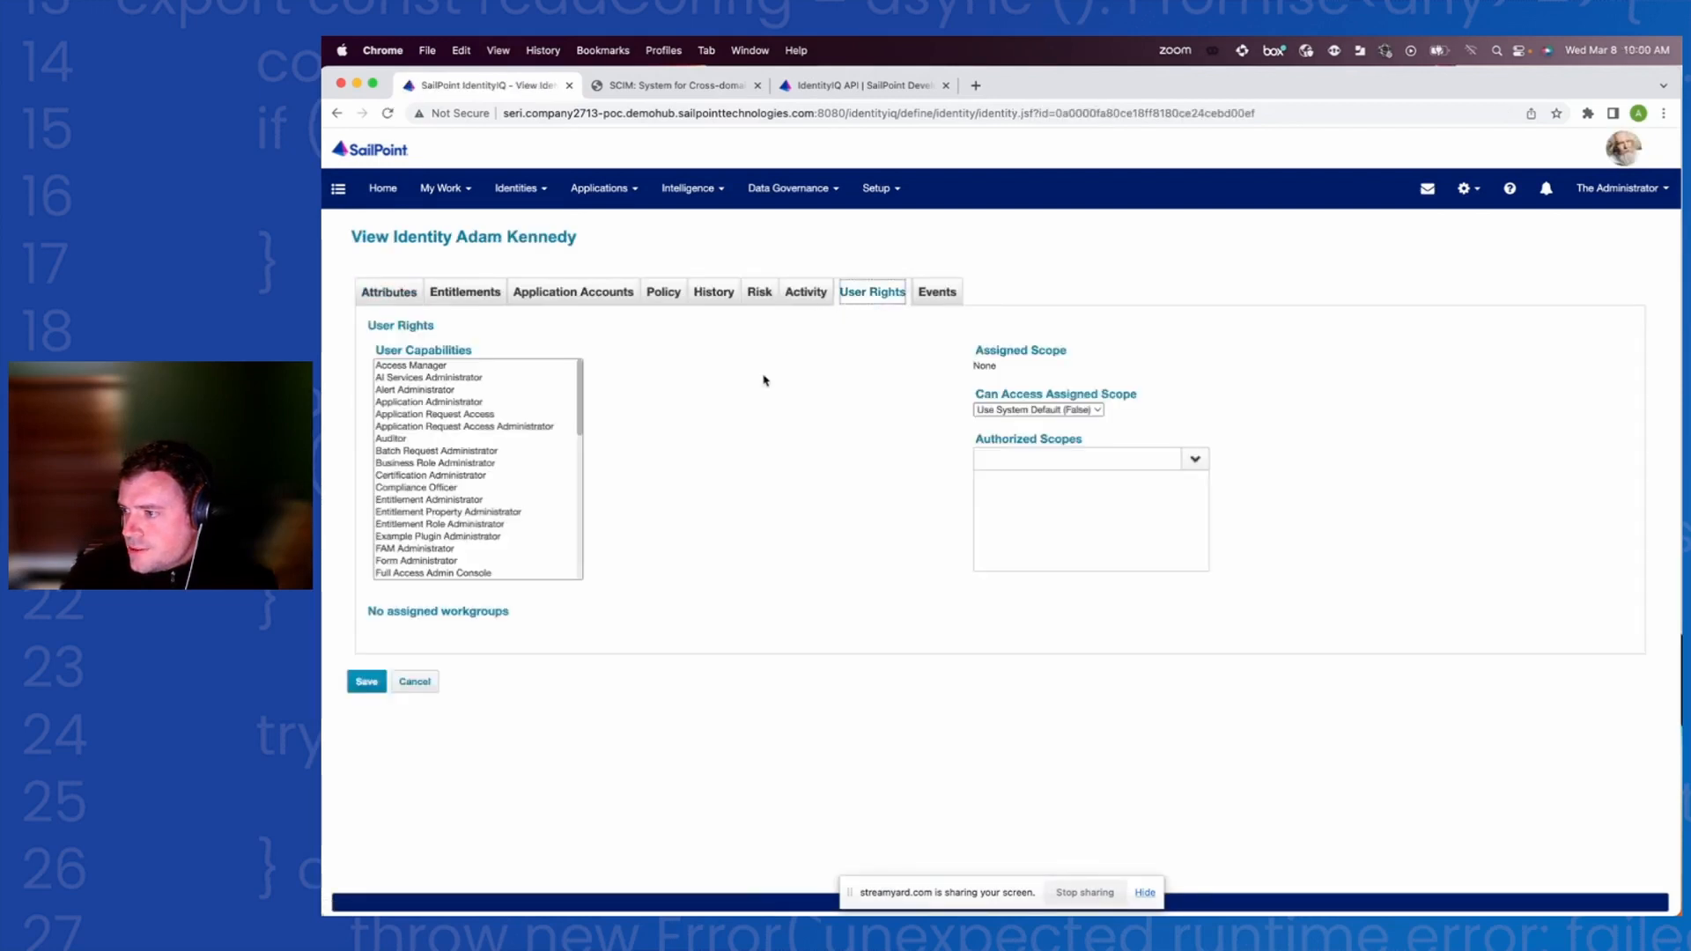
scroll(down, 3)
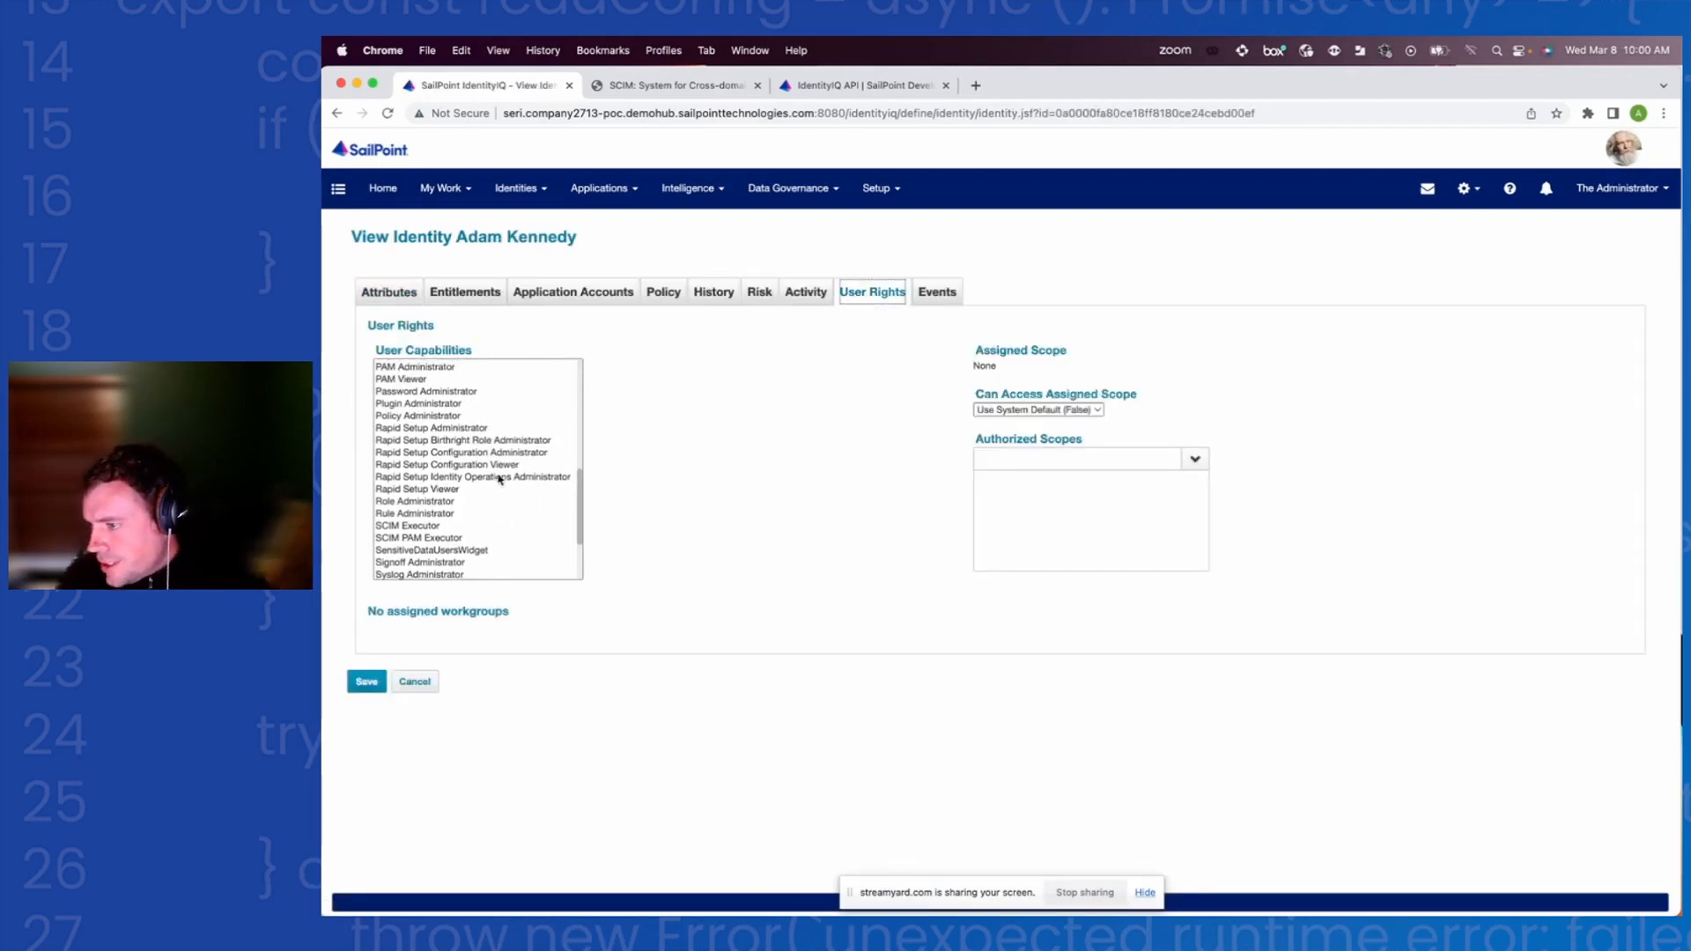
right_click(408, 539)
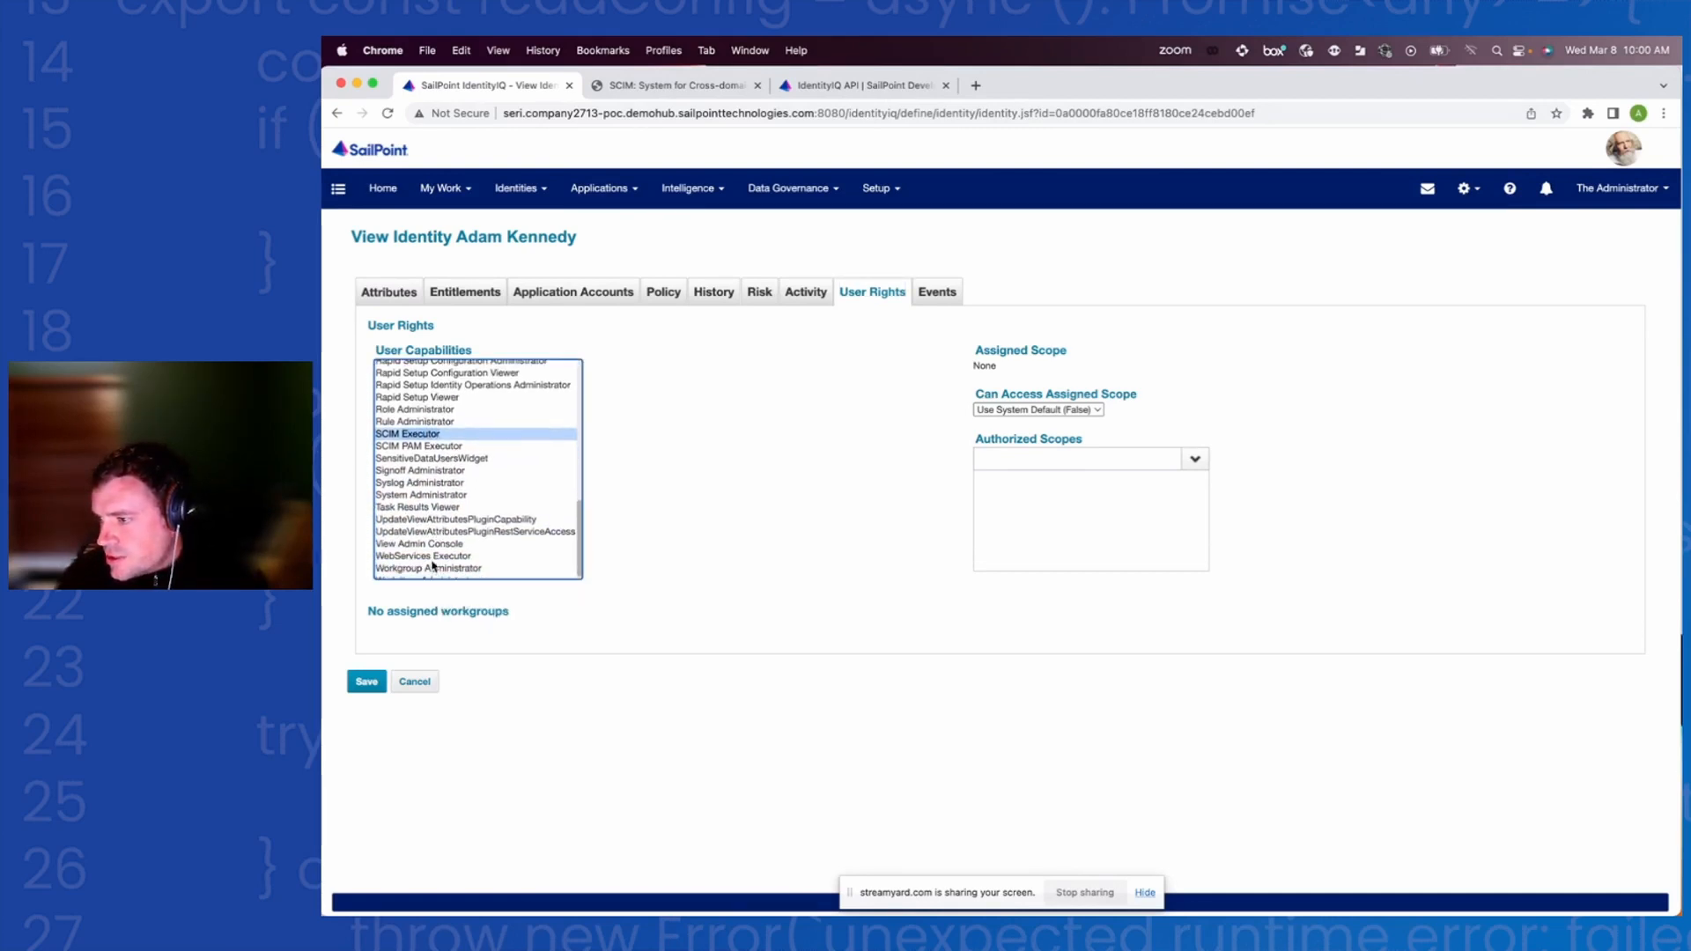
right_click(401, 555)
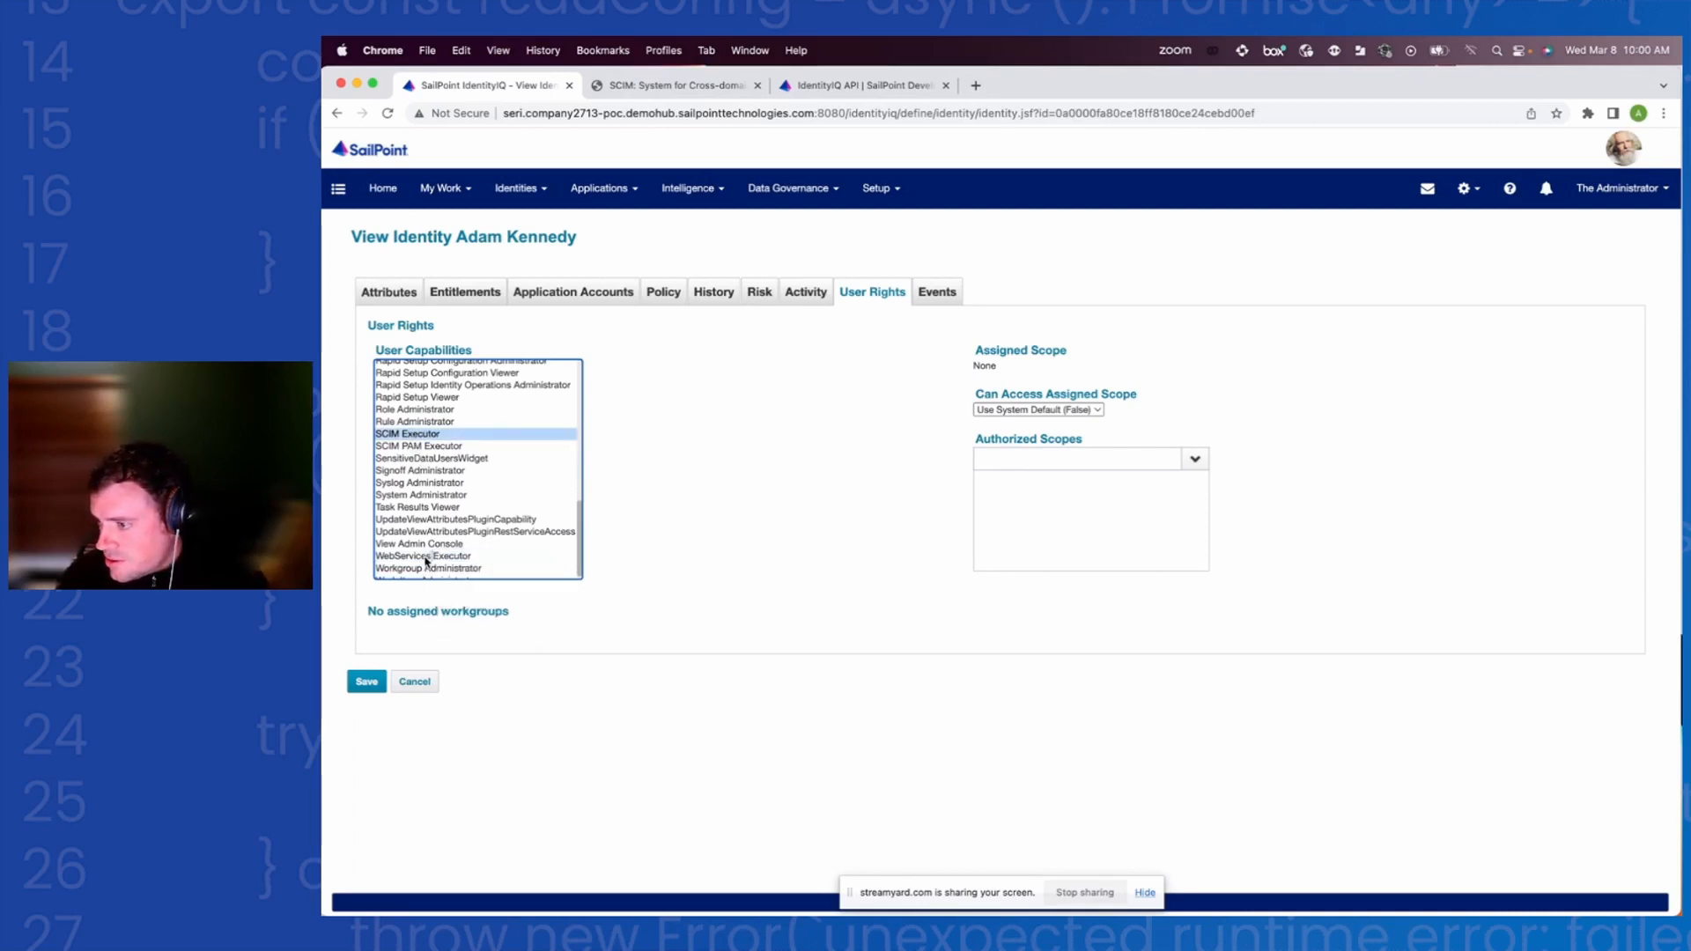
click(366, 680)
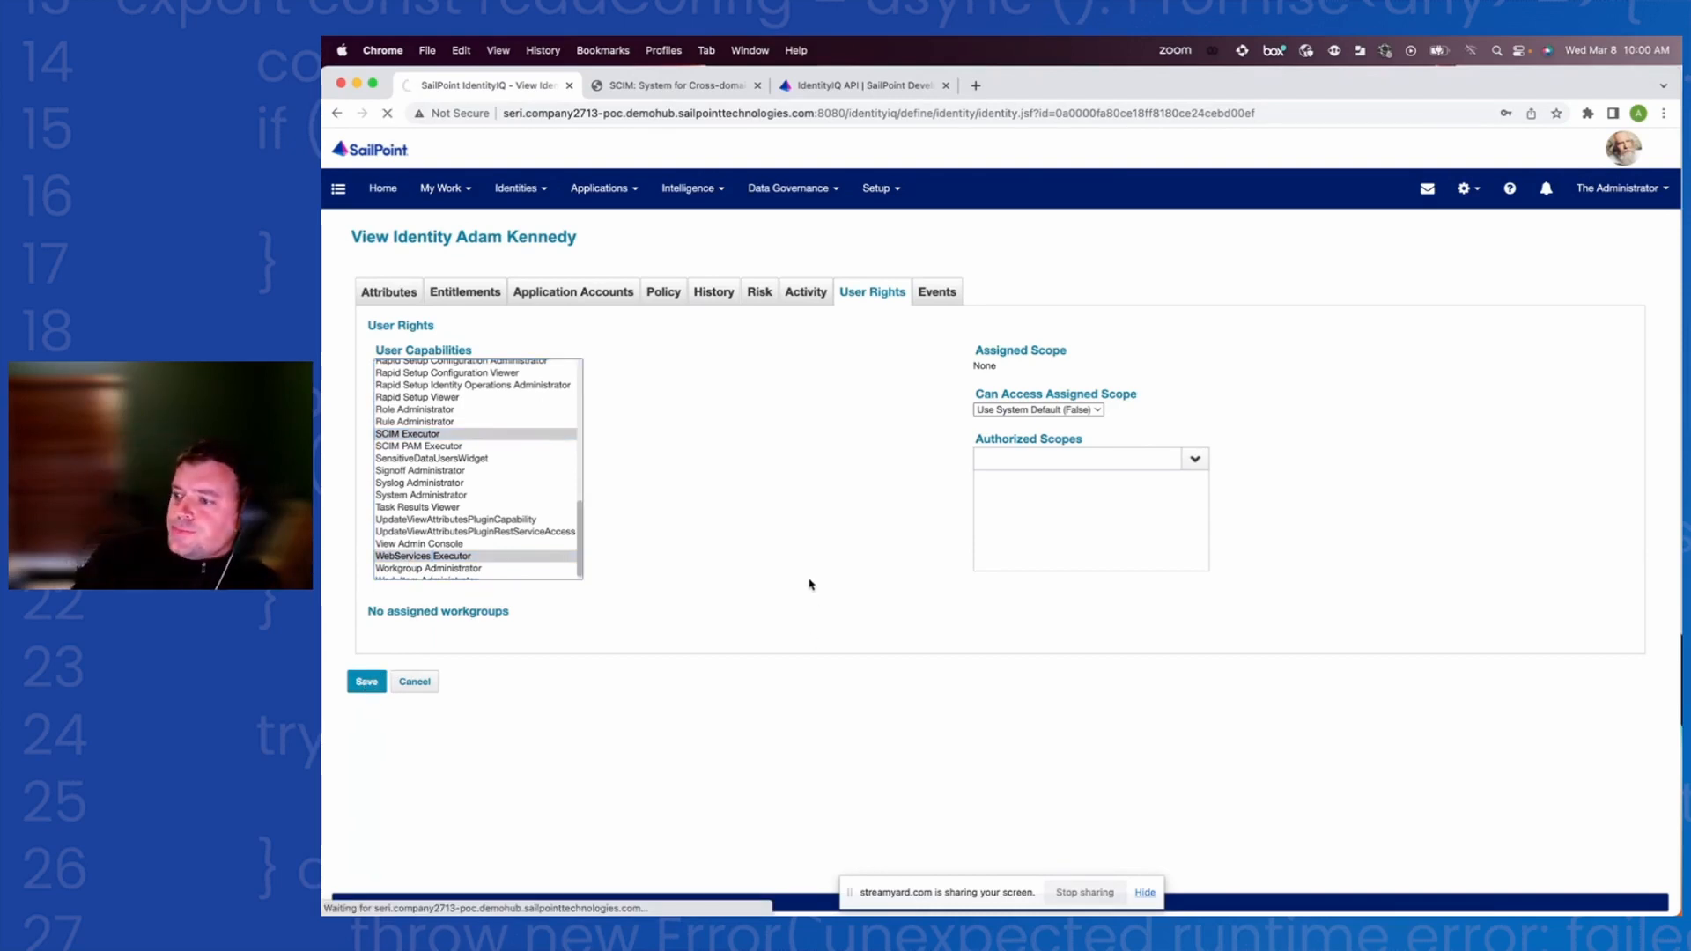
click(366, 680)
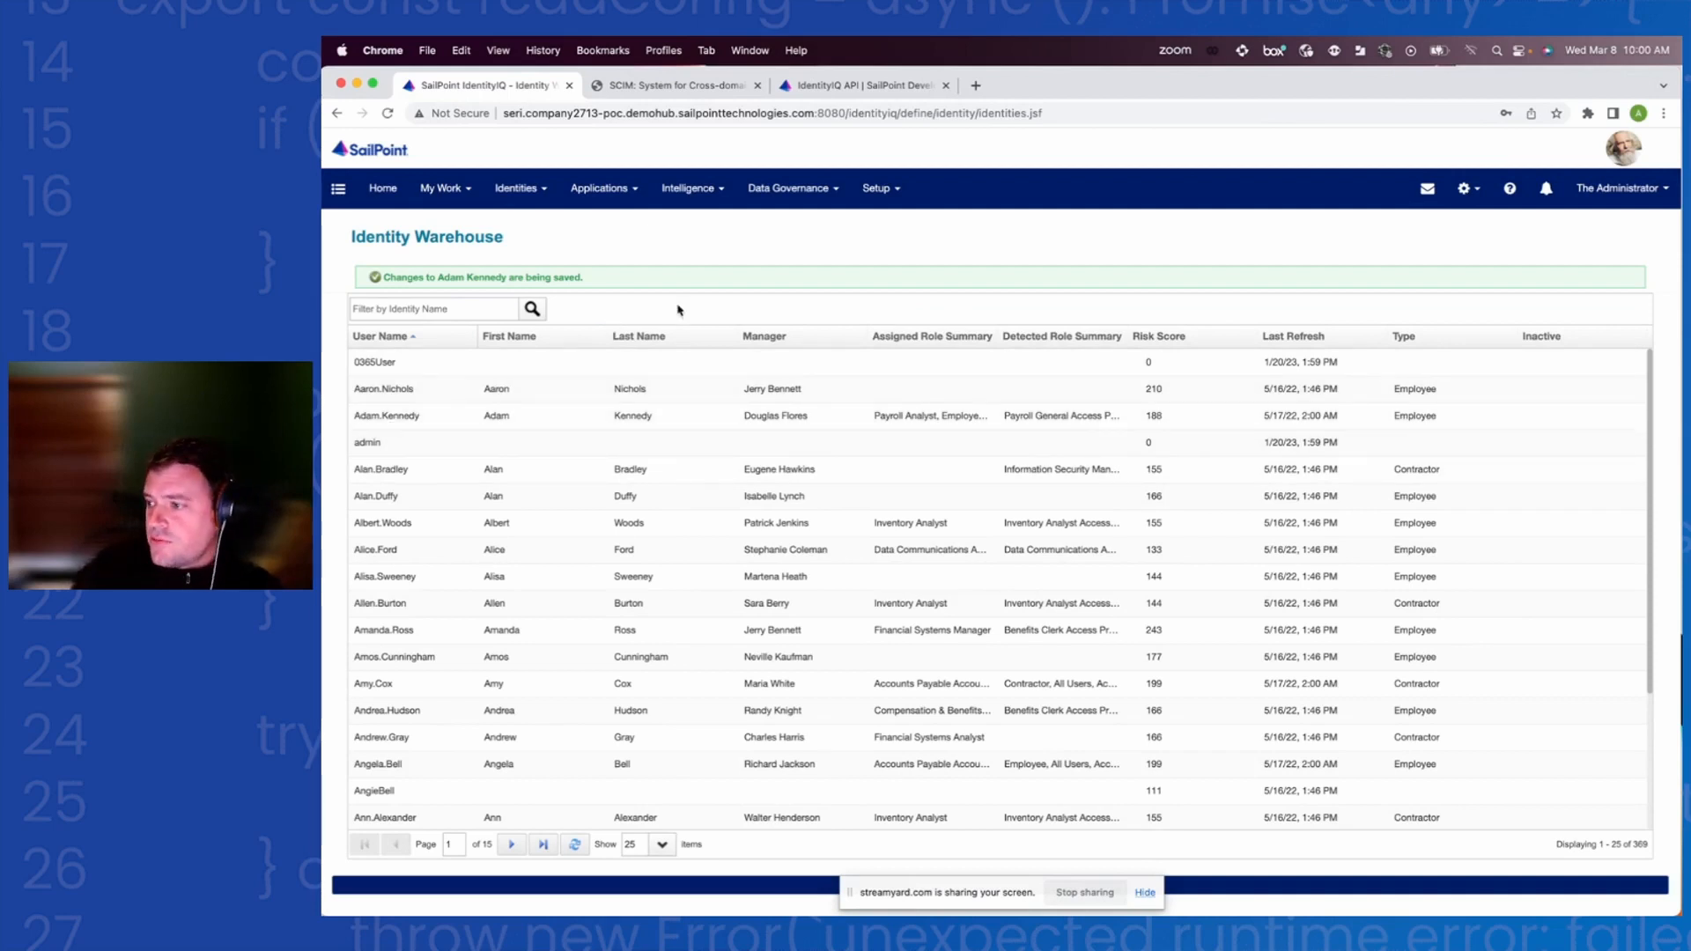
Navigate to Global Settings > API Authentication
click(1464, 189)
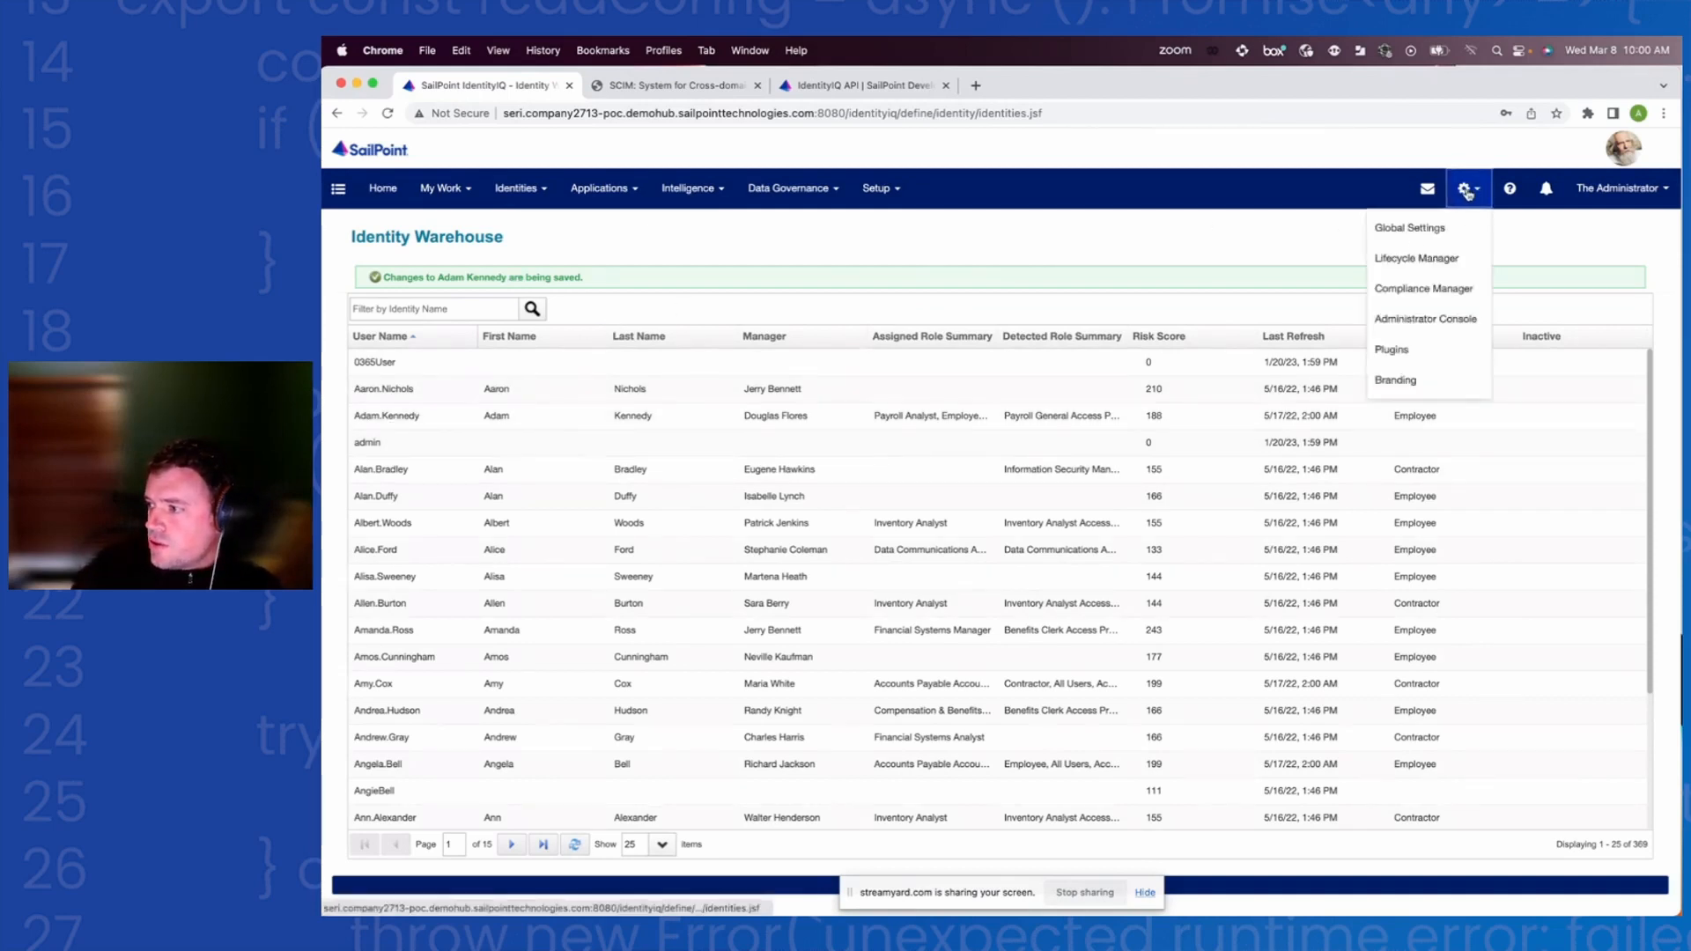
click(1409, 227)
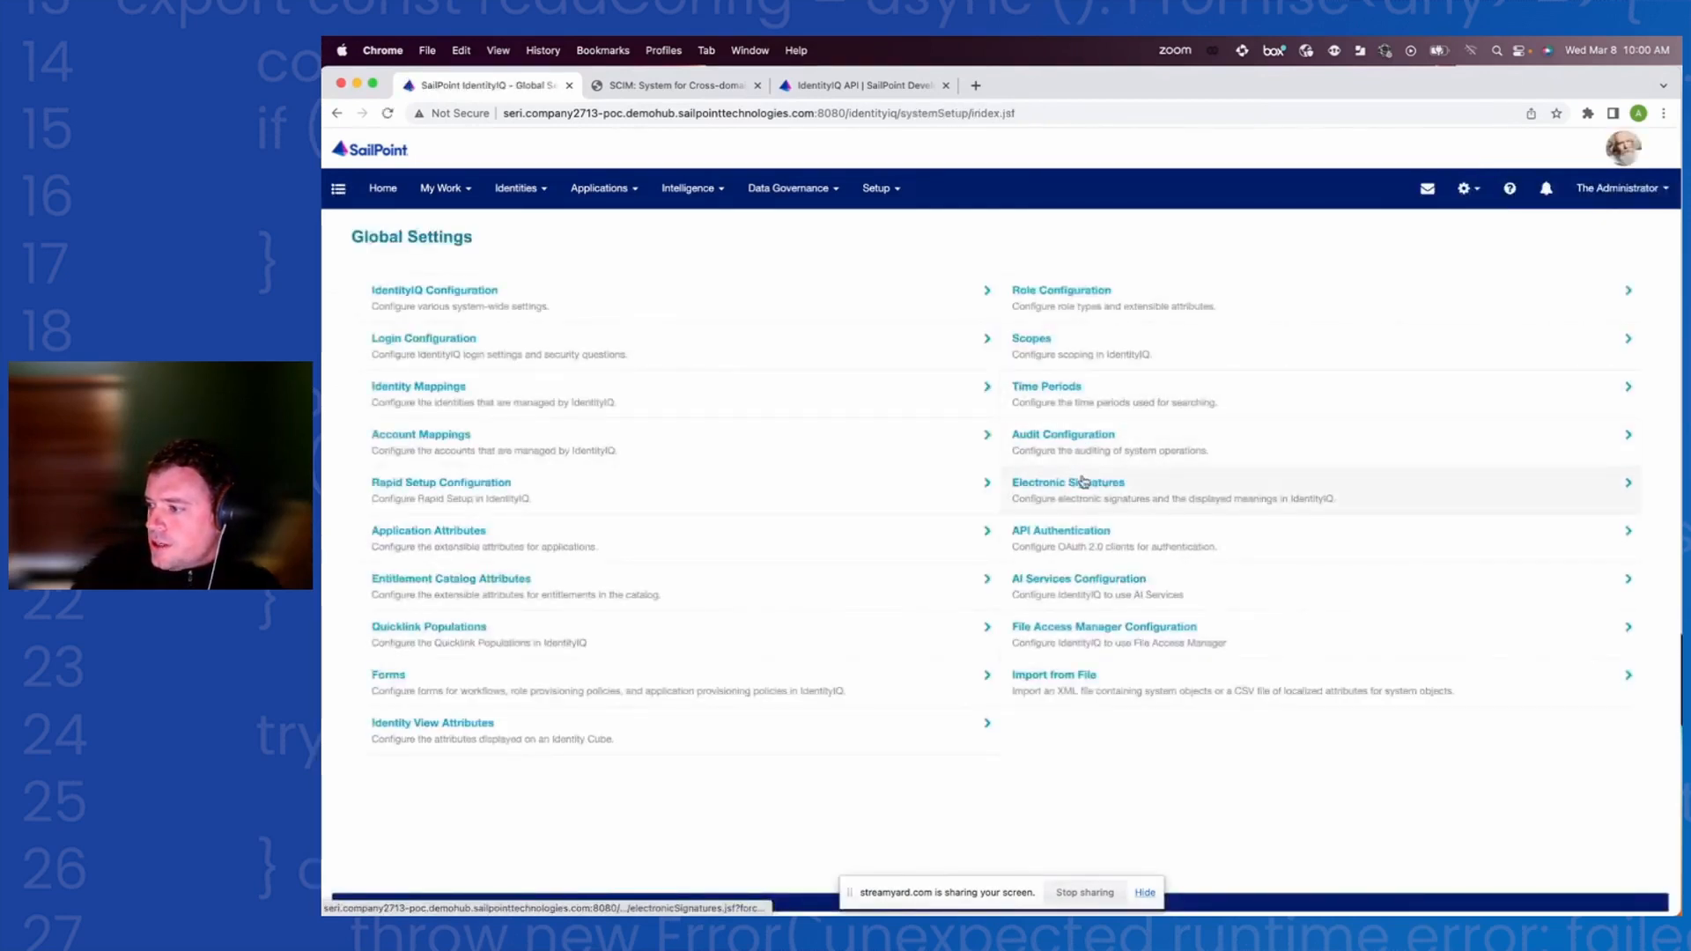
click(1058, 531)
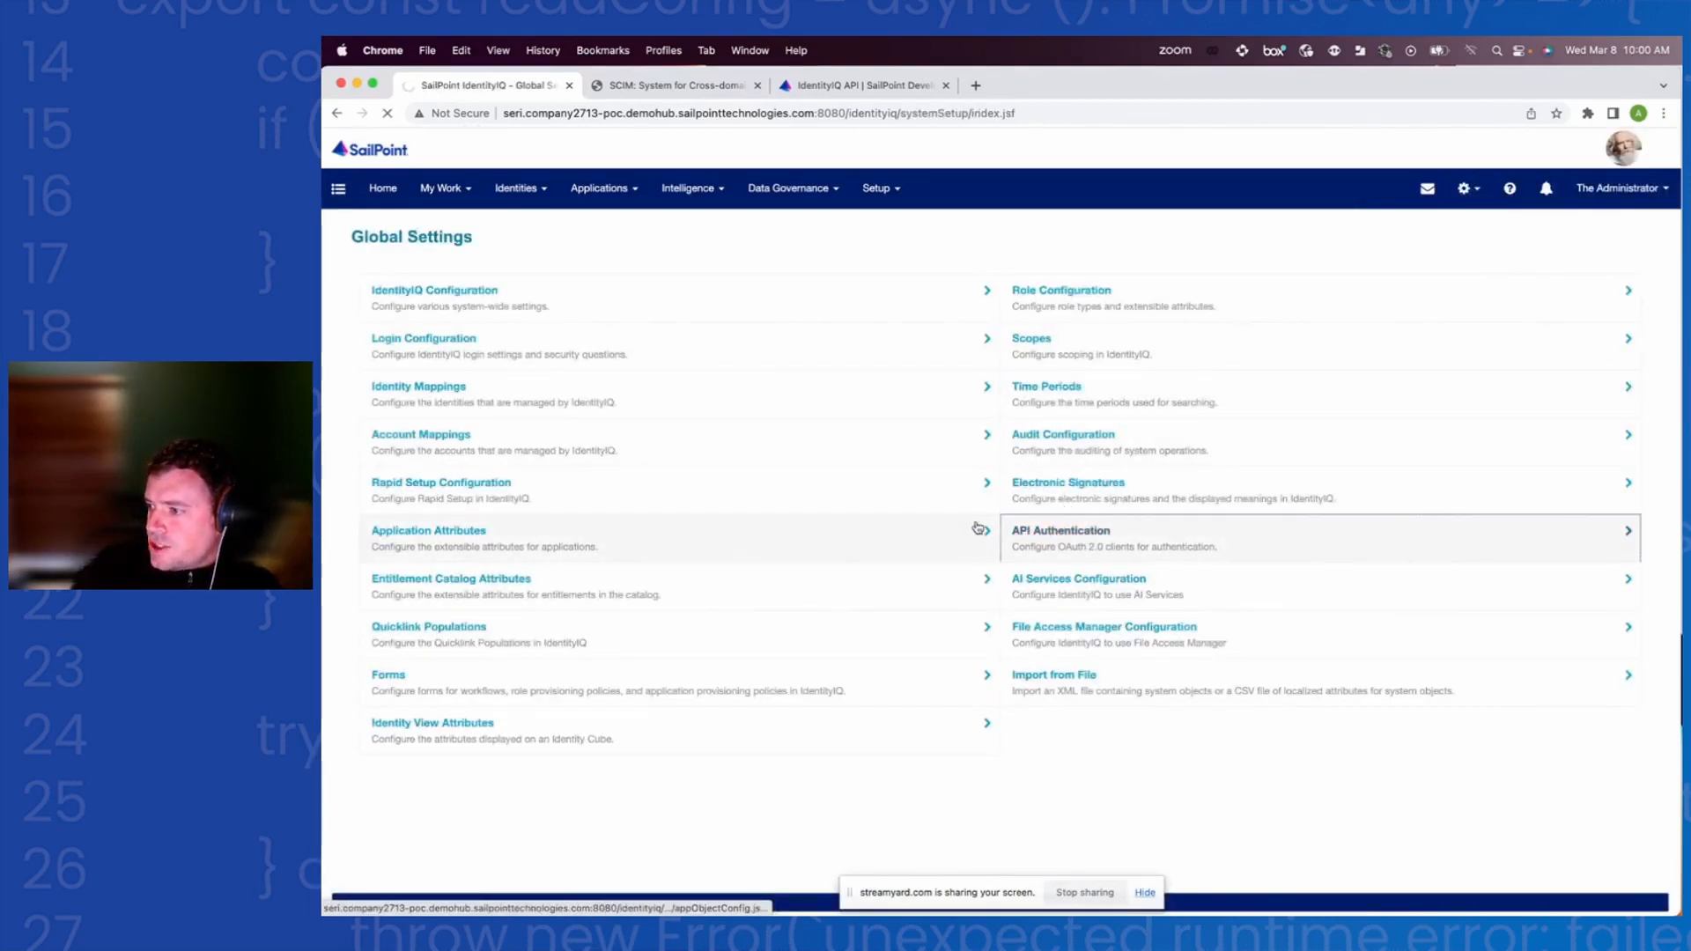
click(1059, 530)
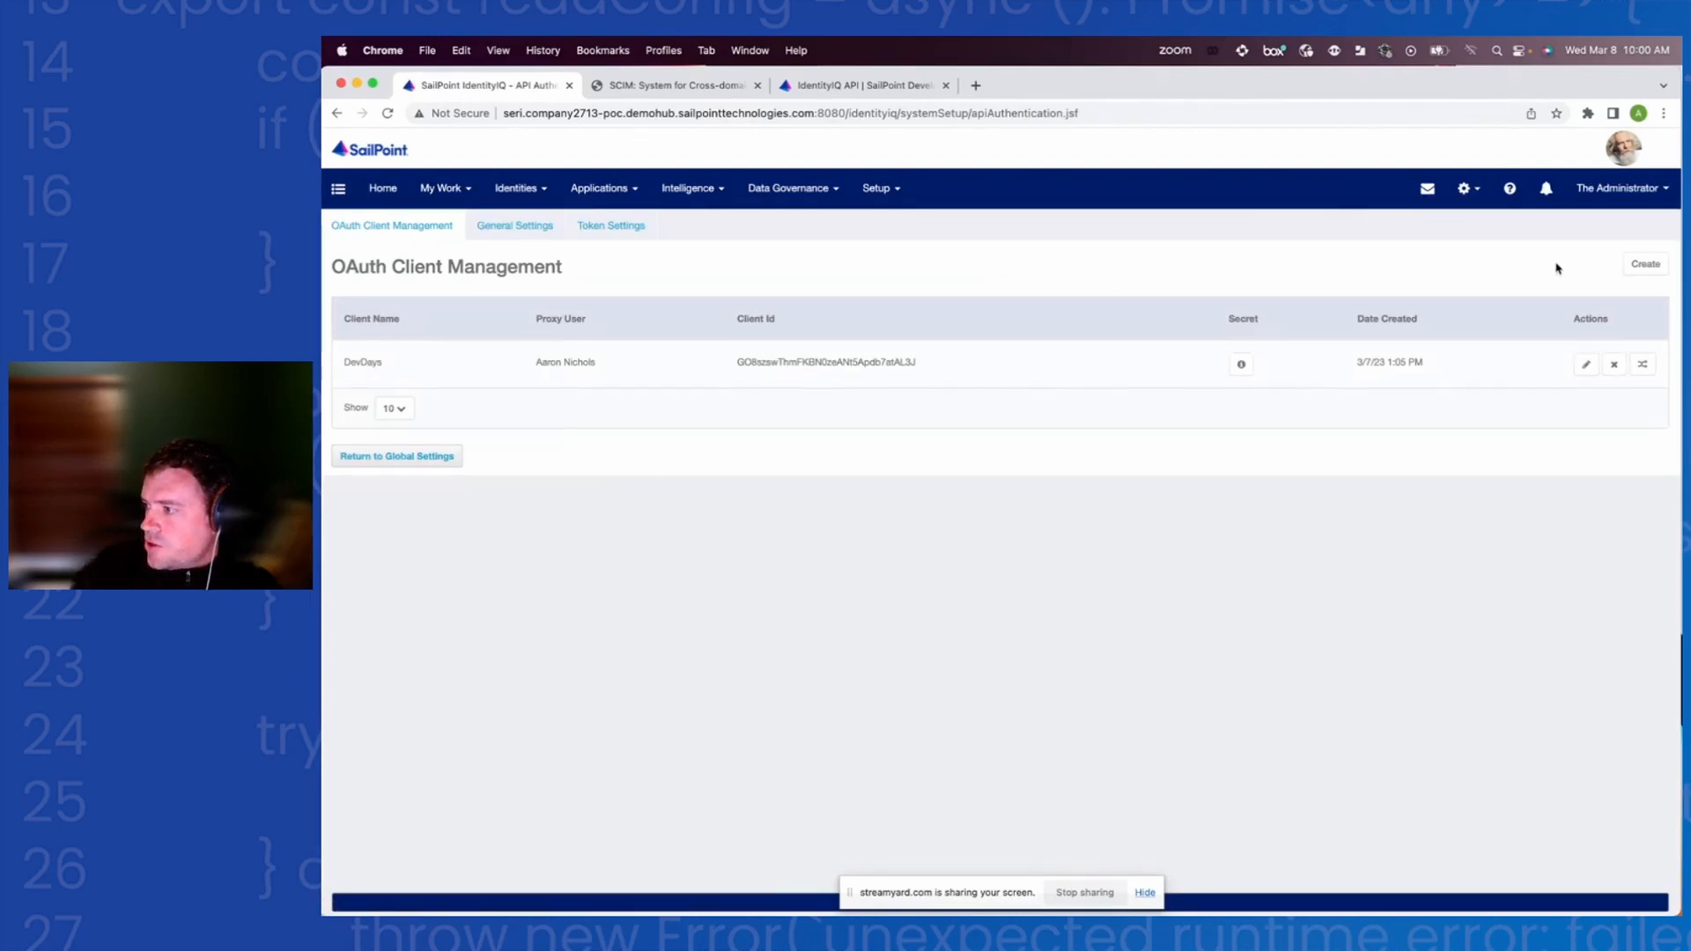
click(1644, 262)
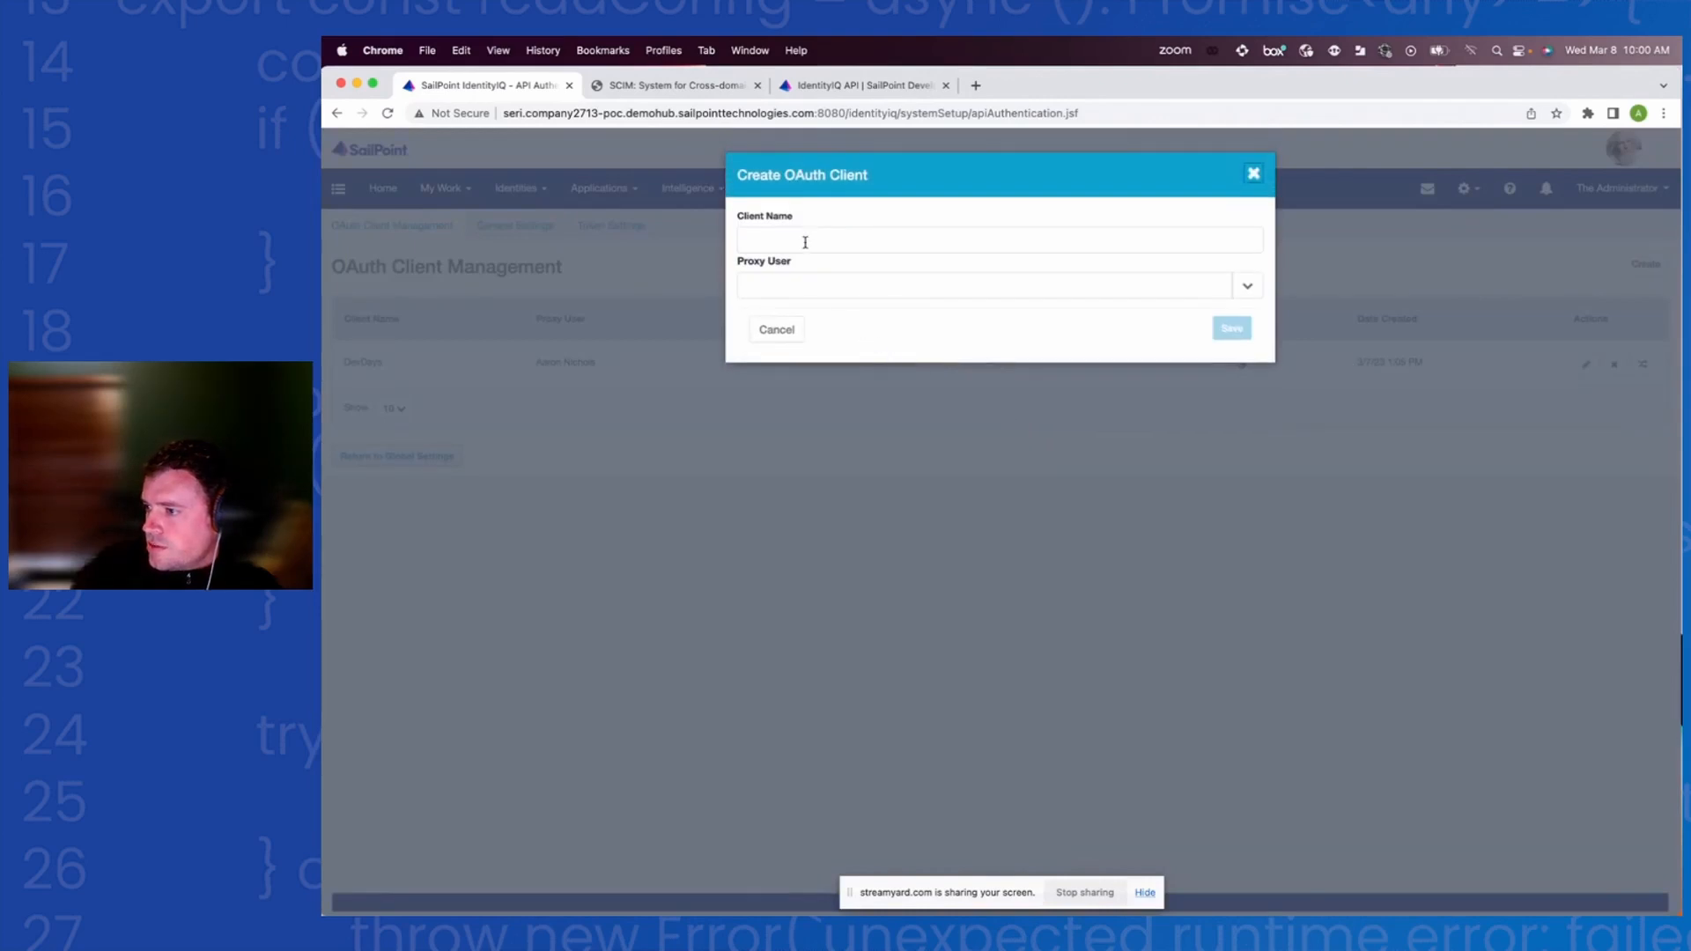
text(DevDays2)
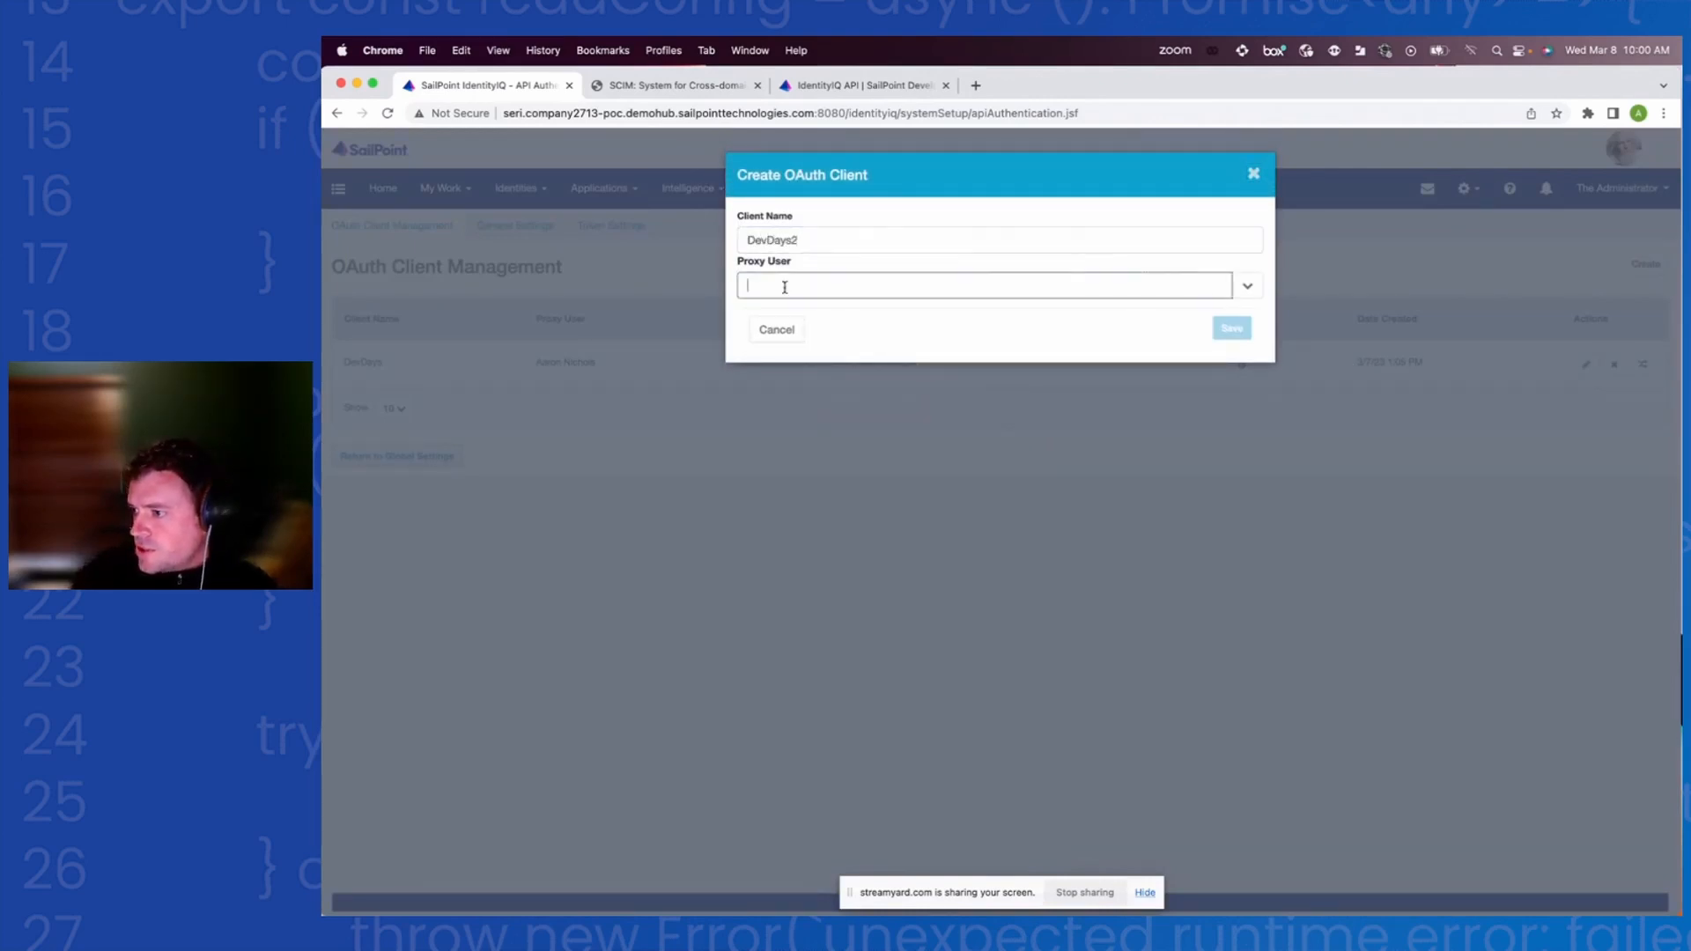
text(Adam.Kenn)
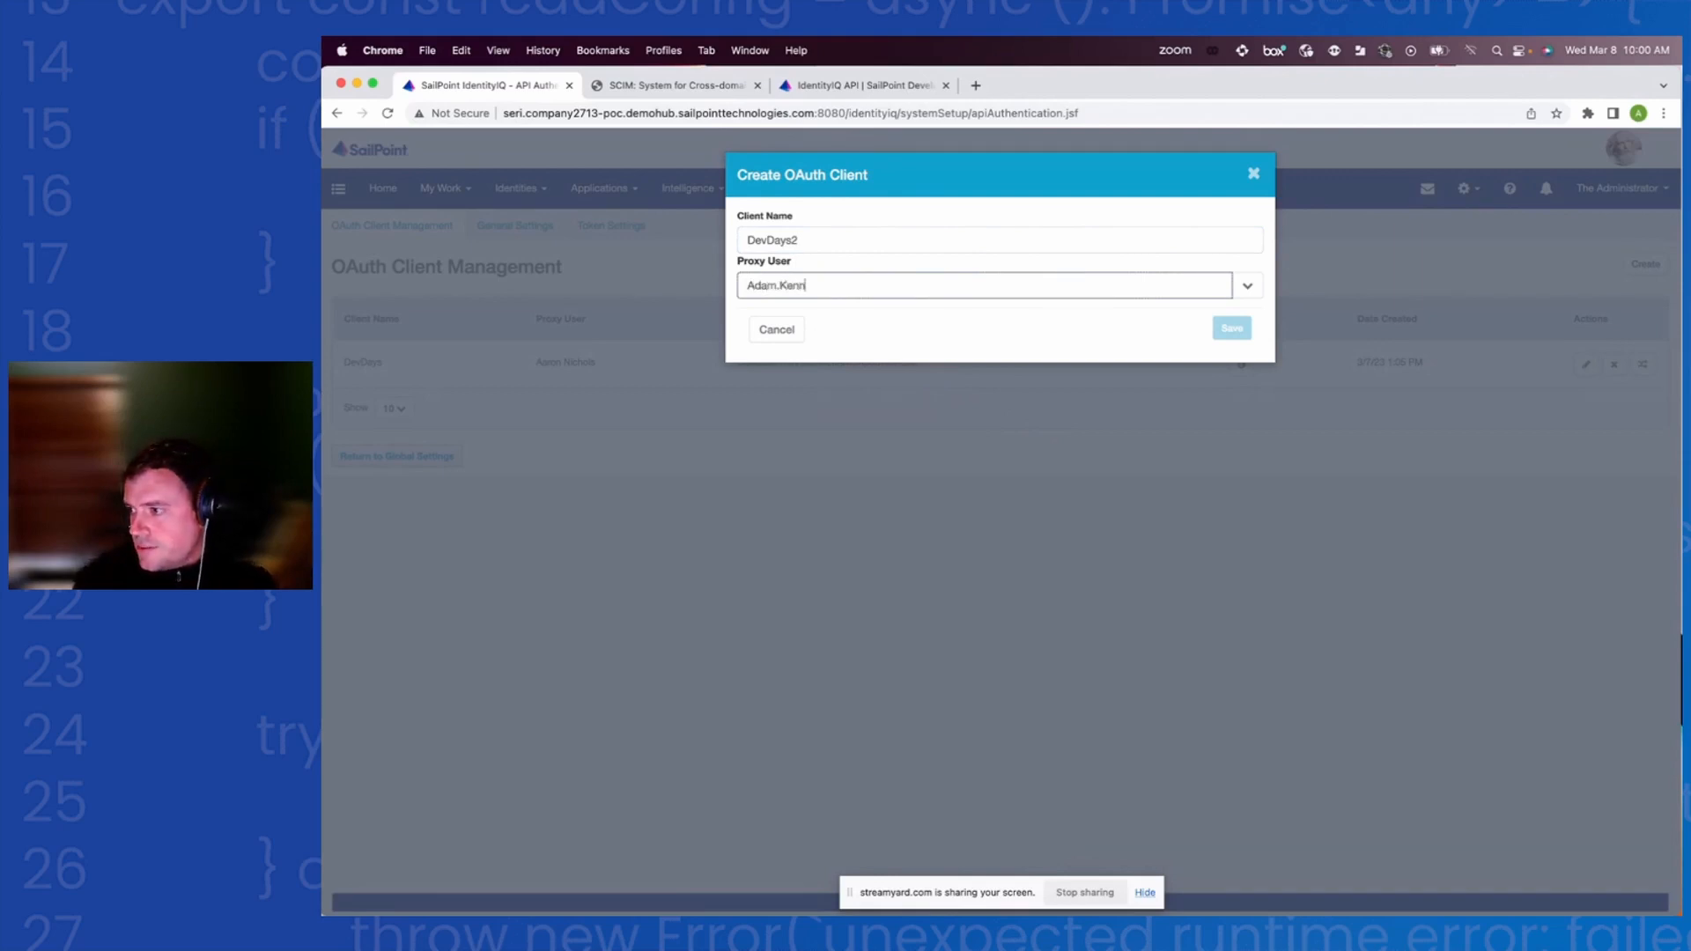
text(e)
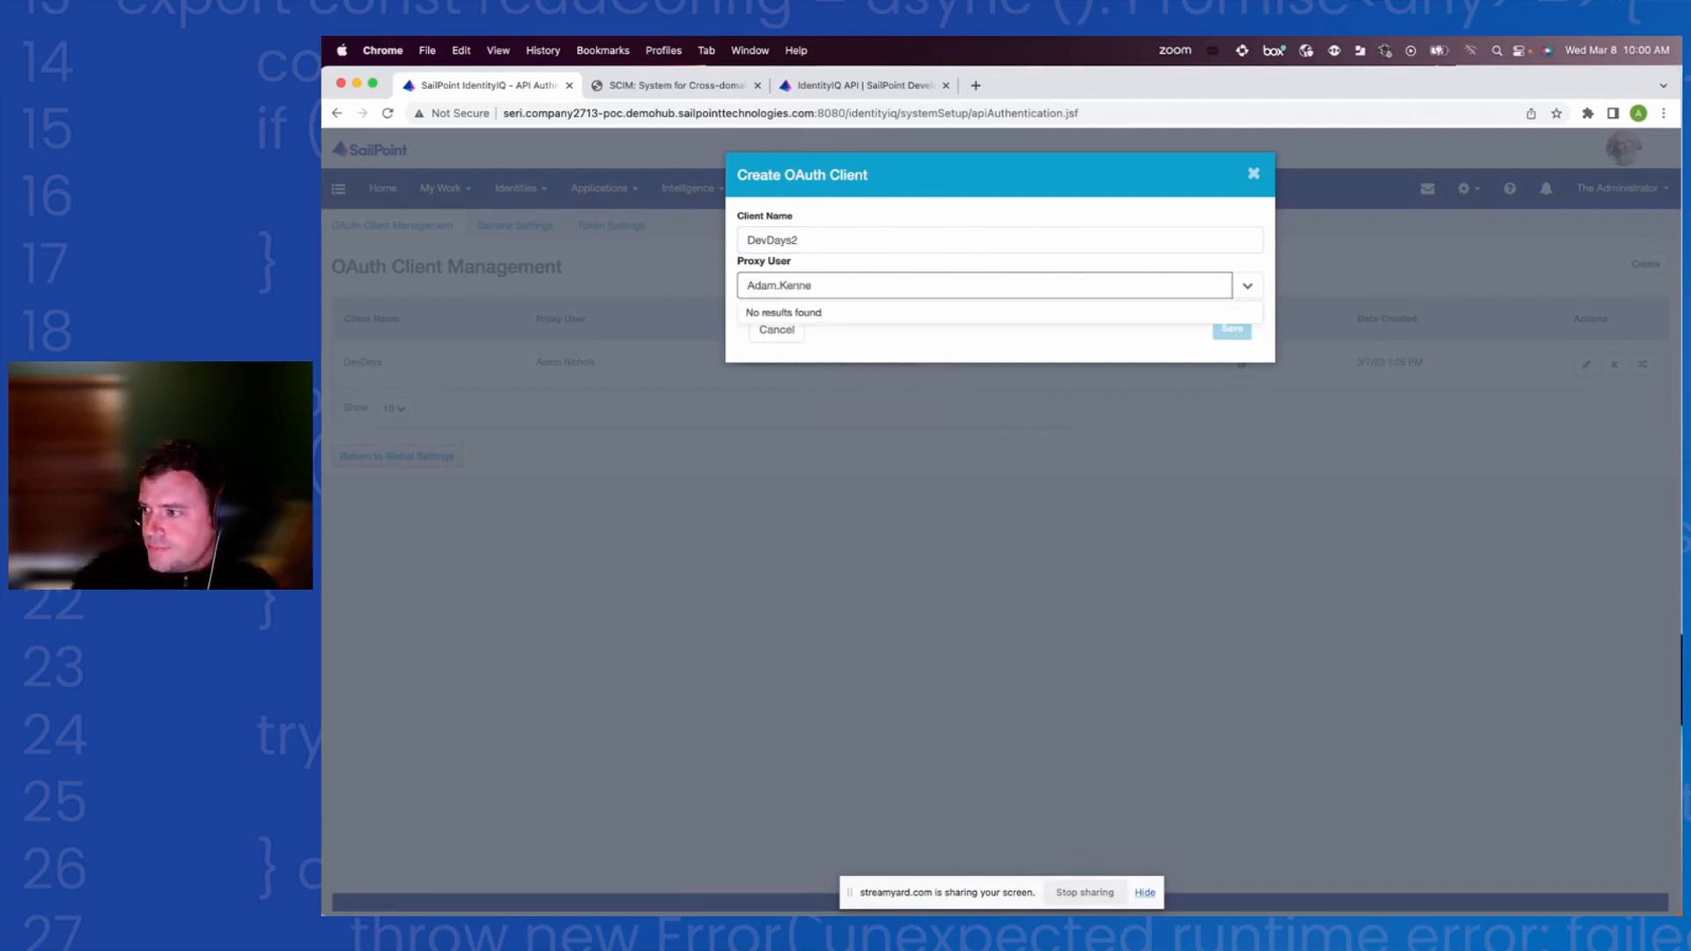
click(775, 329)
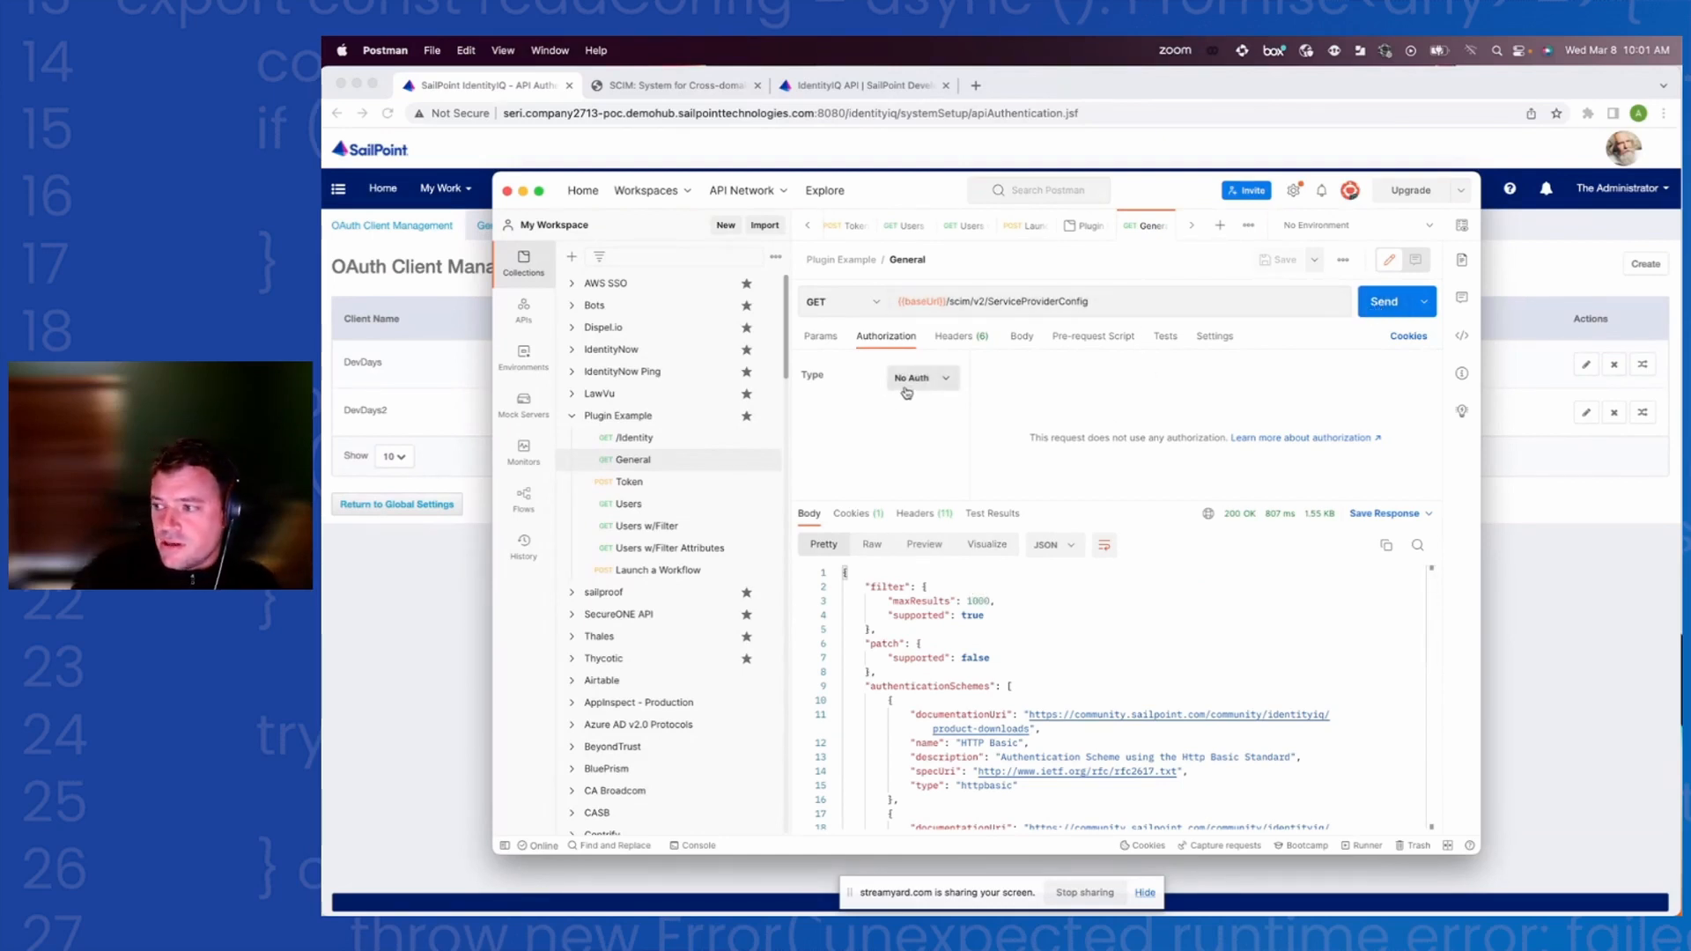
mouse_move(925, 301)
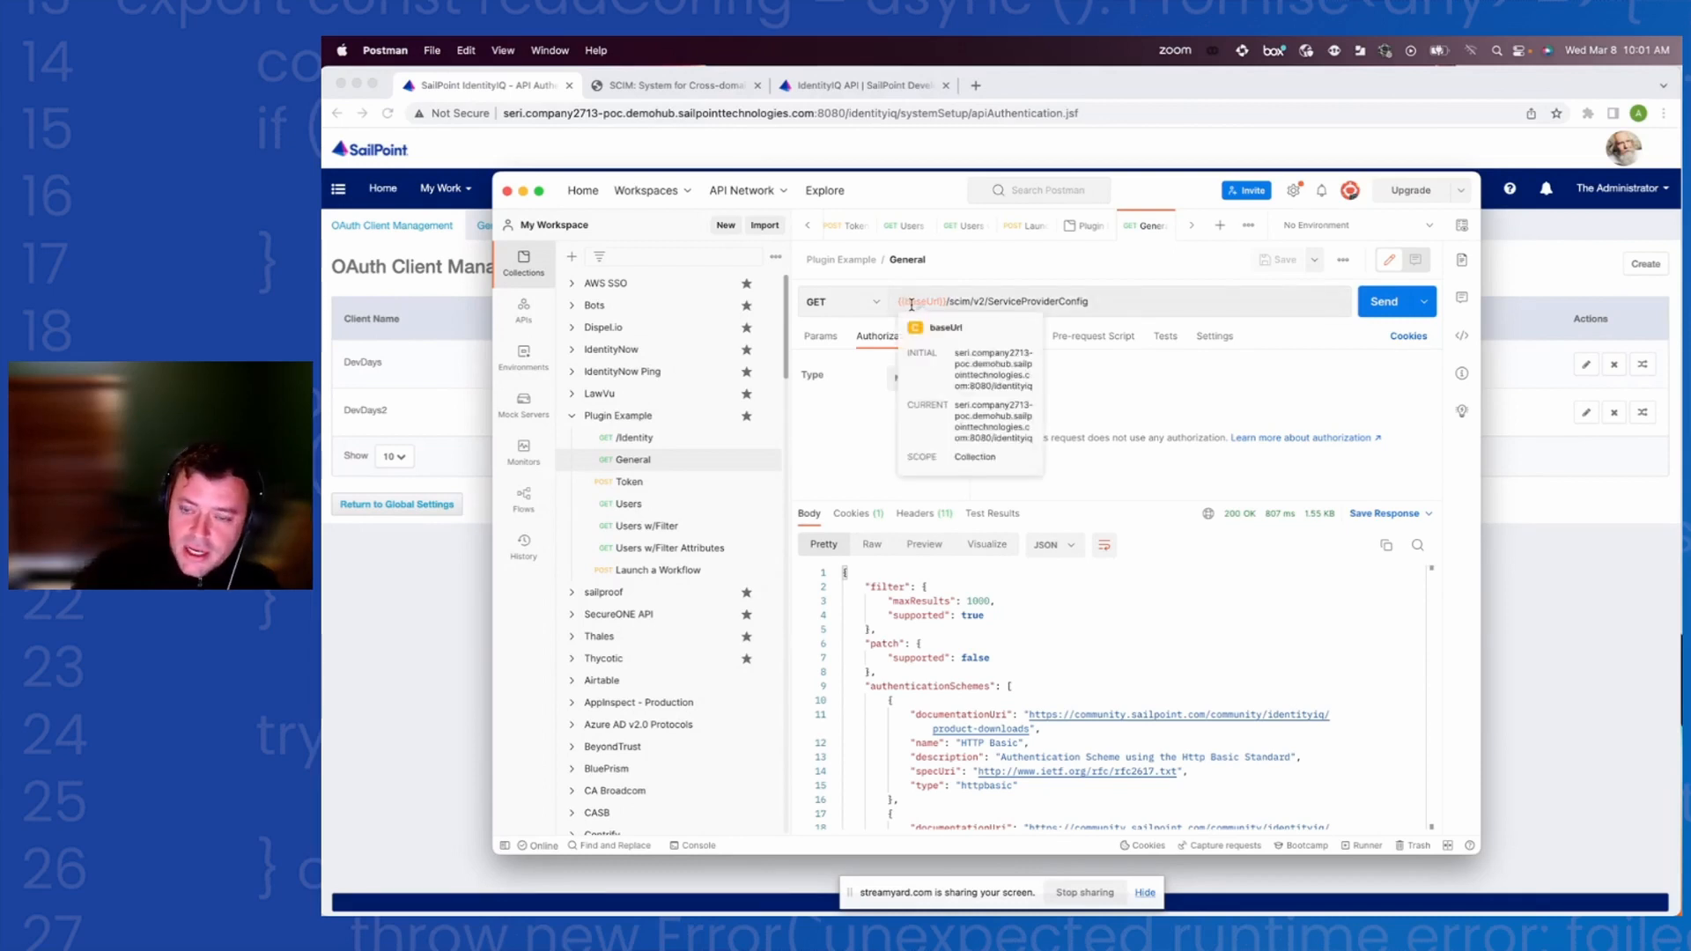
Send the ServiceProviderConfig request and scroll to its authenticationSchemes section
click(1386, 301)
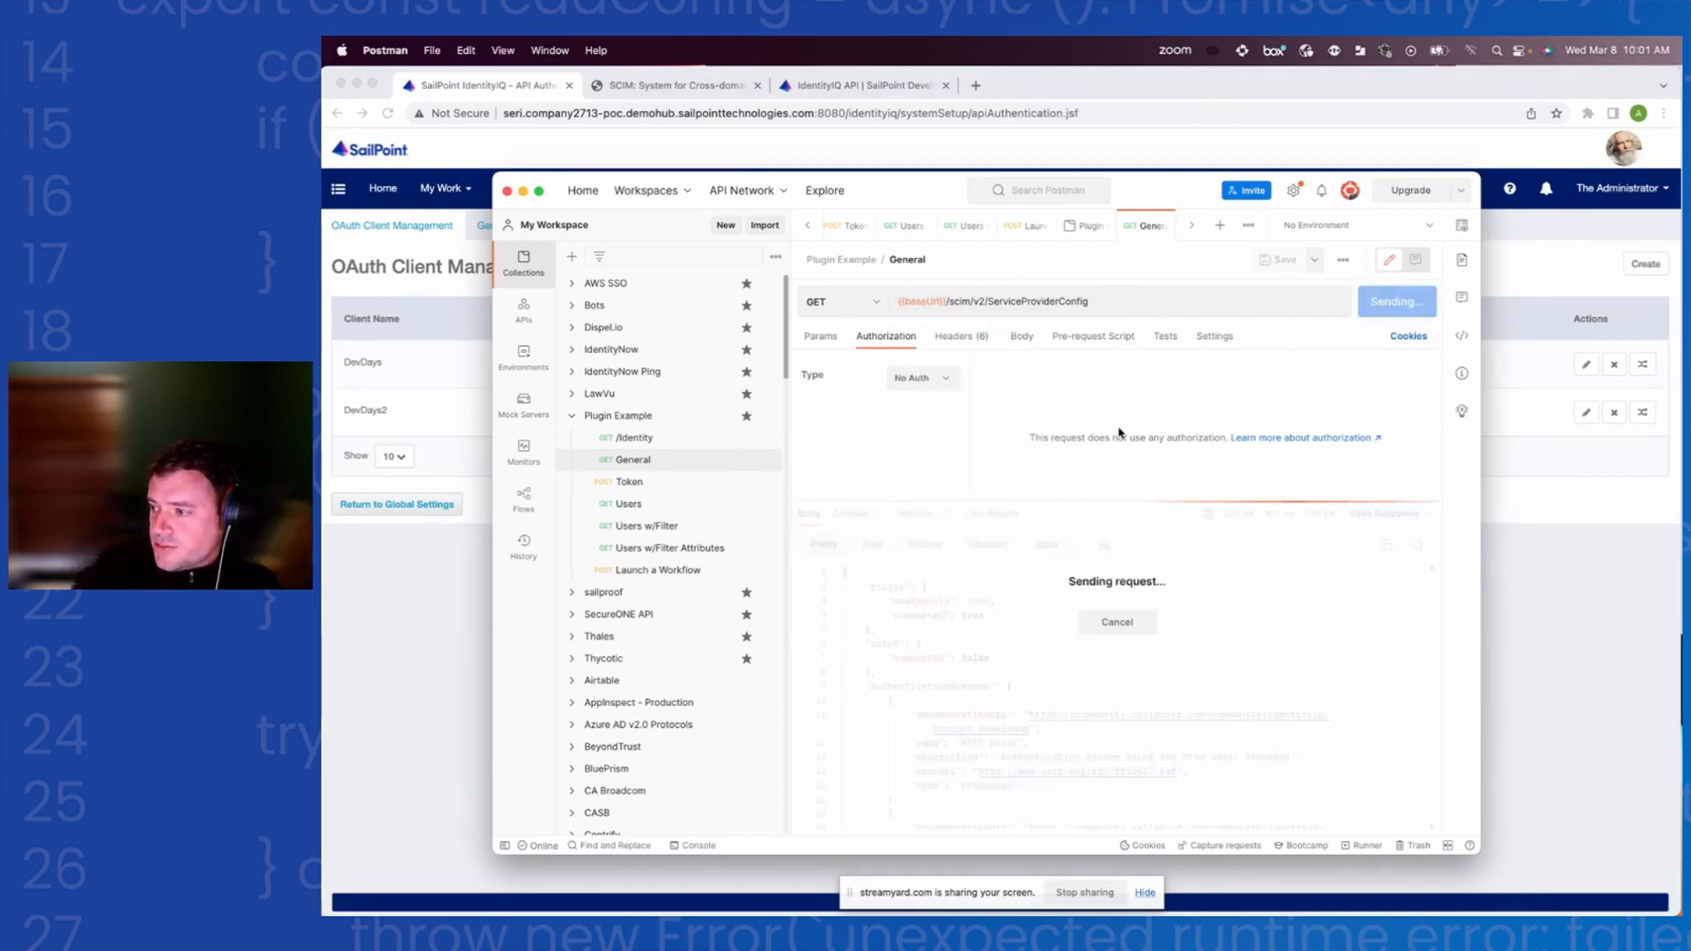
click(1389, 301)
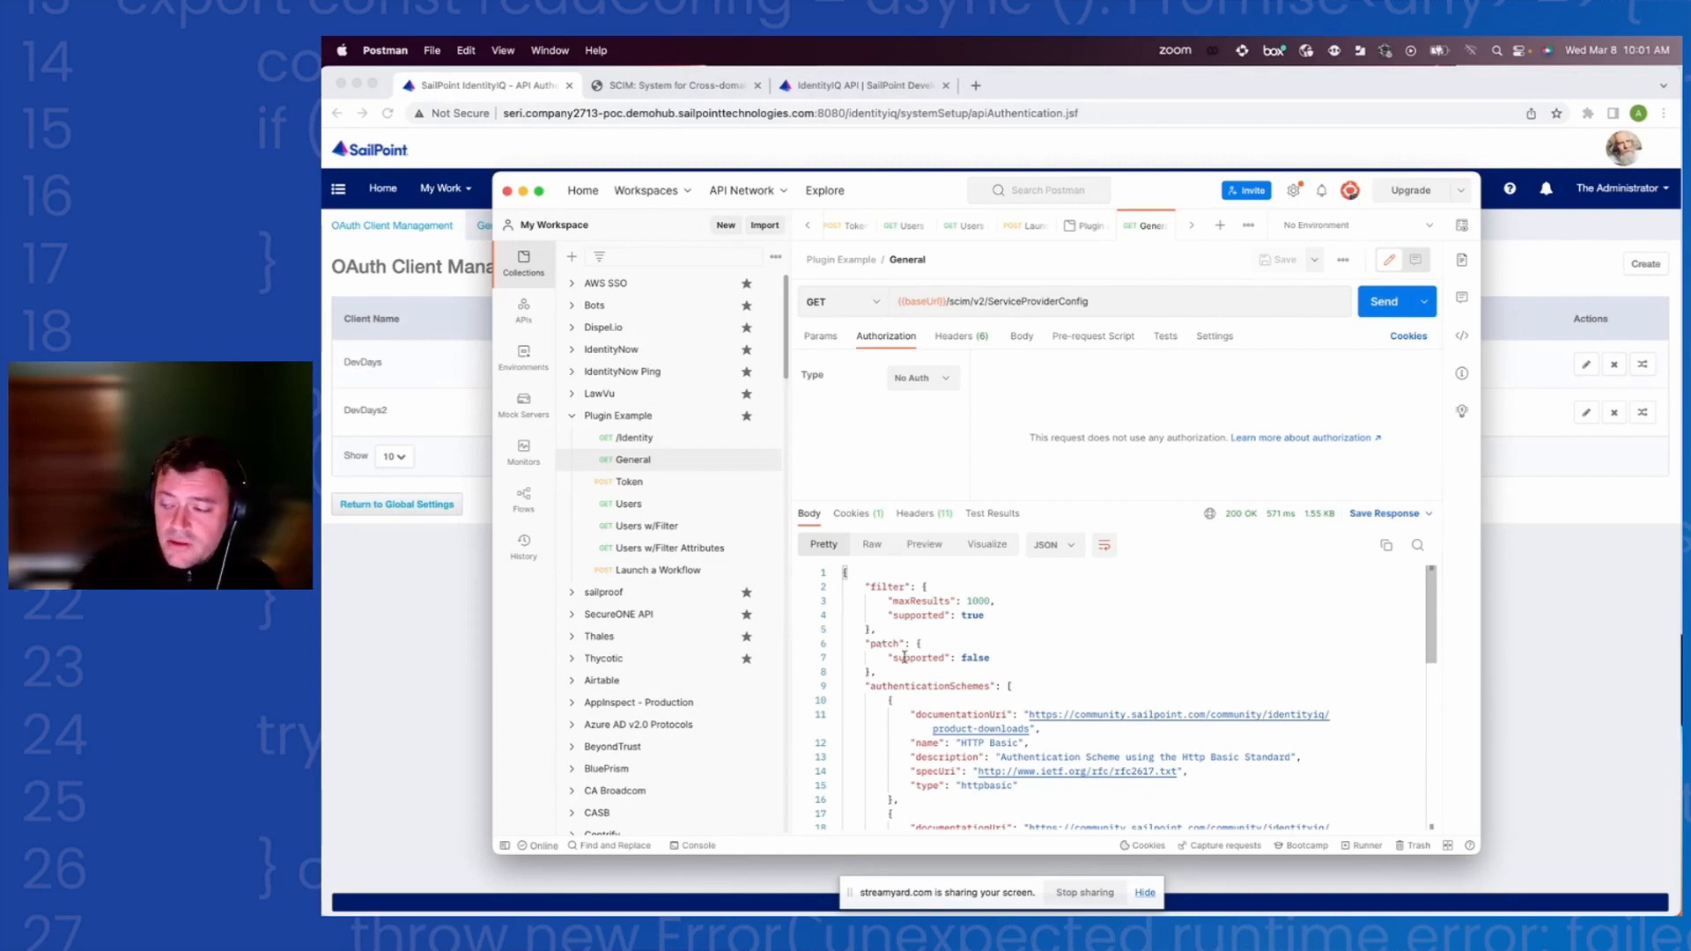
scroll(down, 3)
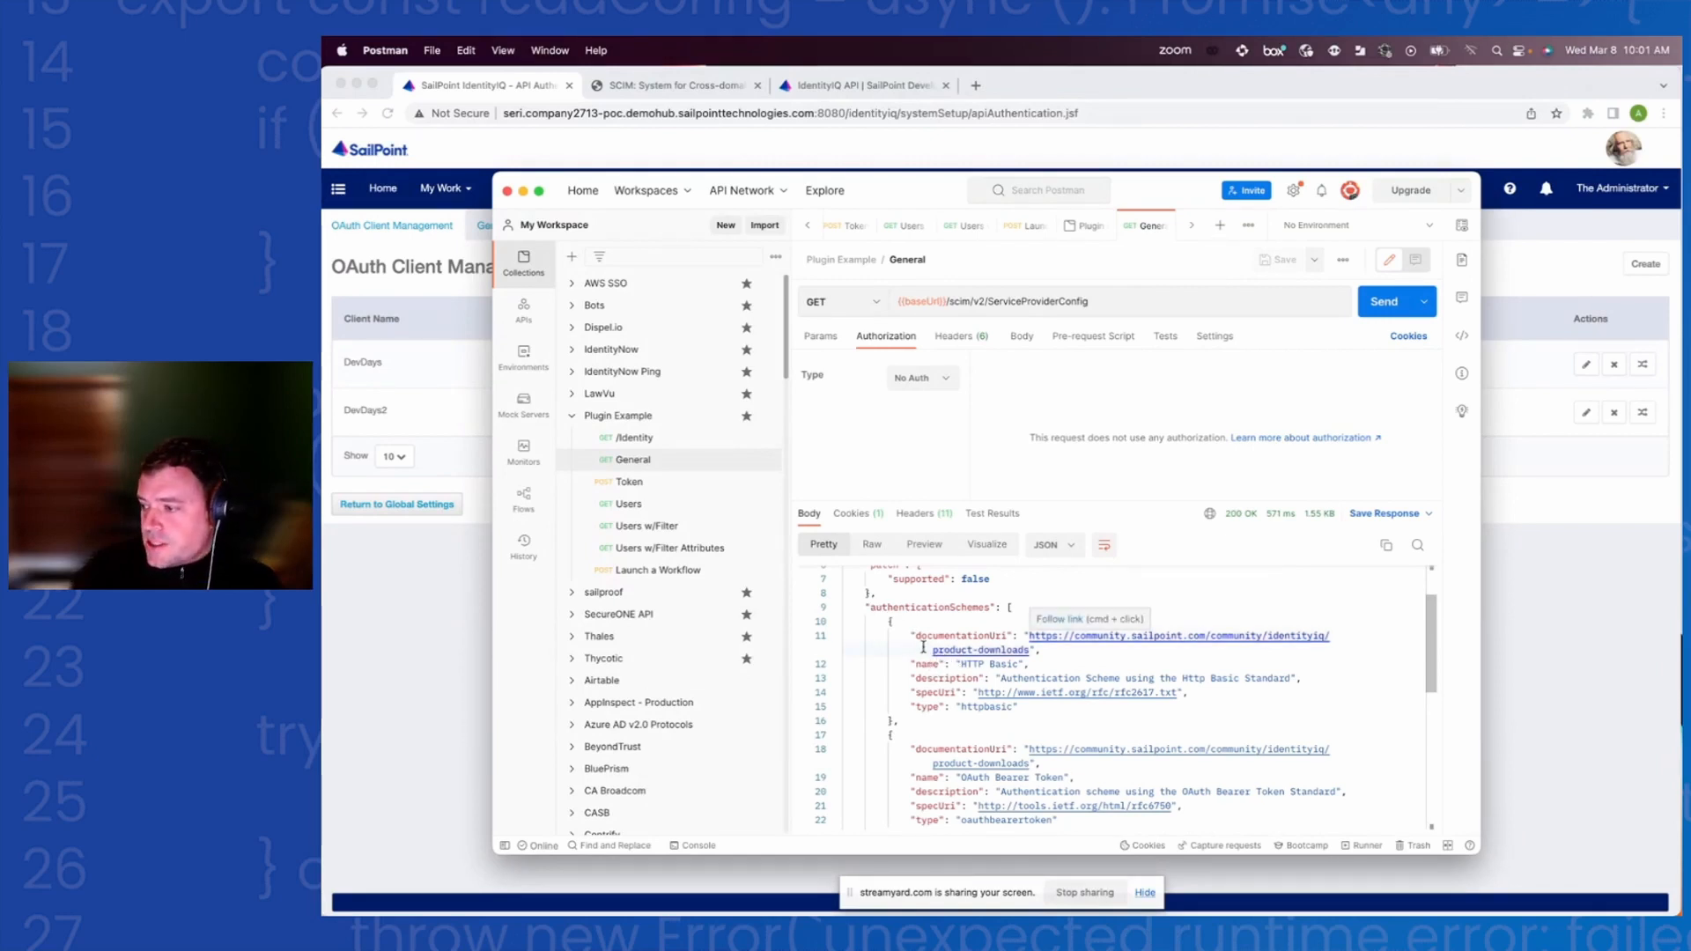
mouse_move(914, 641)
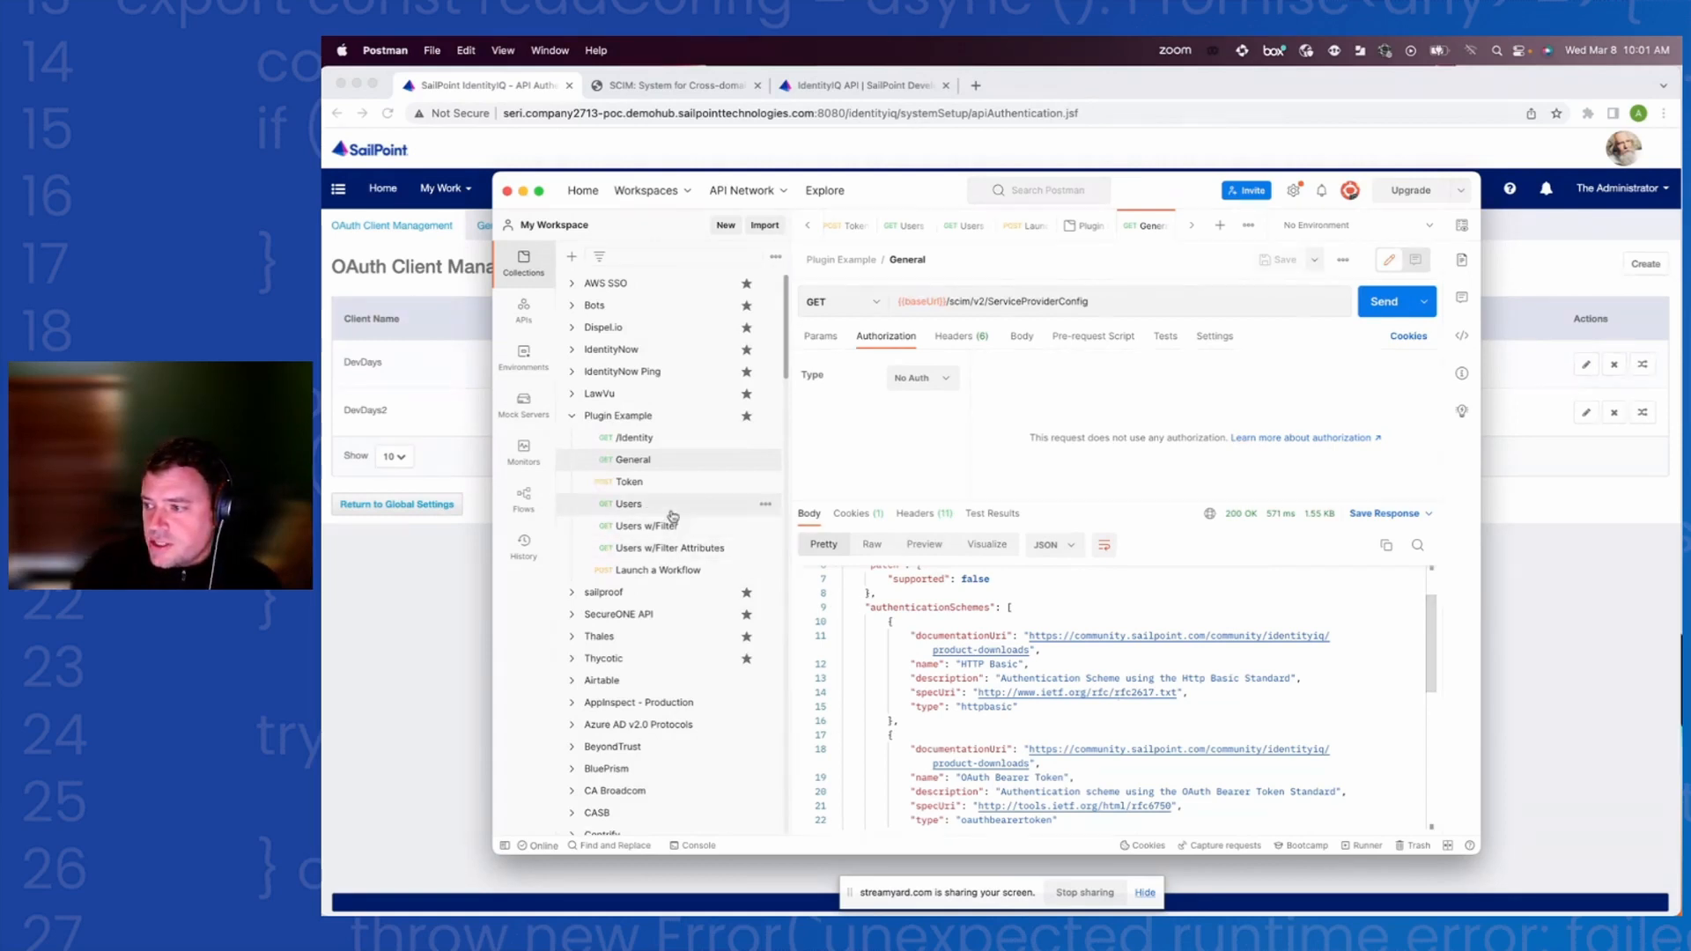
Set the Users request to Basic Auth, then return to the ServiceProviderConfig response and scroll on
click(919, 377)
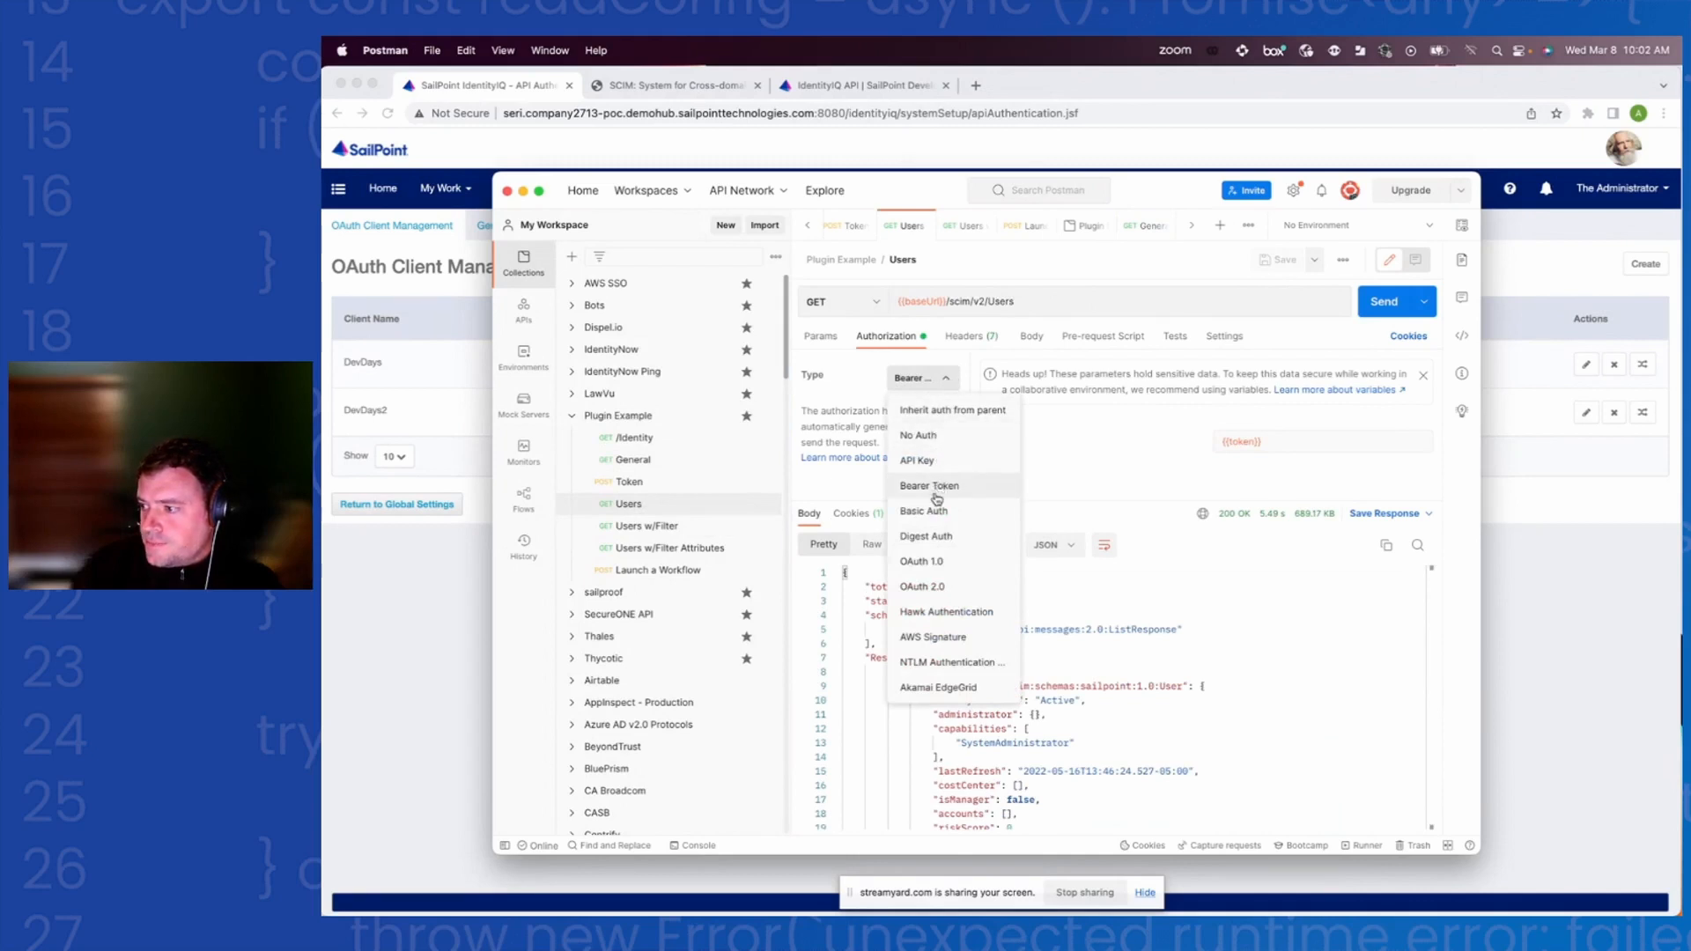
click(921, 510)
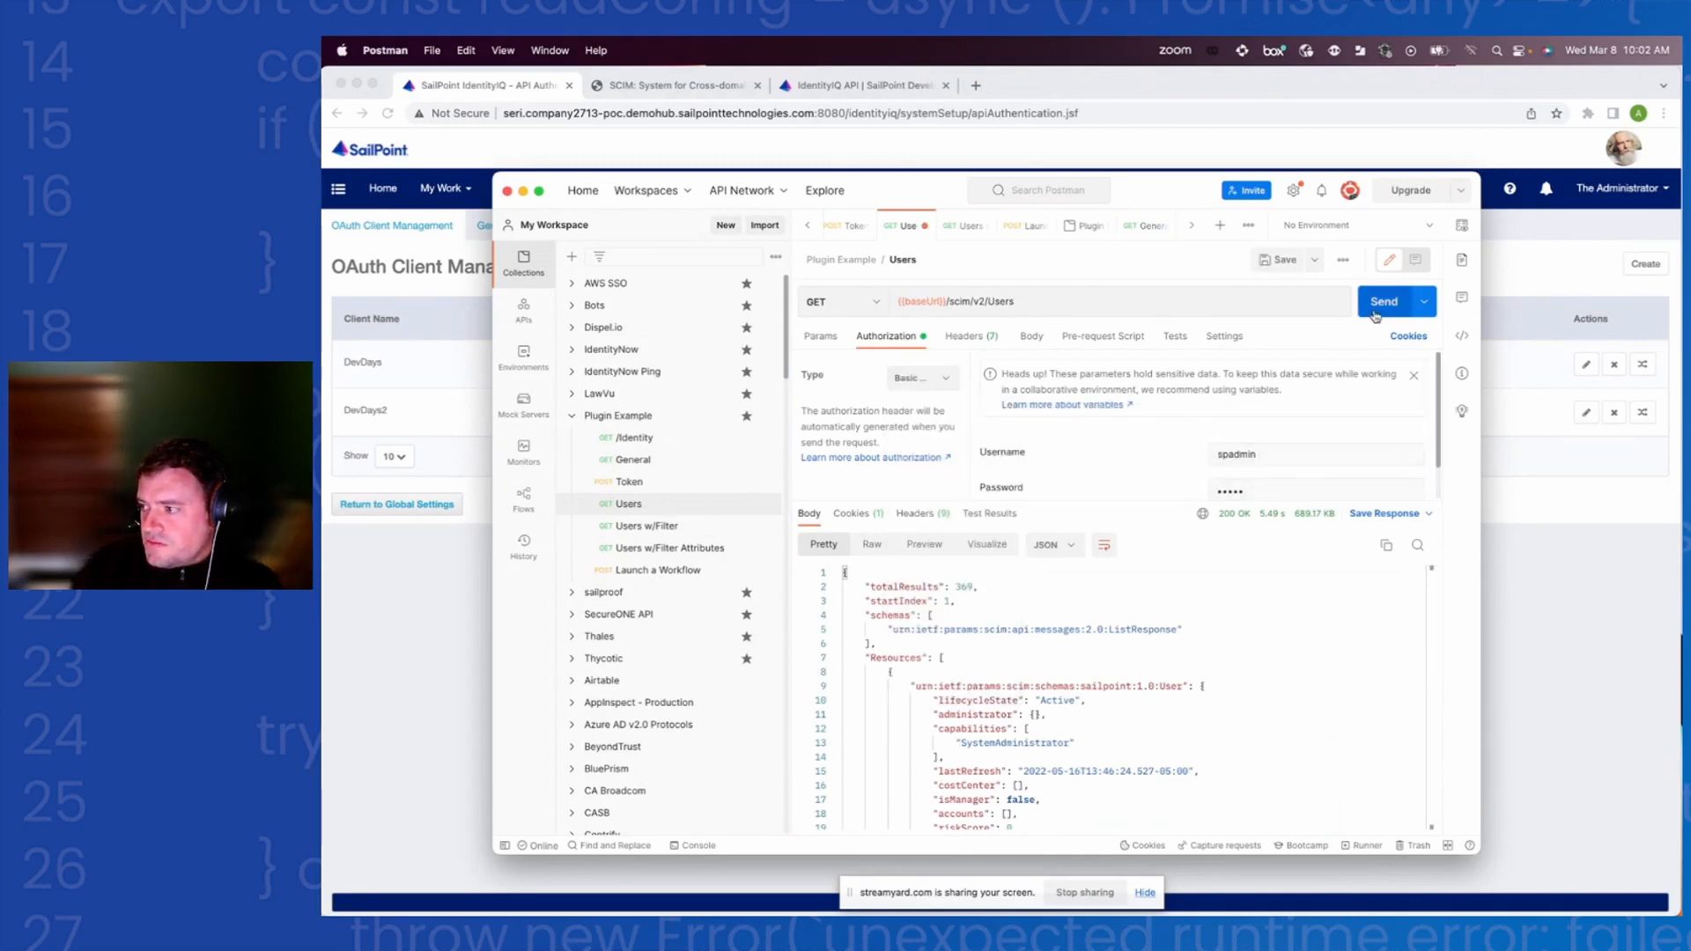
click(1386, 301)
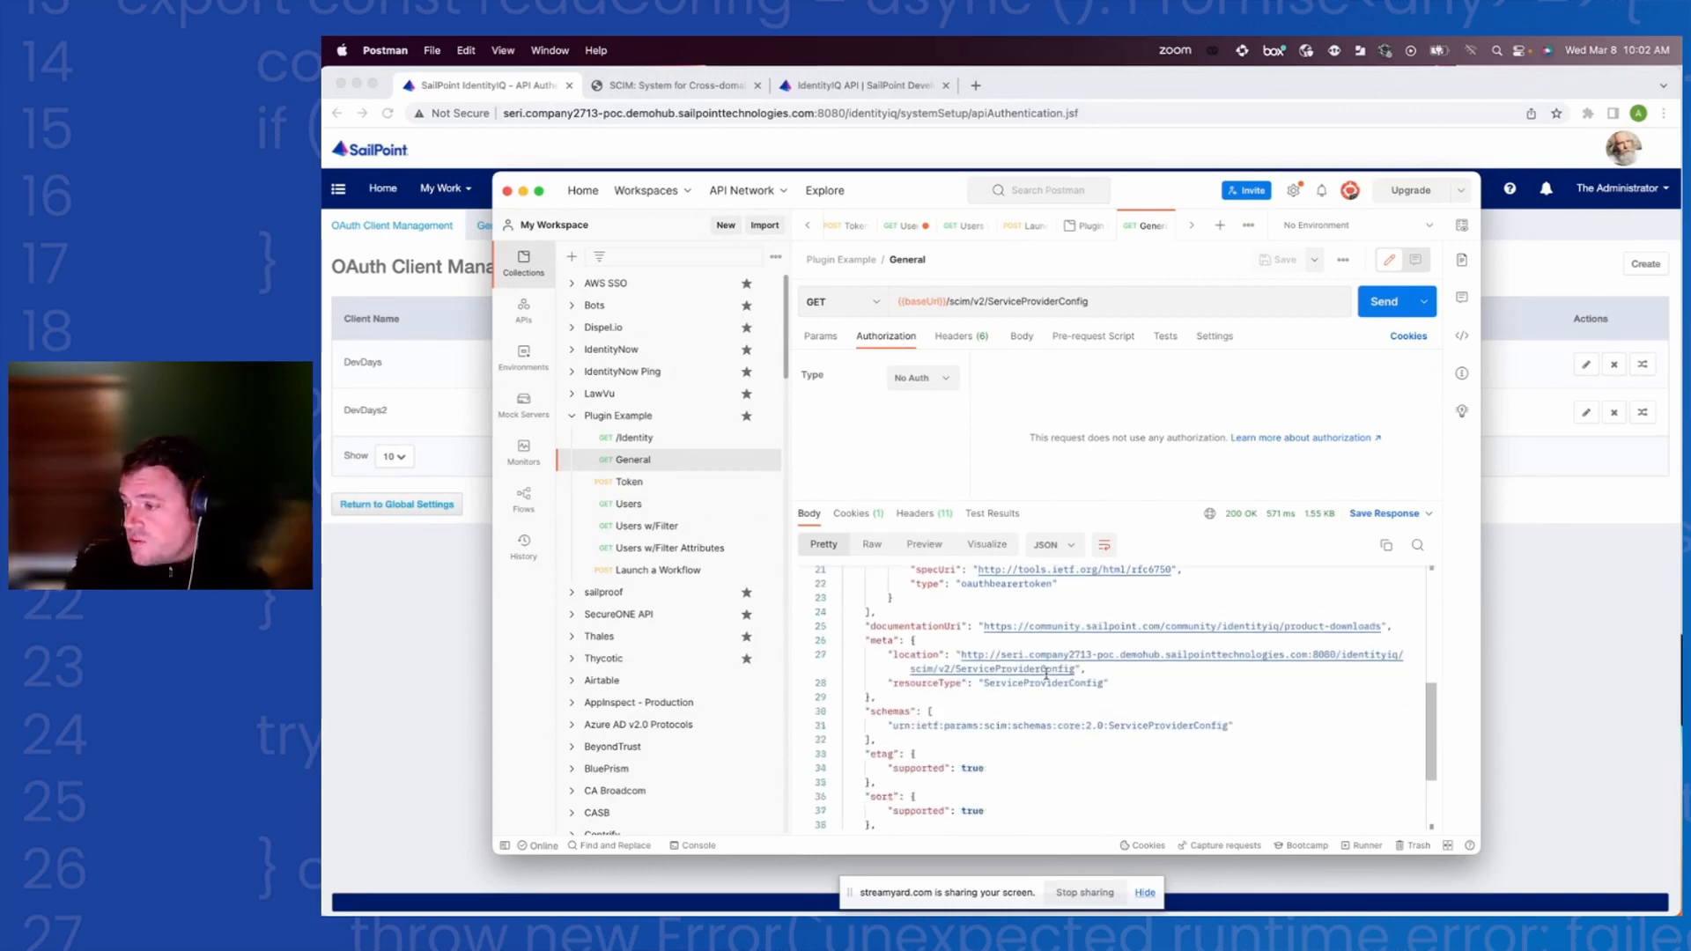
scroll(down, 3)
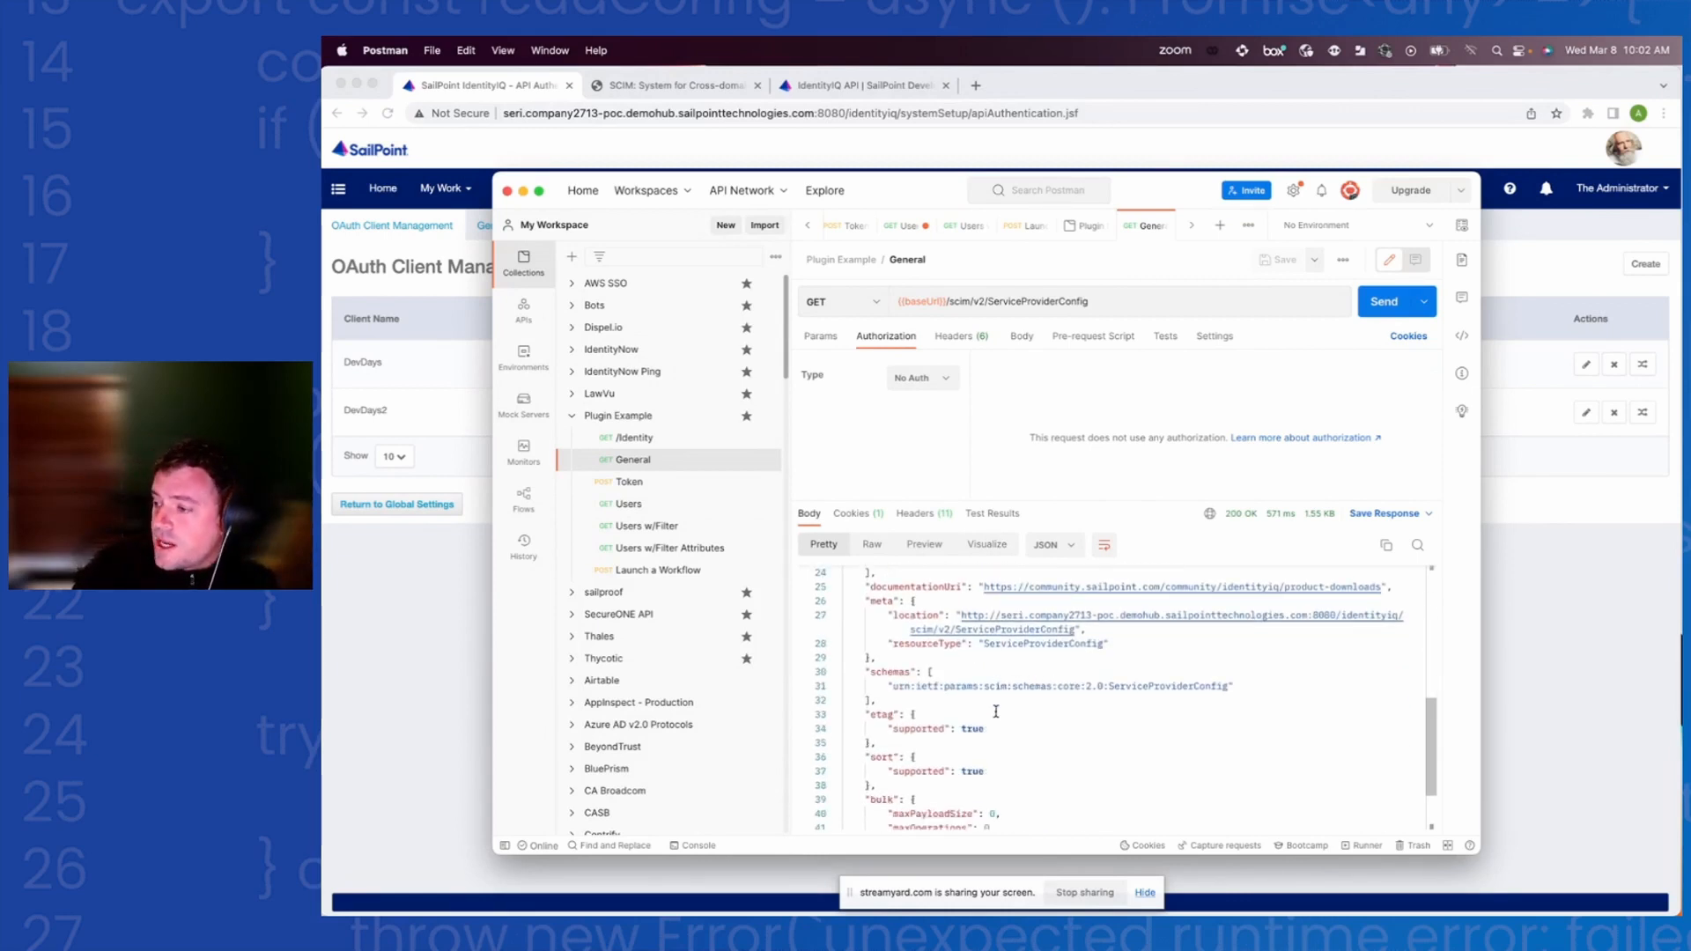
mouse_move(669, 553)
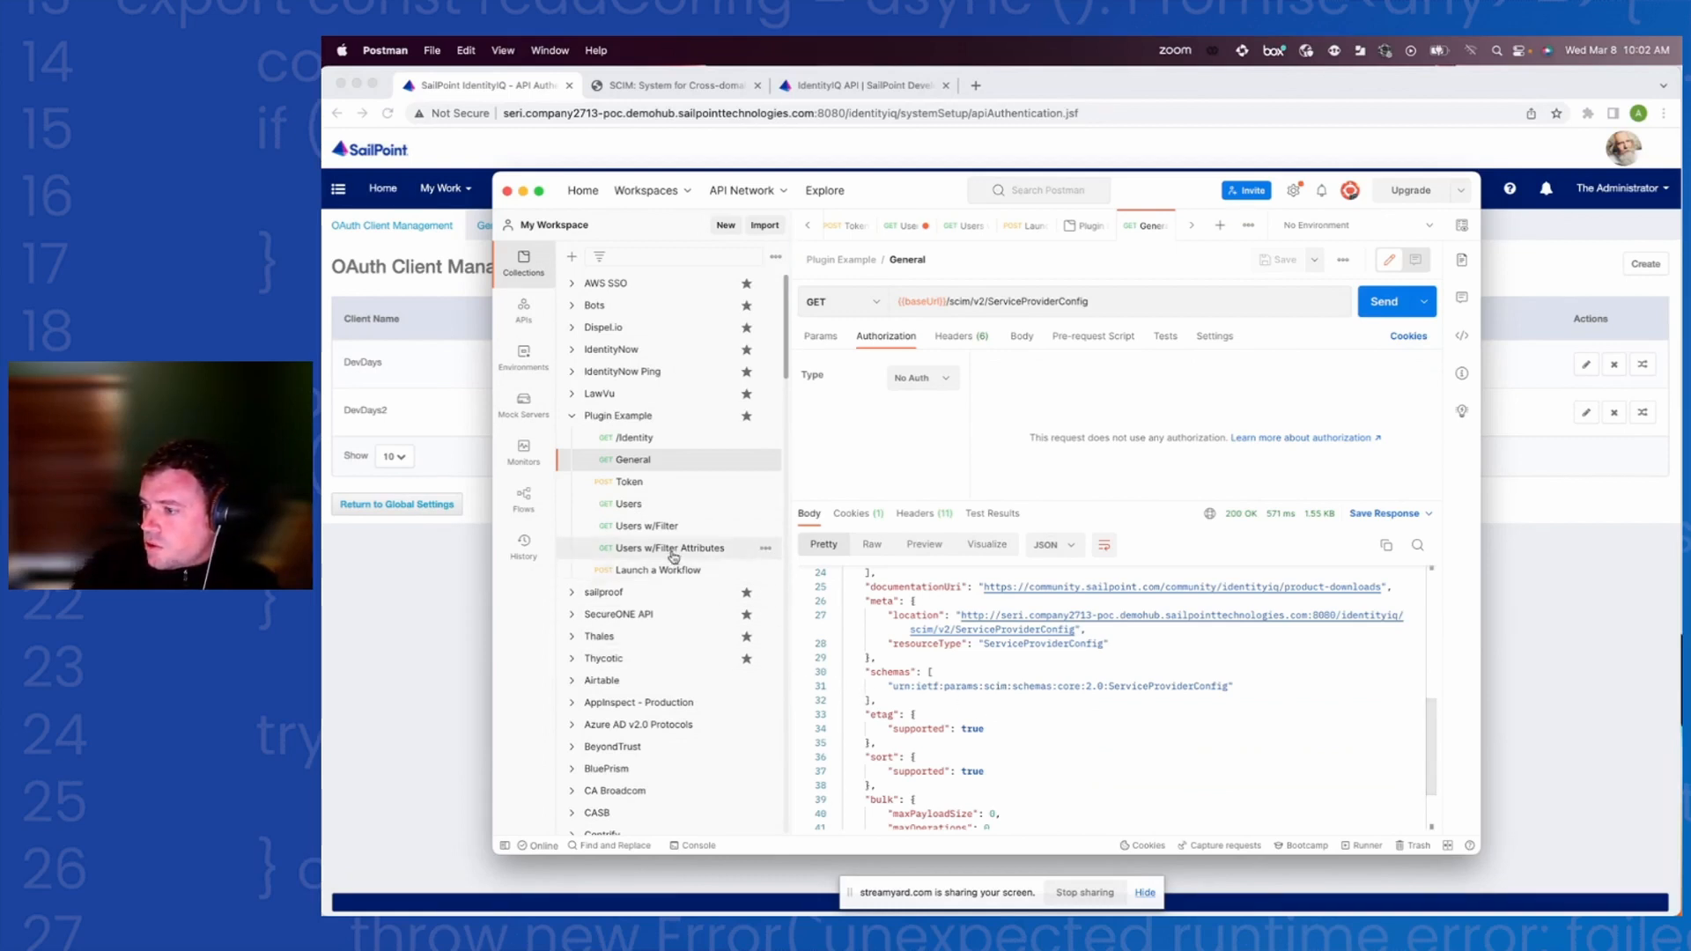
Bring up the Token request in the Plugin Example collection and its Basic Auth credentials
click(626, 481)
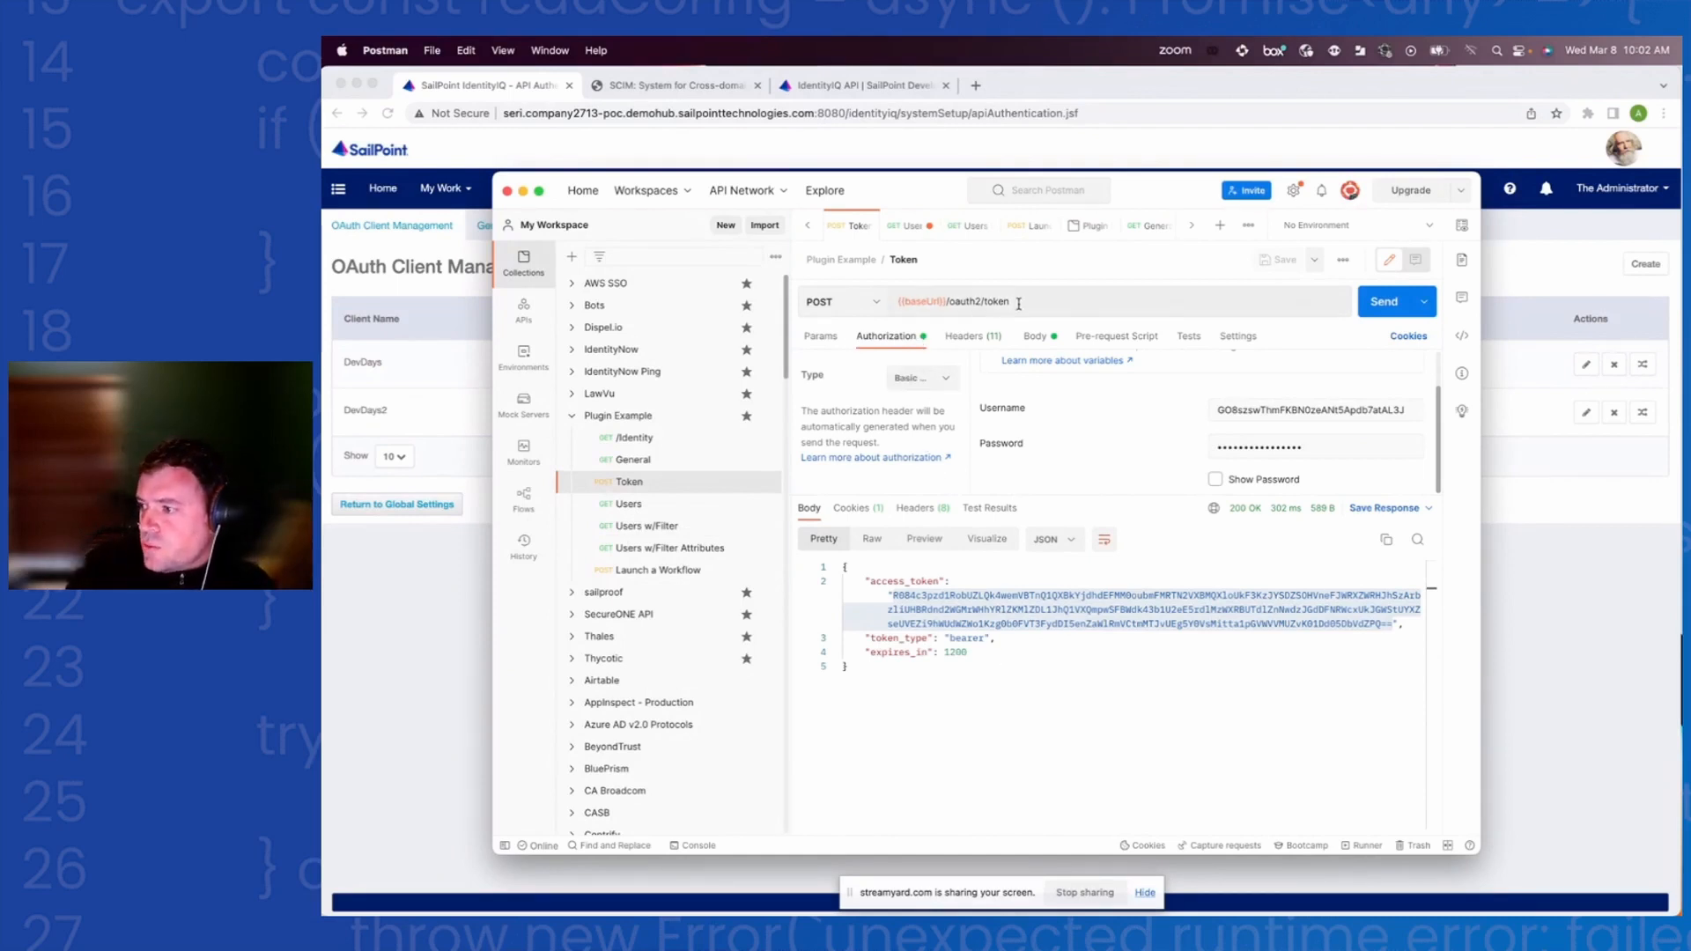
double_click(972, 301)
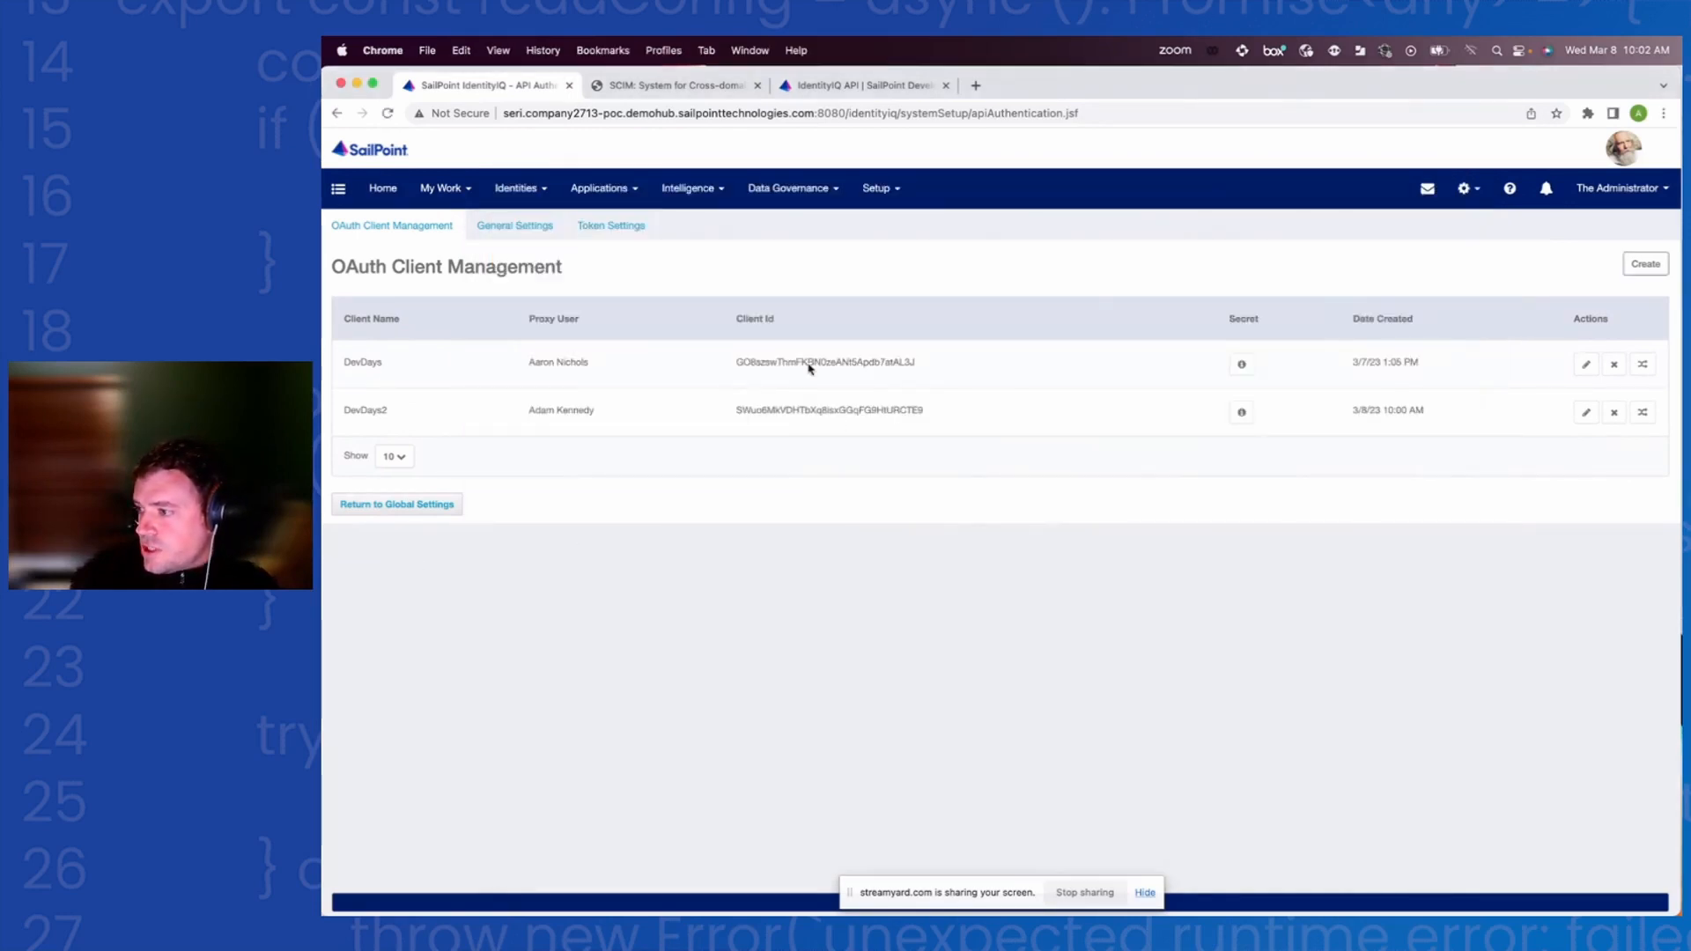
Select DevDays2's client id and revealed secret for copying
double_click(828, 410)
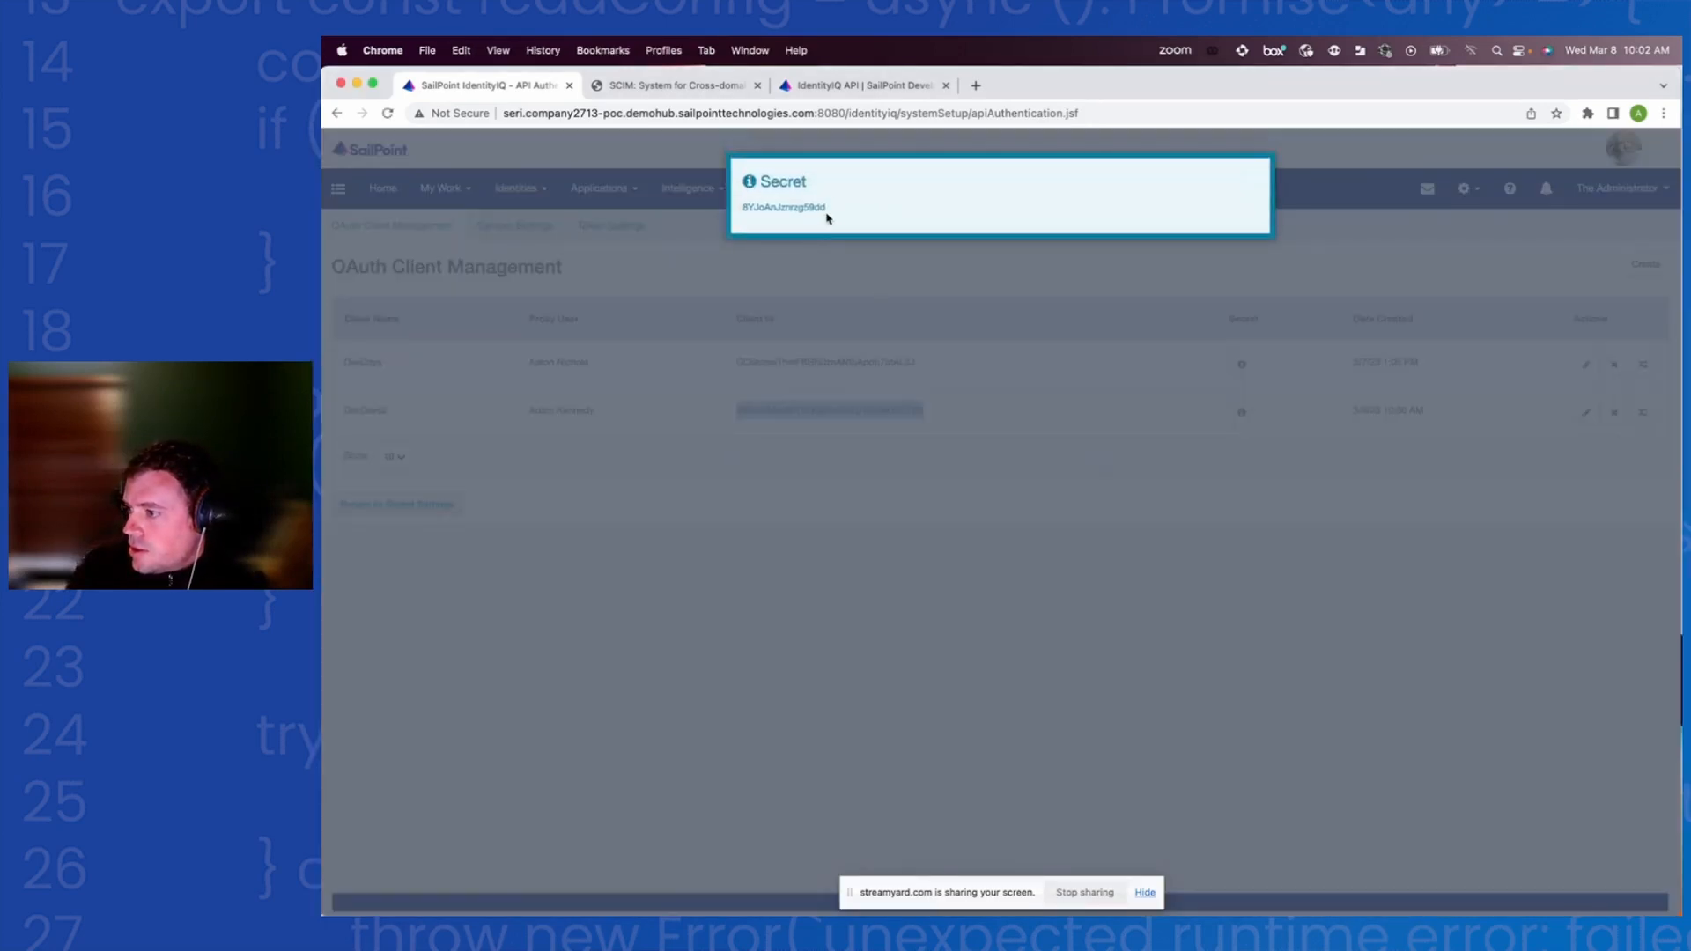
double_click(780, 208)
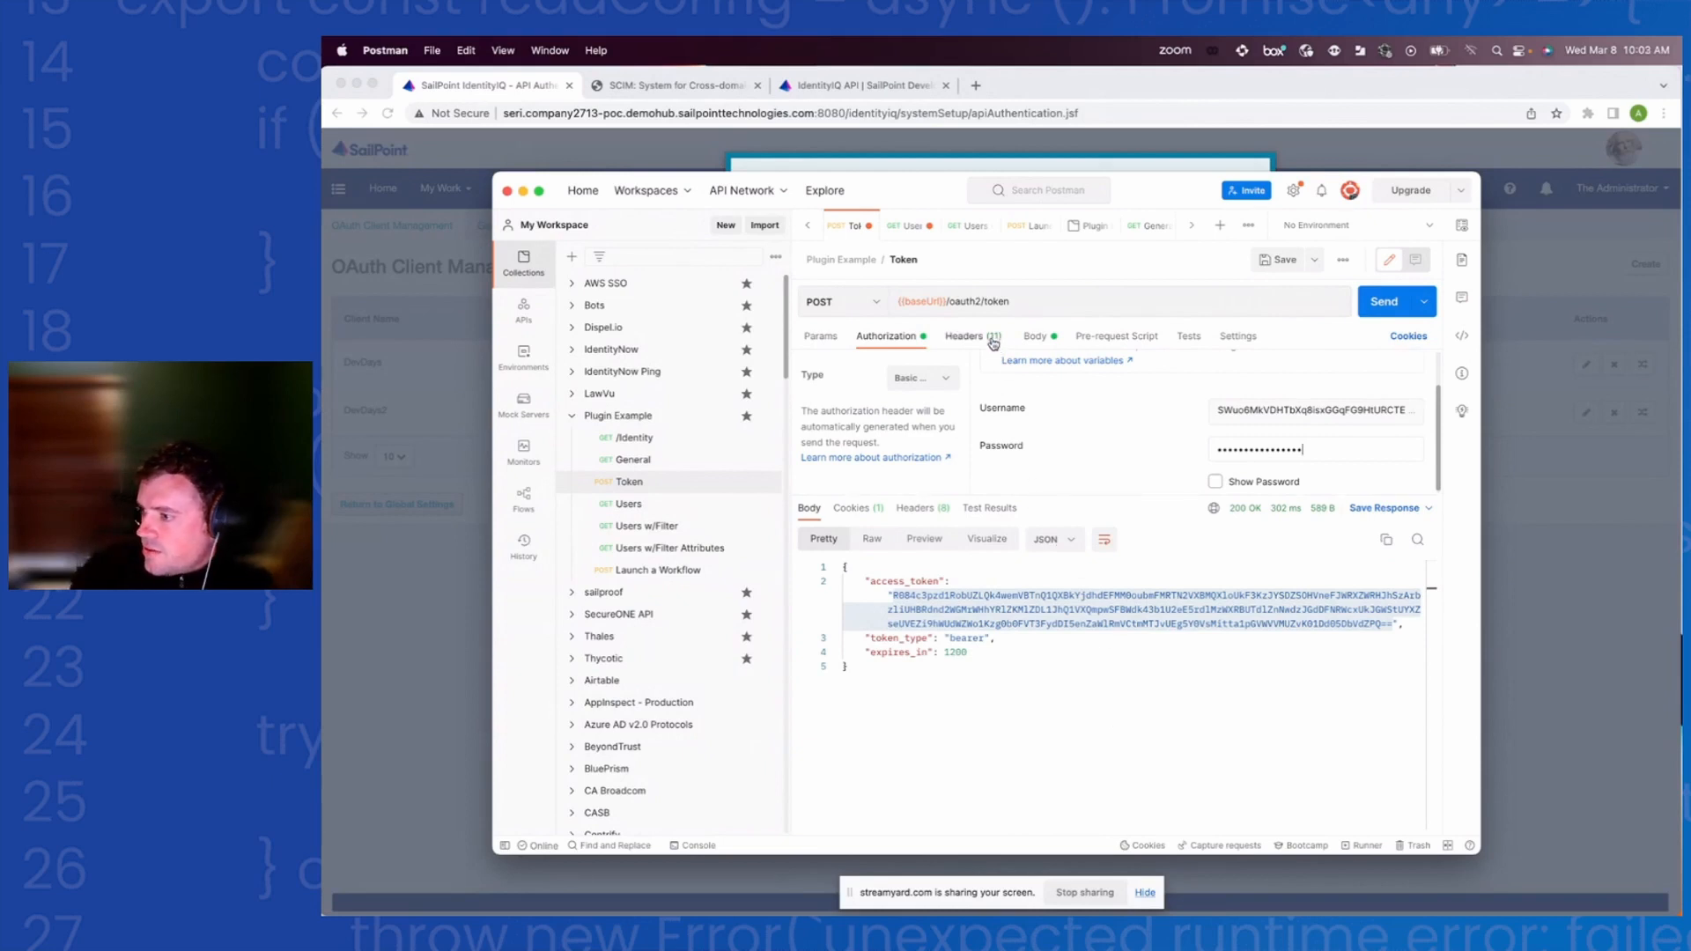
Check the Token request's grant_type body, return to its credentials and send it for a new access token
click(1034, 335)
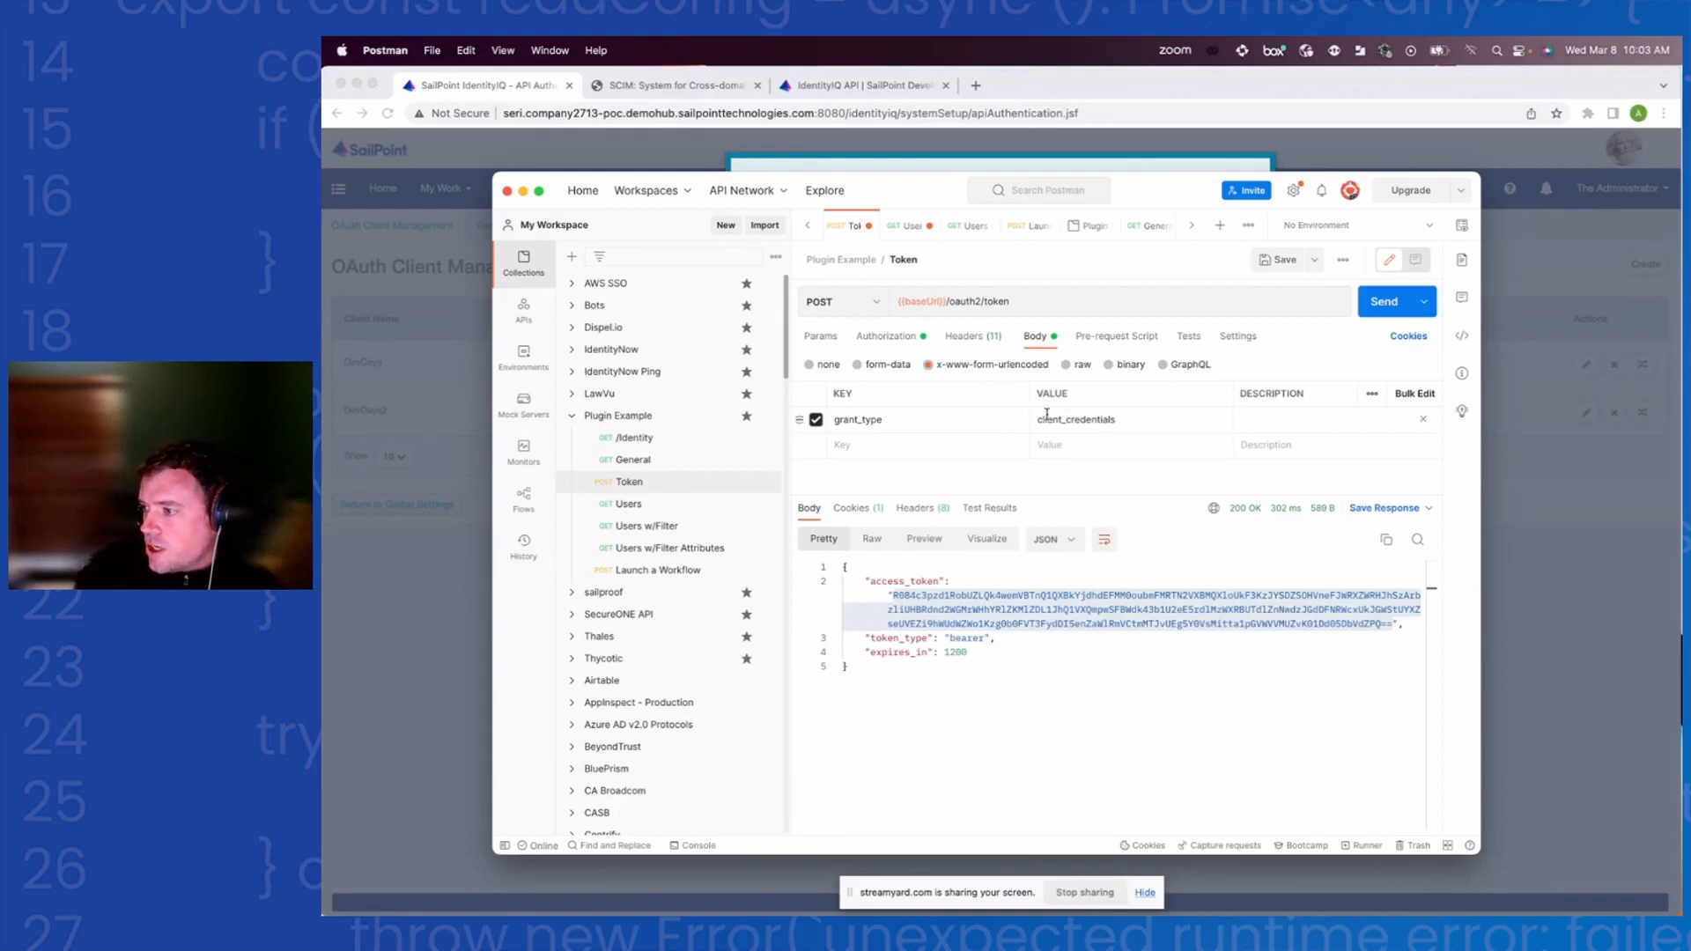
click(886, 334)
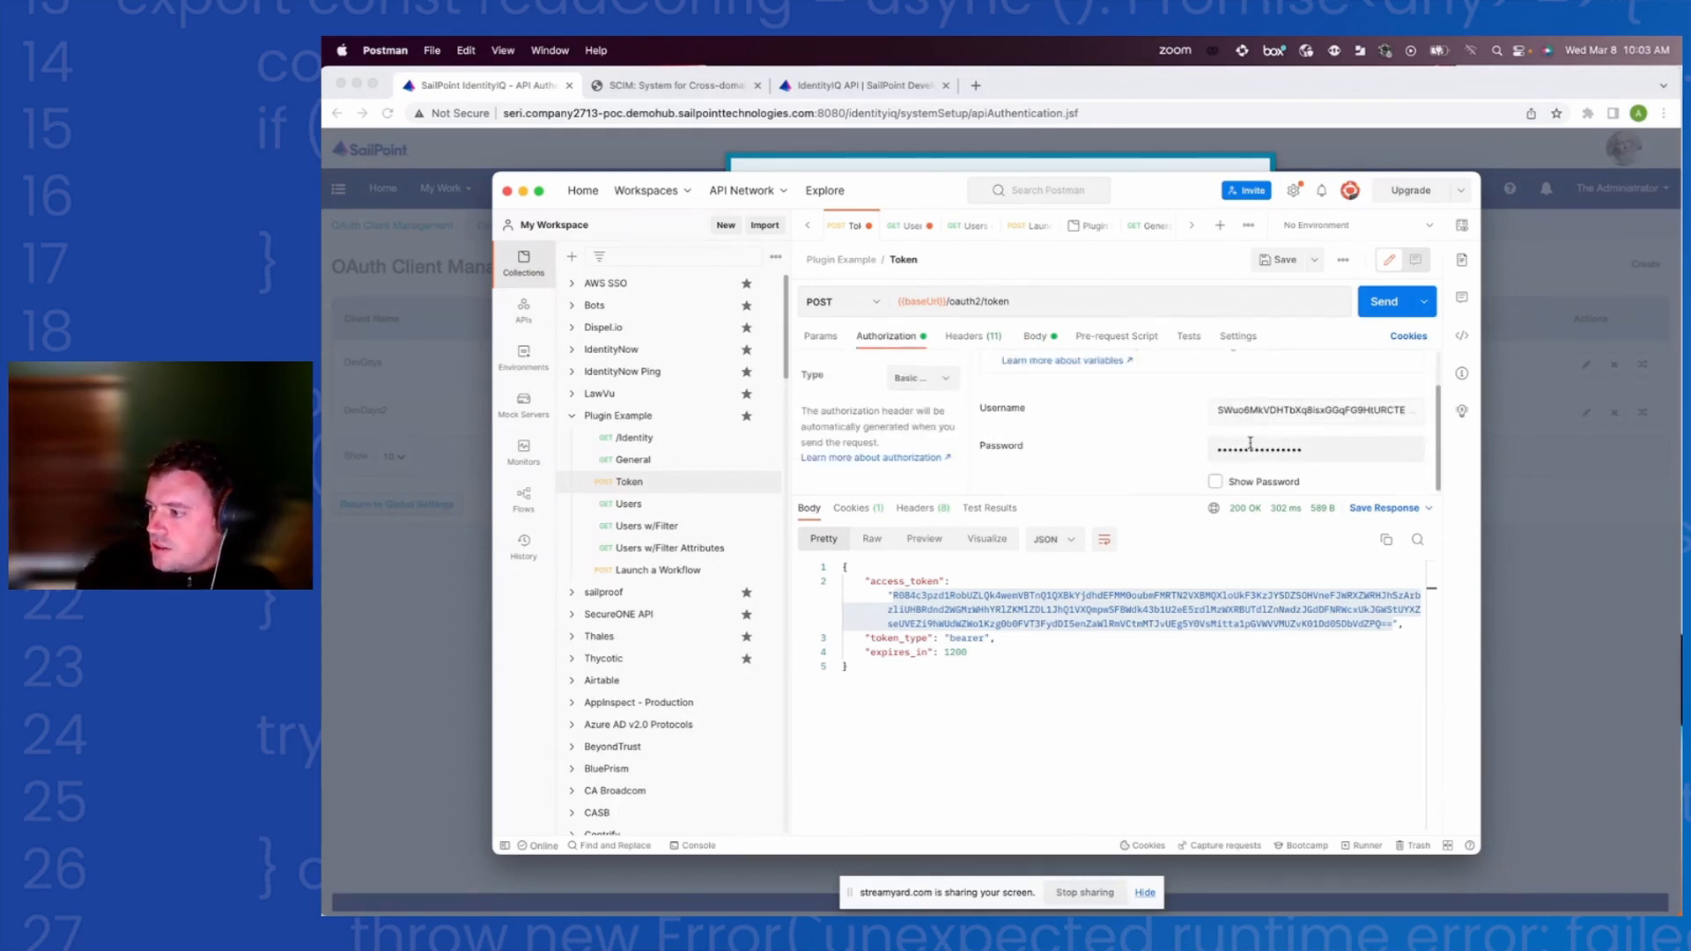
click(1386, 301)
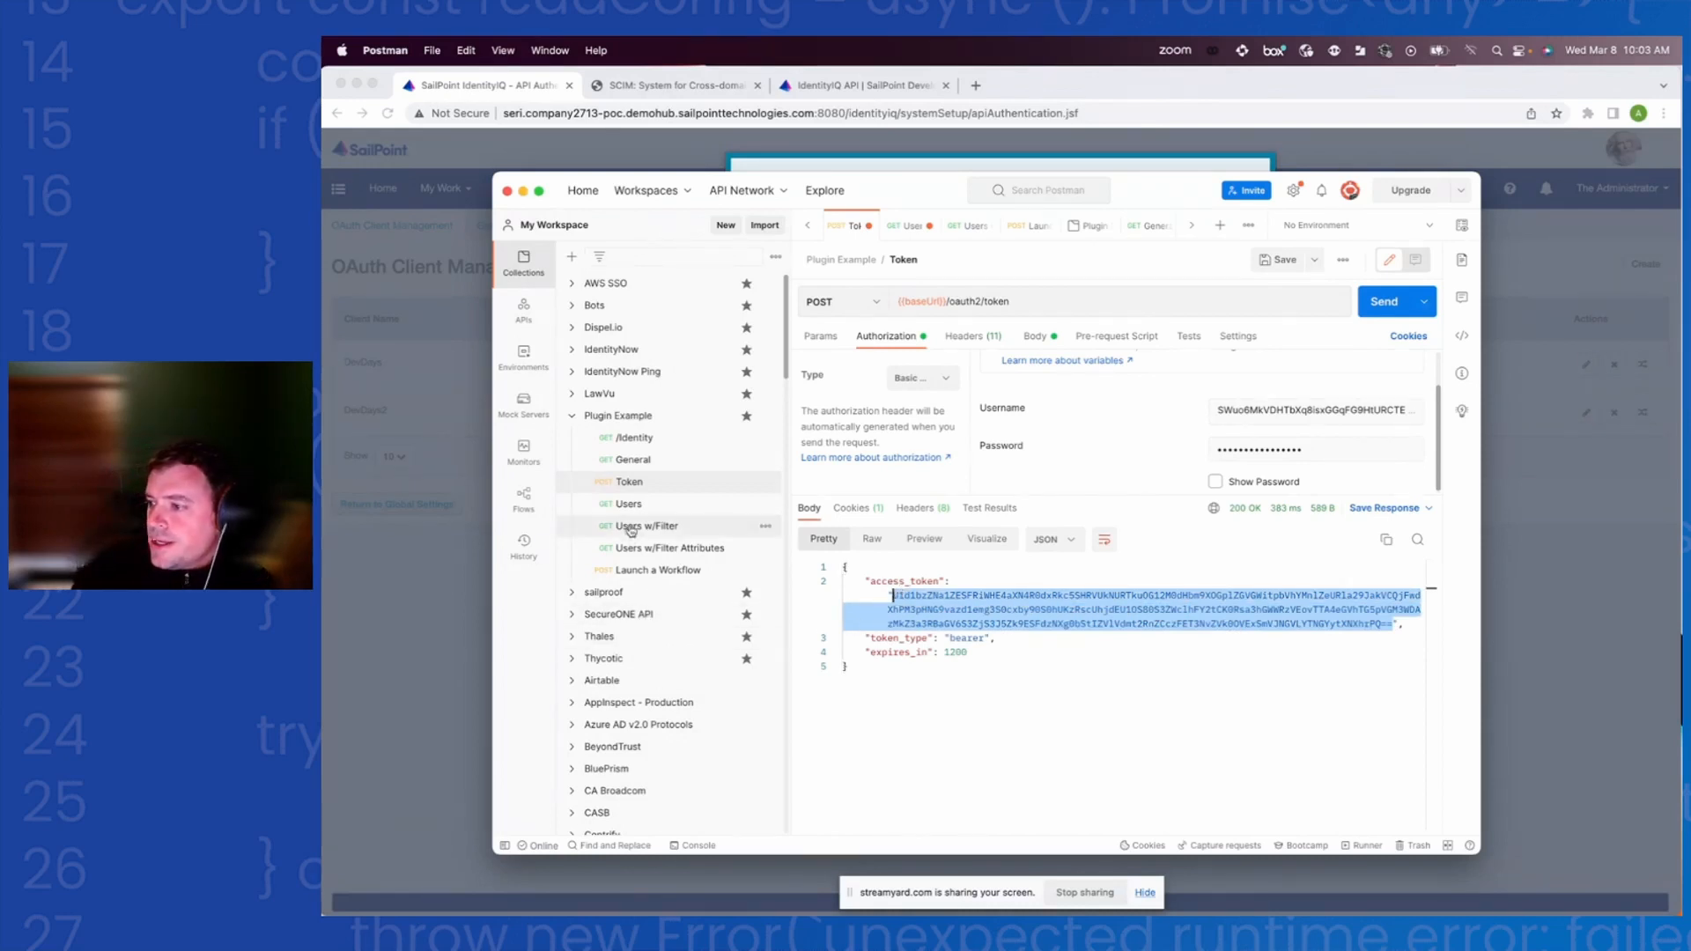
Switch the Users request's authorization type to Bearer Token
click(623, 504)
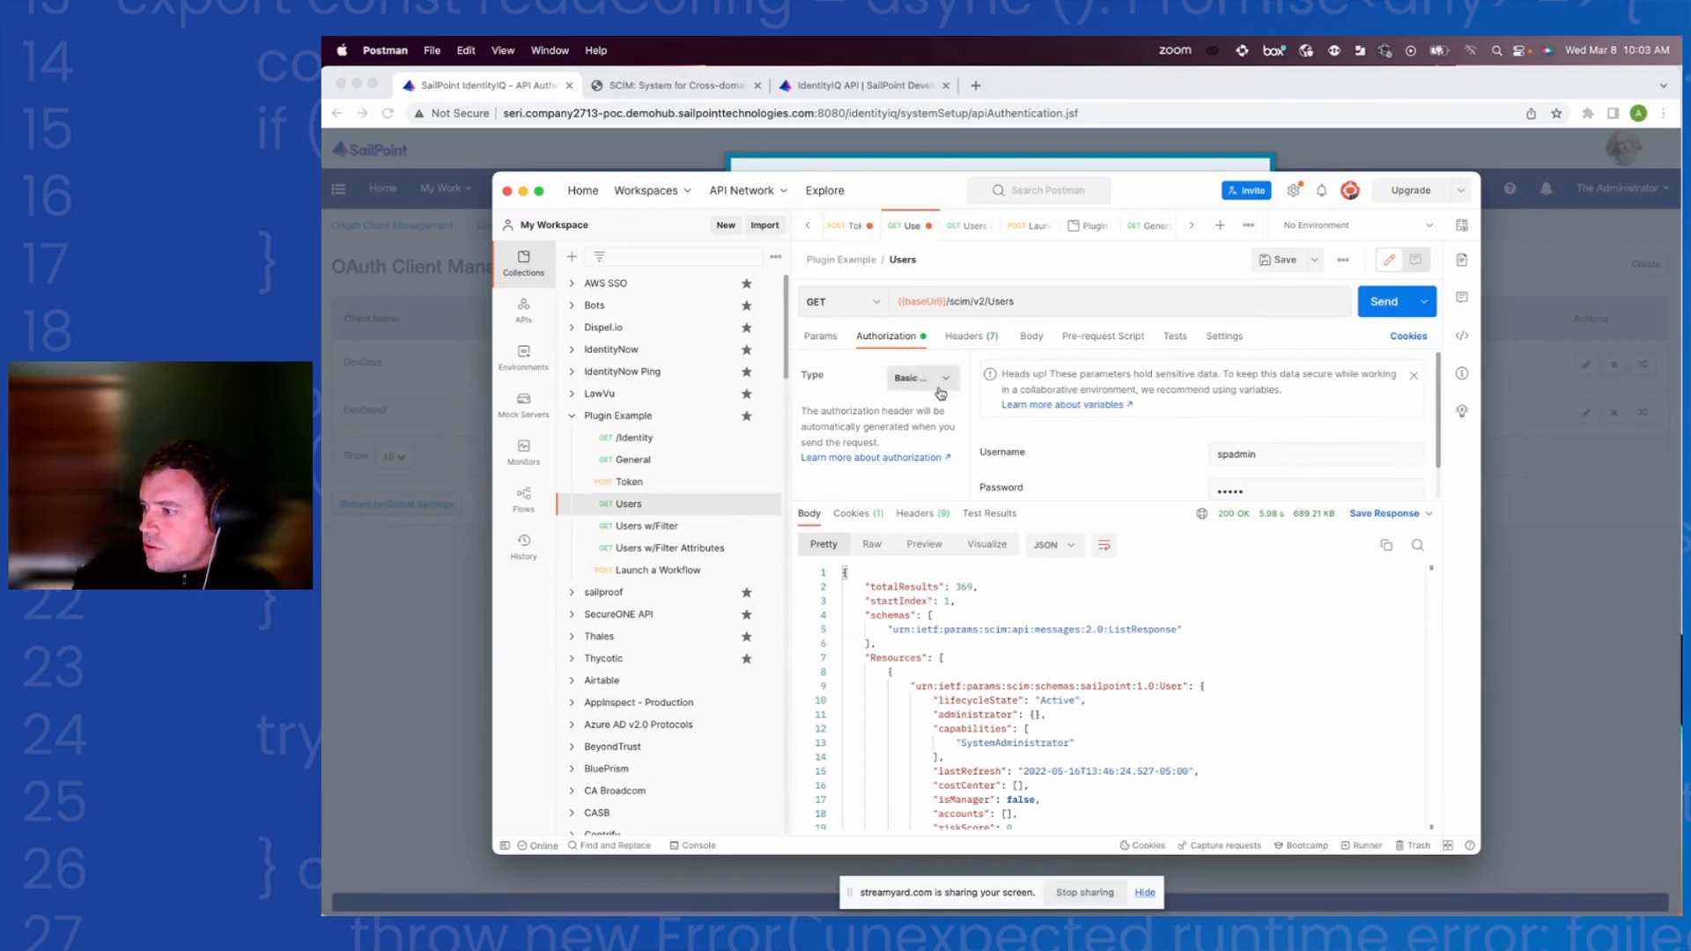
click(920, 377)
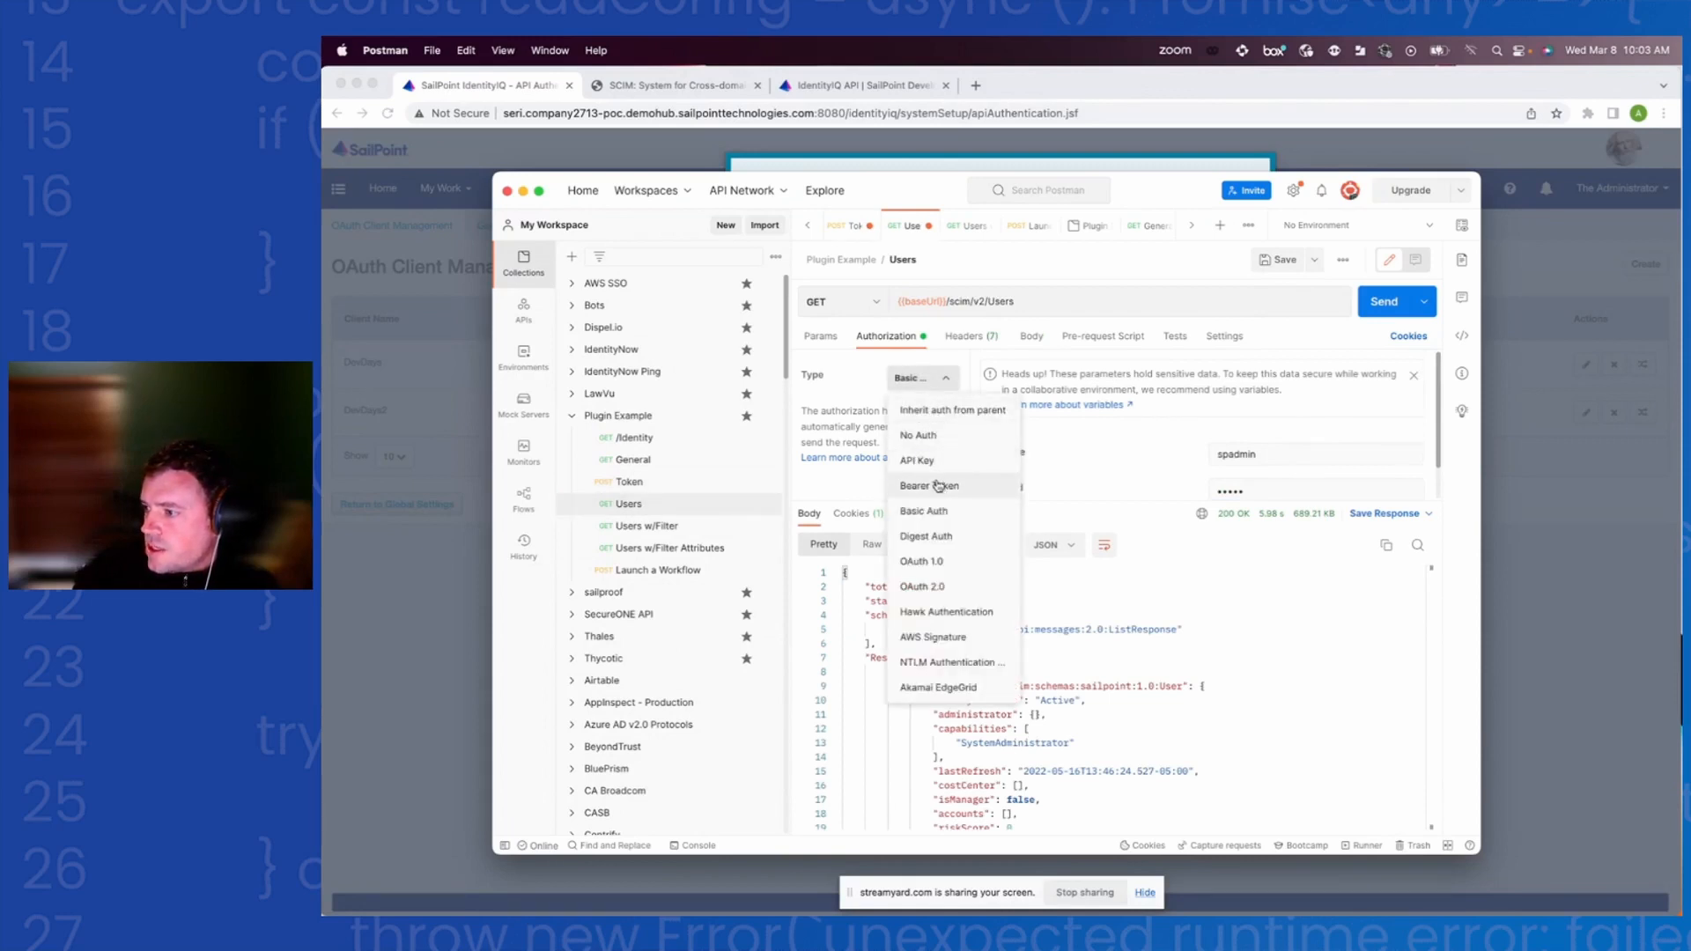
click(930, 486)
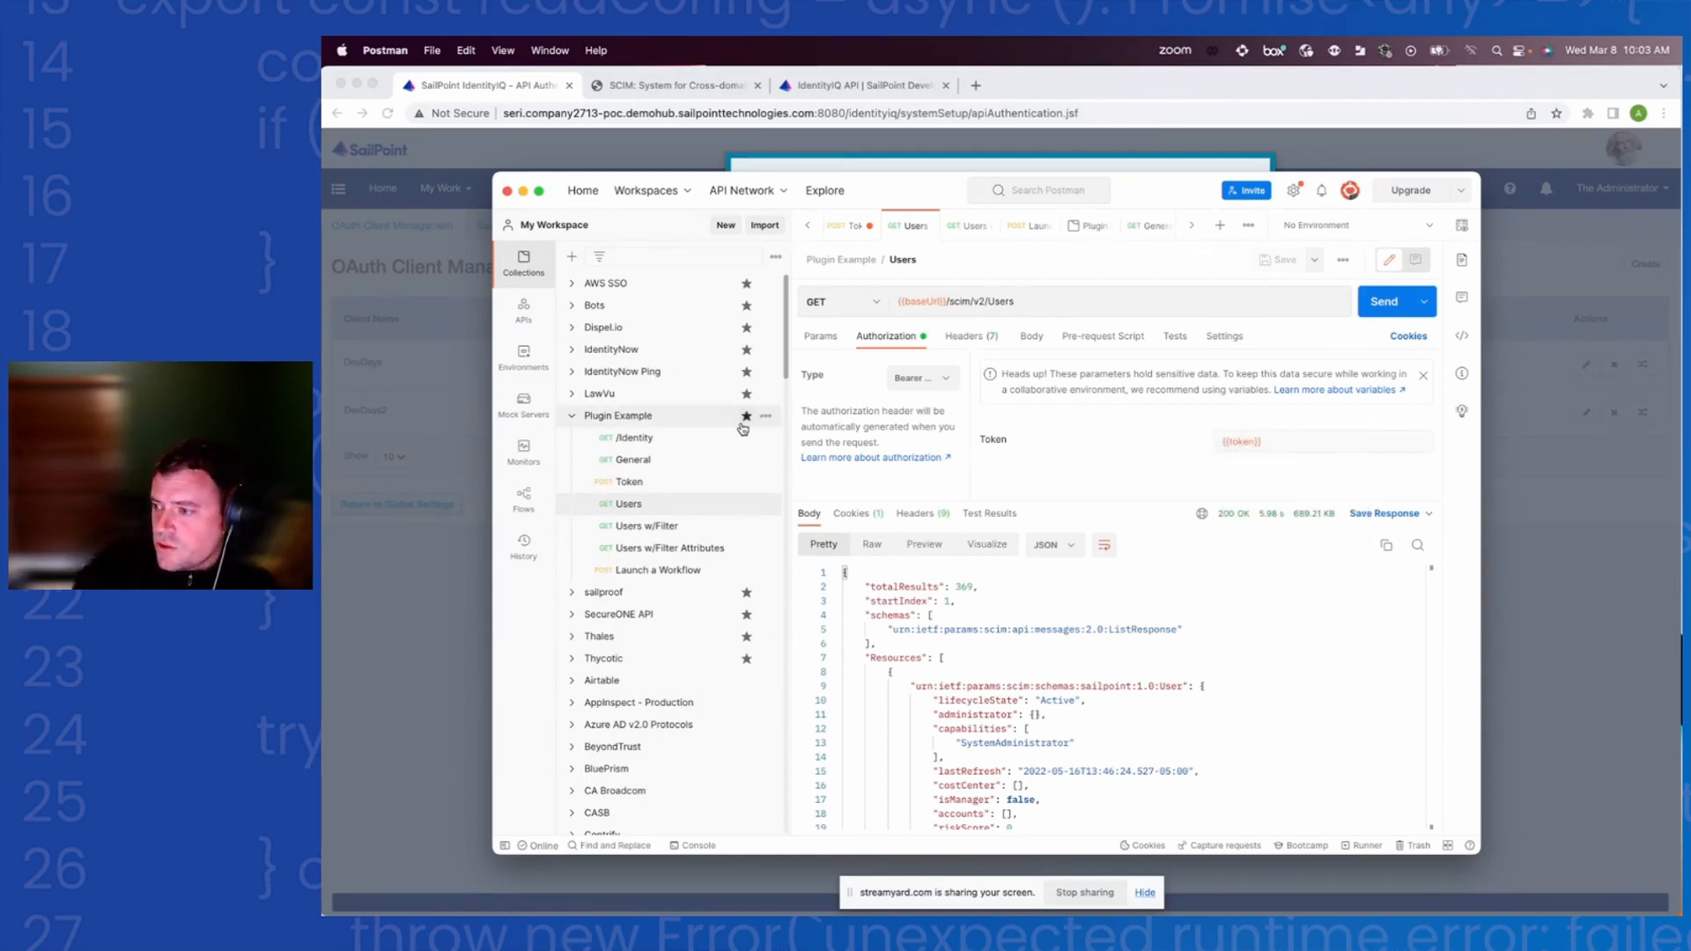
Review the Plugin Example collection's baseUrl and token variables via Edit
click(764, 415)
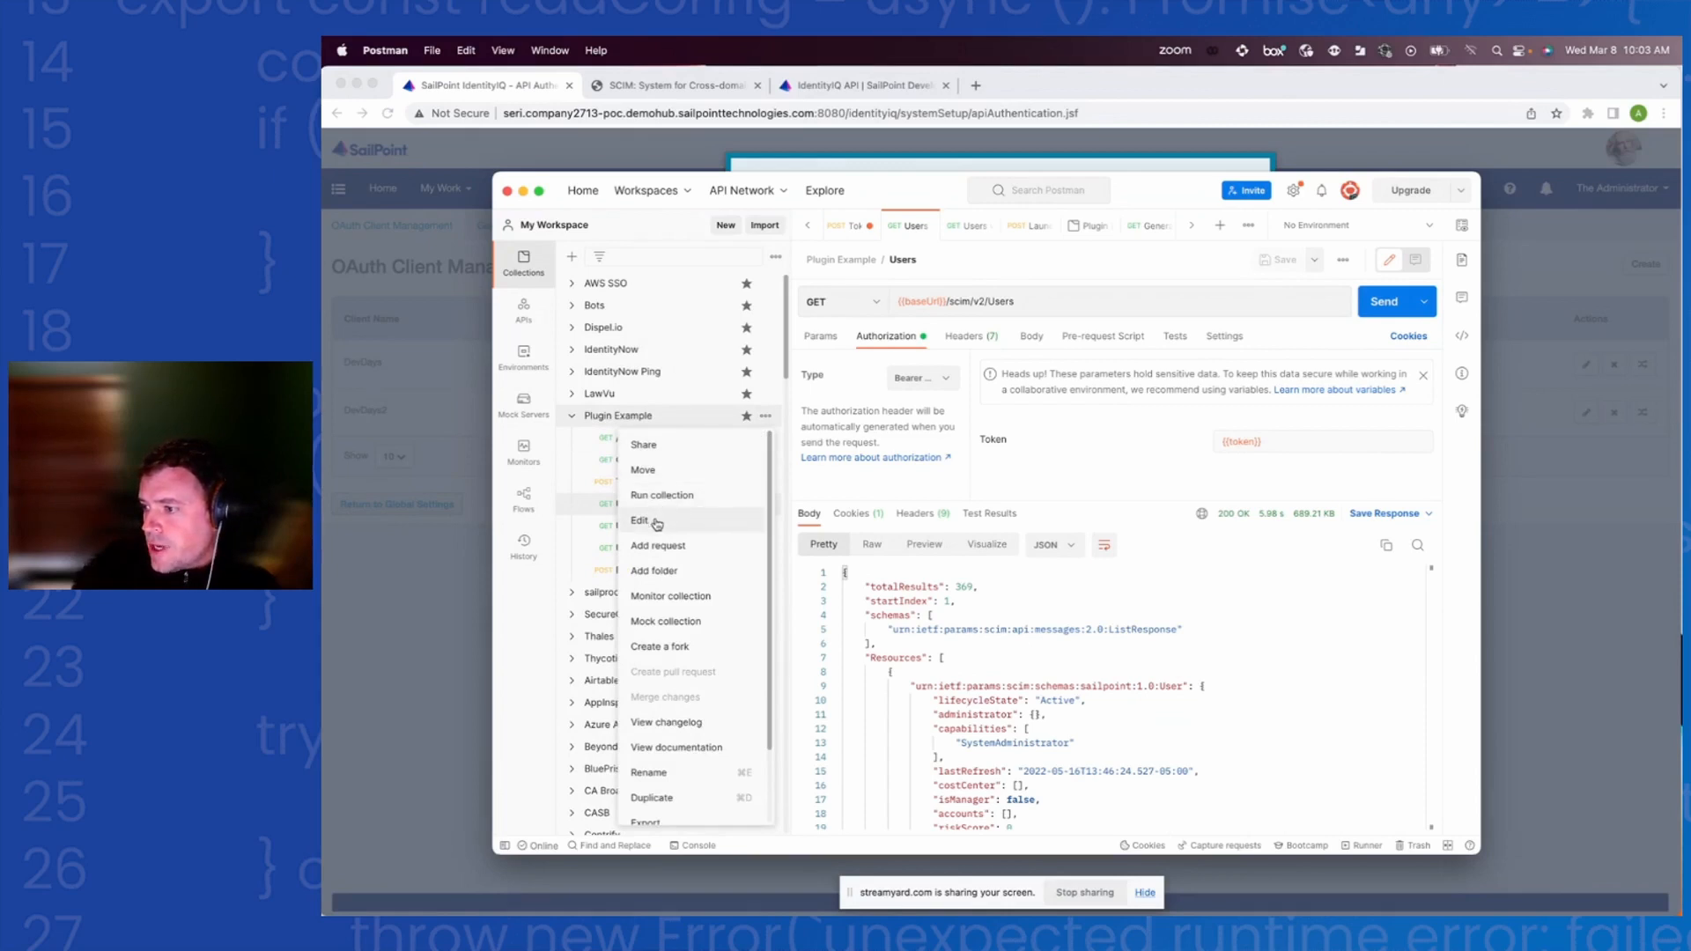
click(641, 521)
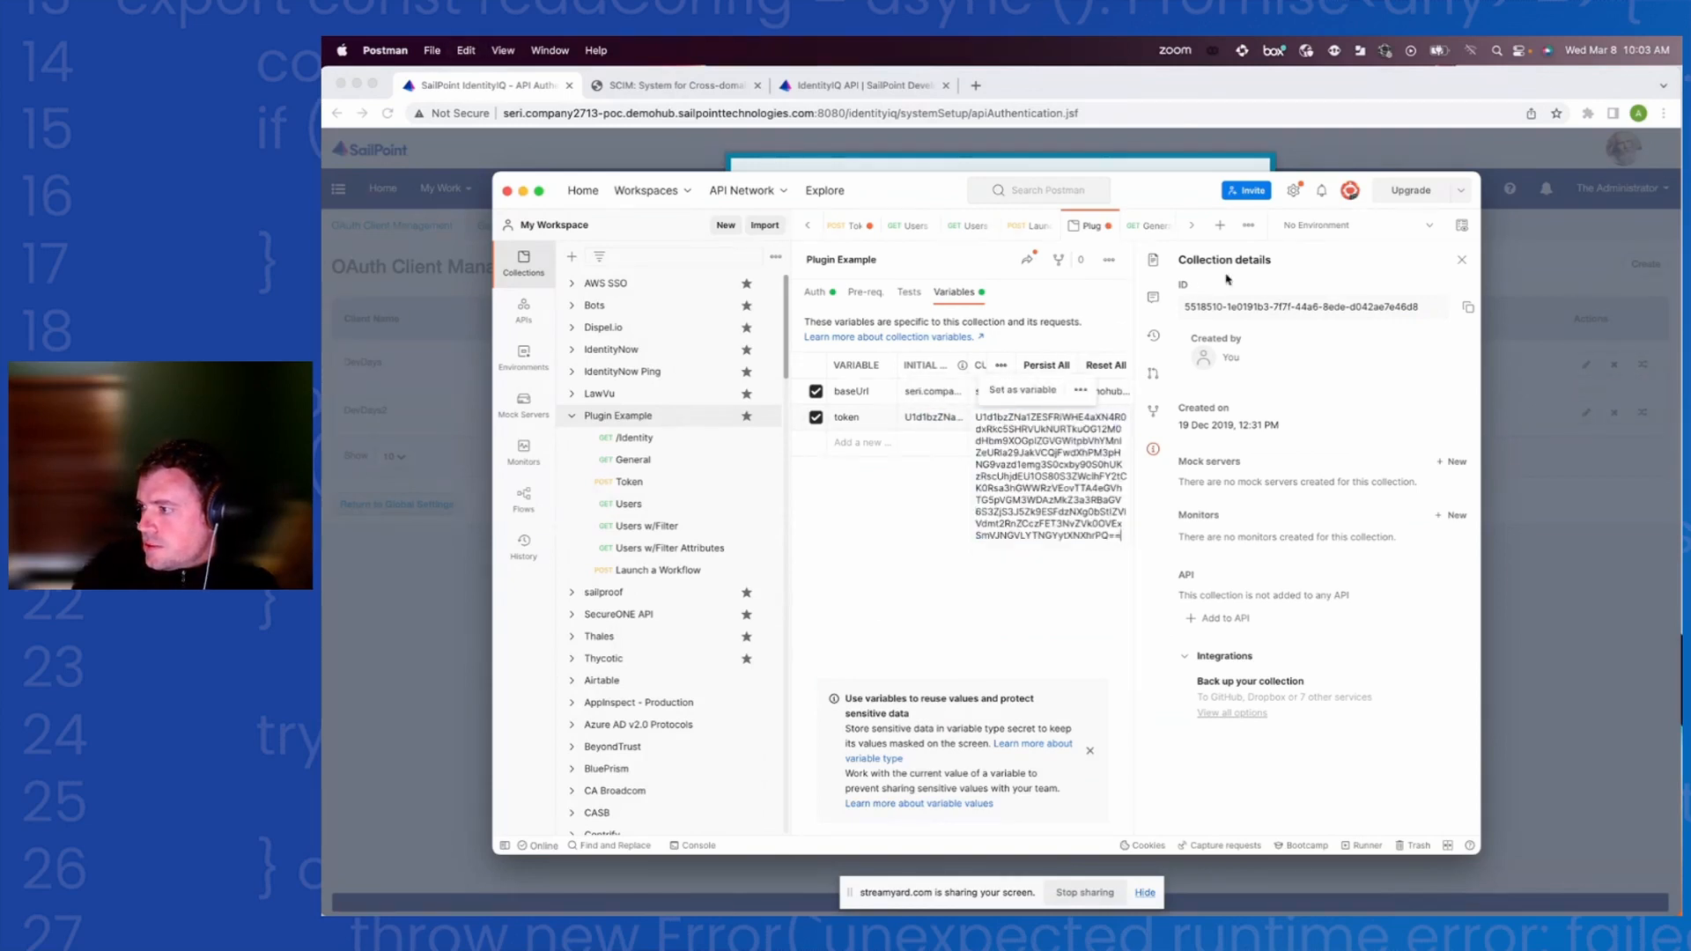
click(1462, 259)
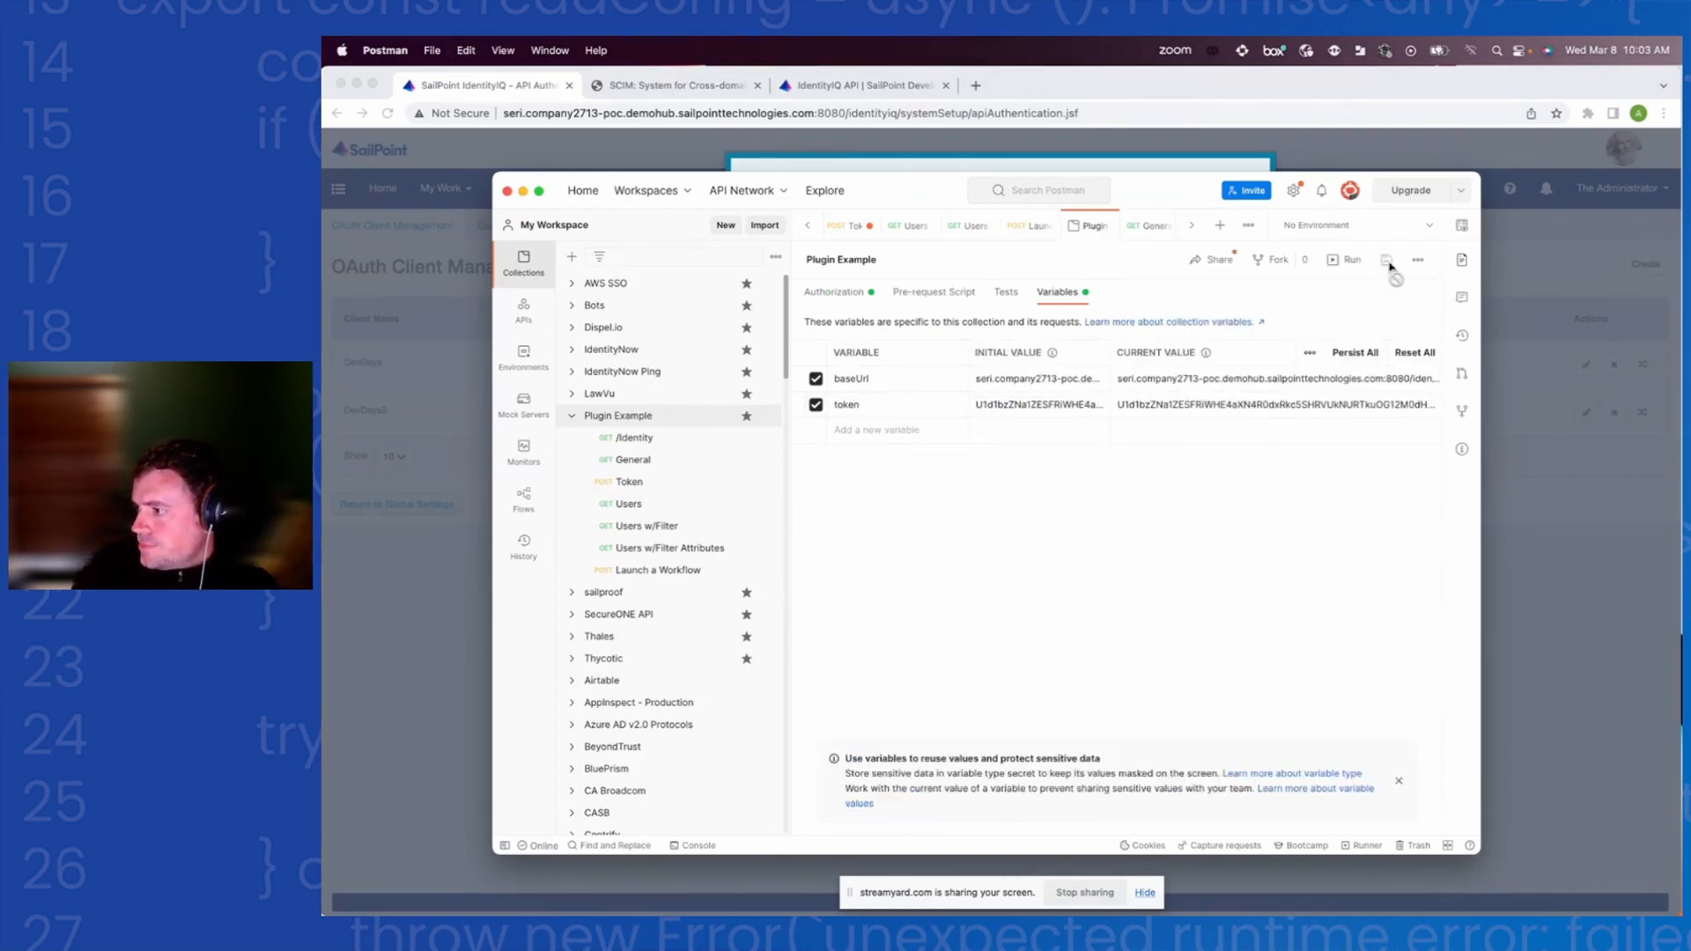
Rerun the bearer-authorized SCIM Users request, getting 200 OK with 369 users
click(627, 504)
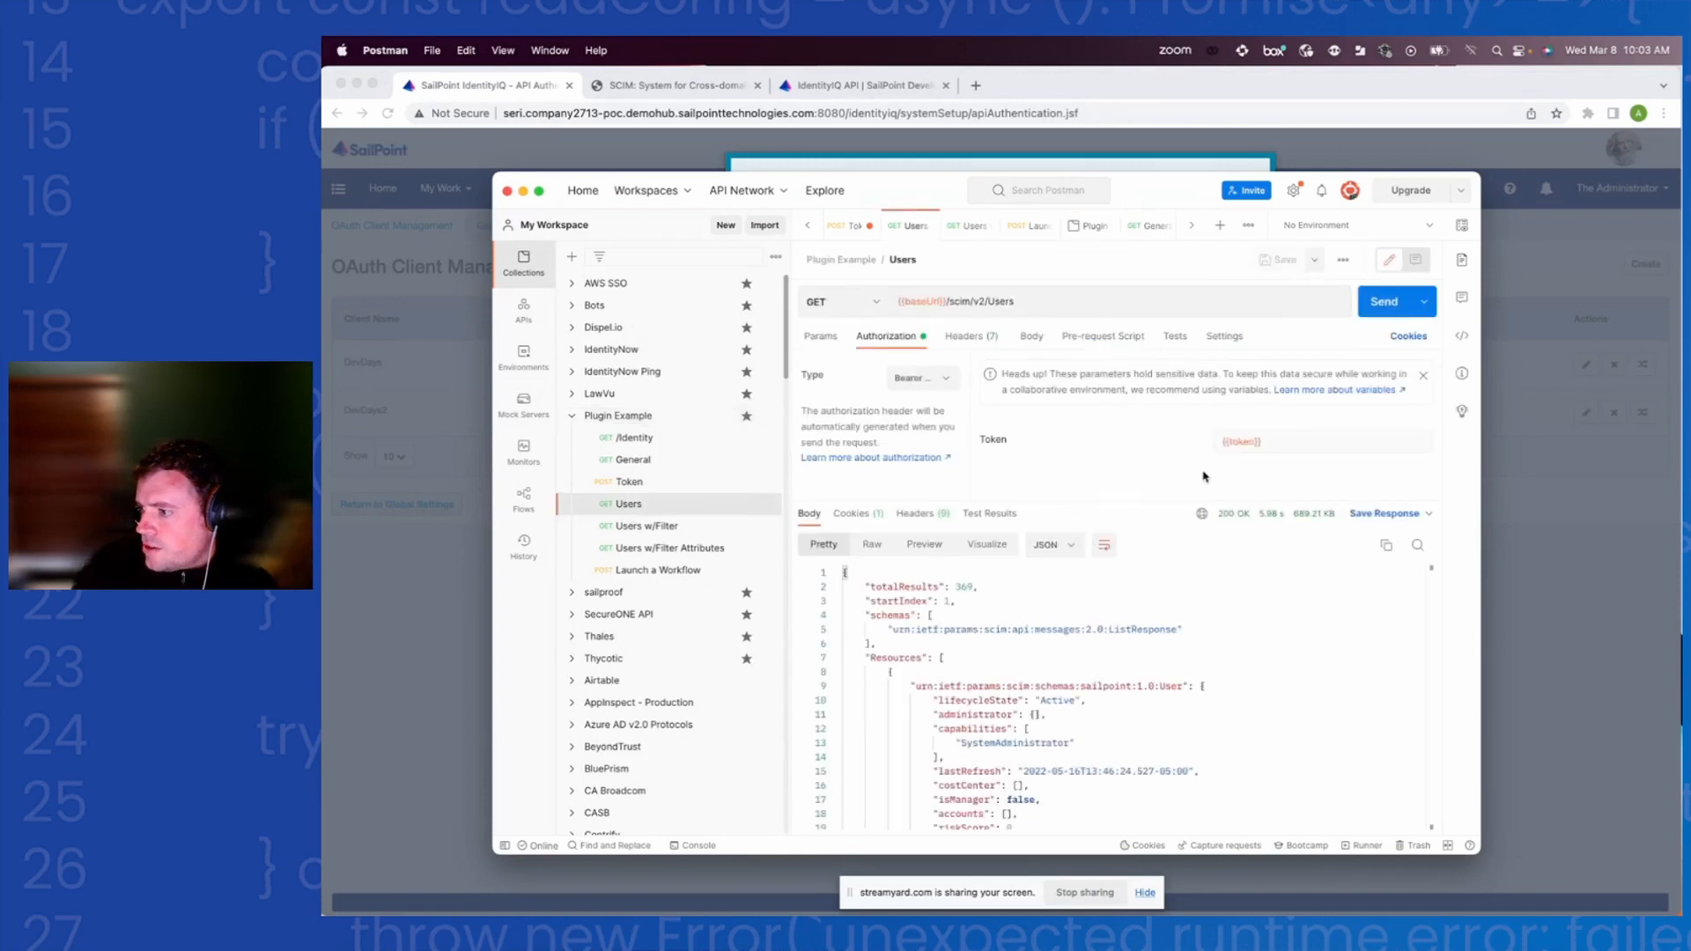
click(1321, 440)
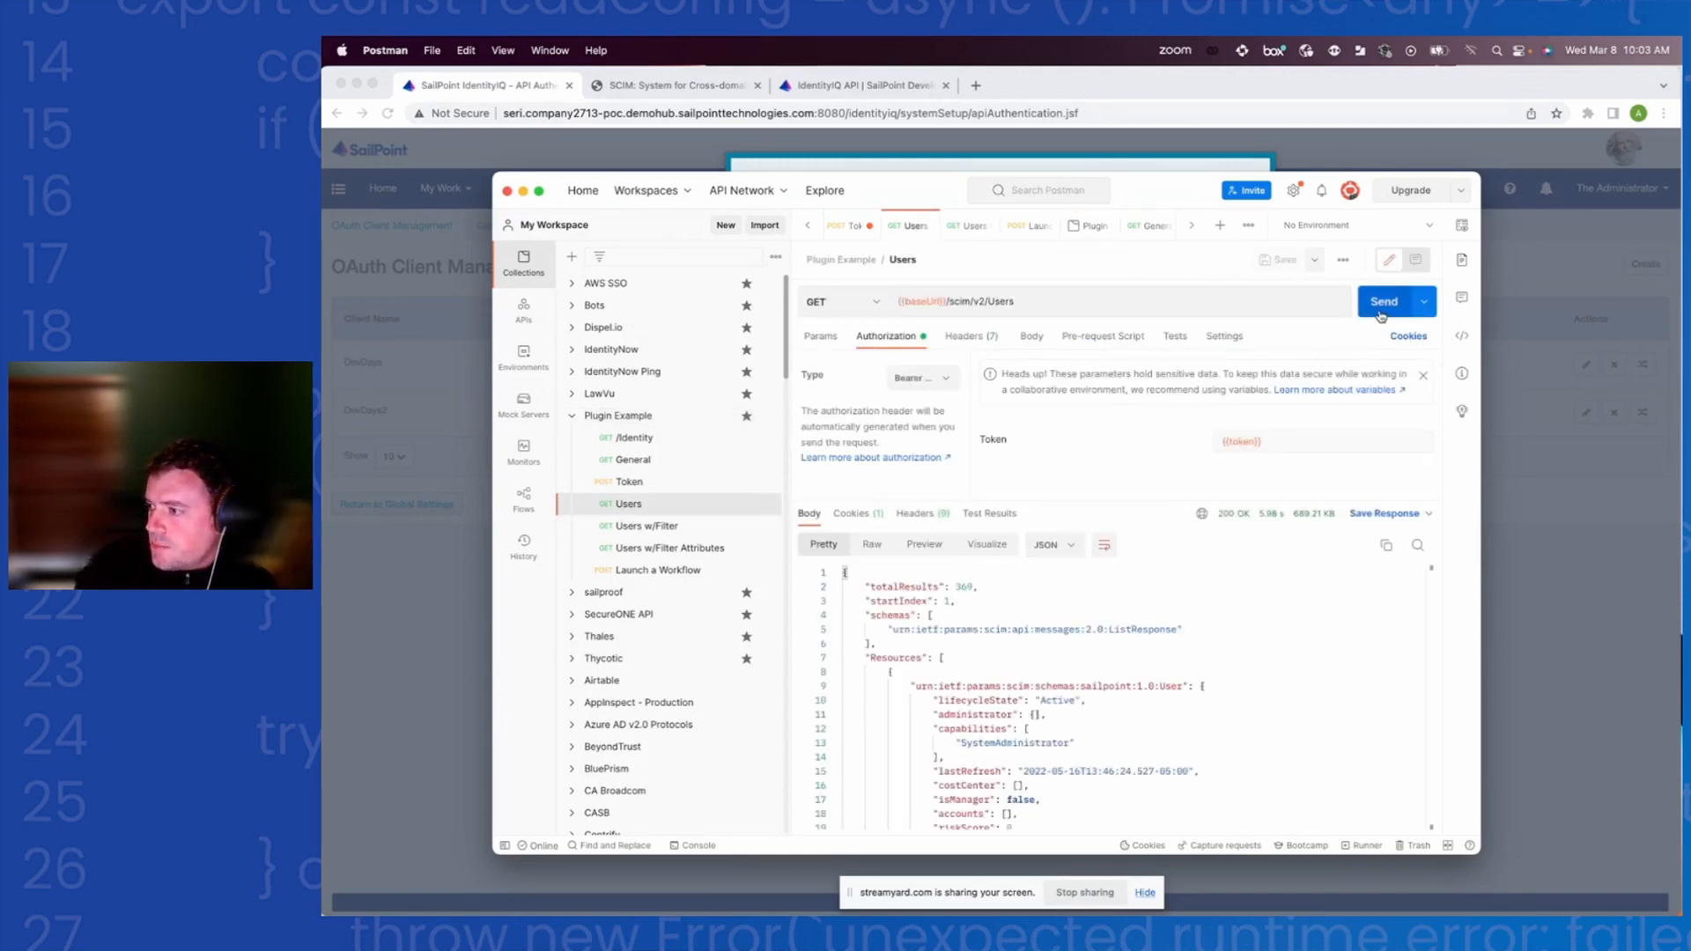
click(1385, 301)
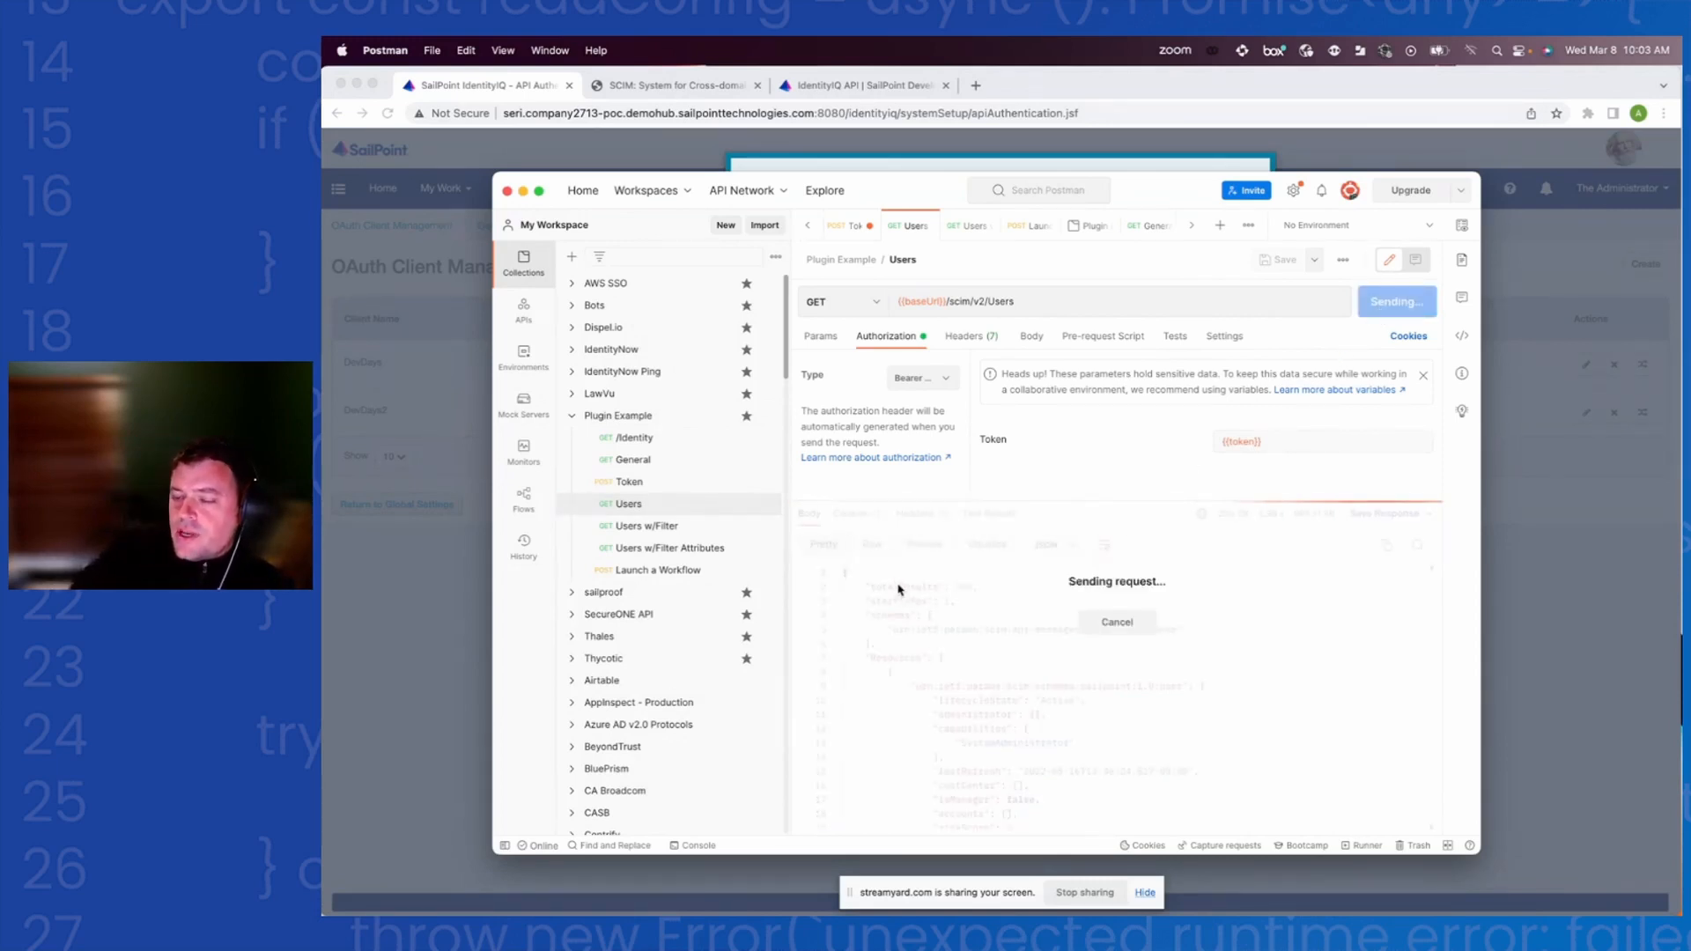
click(1117, 622)
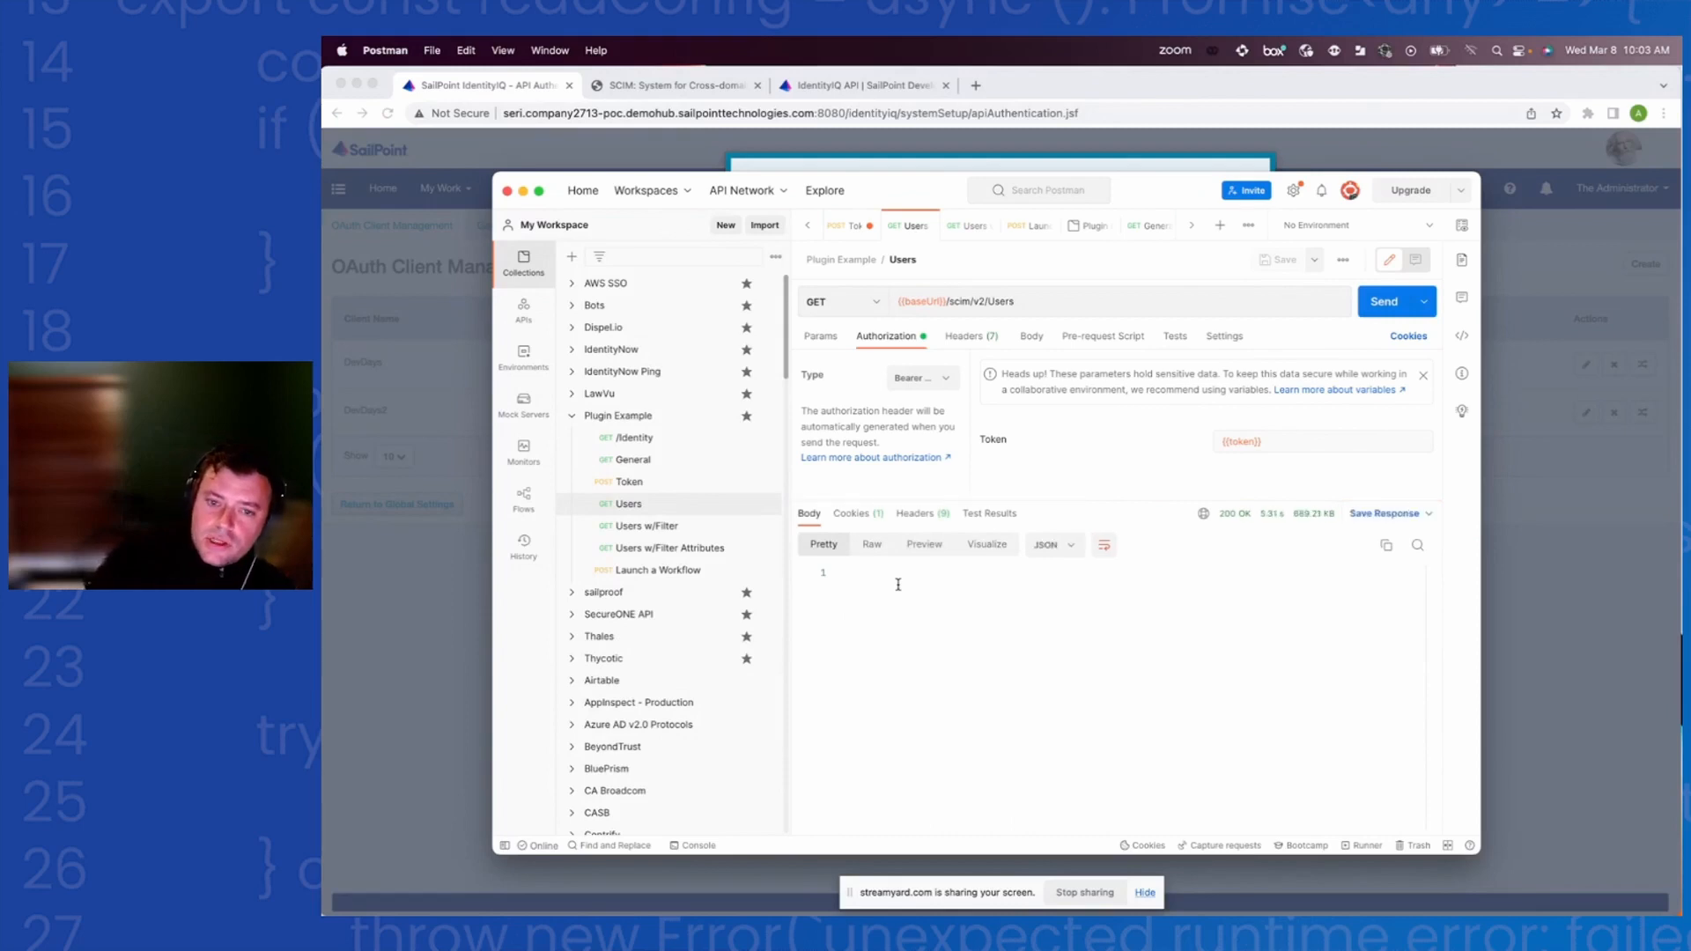
click(1385, 301)
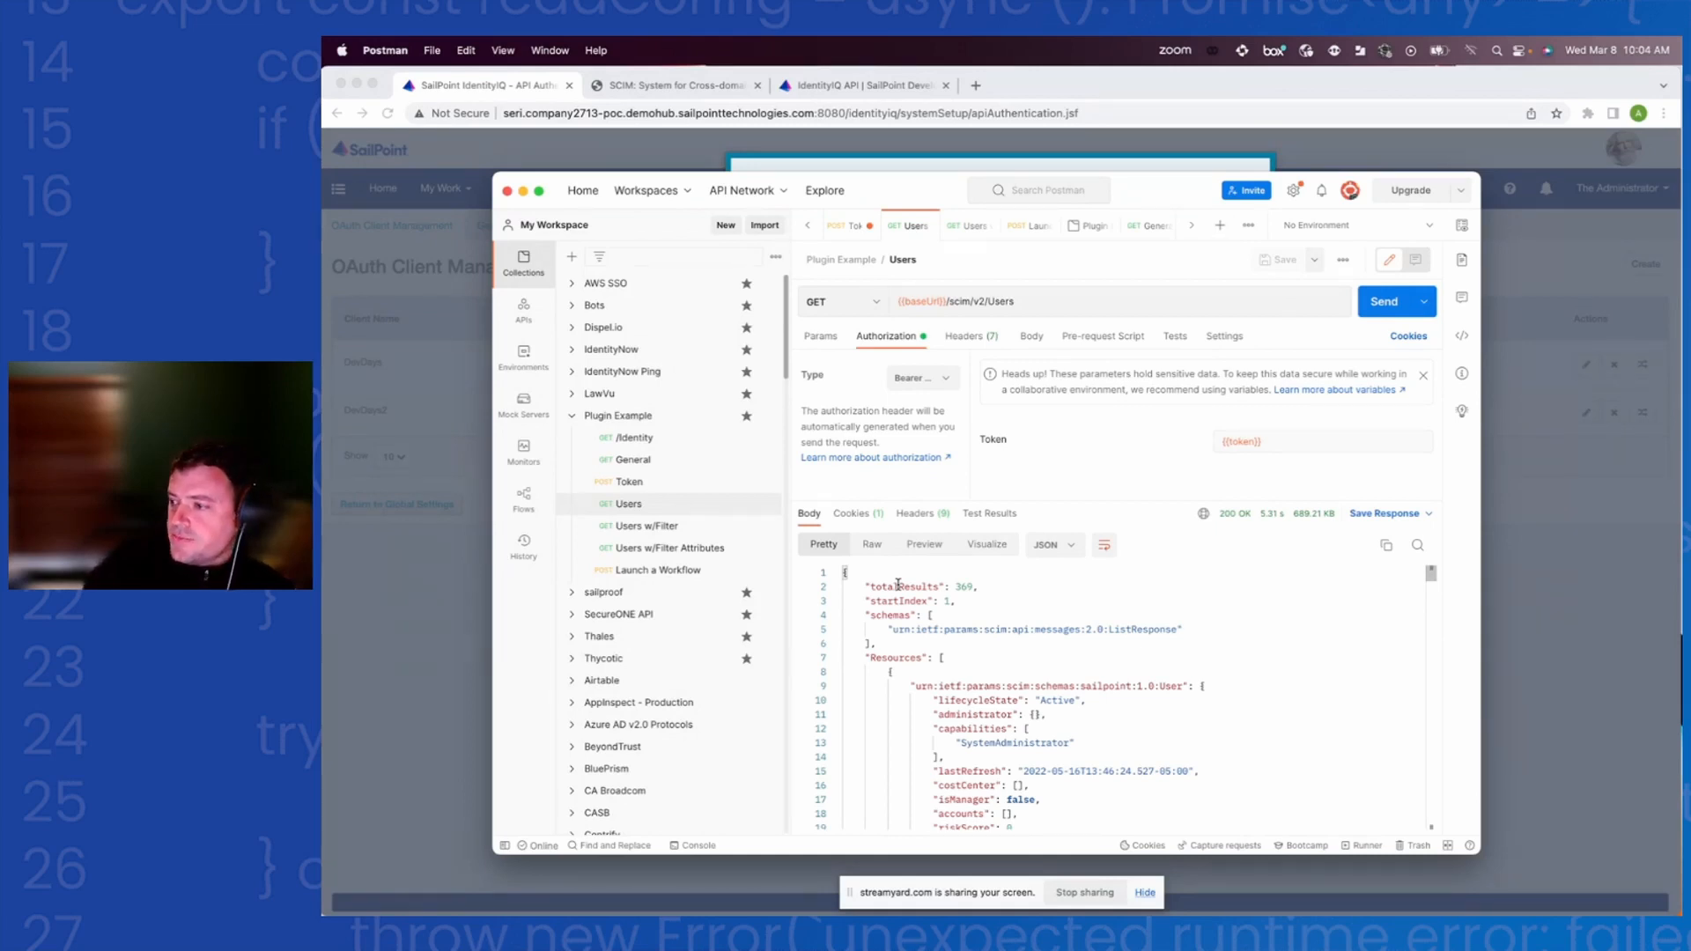
mouse_move(628, 460)
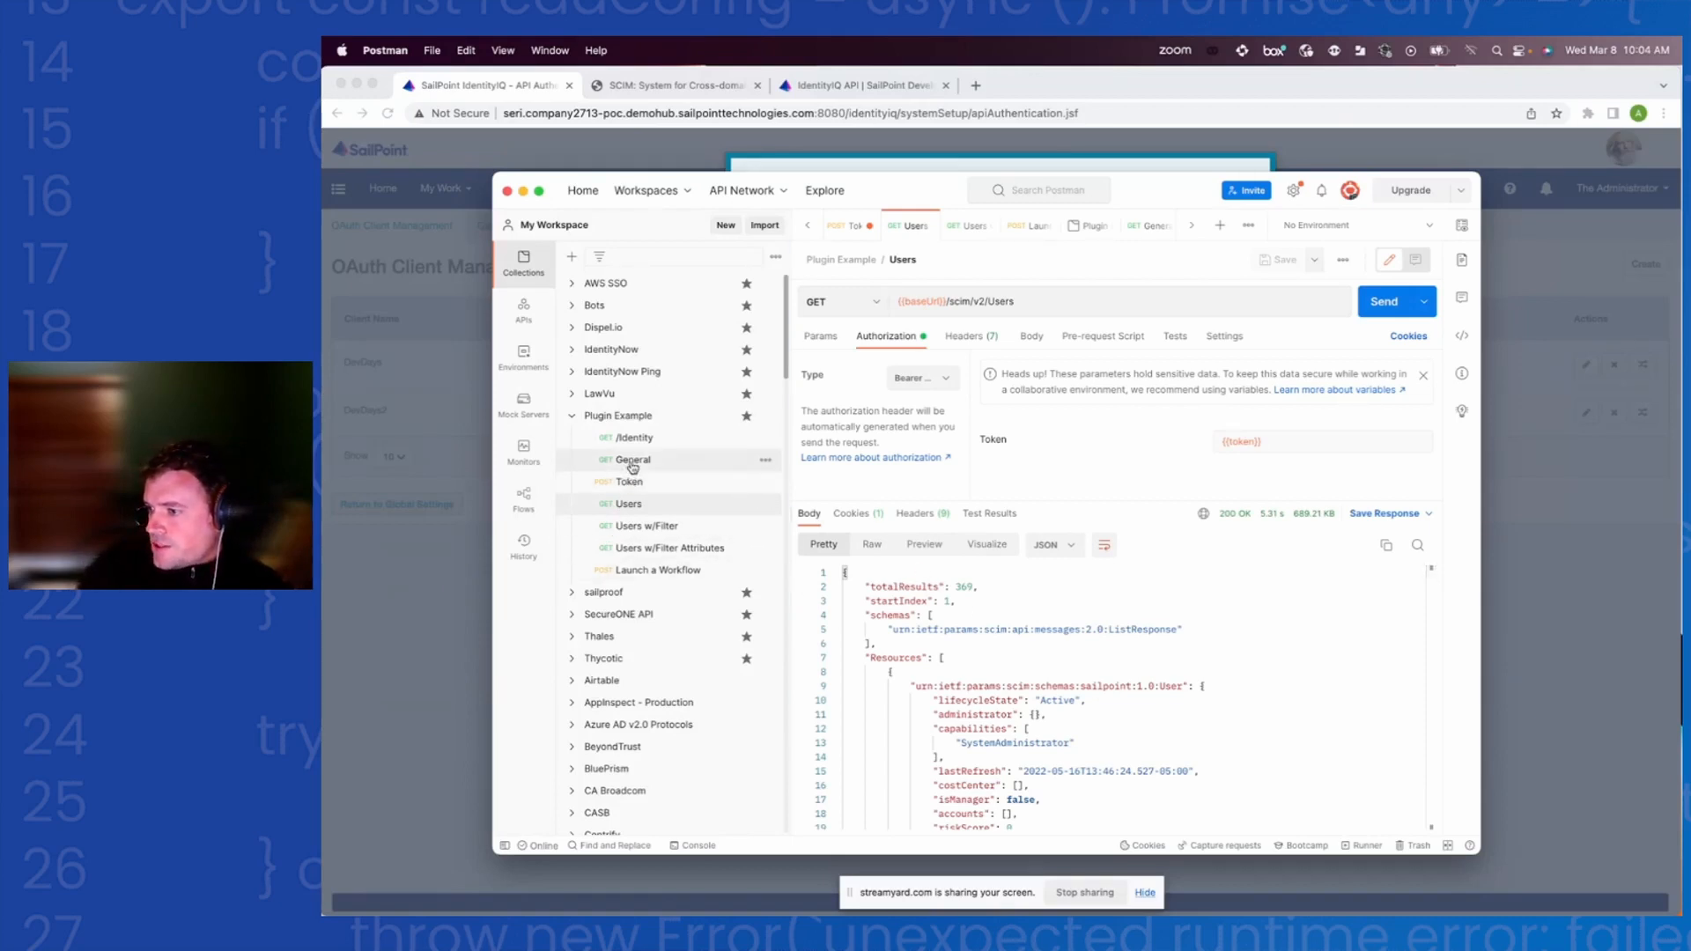
Give the General request Bearer Token authorization, aiming its URL at /scim/v2/ResourceTypes
click(627, 460)
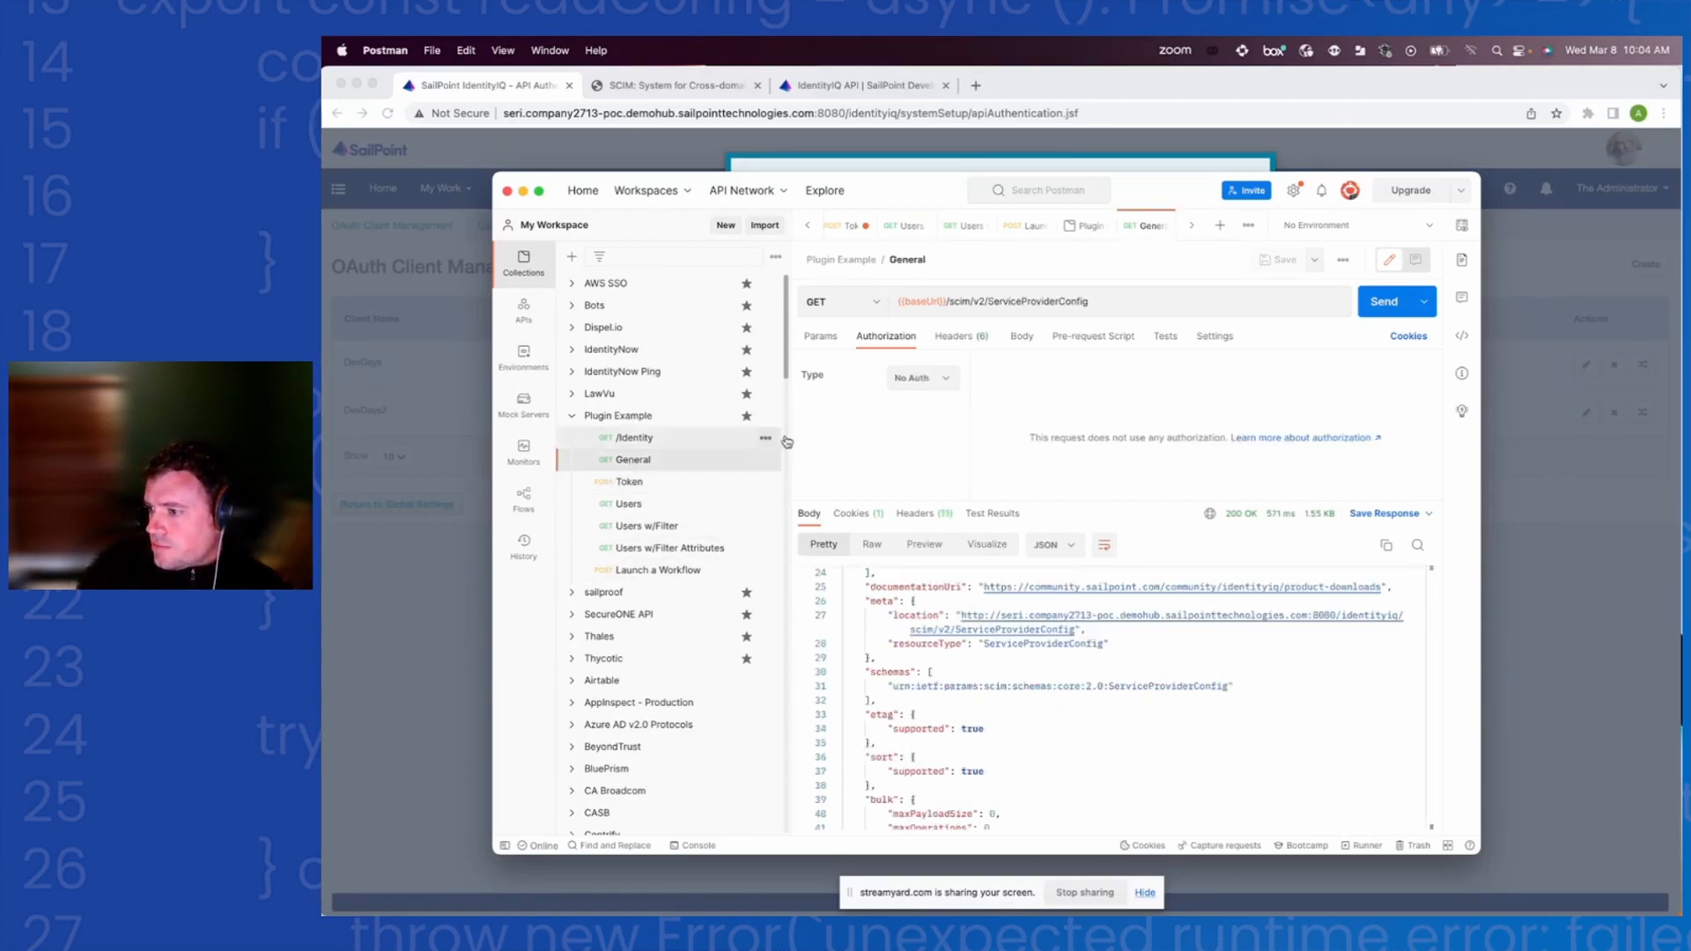
click(1384, 301)
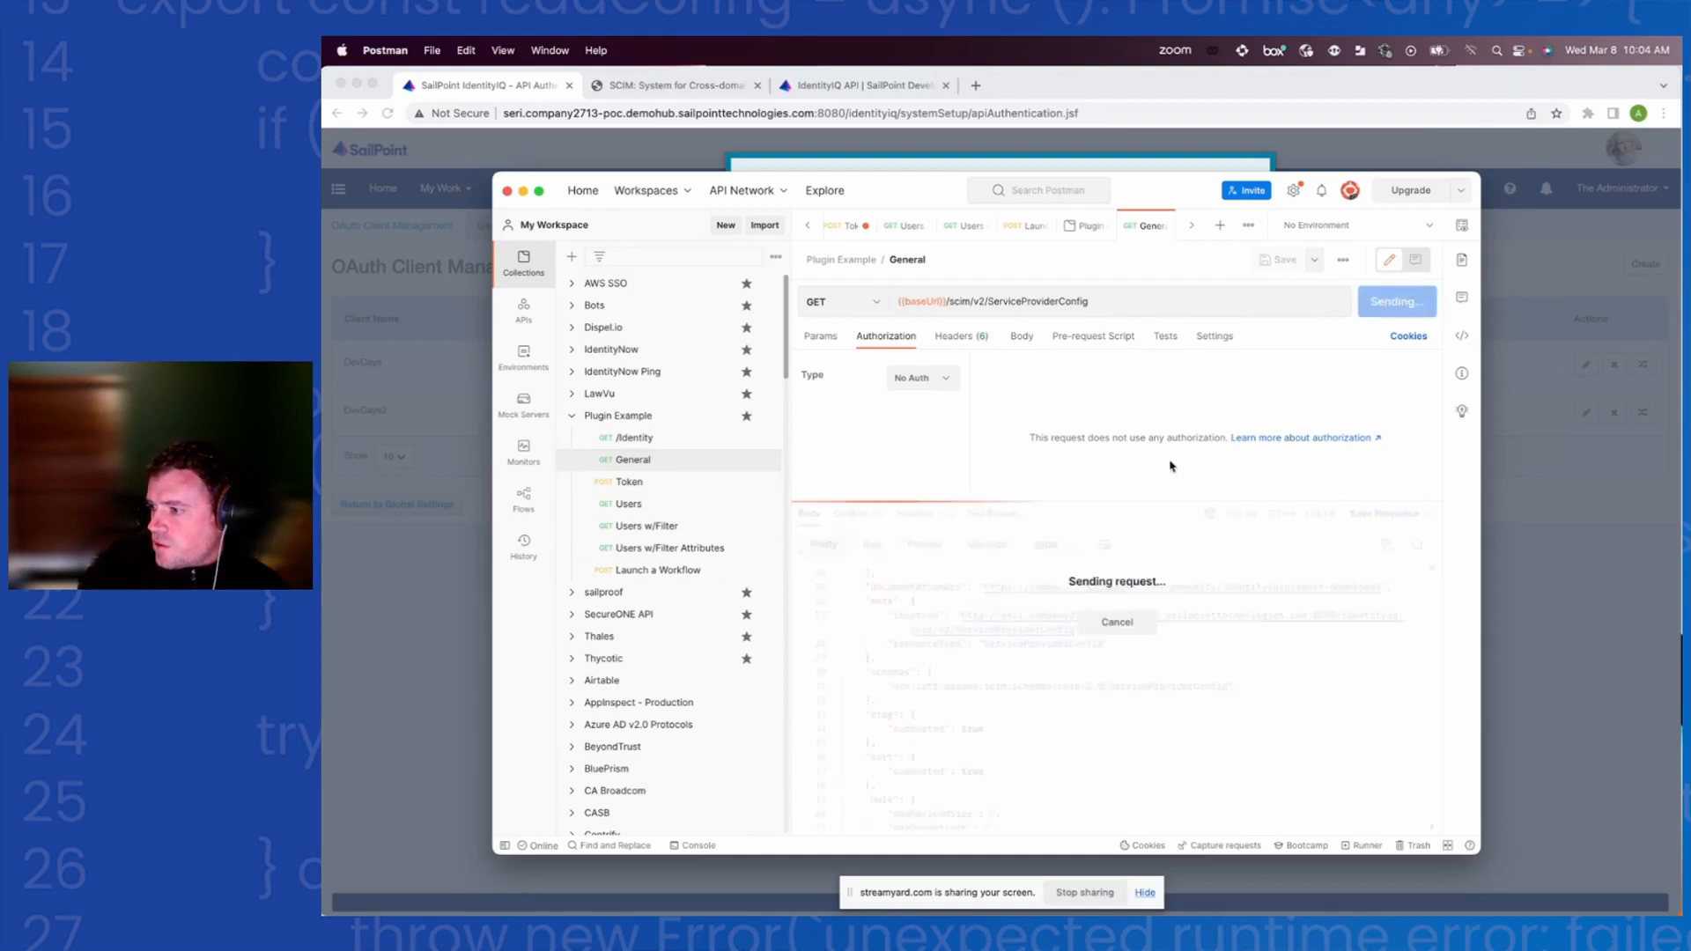
click(919, 377)
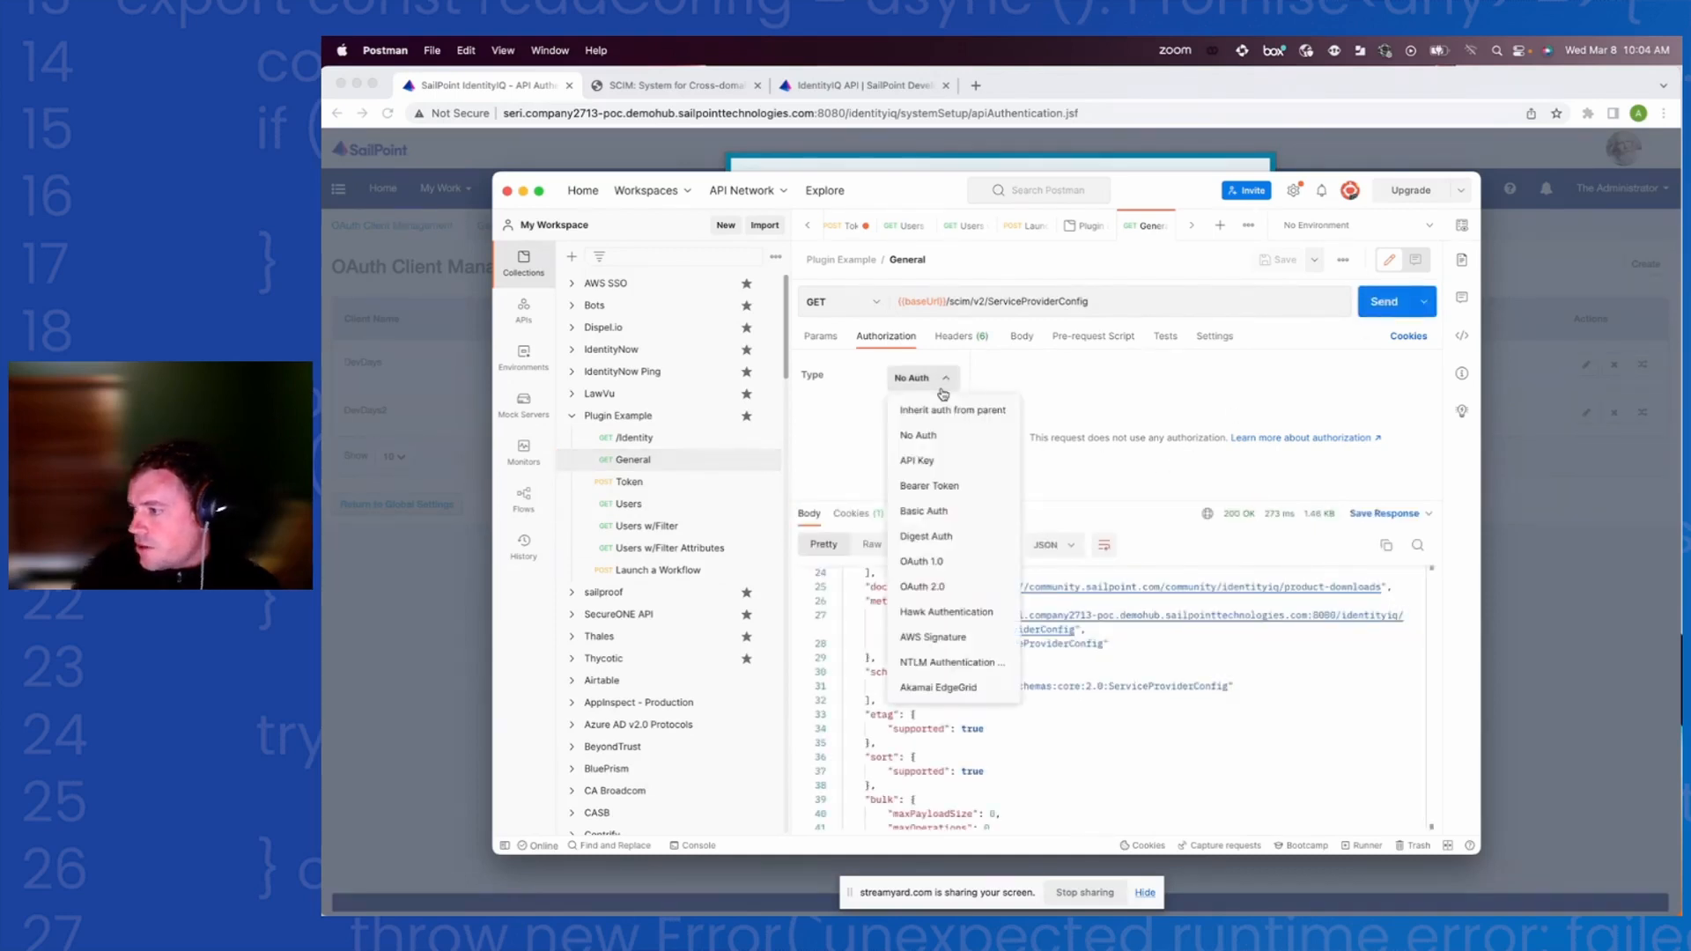
mouse_move(924, 400)
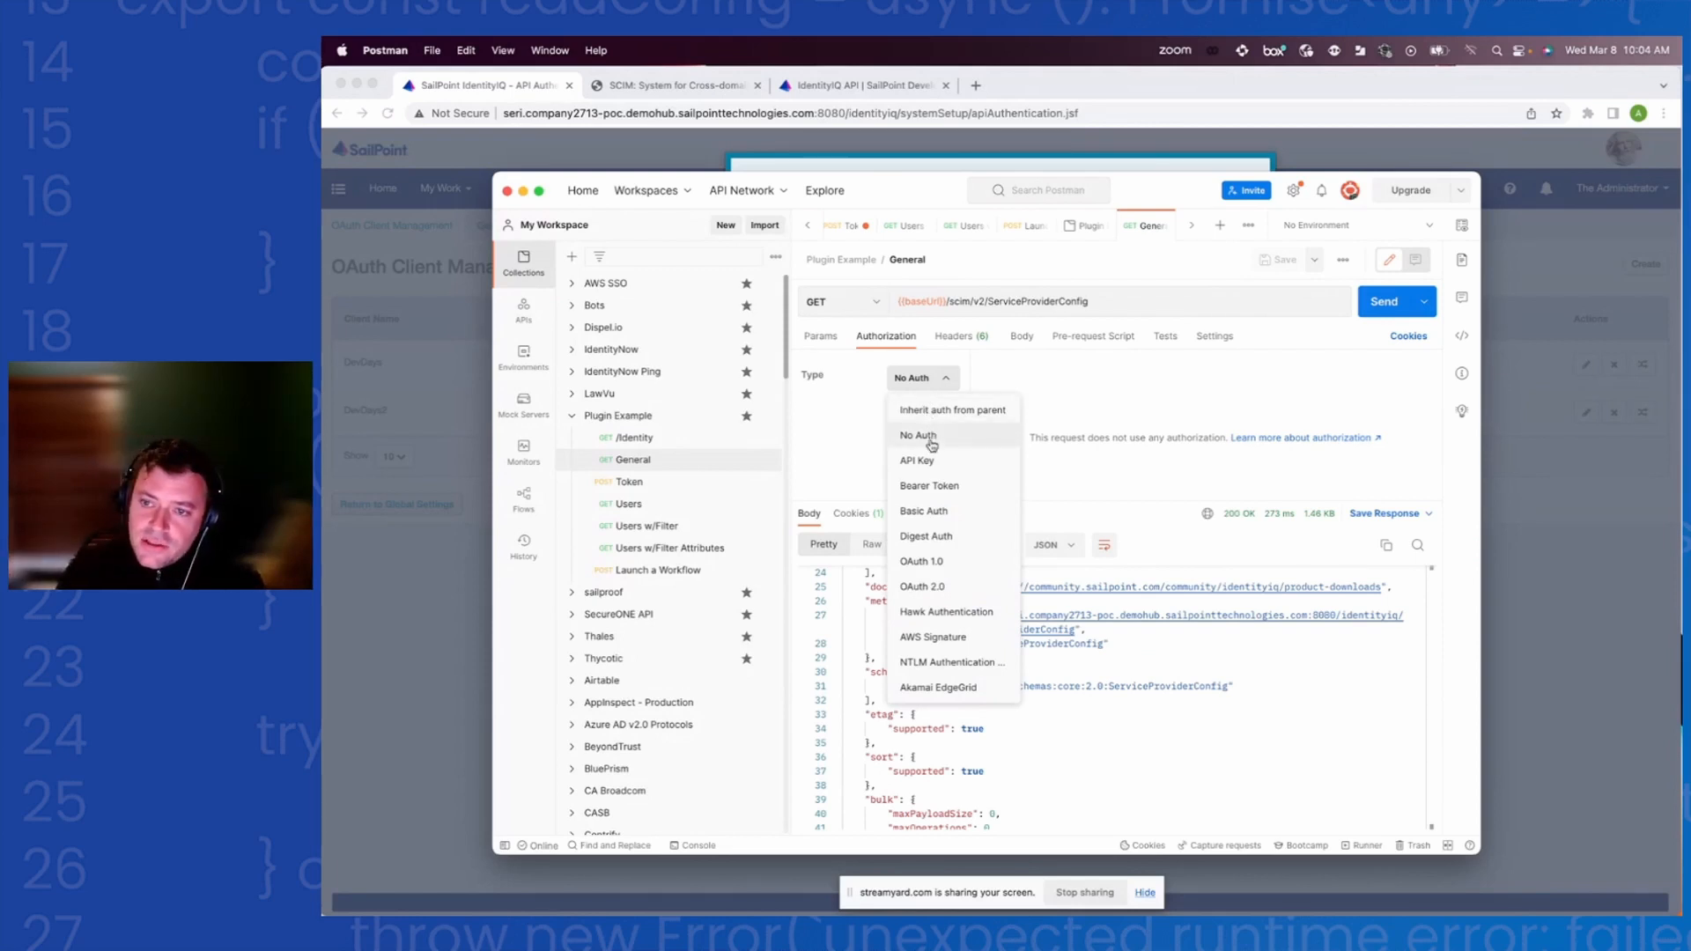
mouse_move(918, 452)
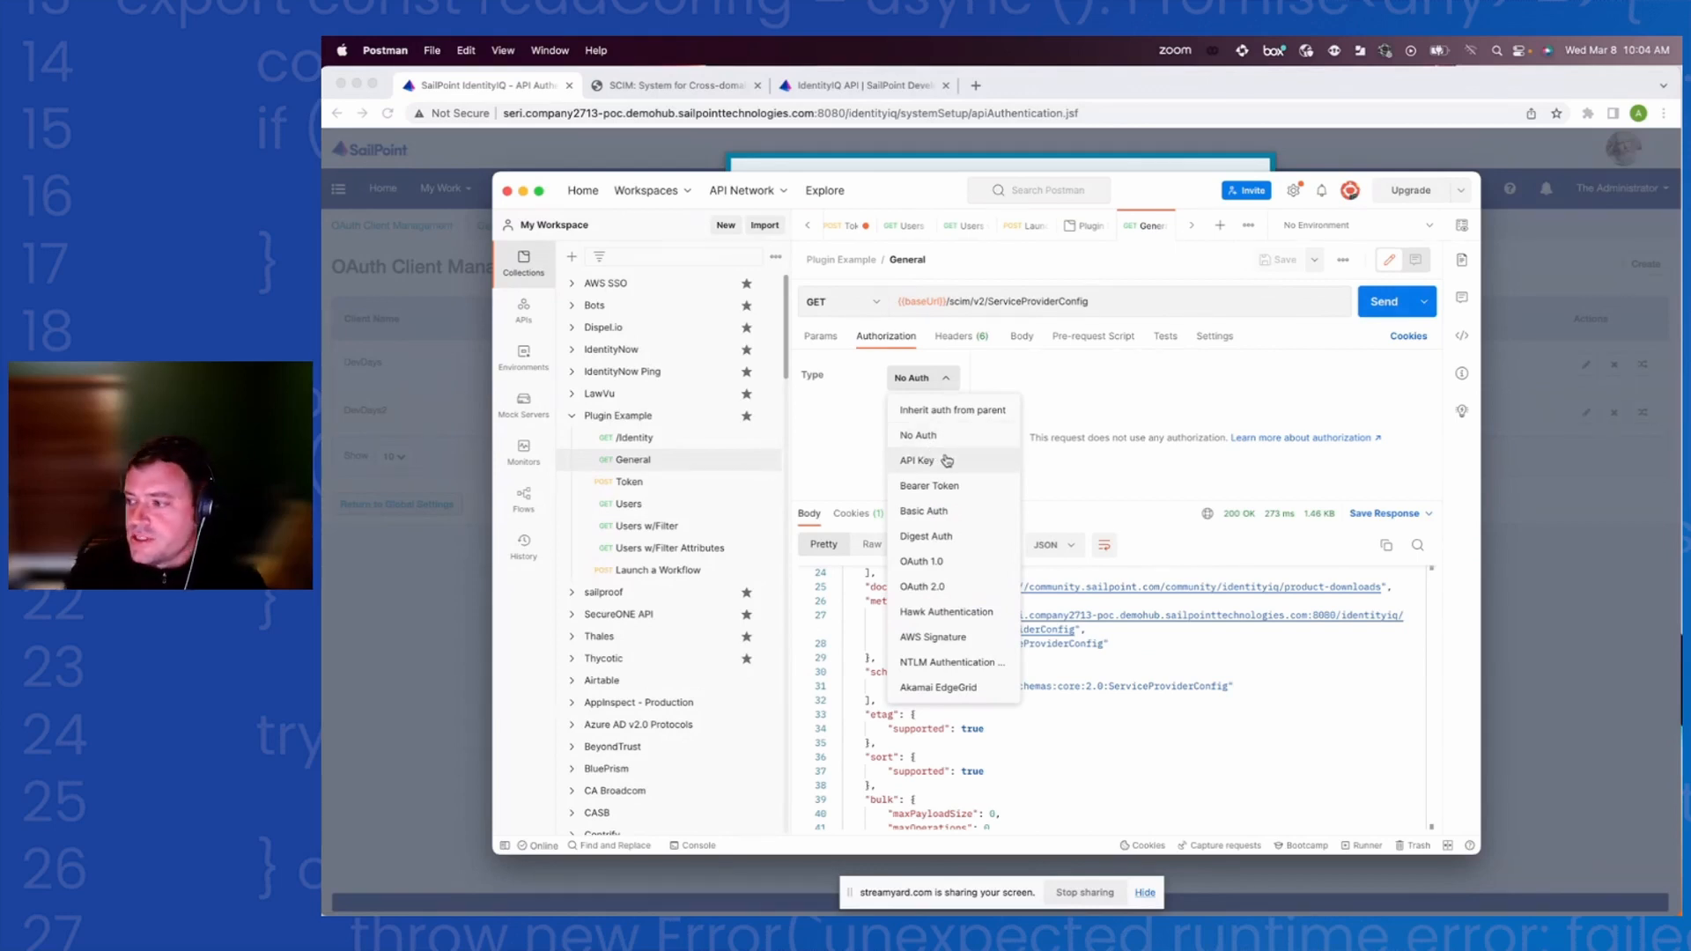
mouse_move(928, 485)
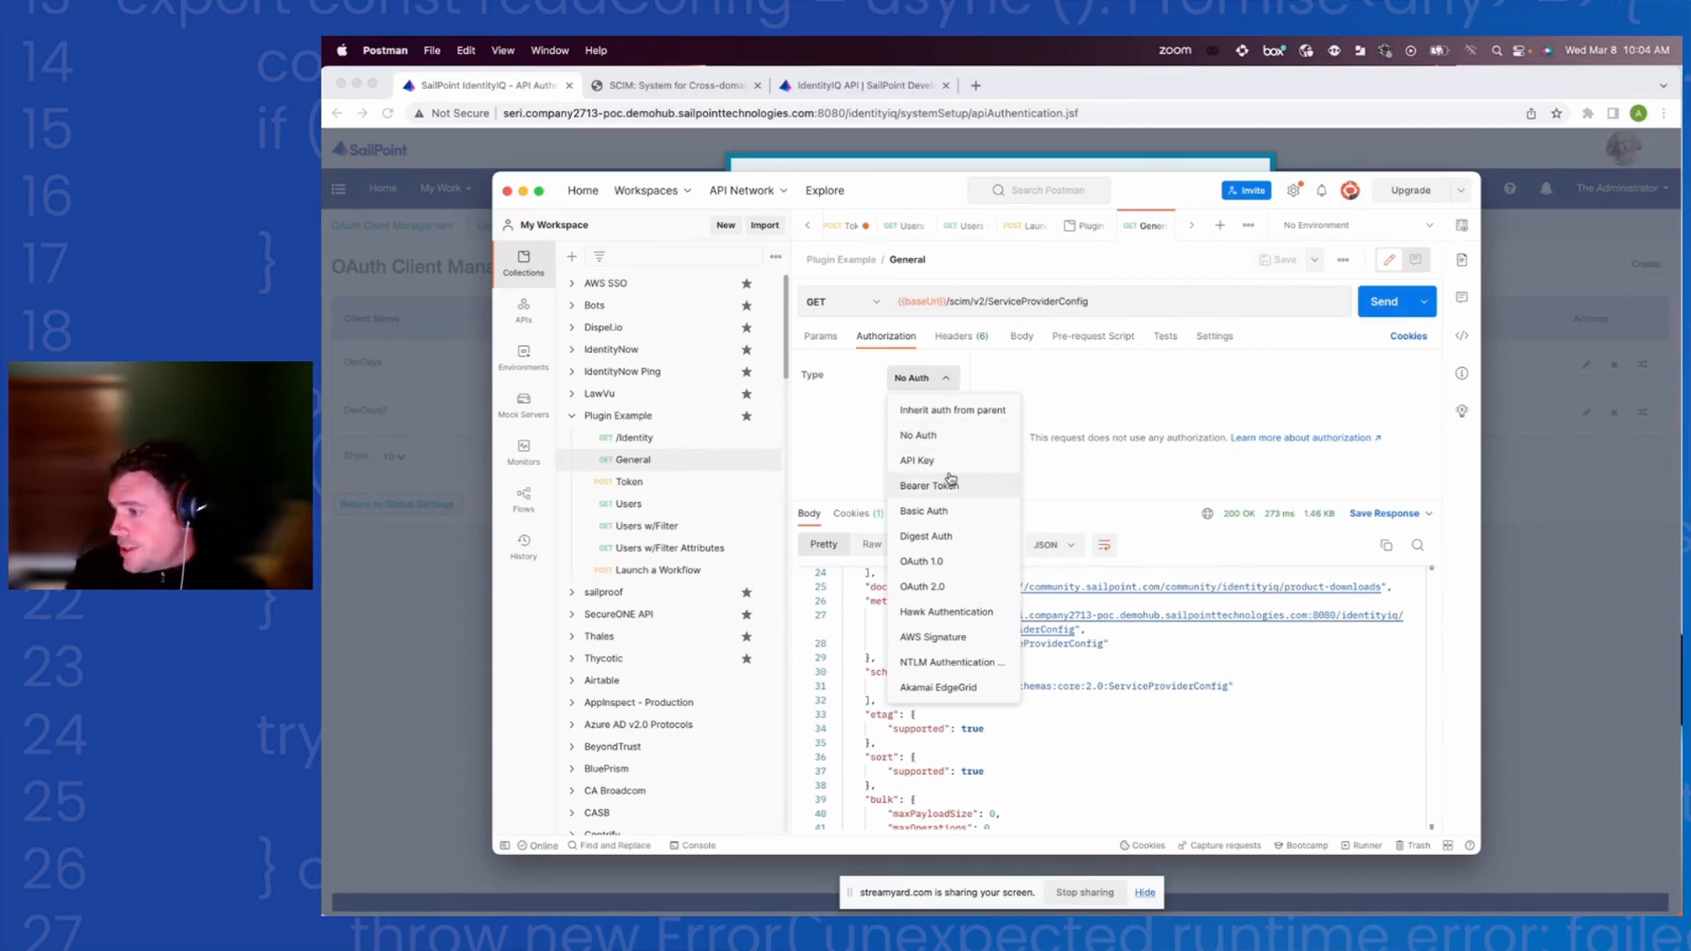
click(928, 484)
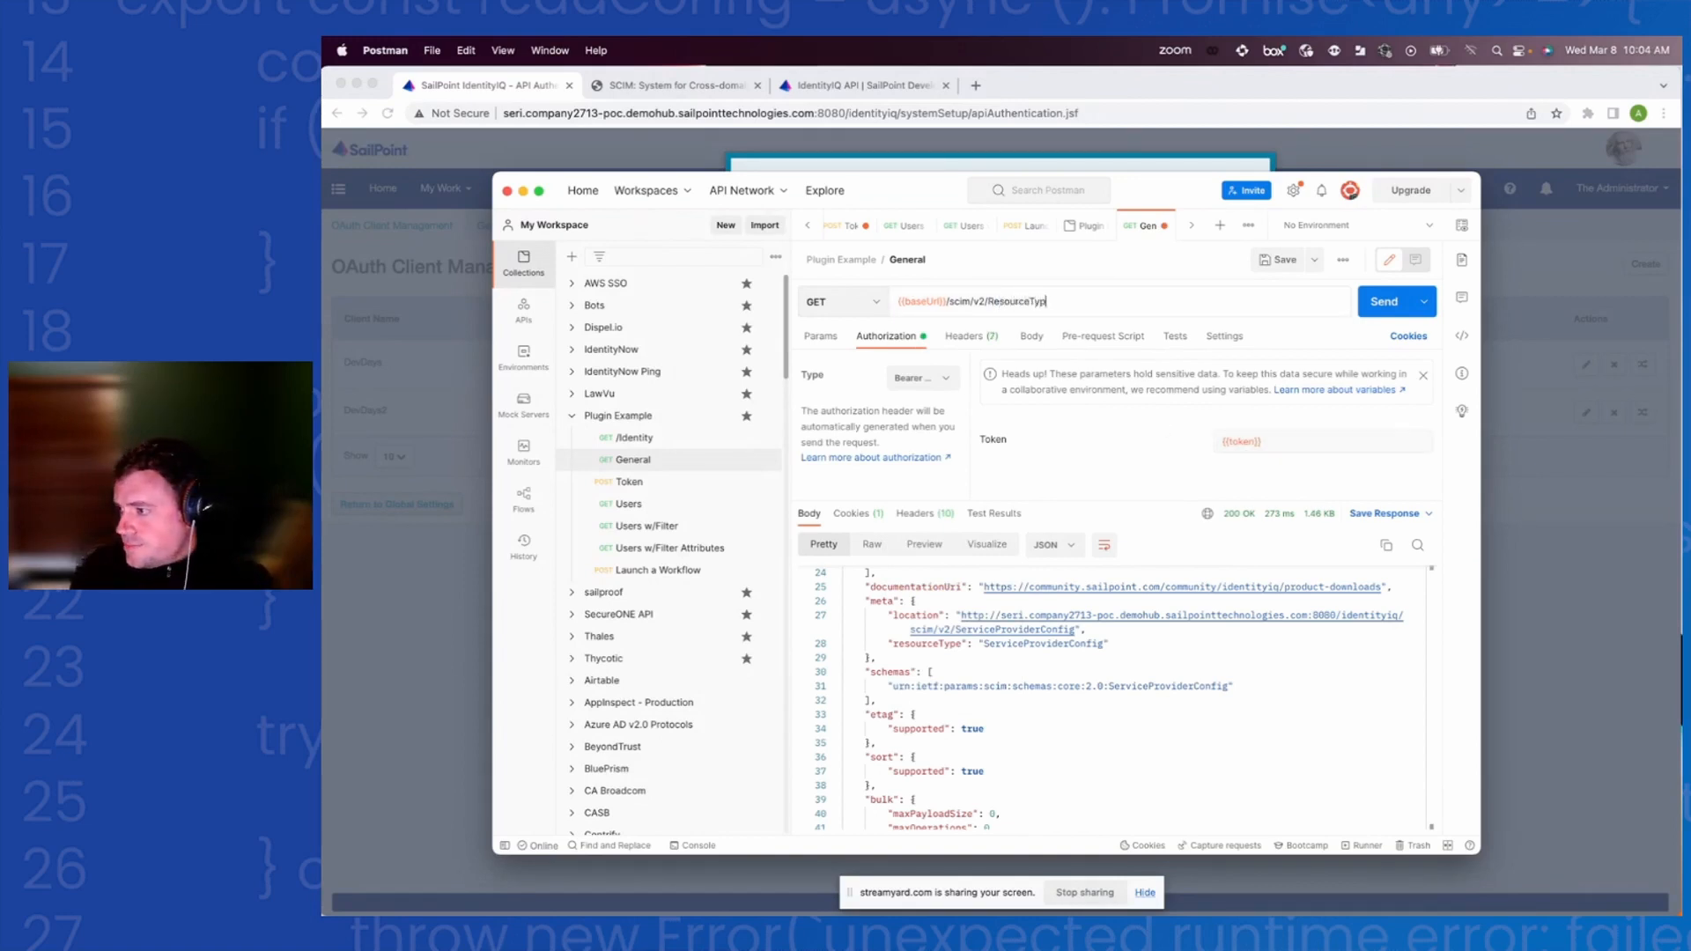
Run the ResourceTypes query and scroll its 12 results, including User, Application and Account
click(1389, 302)
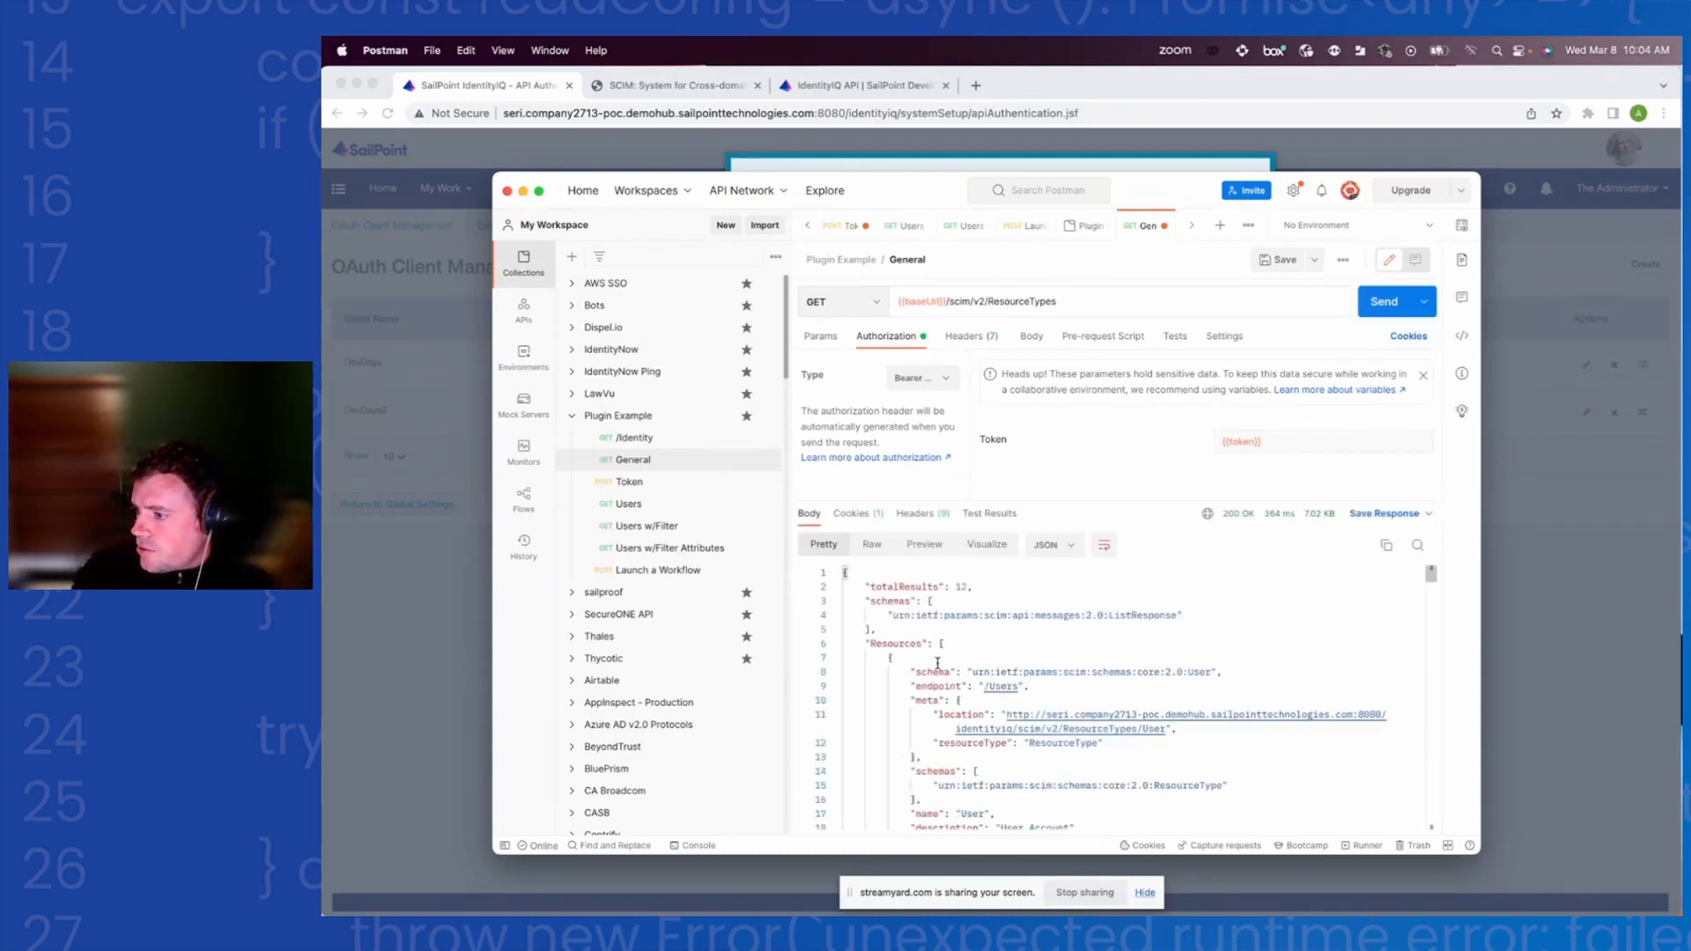
scroll(down, 3)
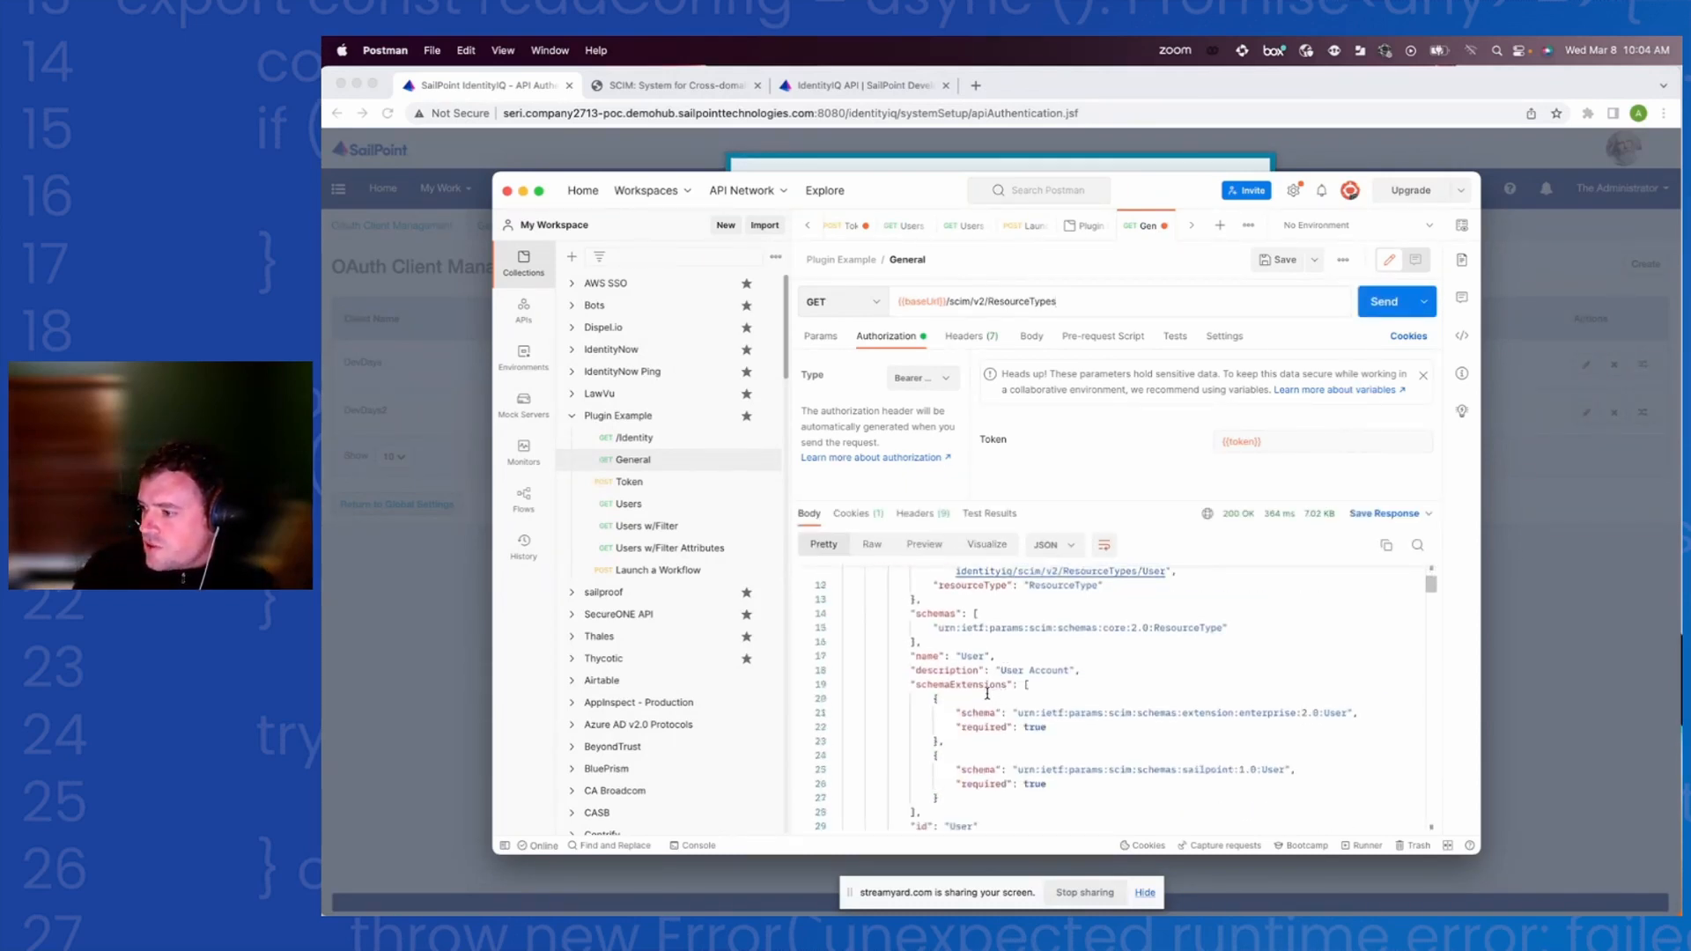
scroll(down, 3)
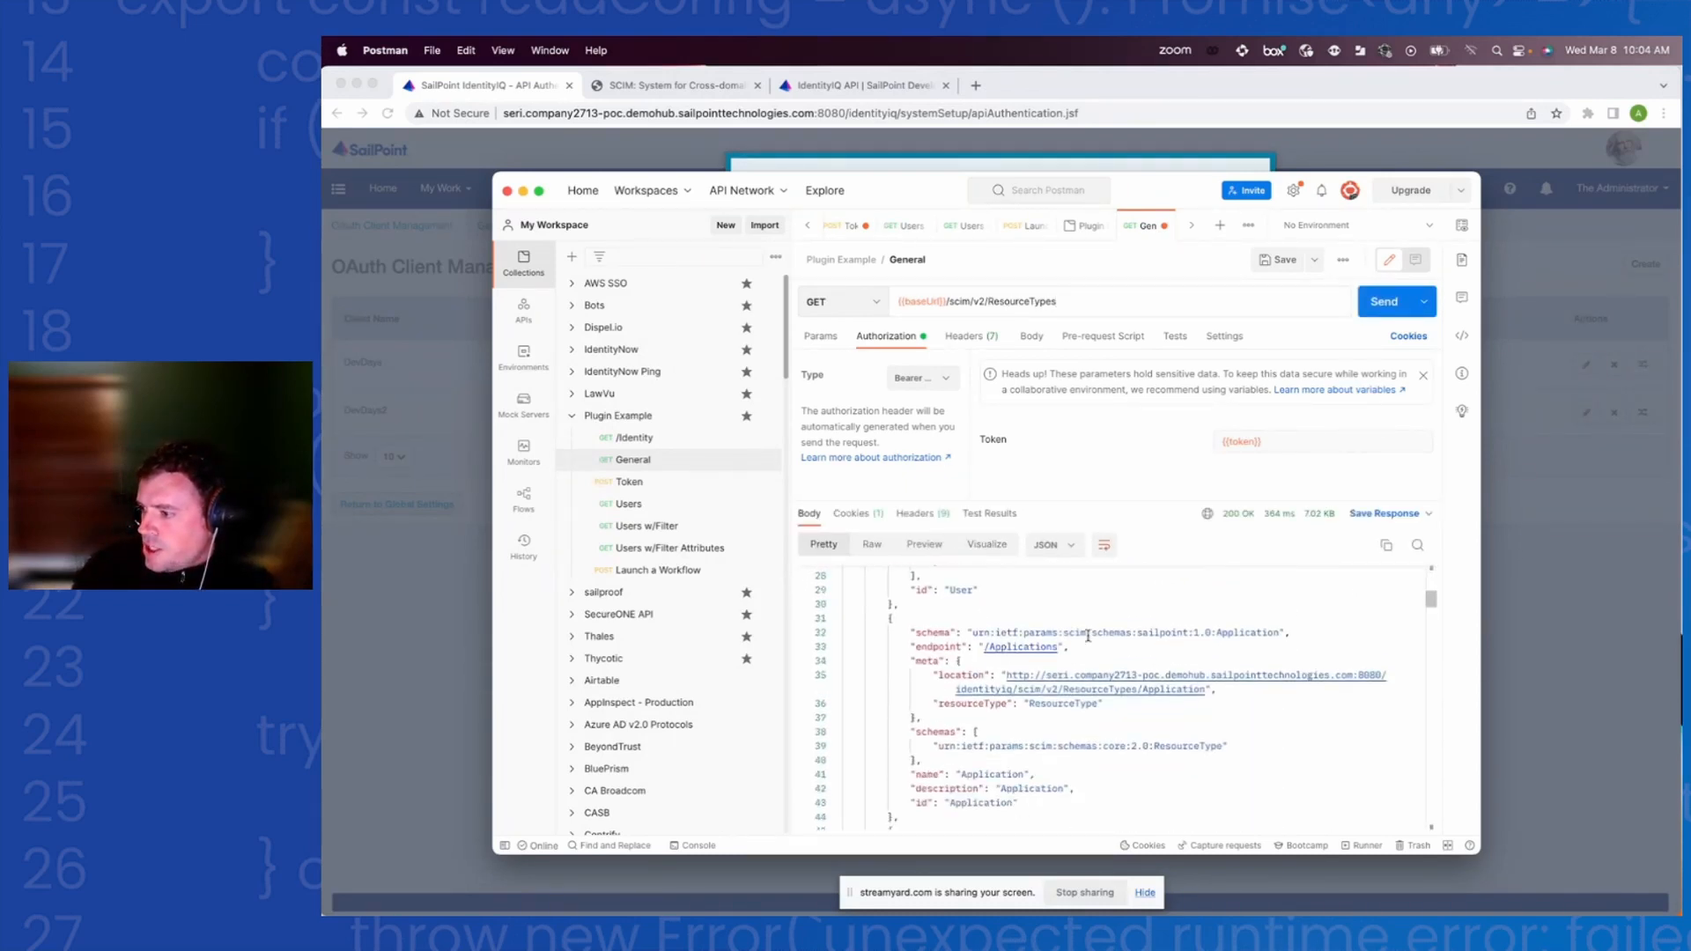
scroll(down, 3)
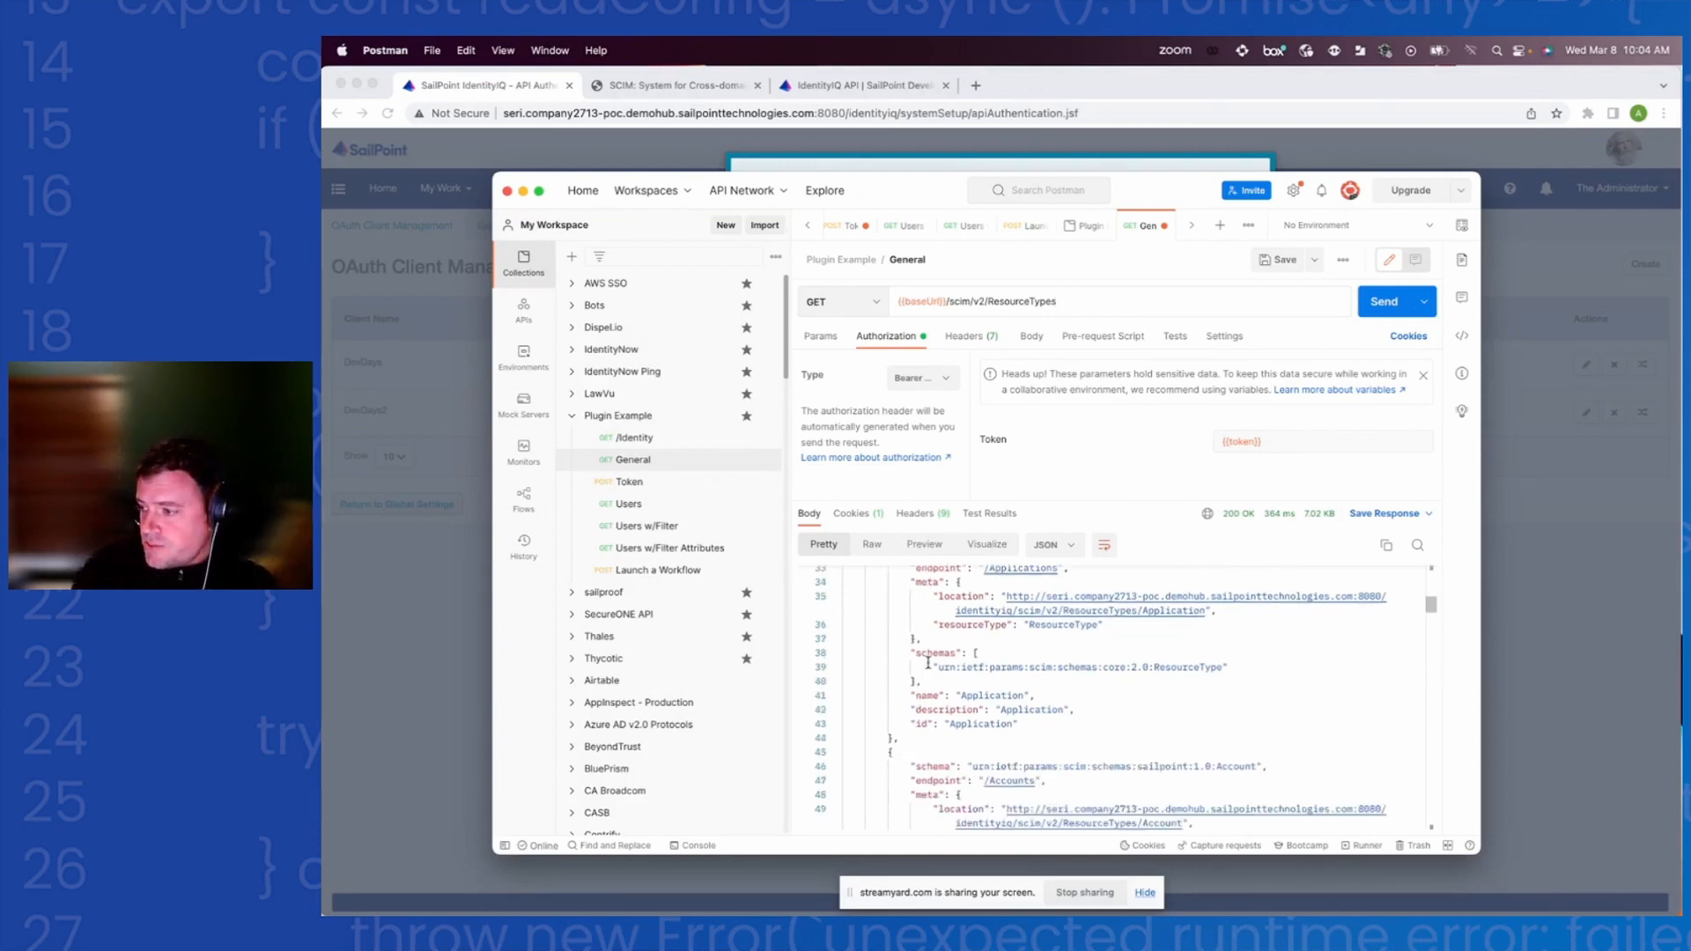
scroll(down, 3)
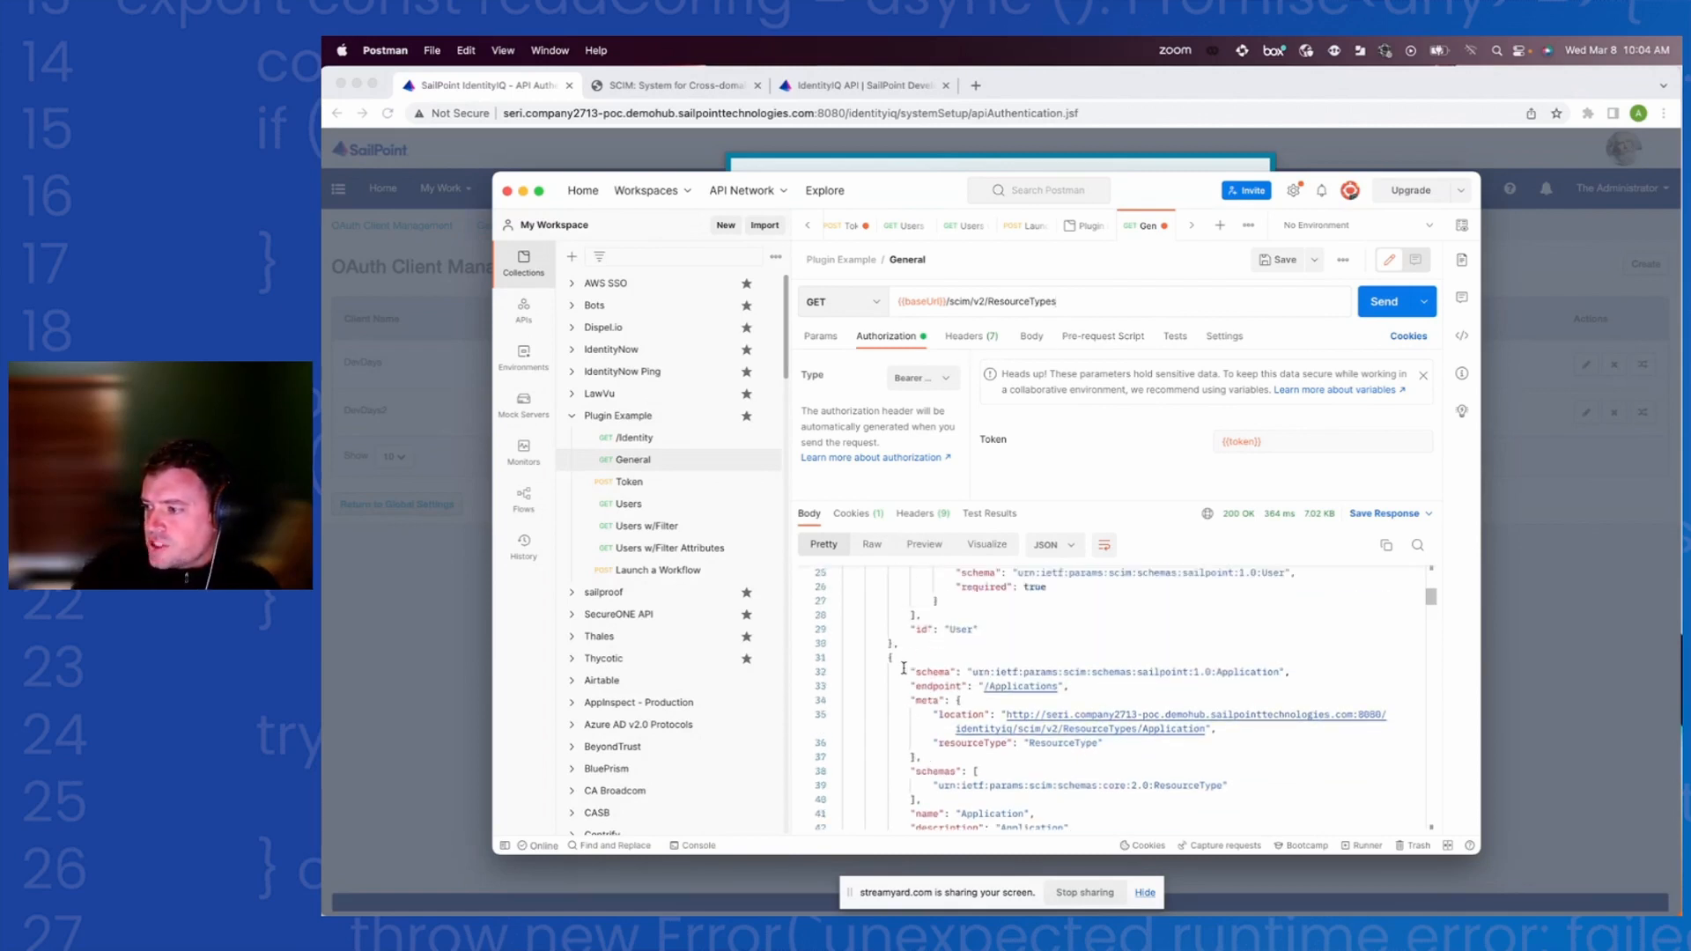
scroll(down, 3)
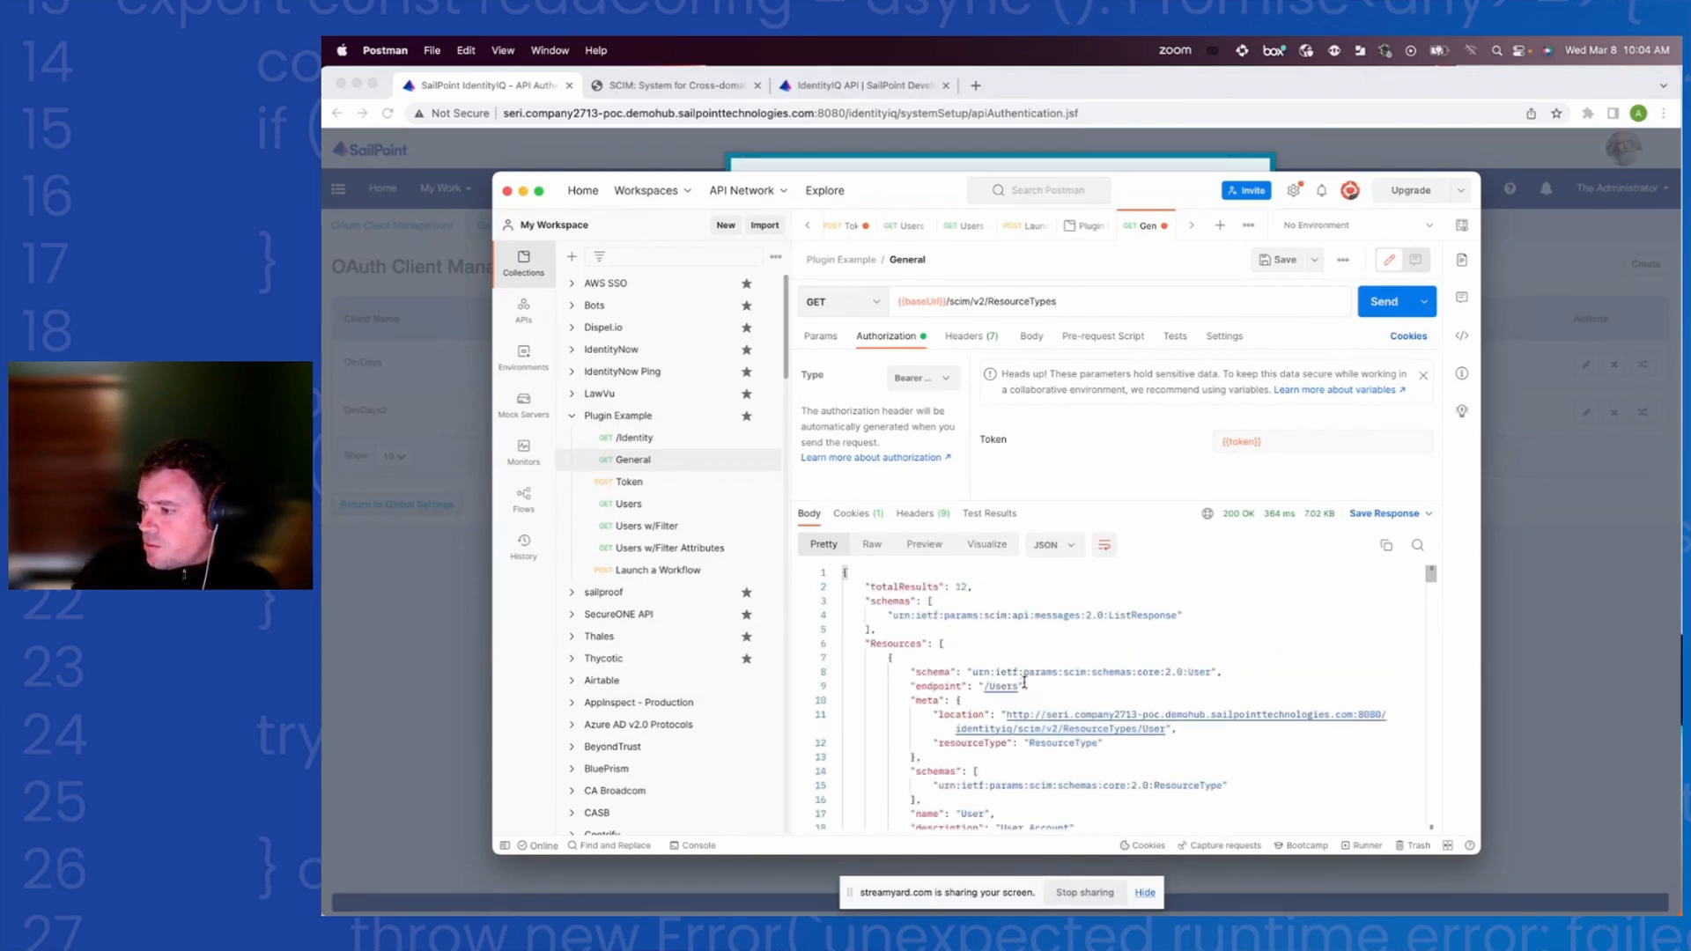
scroll(down, 3)
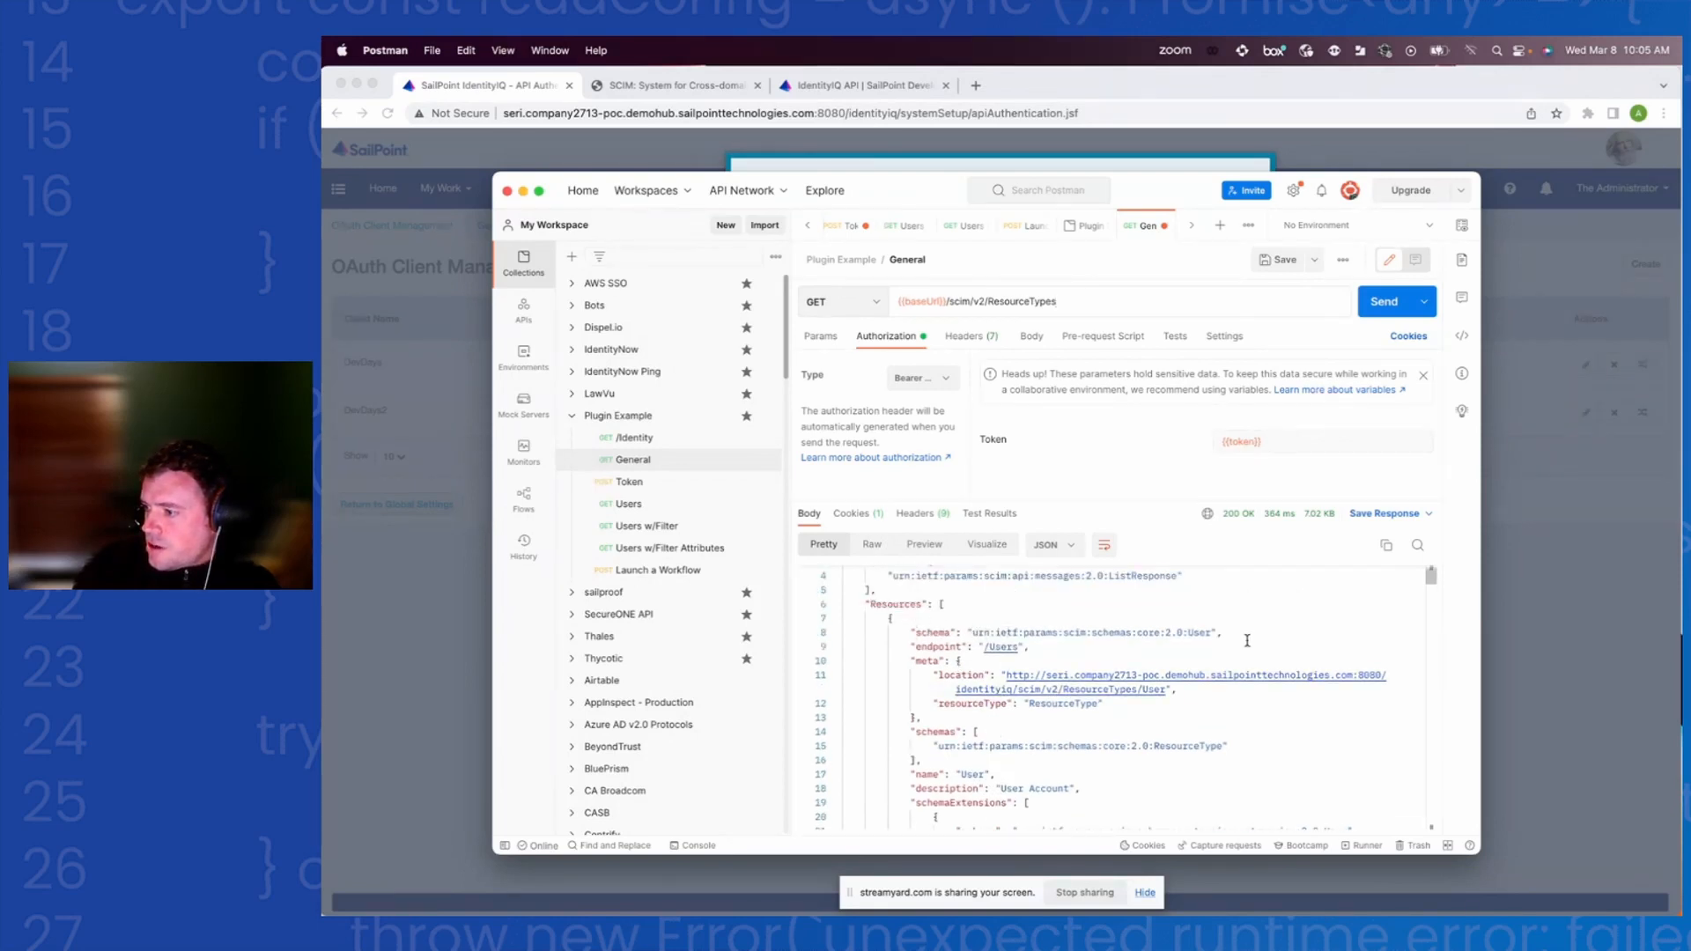
Change the endpoint from ResourceTypes to Schemas and send the request
double_click(1015, 301)
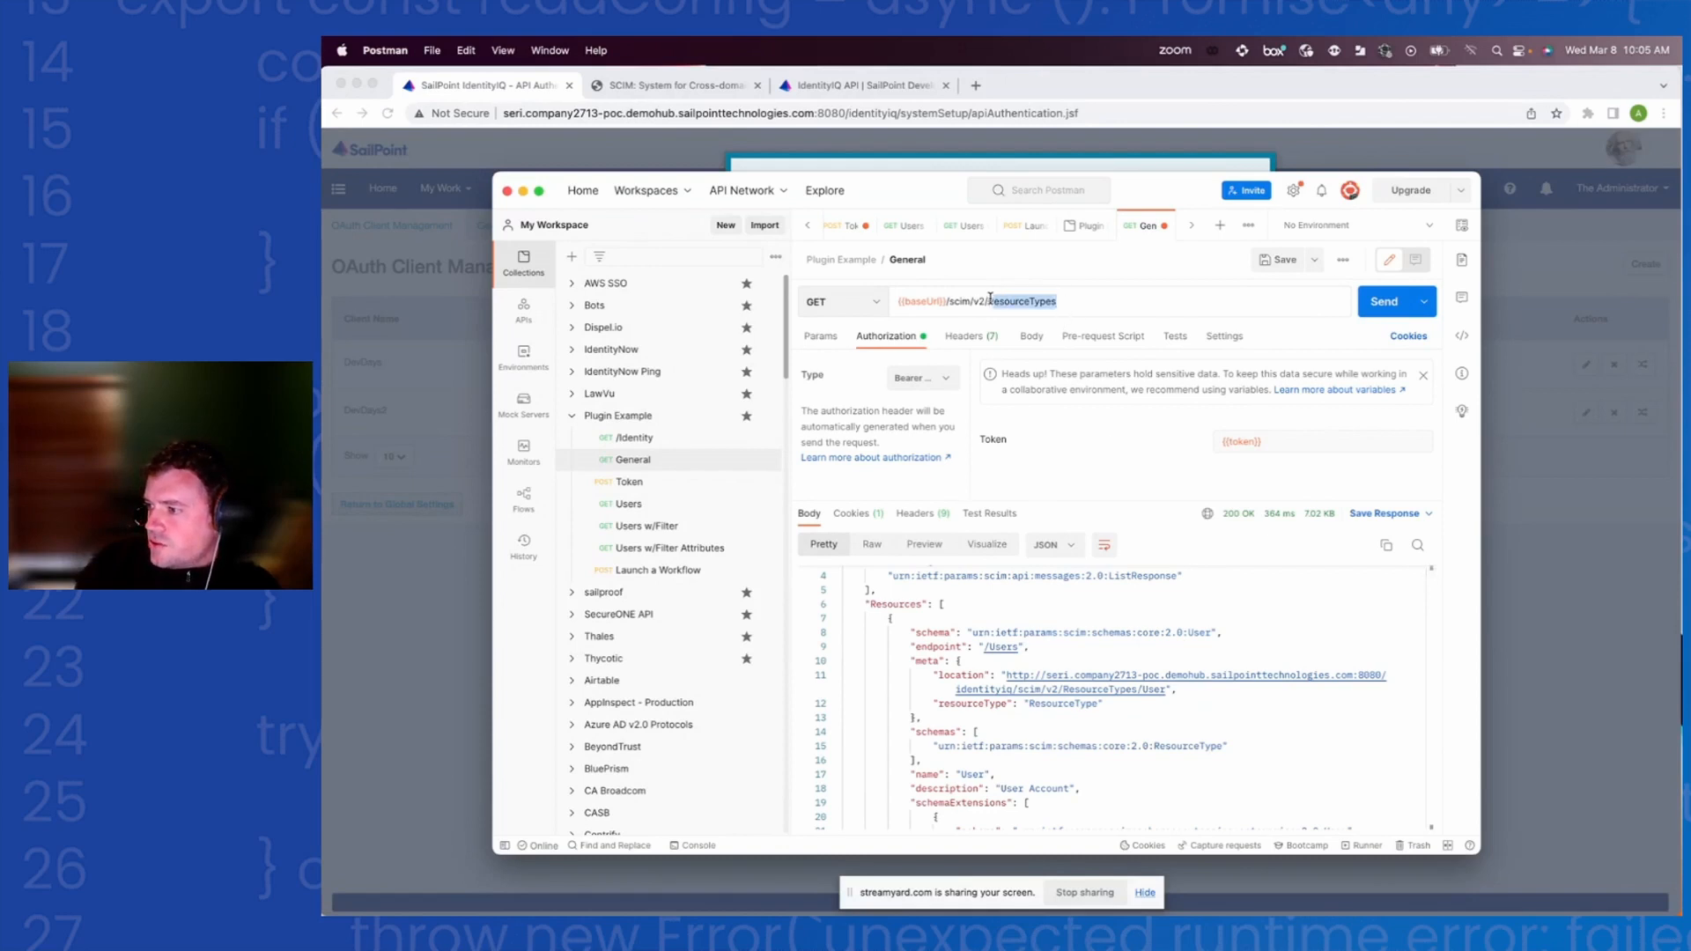
text(Schemas)
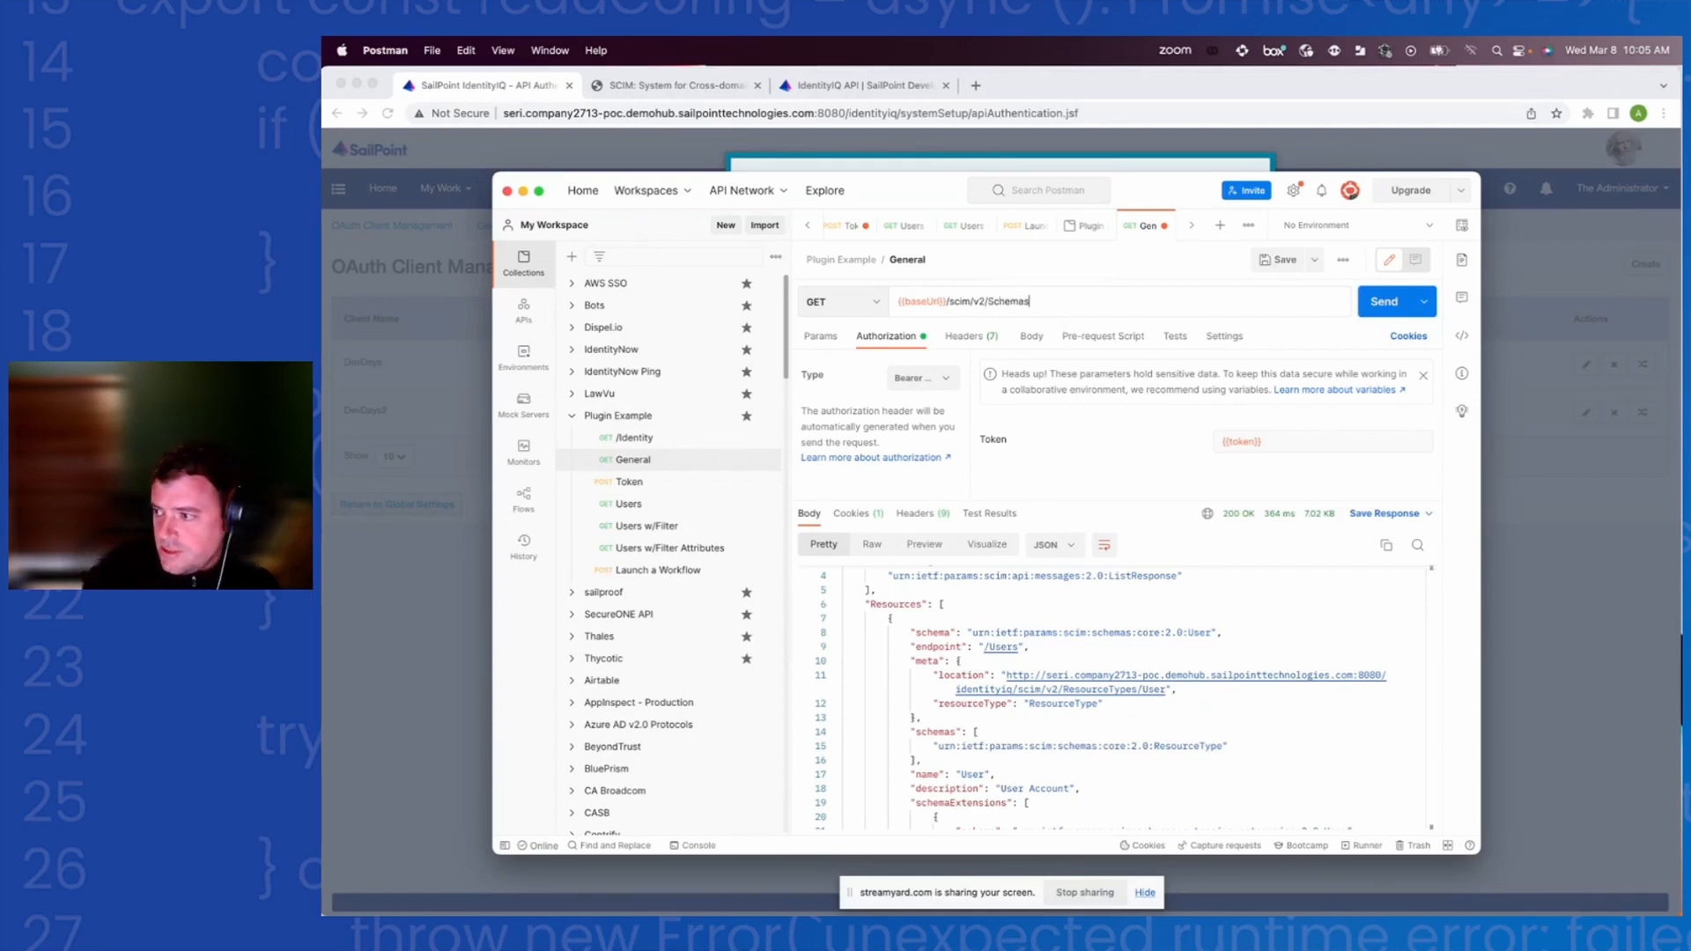
click(1389, 301)
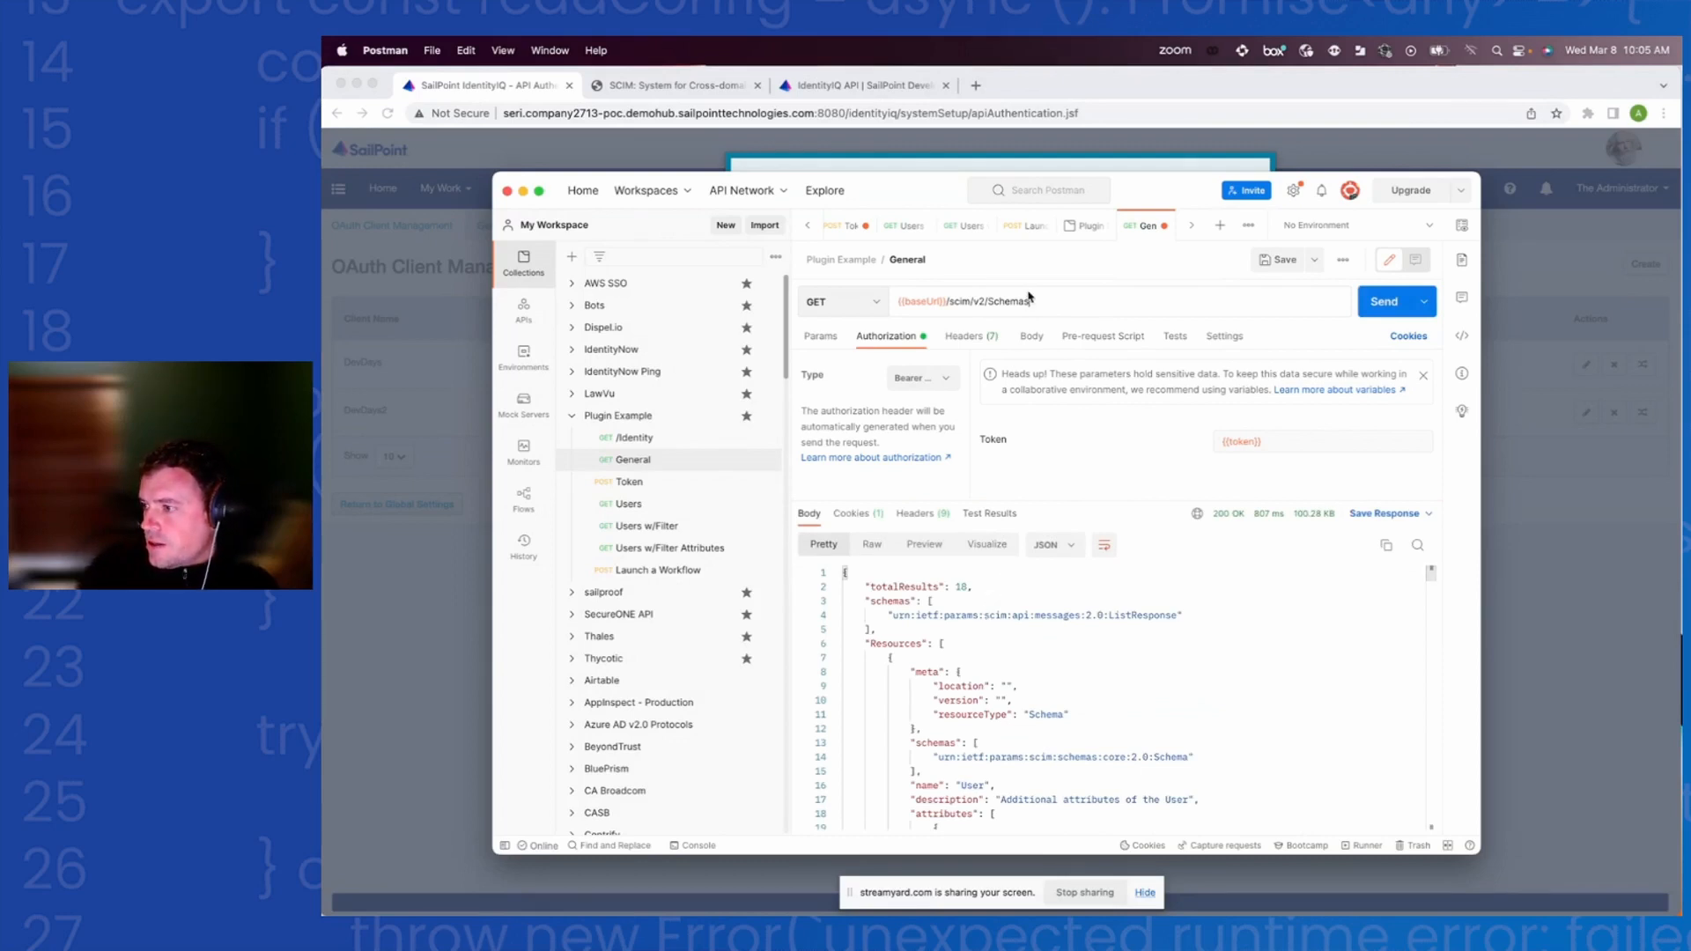
After Schemas/Users gives 404, drop /Users and list all 10 SCIM schemas
text(Users)
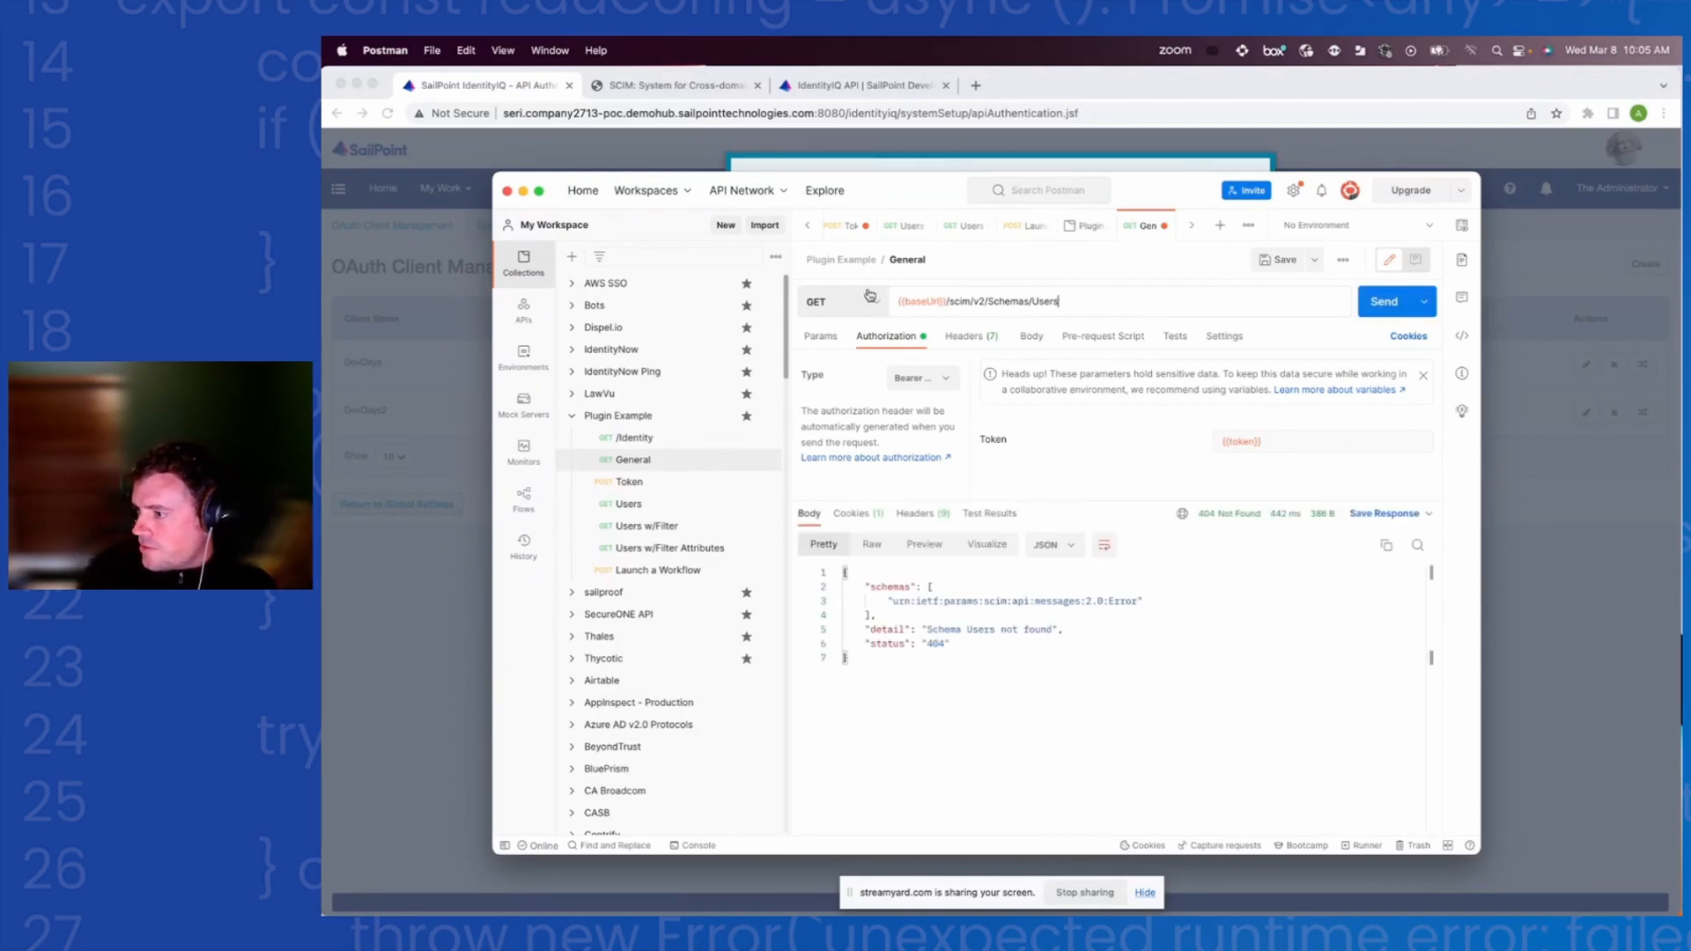
double_click(1043, 301)
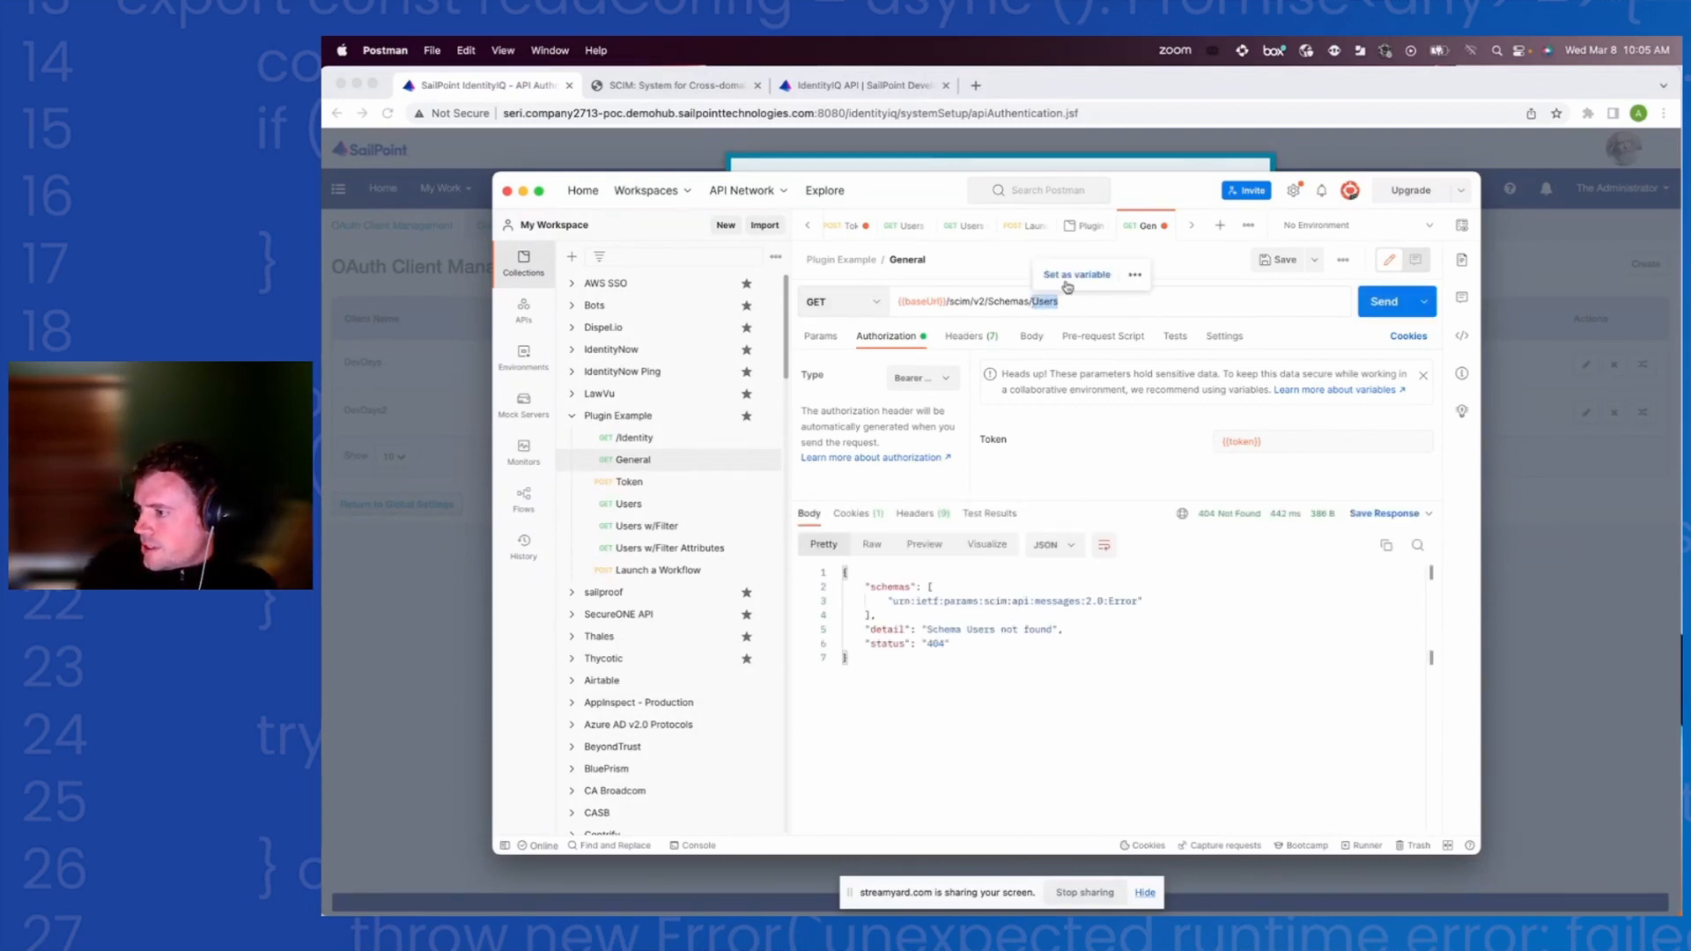
click(1384, 301)
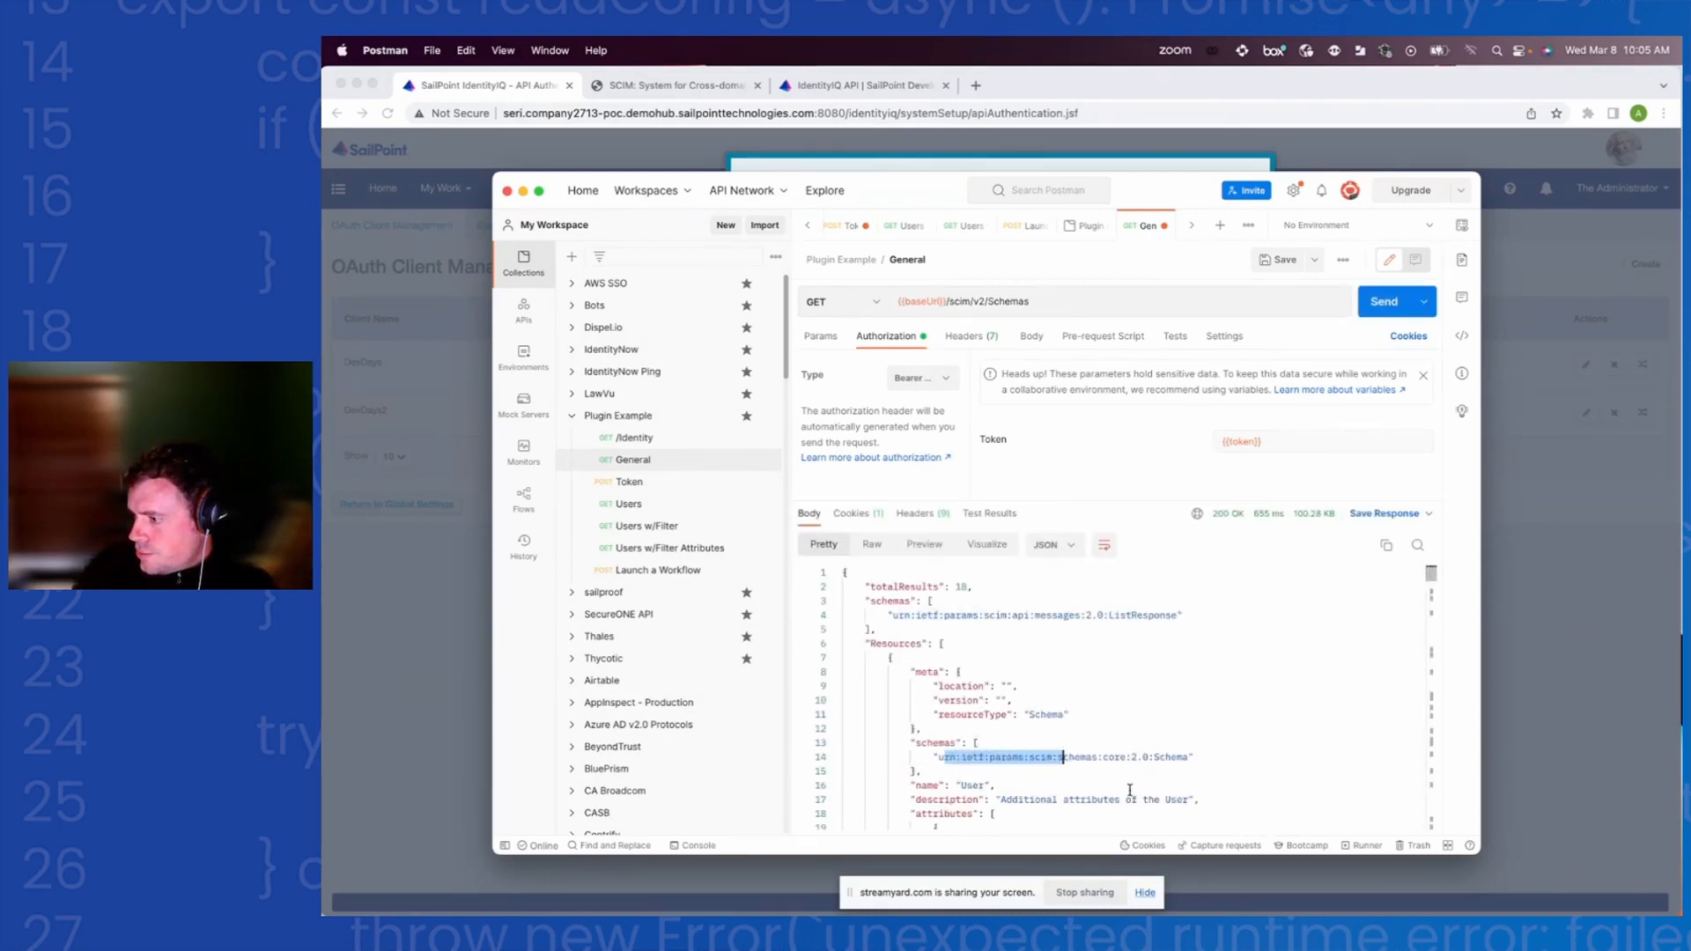
scroll(down, 3)
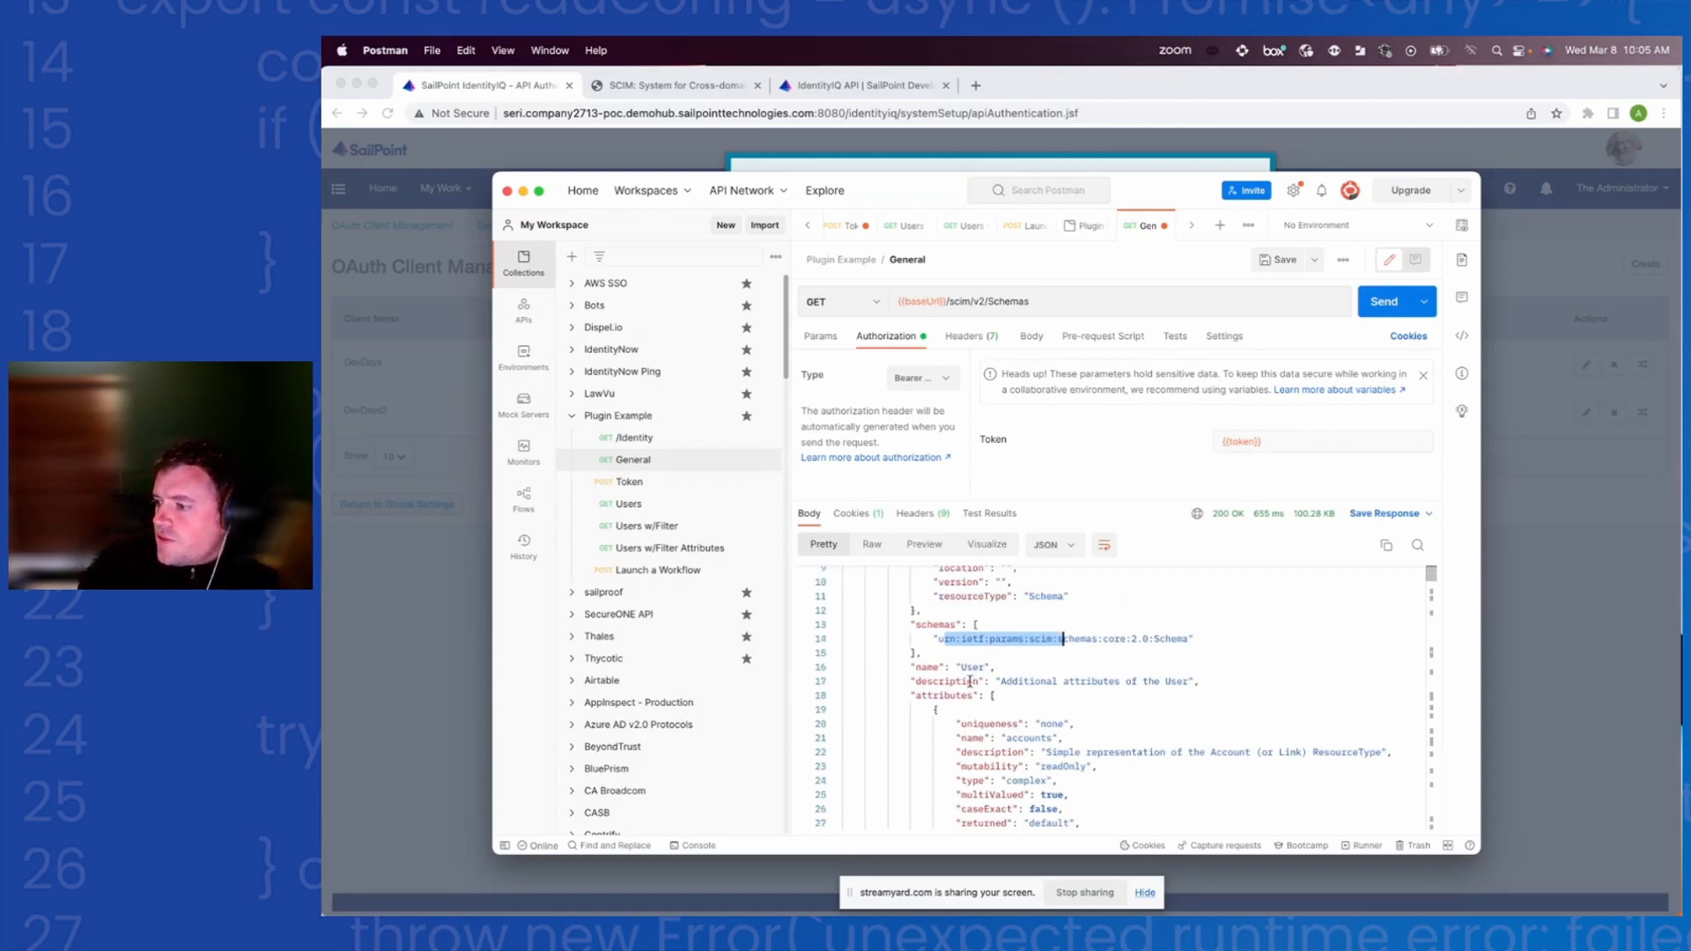
scroll(down, 3)
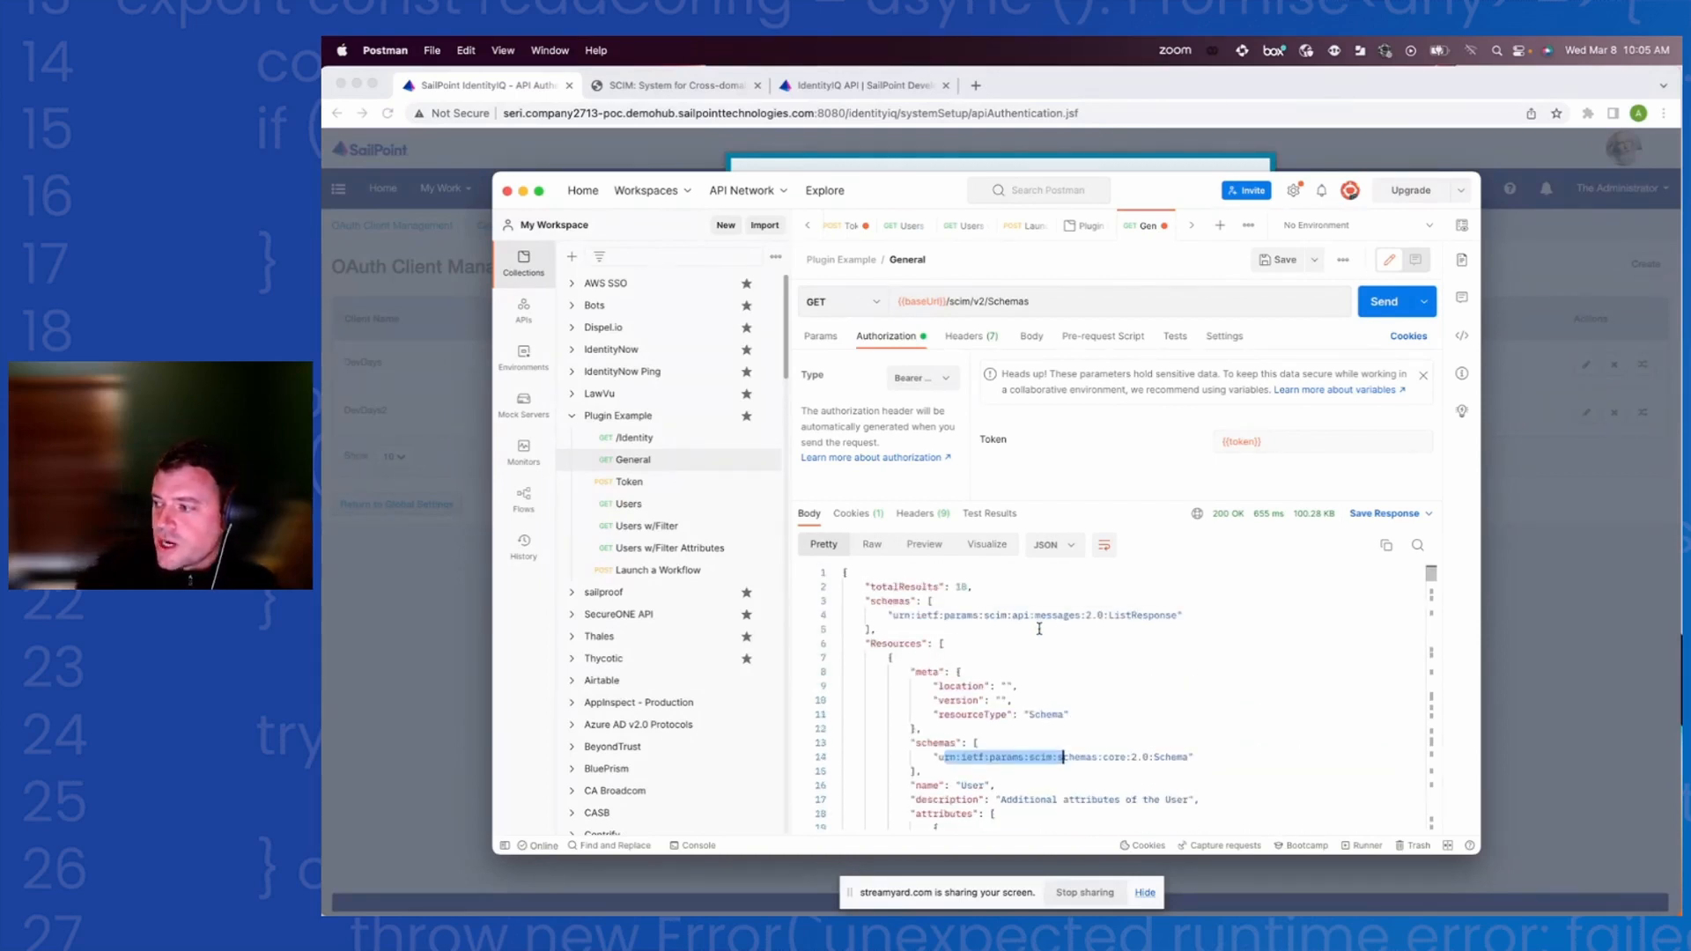
mouse_move(641, 525)
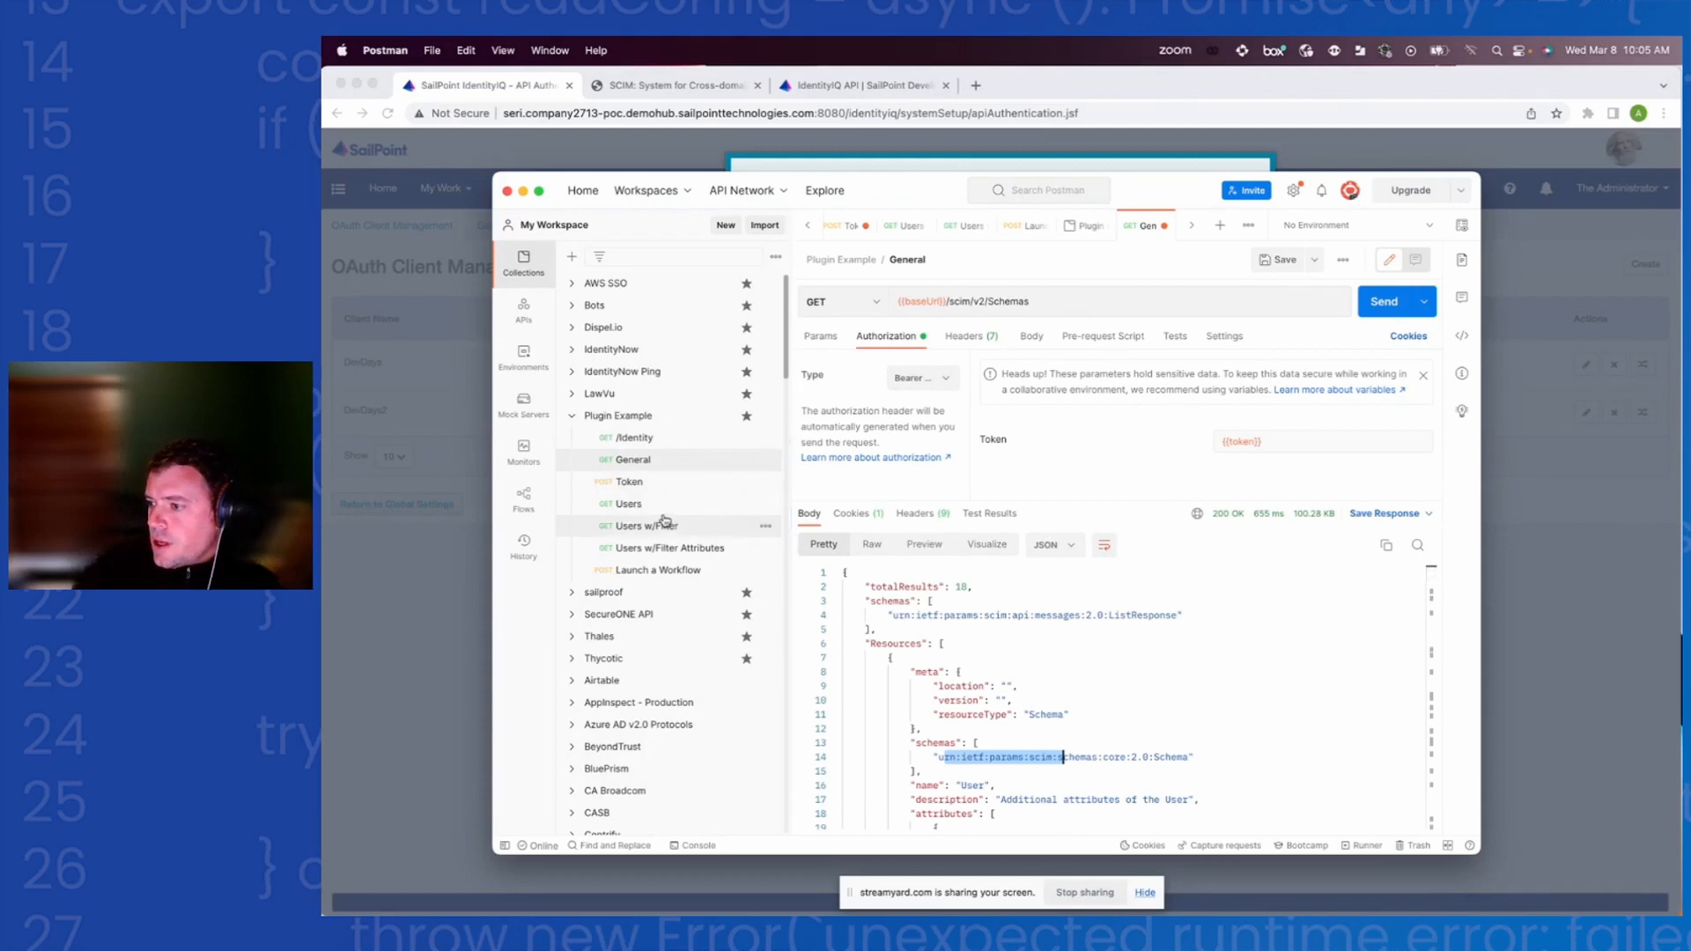
Resend the saved Users request, returning 200 OK with 369 users
click(627, 503)
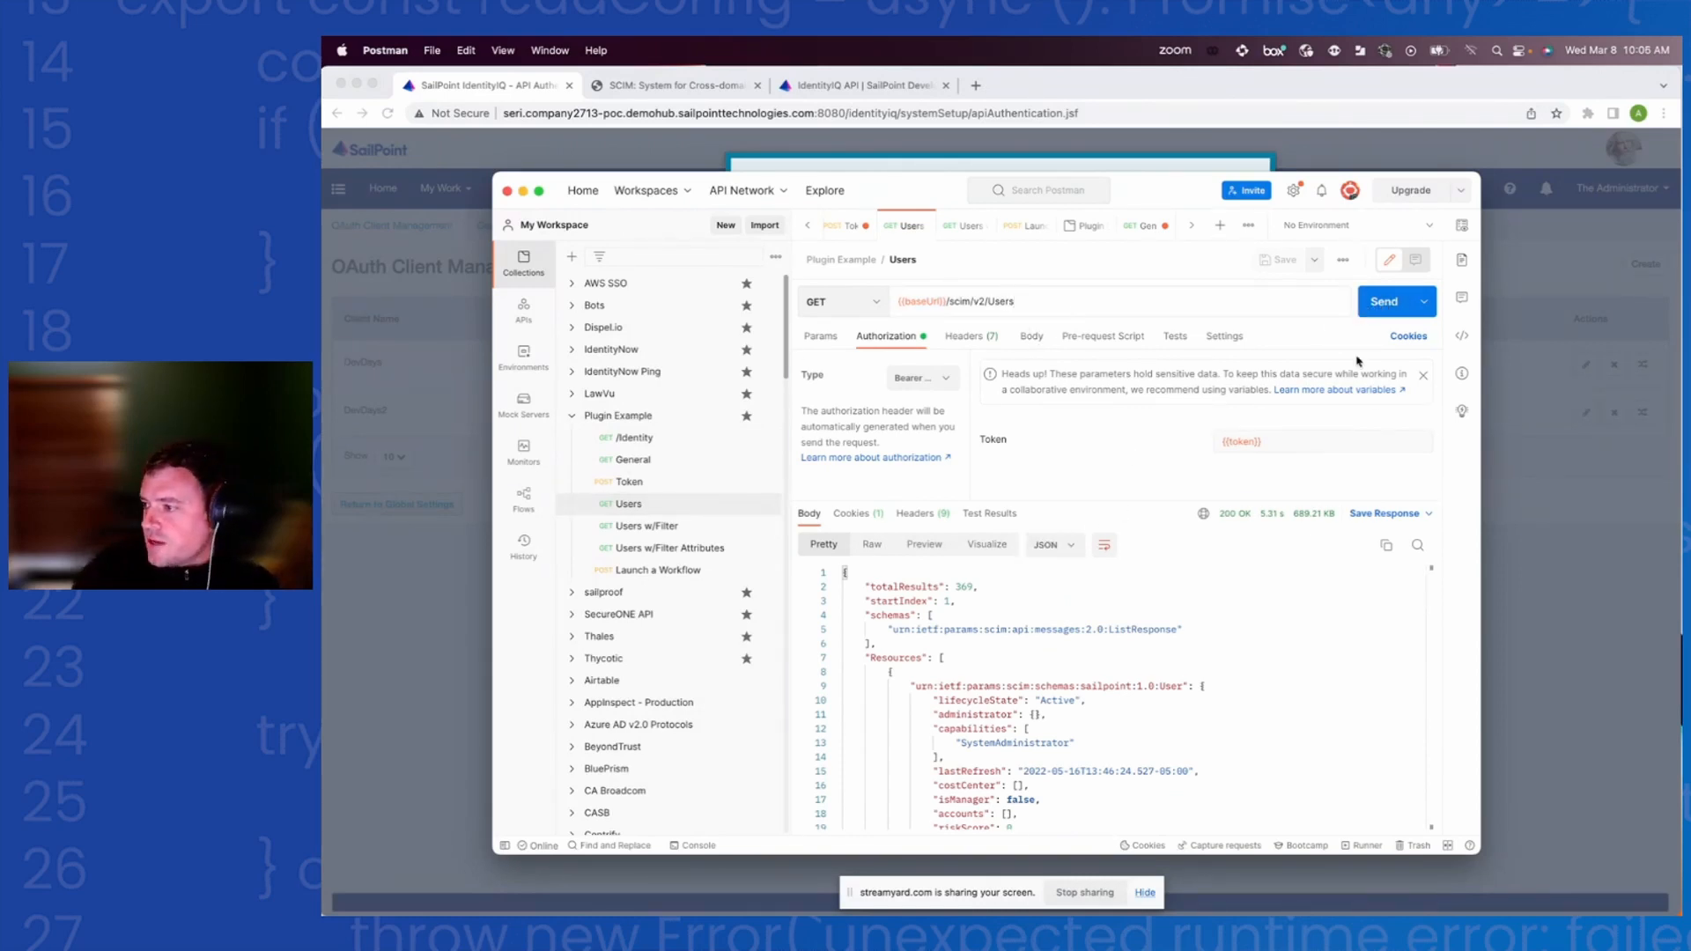
click(1395, 301)
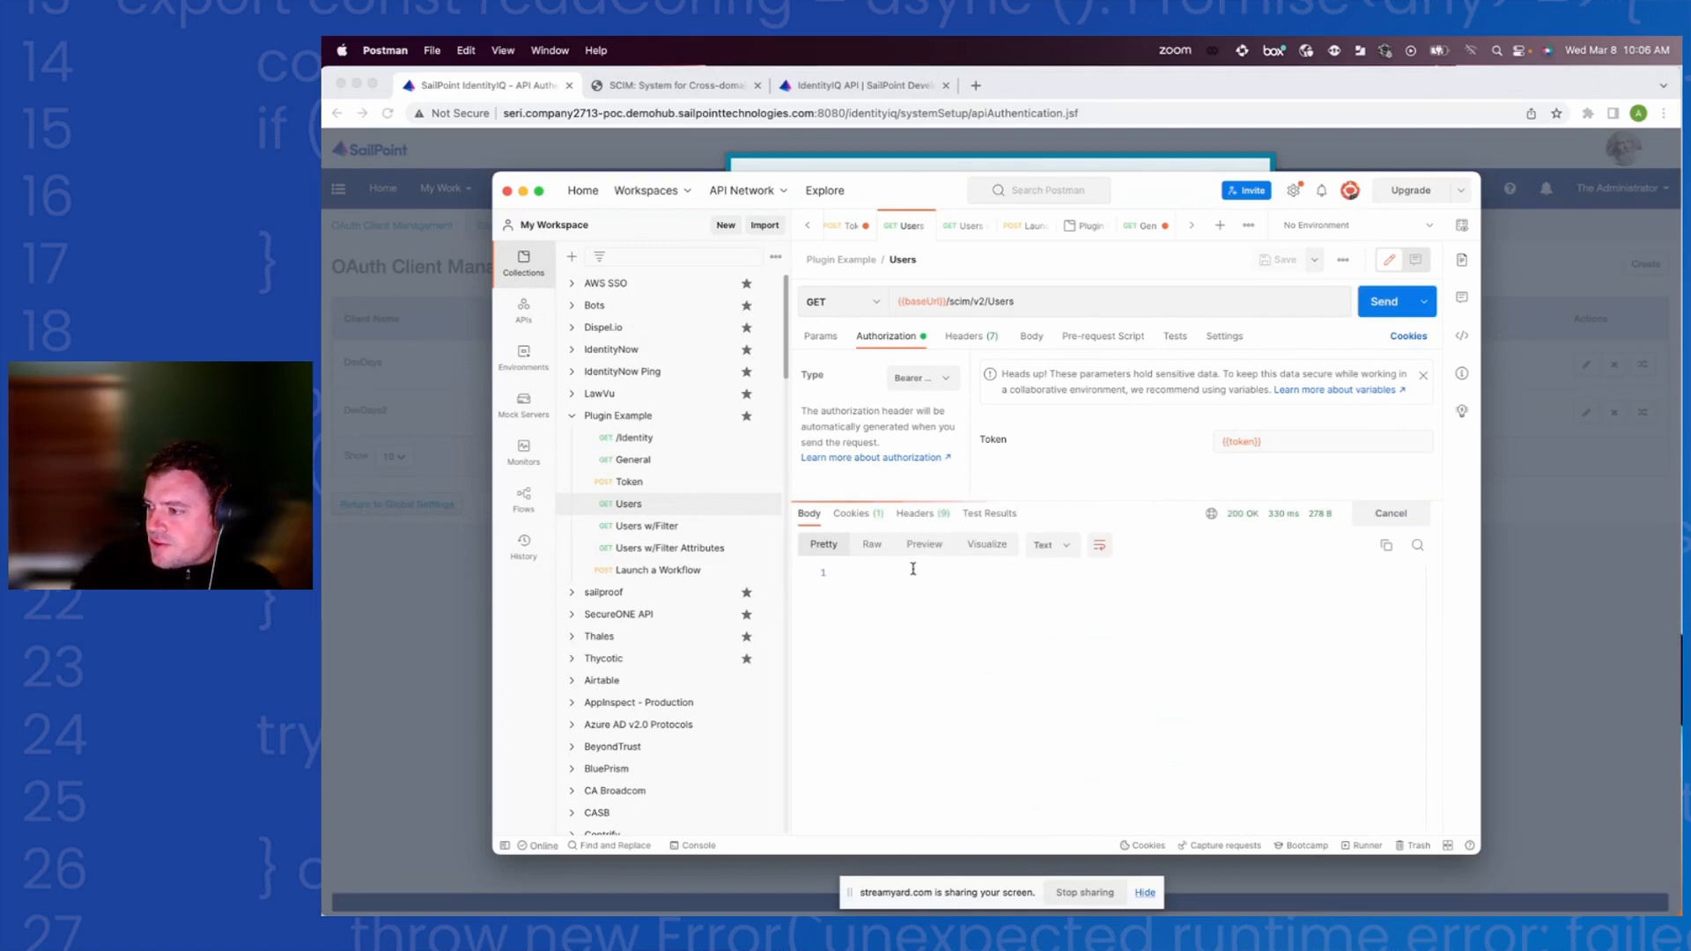
click(1384, 301)
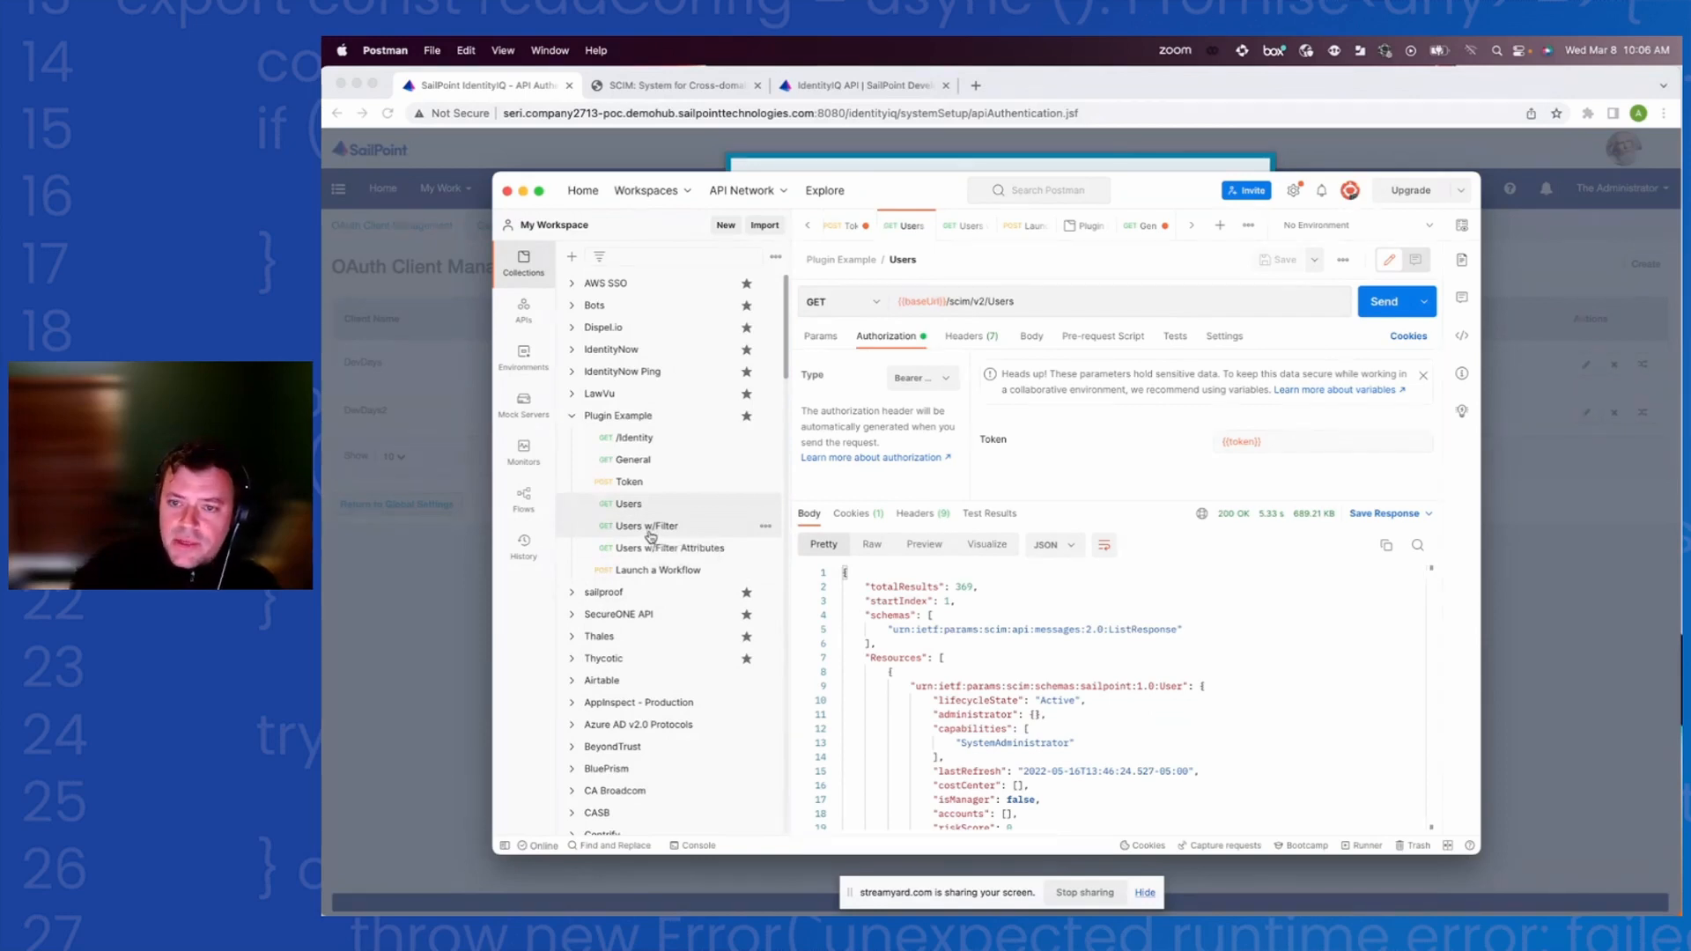
click(643, 525)
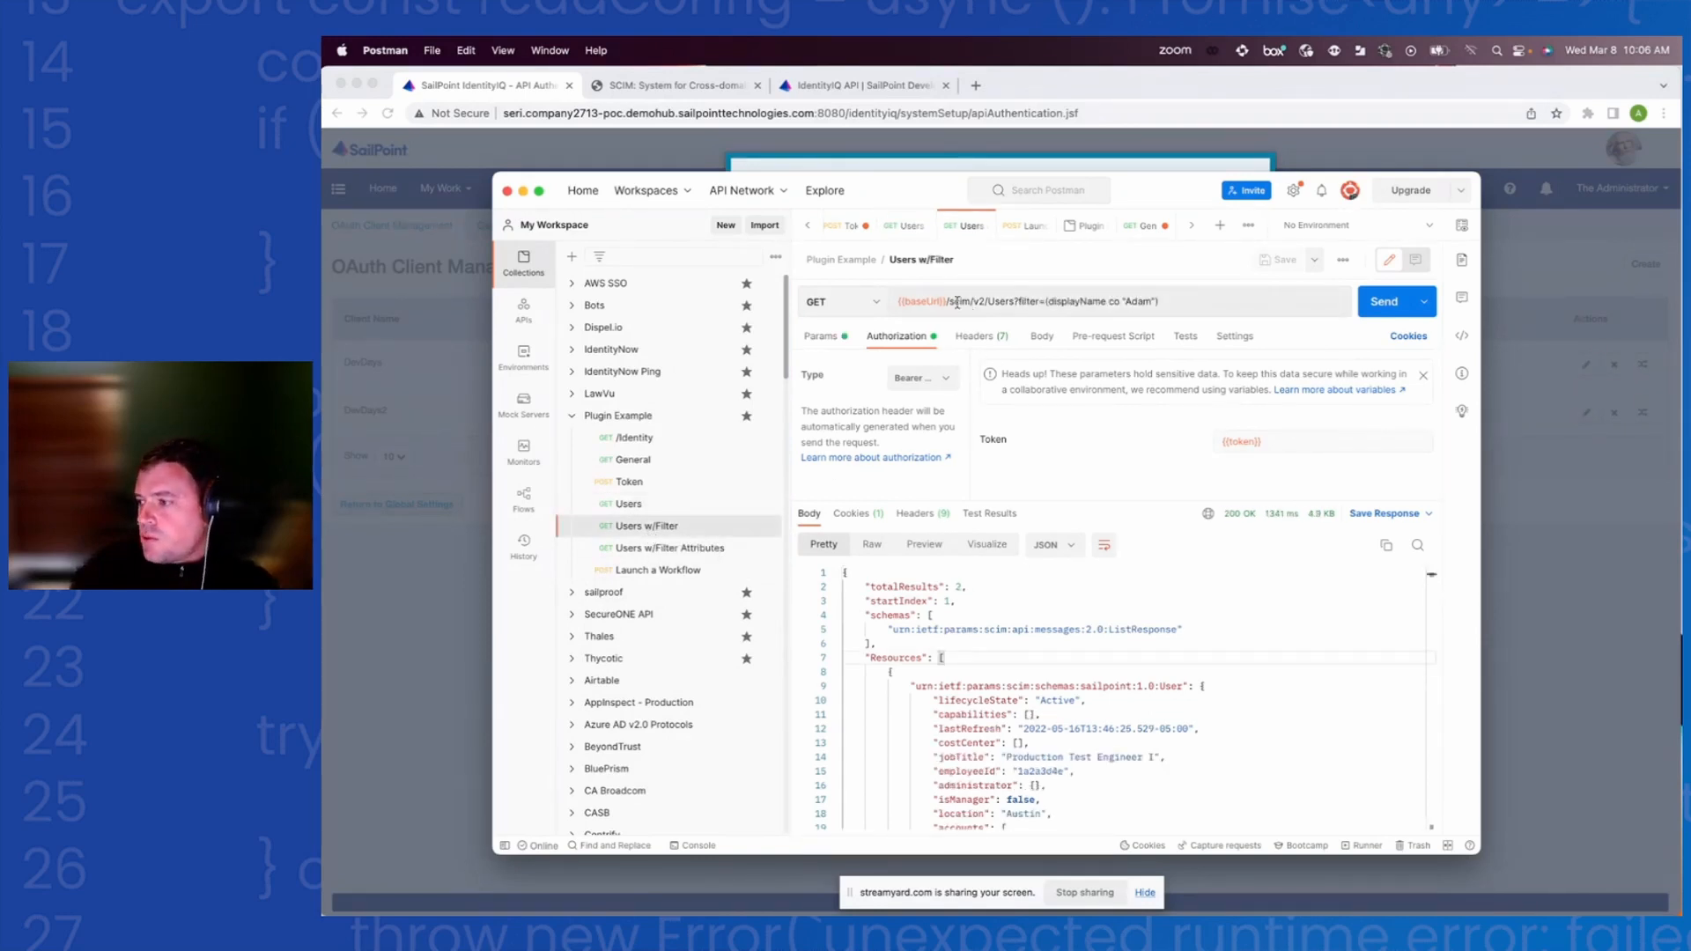
mouse_move(921, 301)
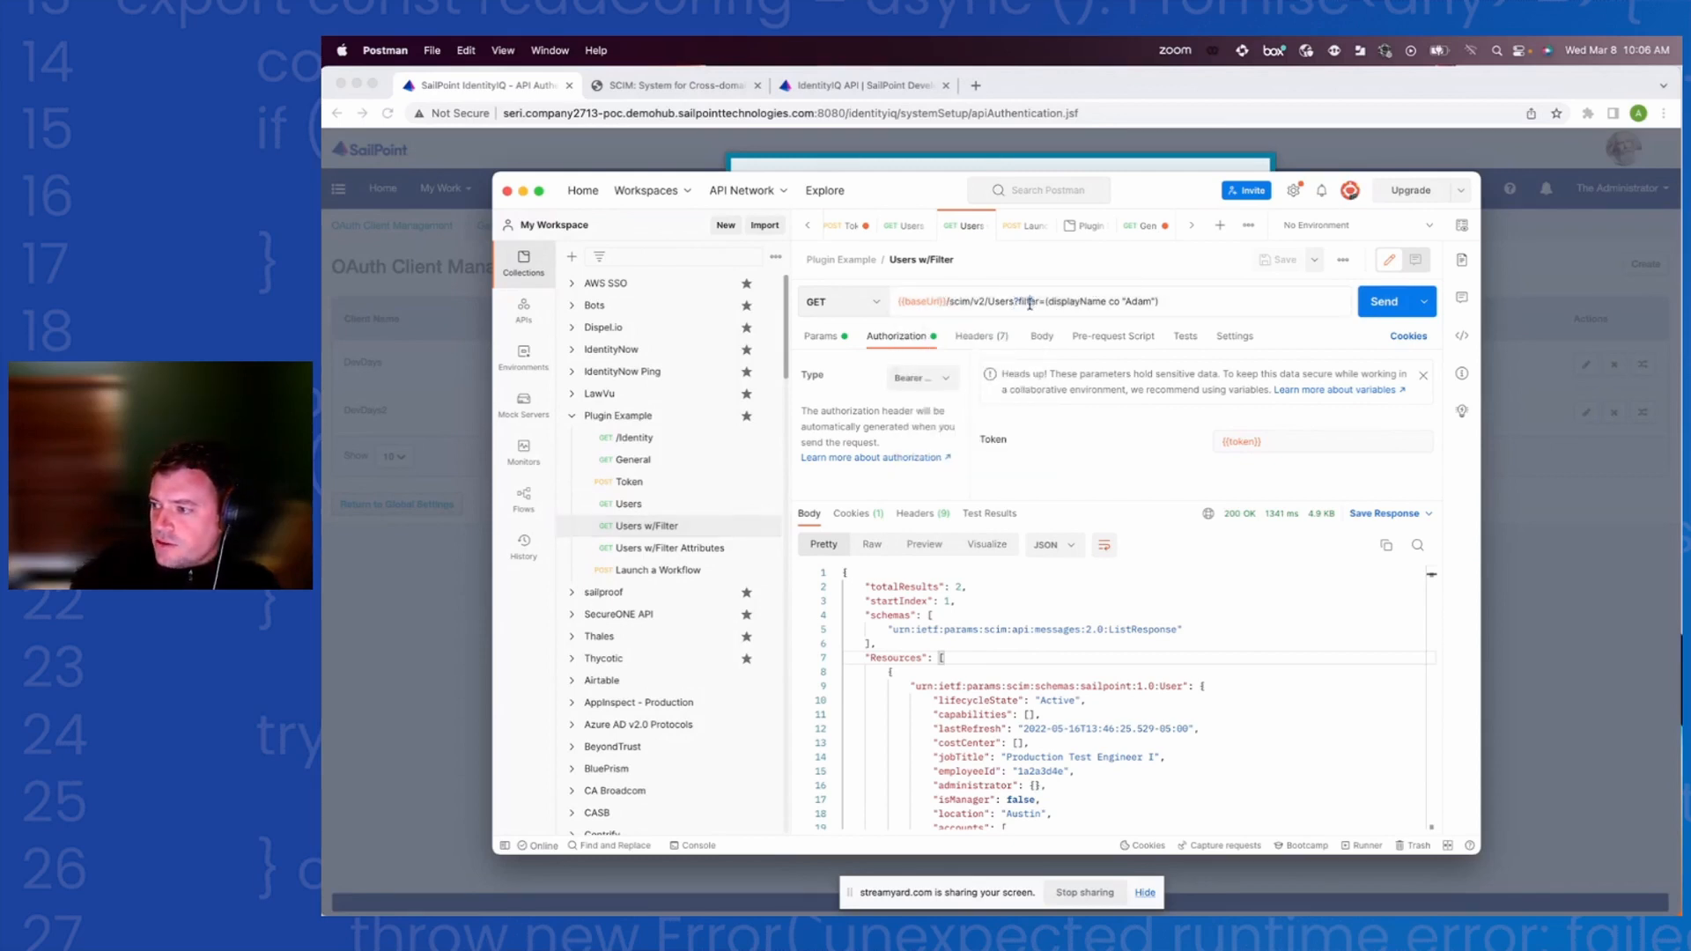
double_click(1027, 301)
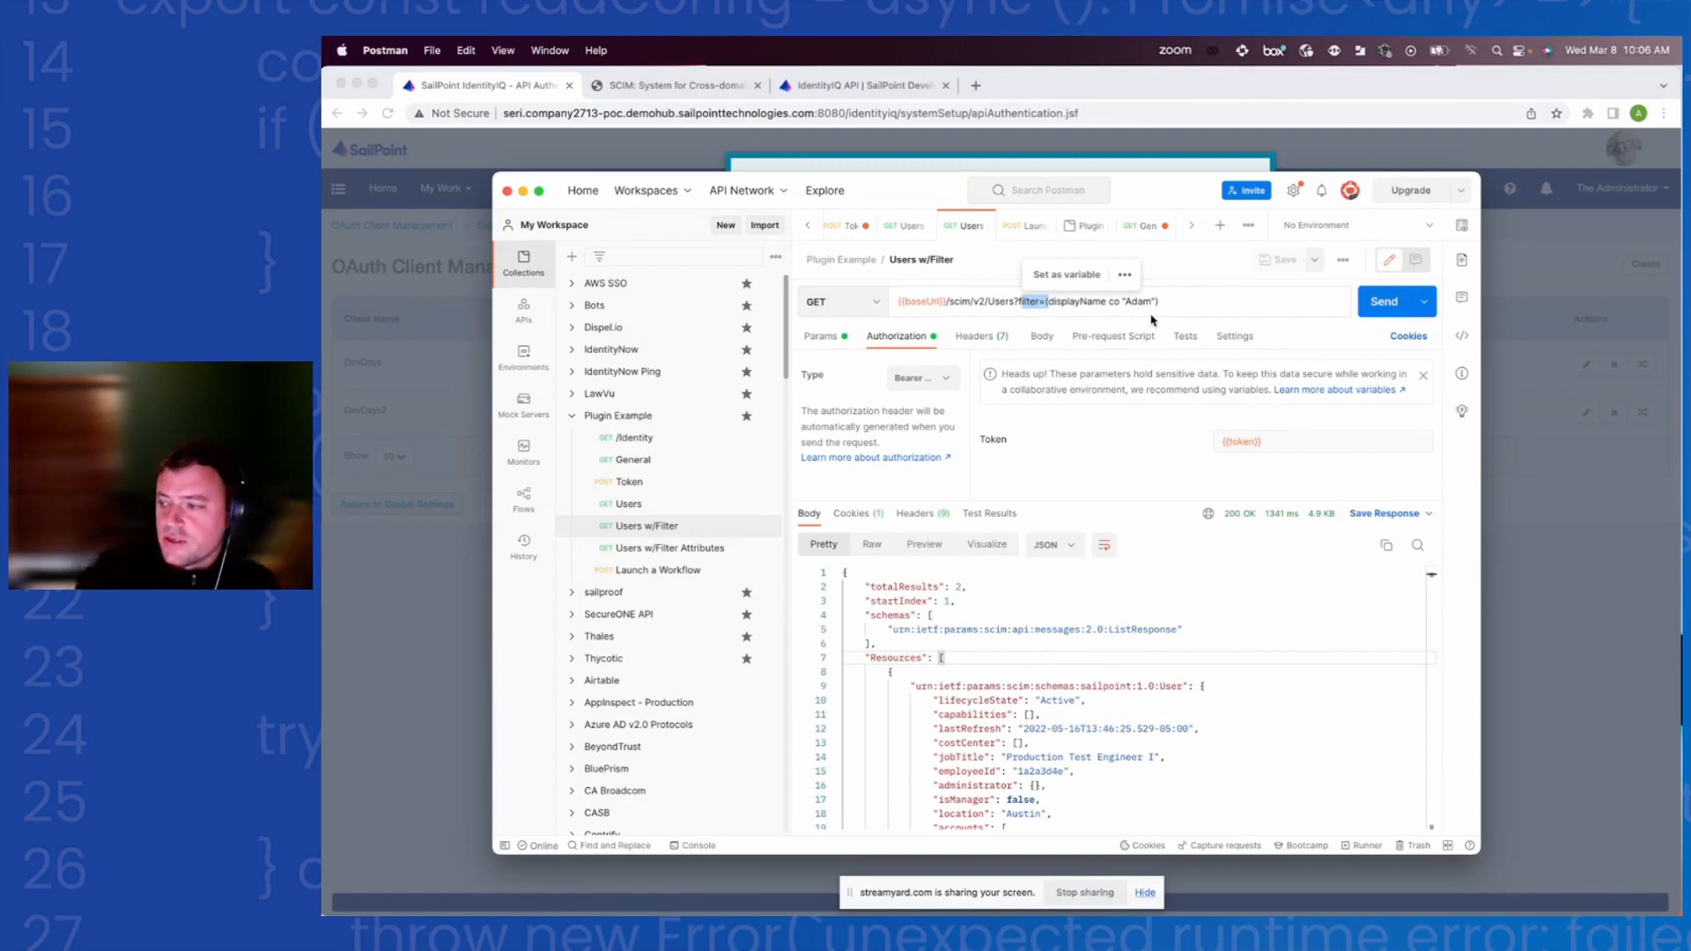
mouse_move(824, 479)
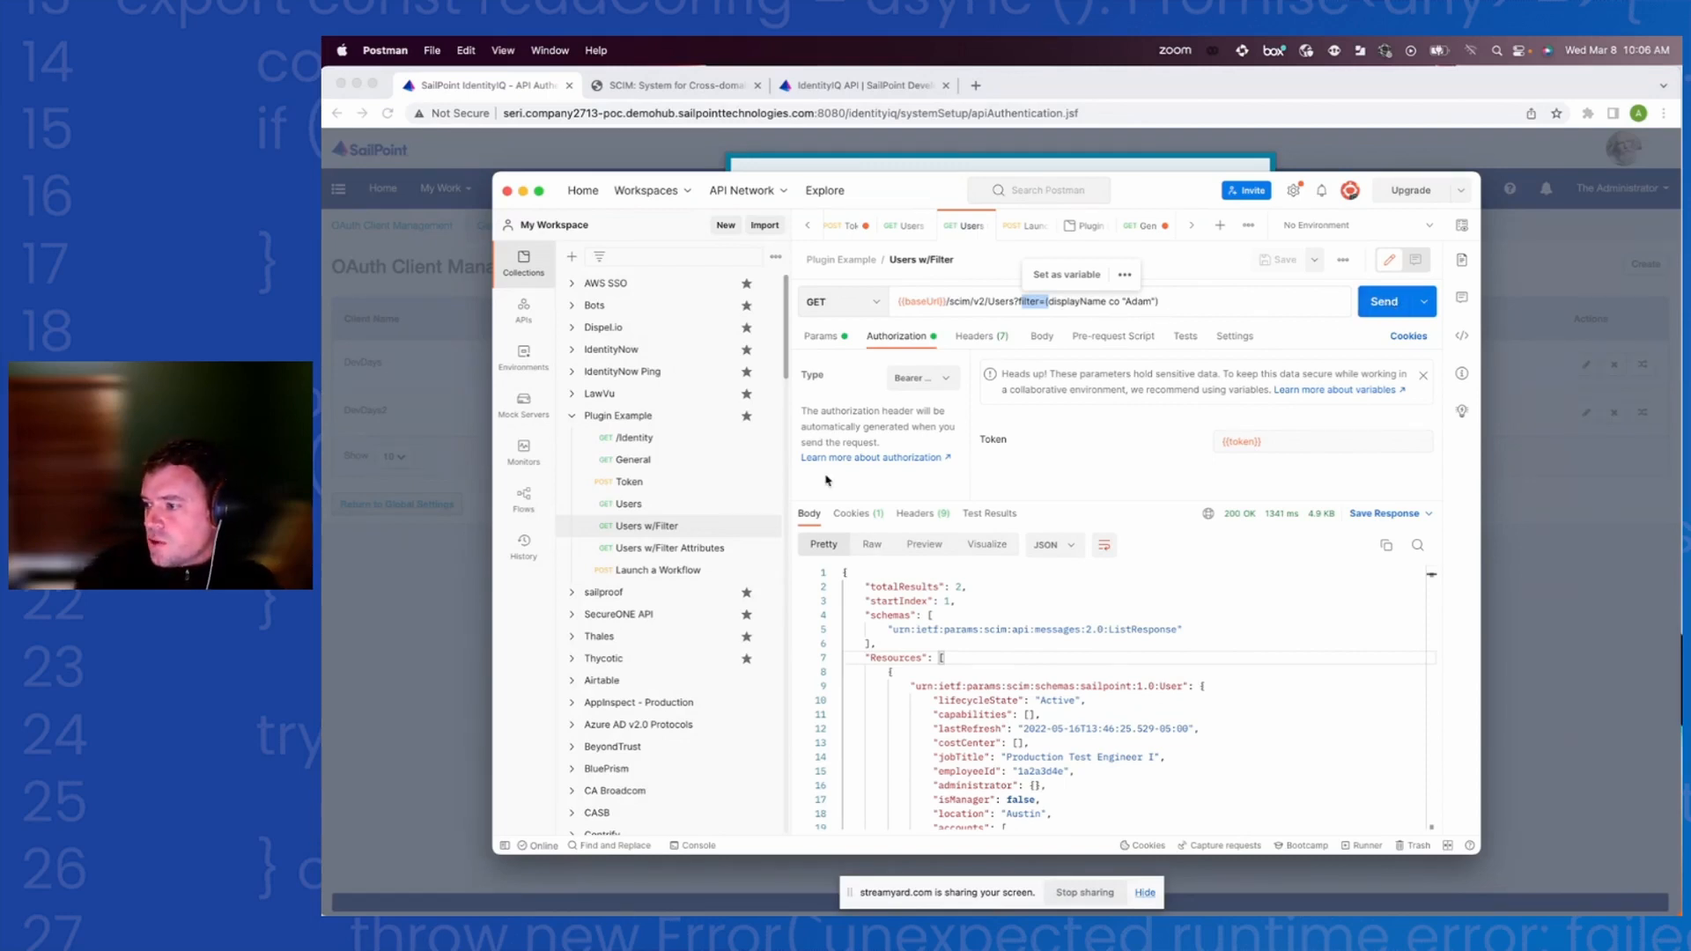
click(1386, 302)
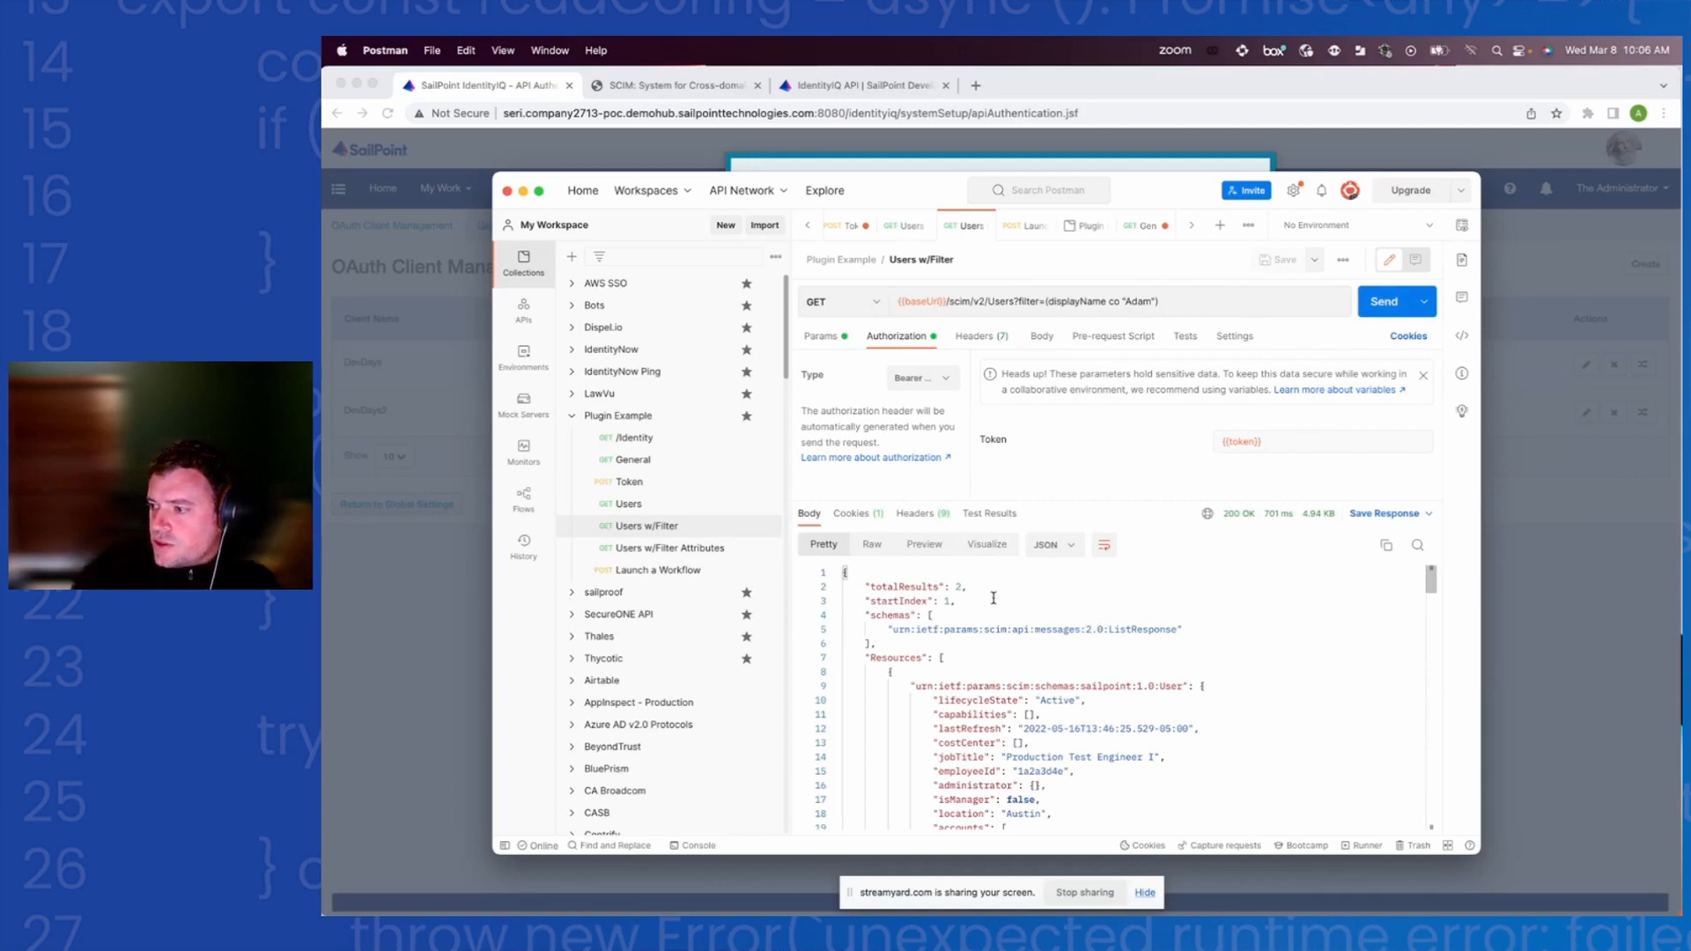
scroll(down, 3)
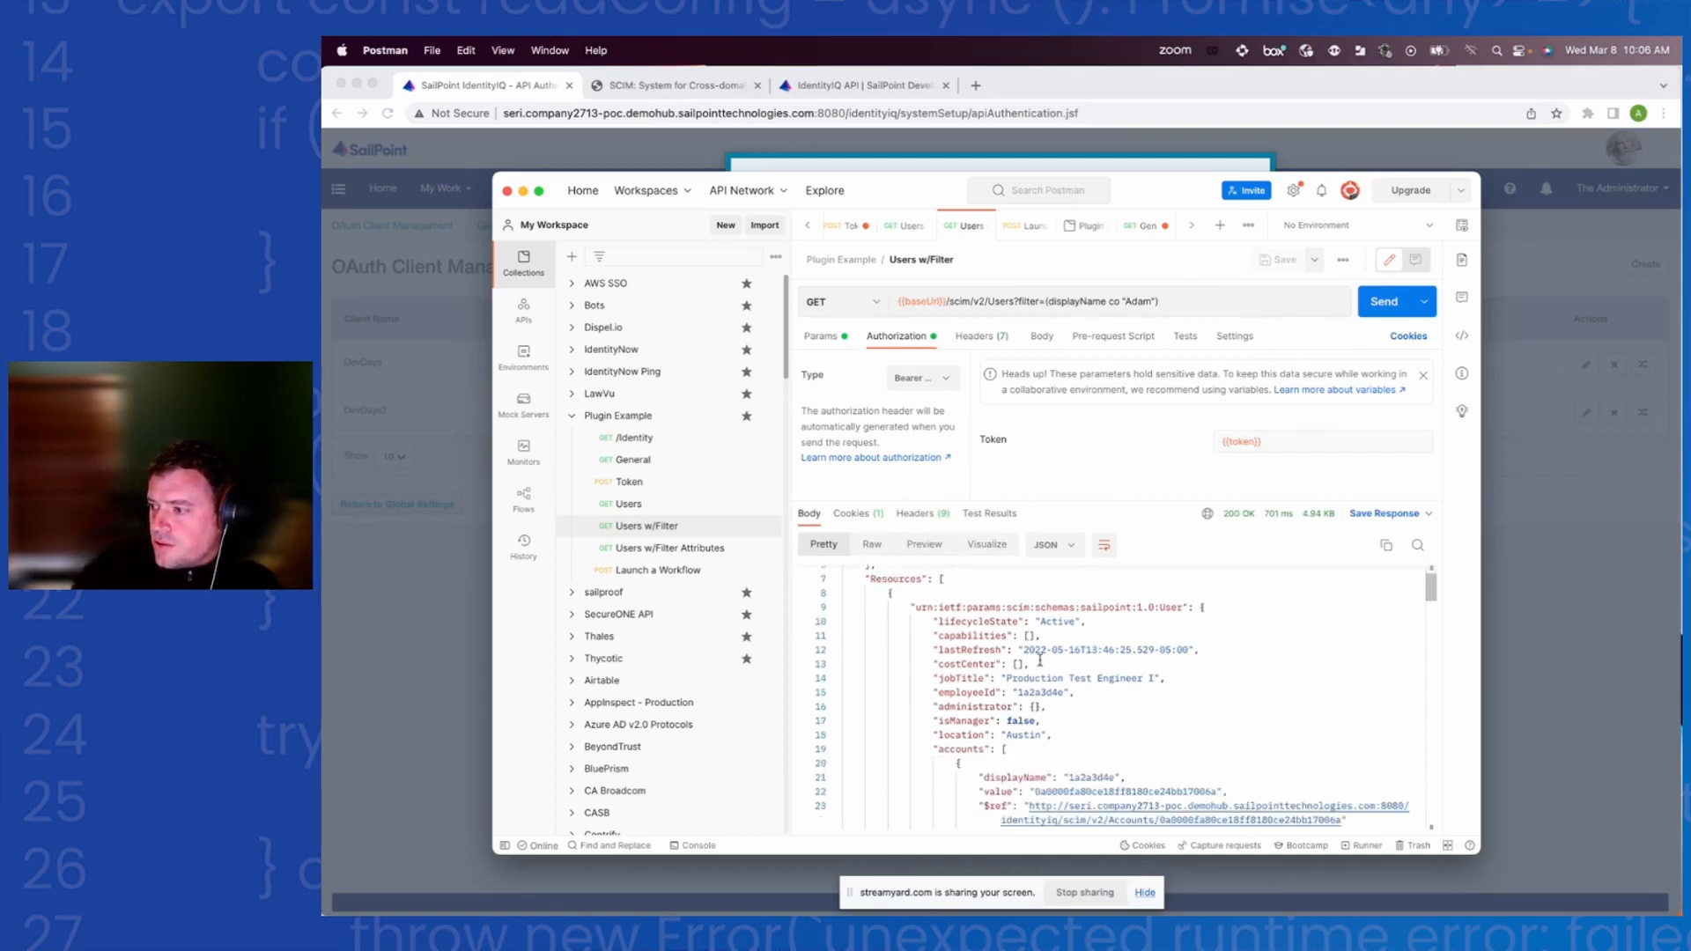
scroll(down, 3)
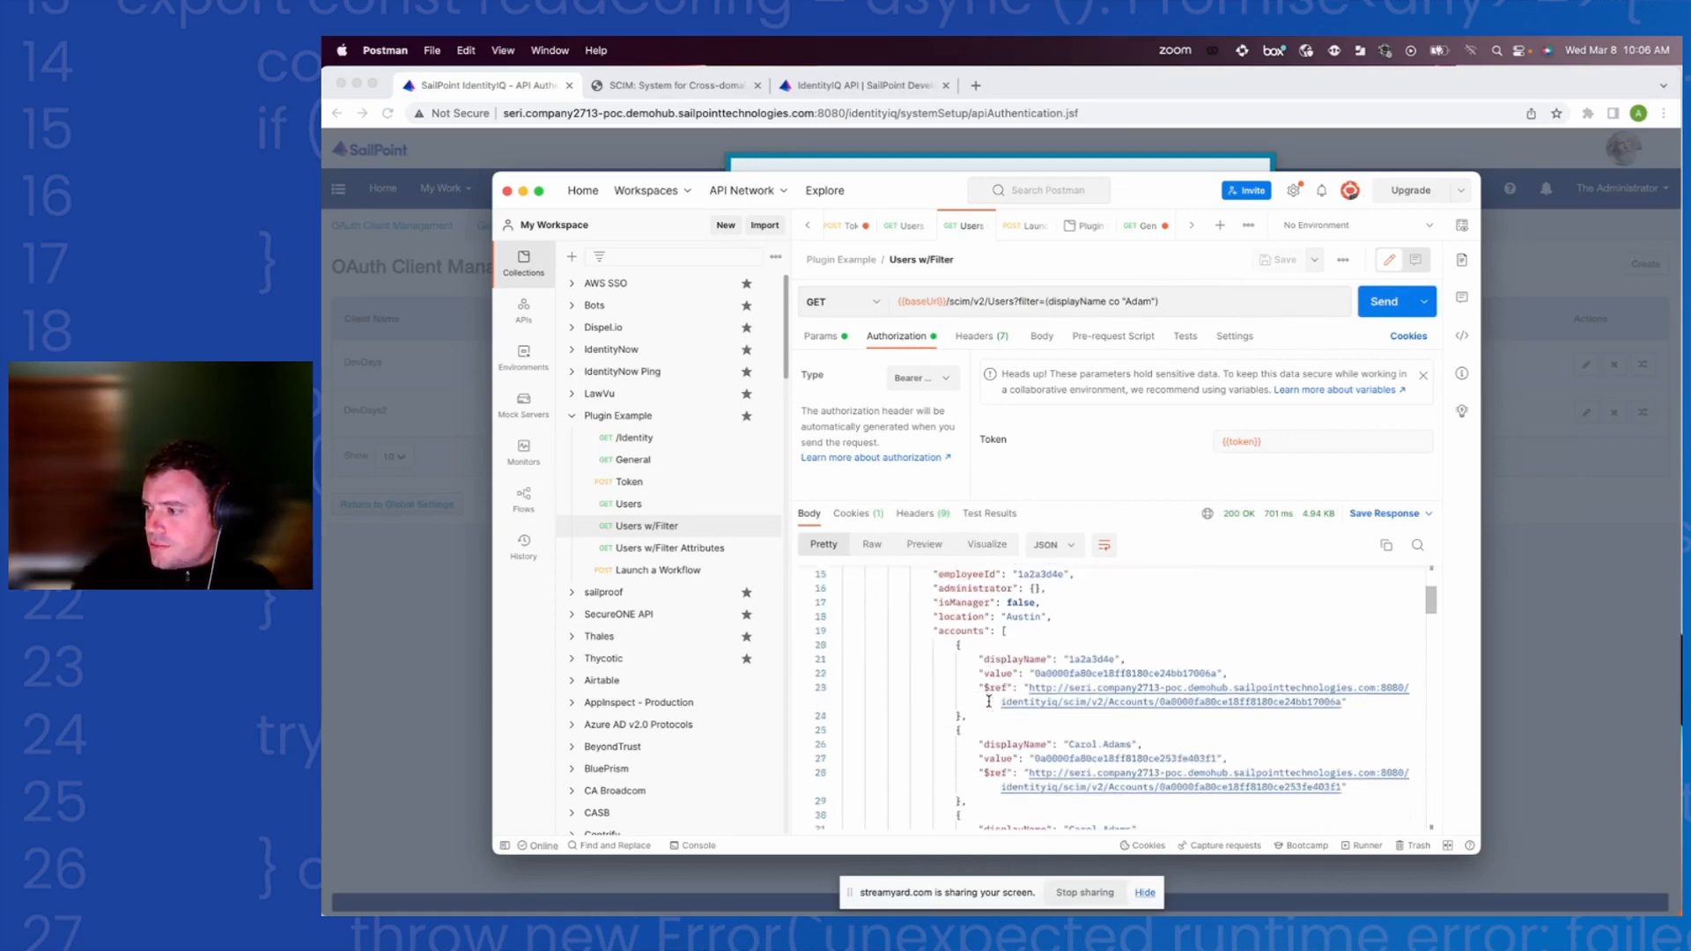
scroll(down, 3)
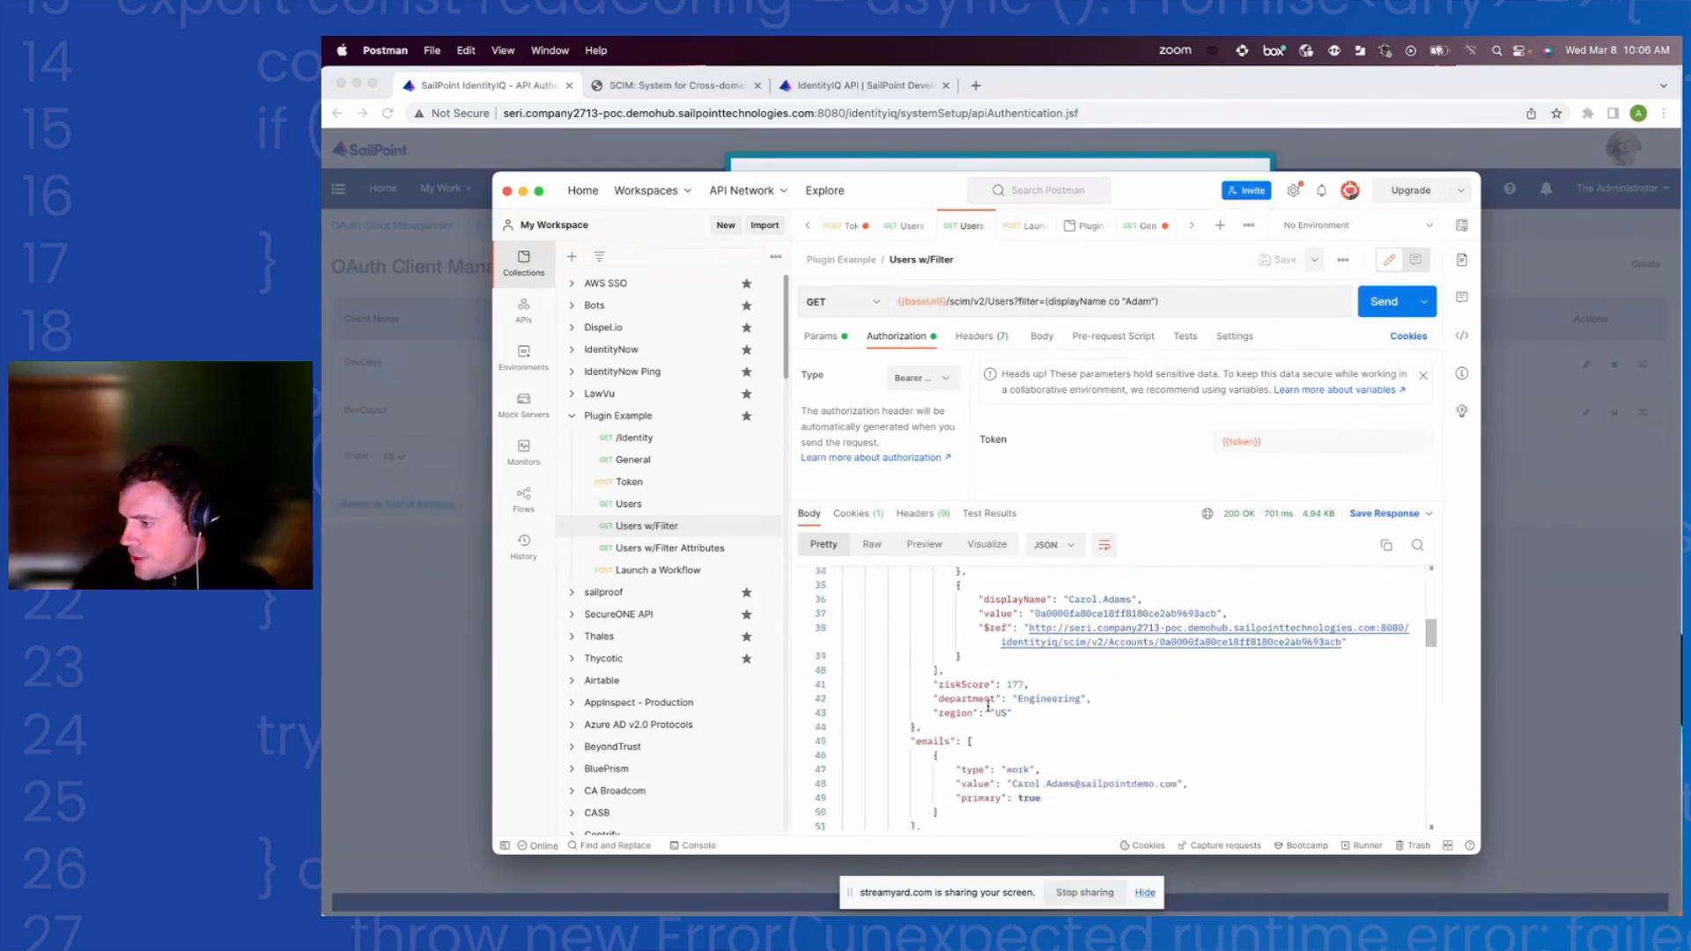
scroll(down, 3)
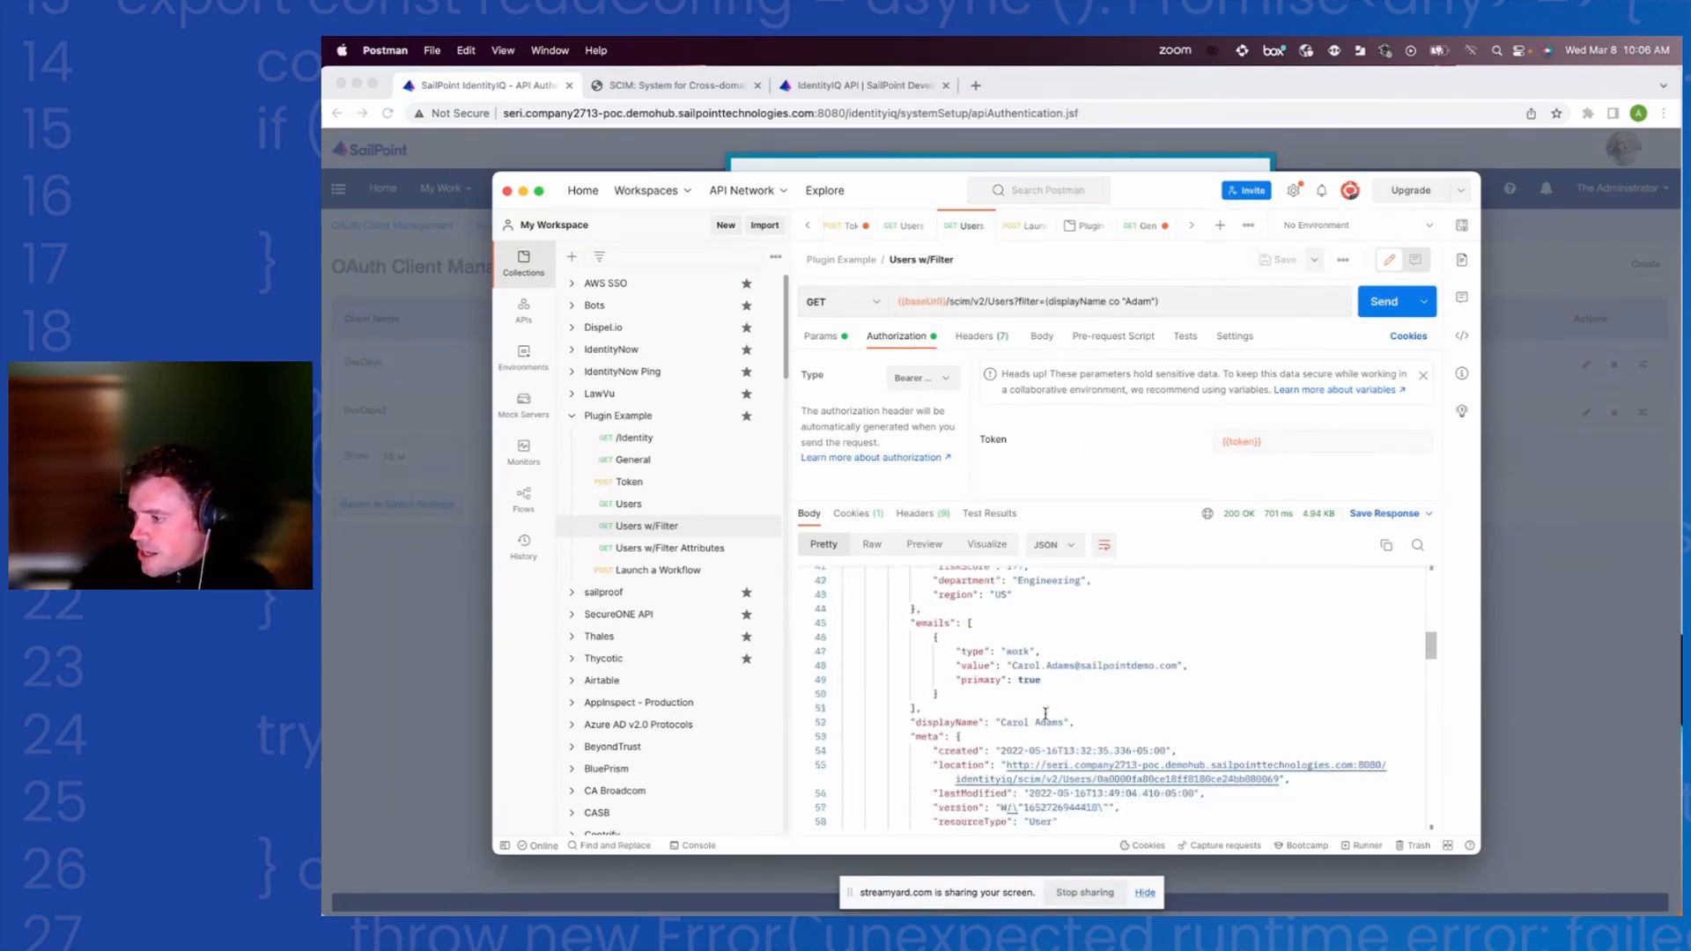
scroll(down, 3)
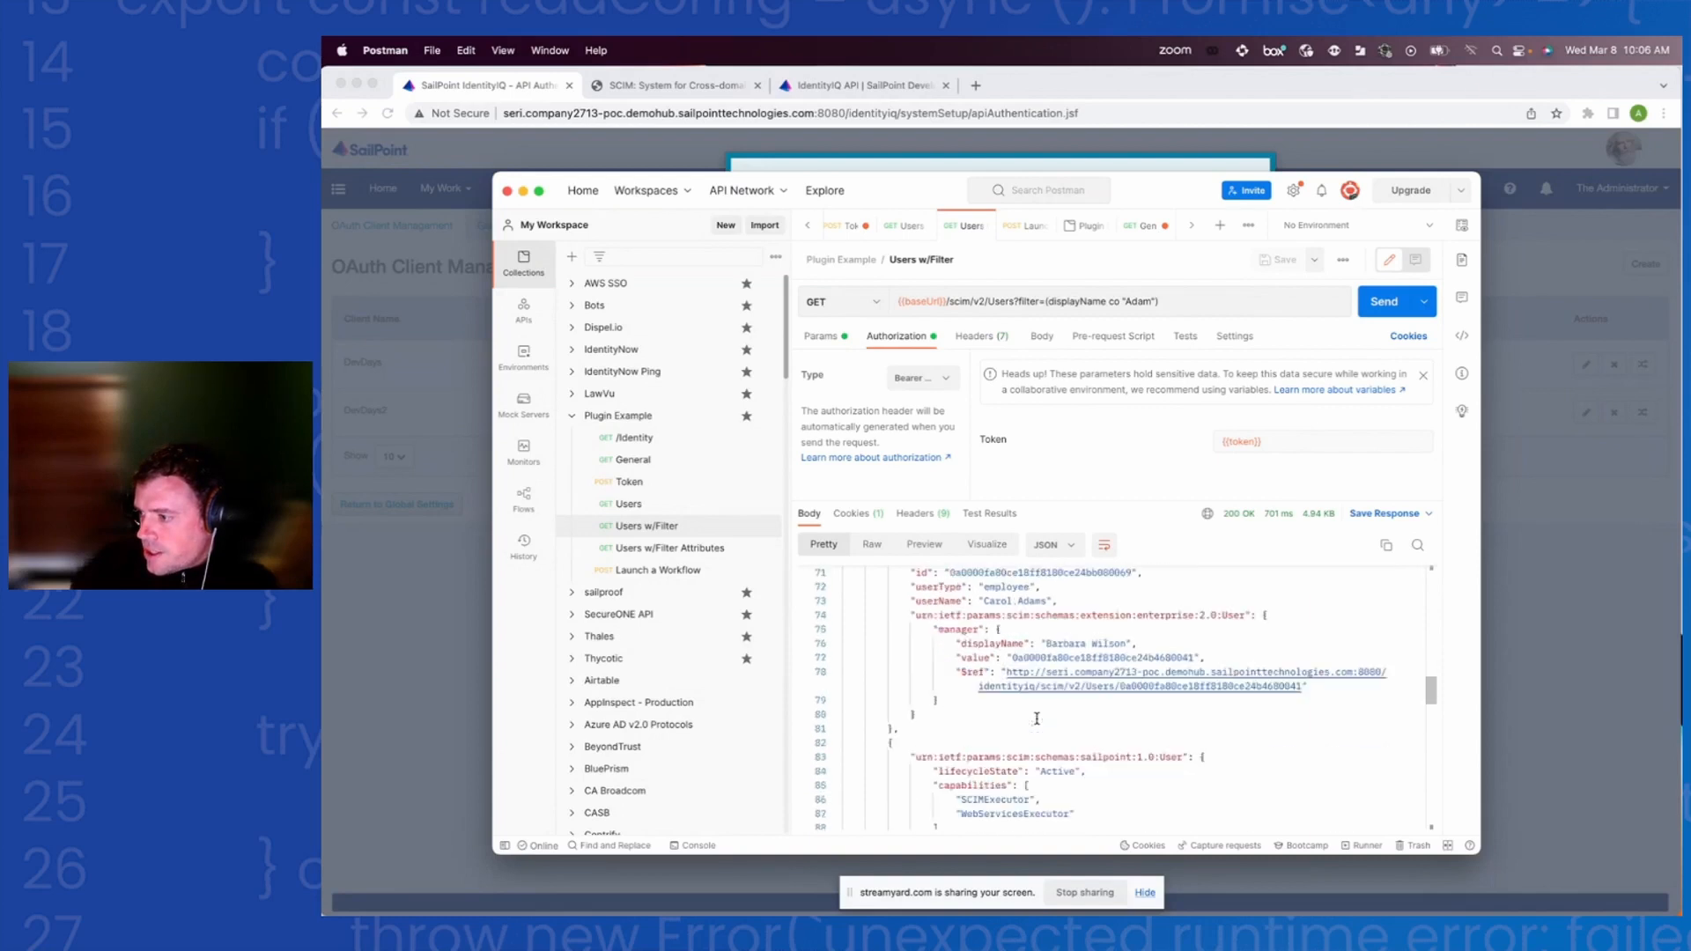
scroll(down, 3)
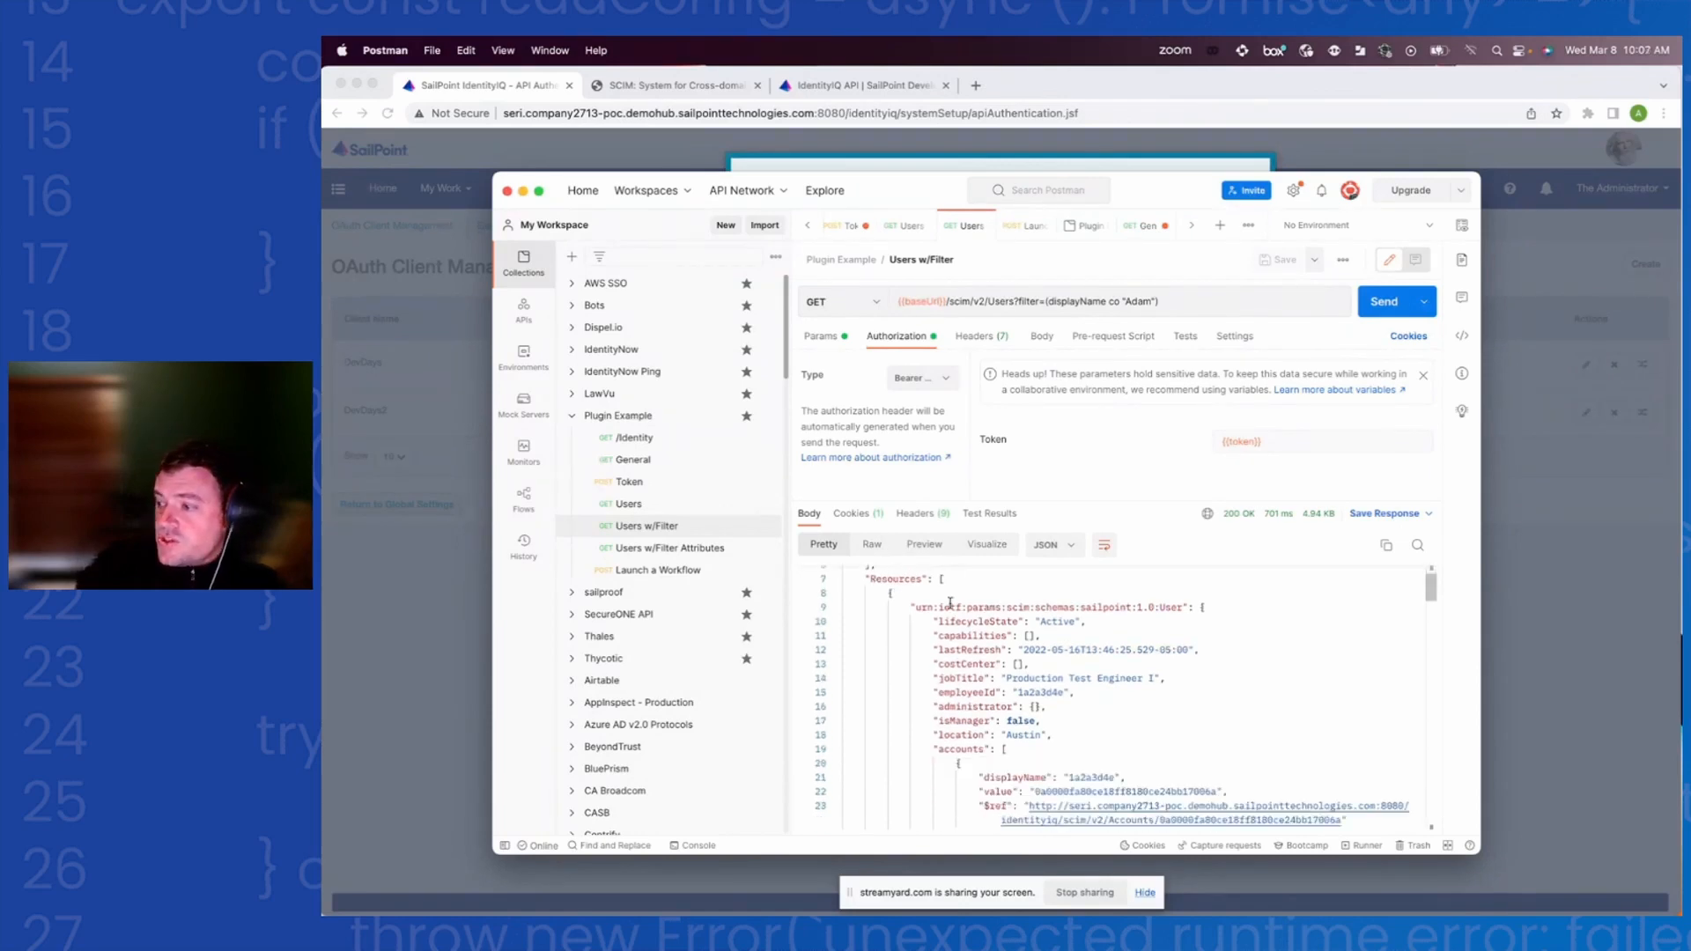
scroll(down, 3)
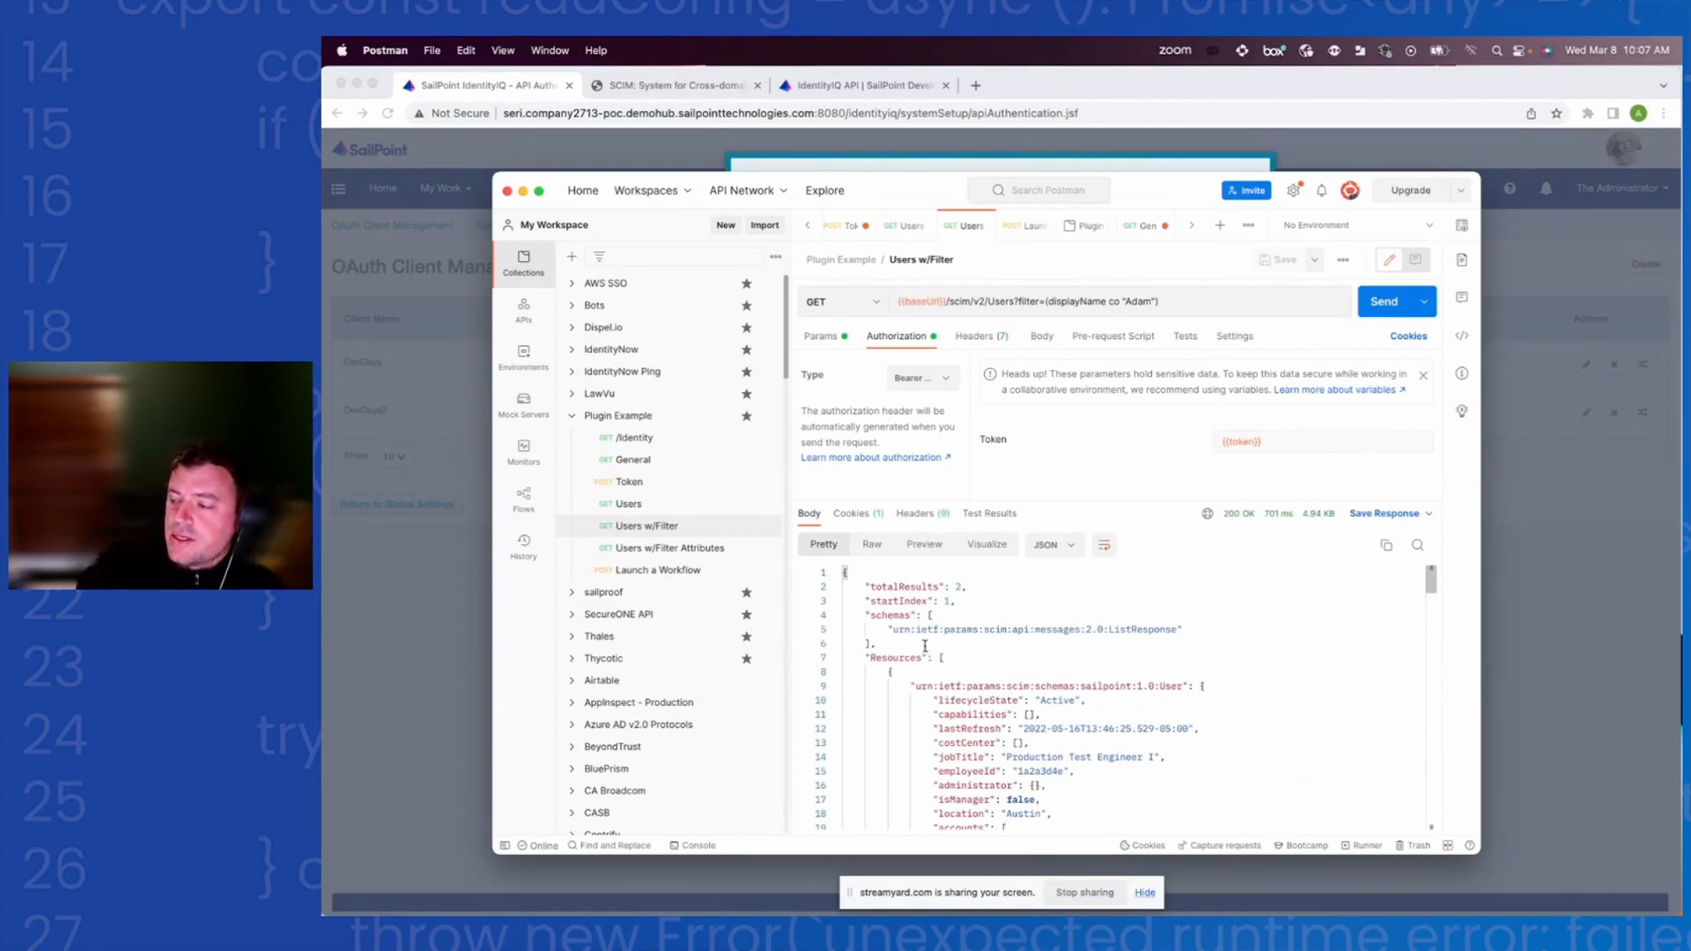
scroll(down, 3)
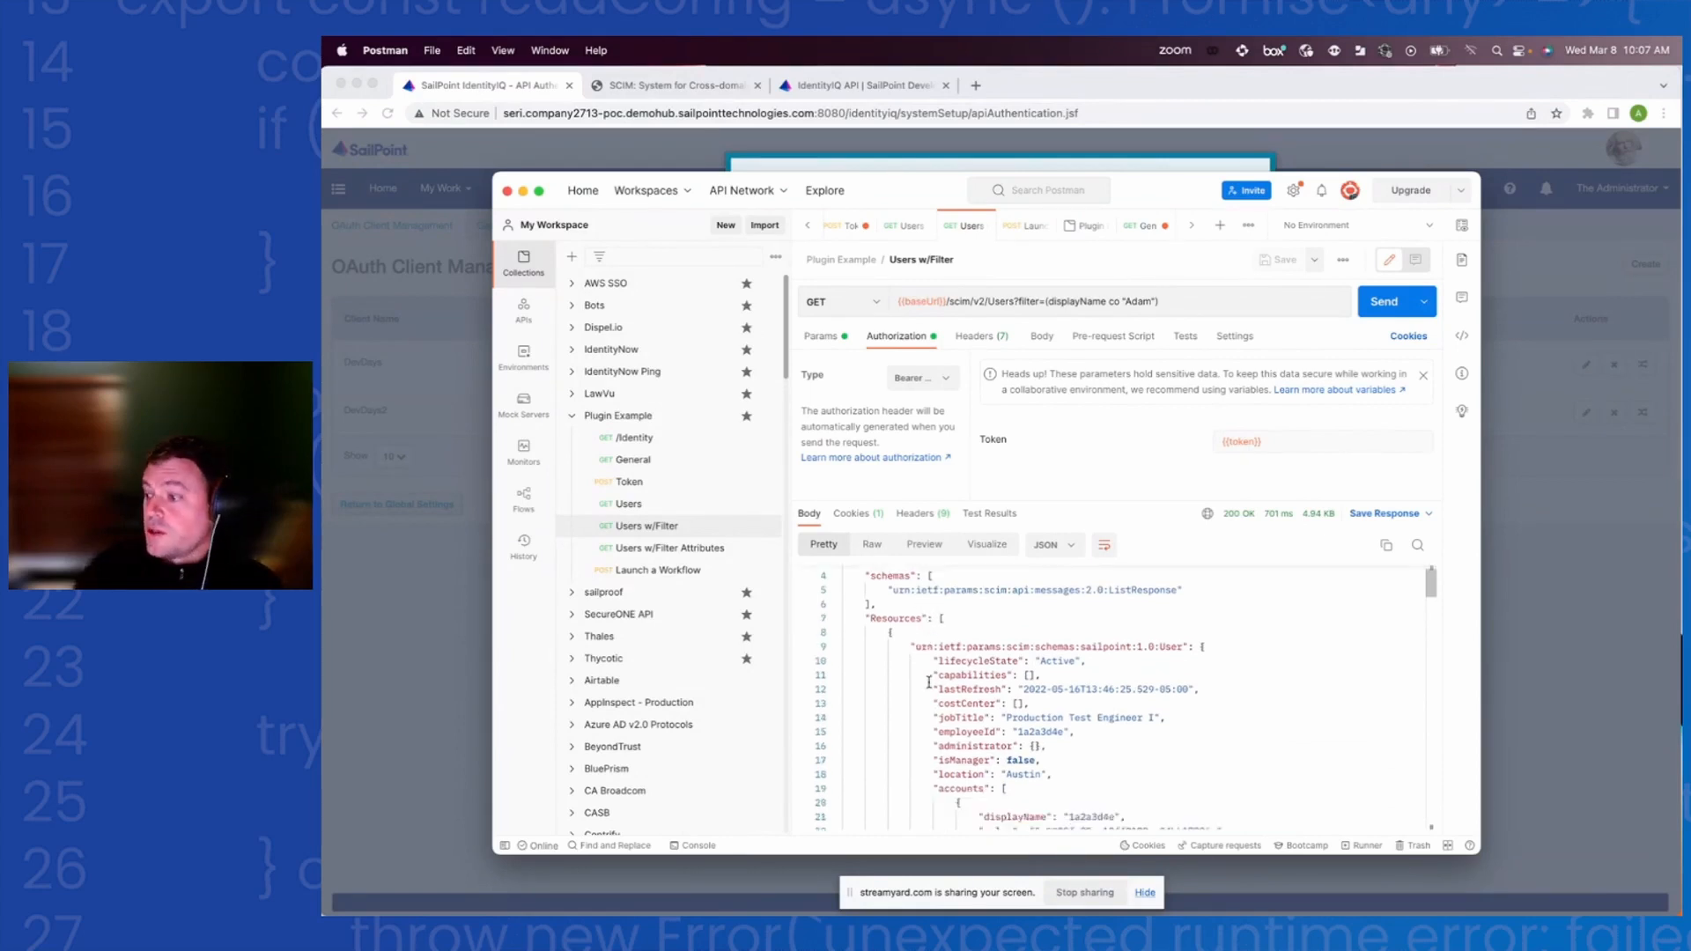
scroll(down, 3)
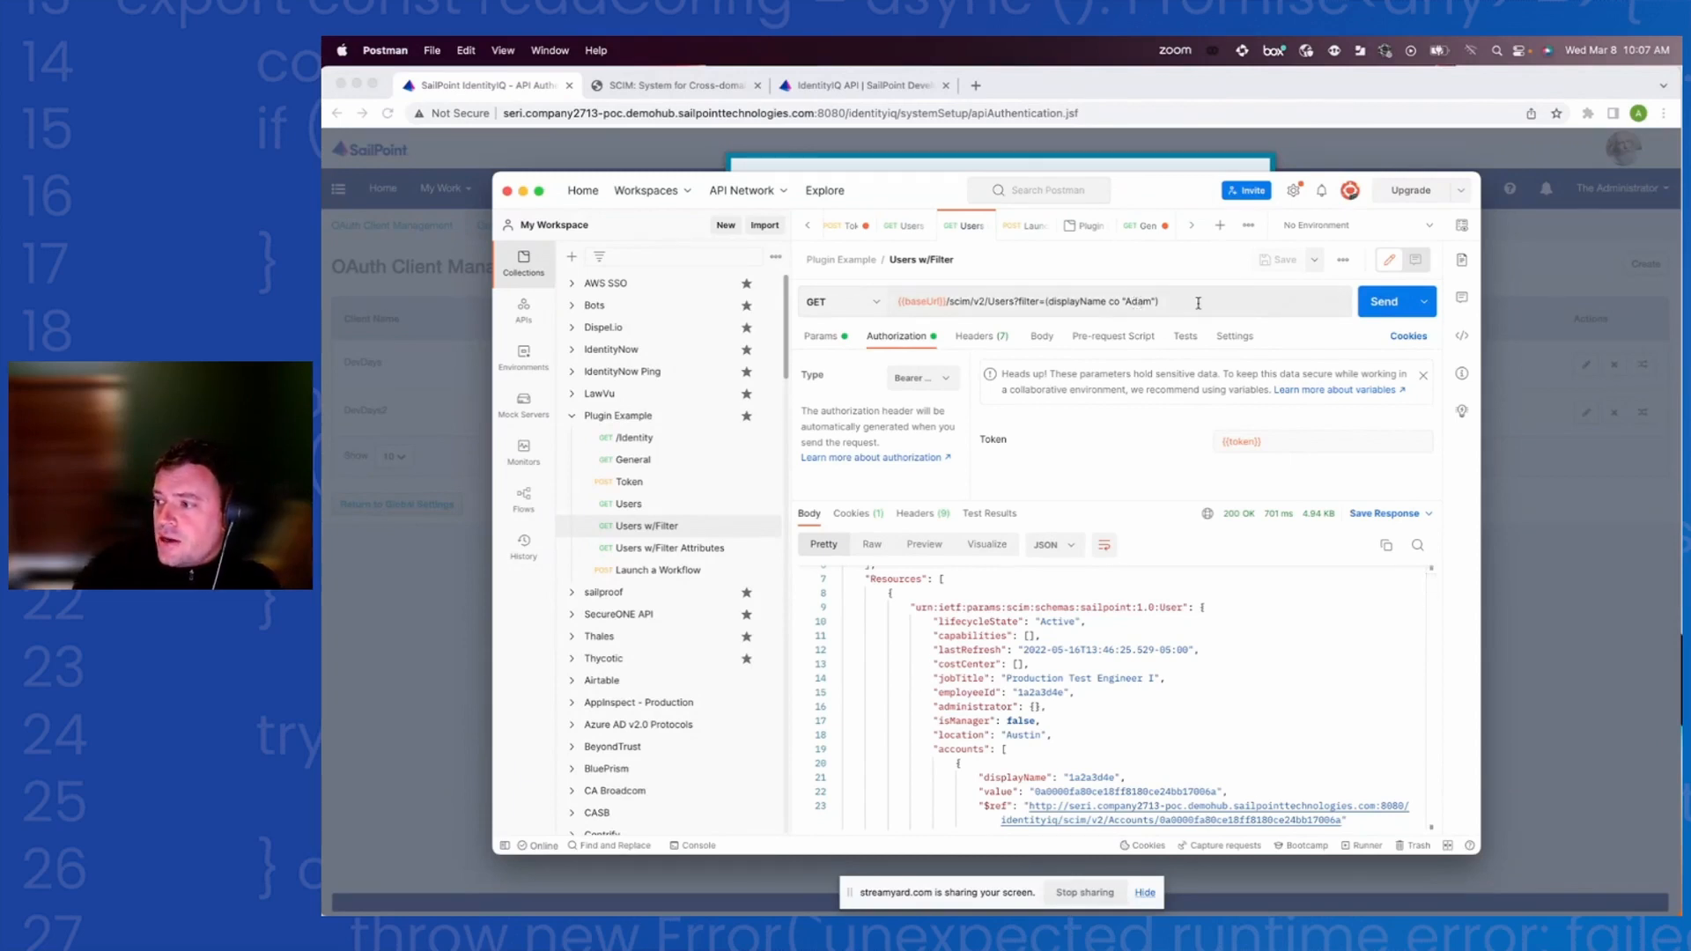
click(666, 548)
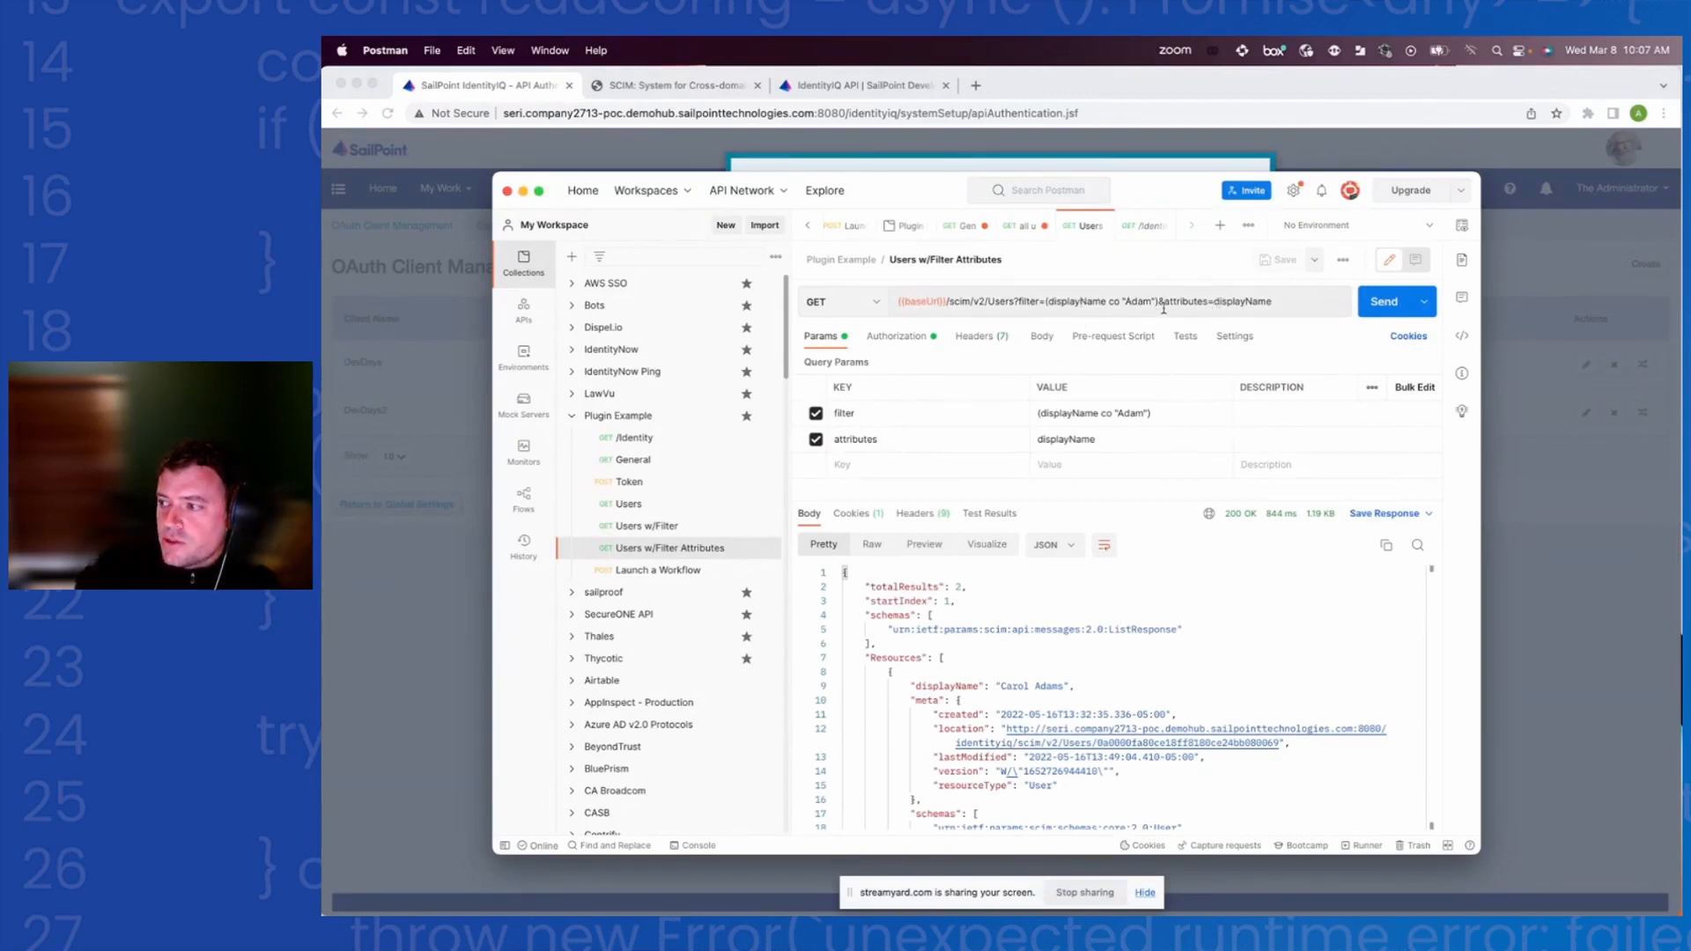
click(1384, 301)
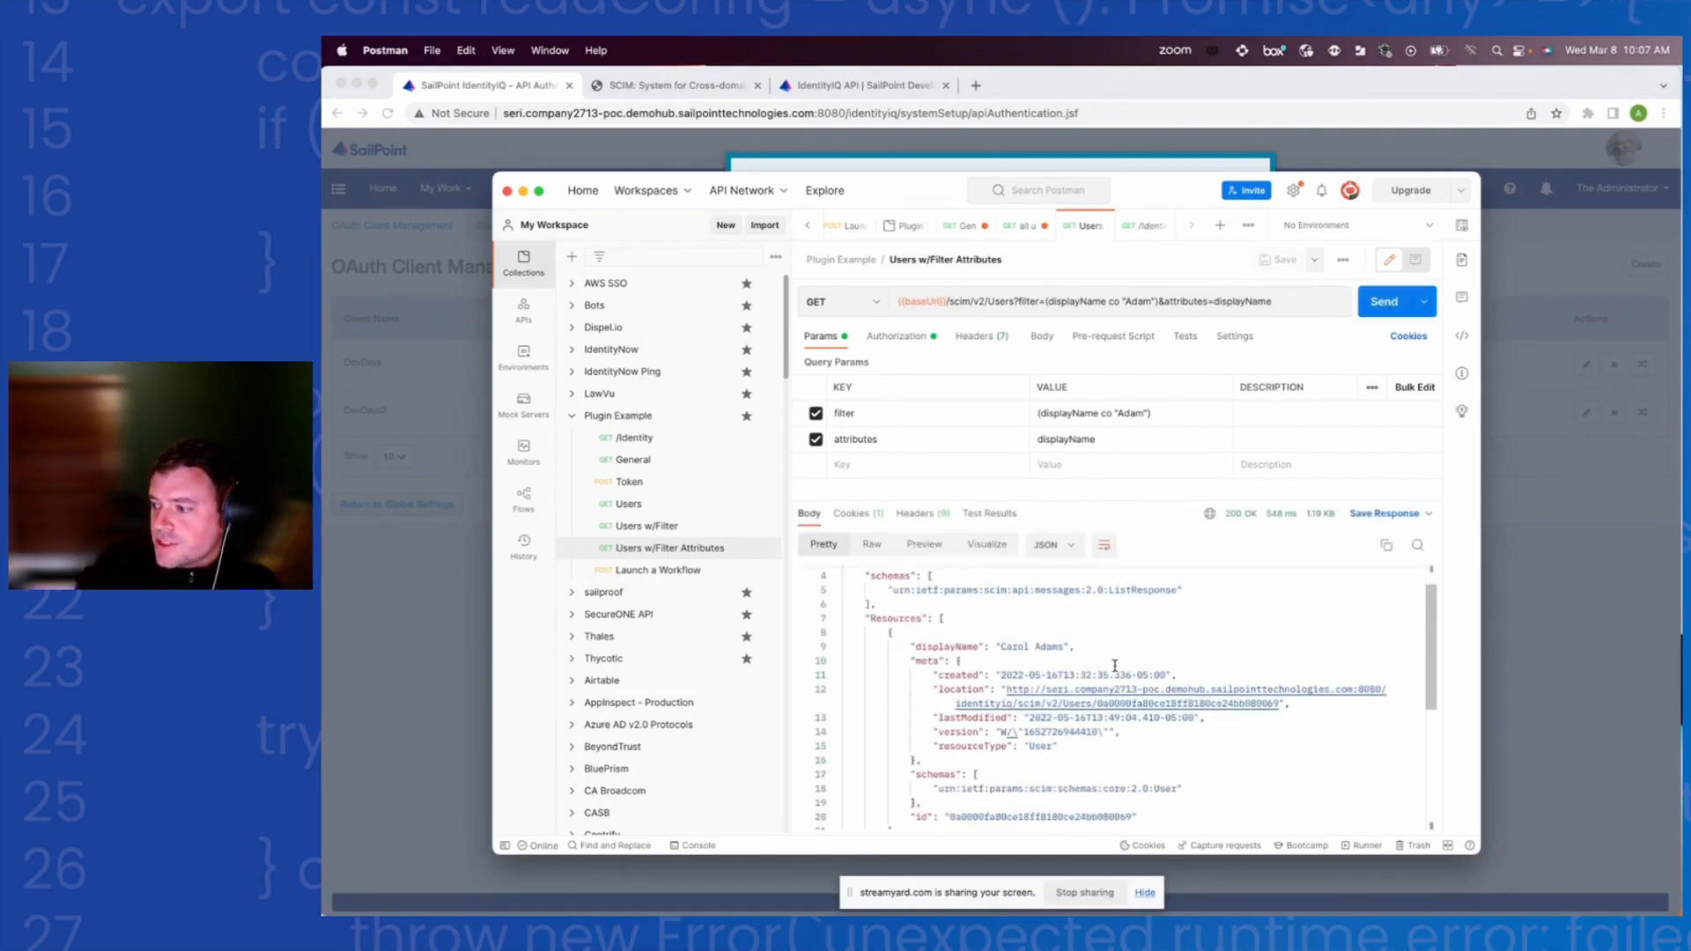
scroll(down, 3)
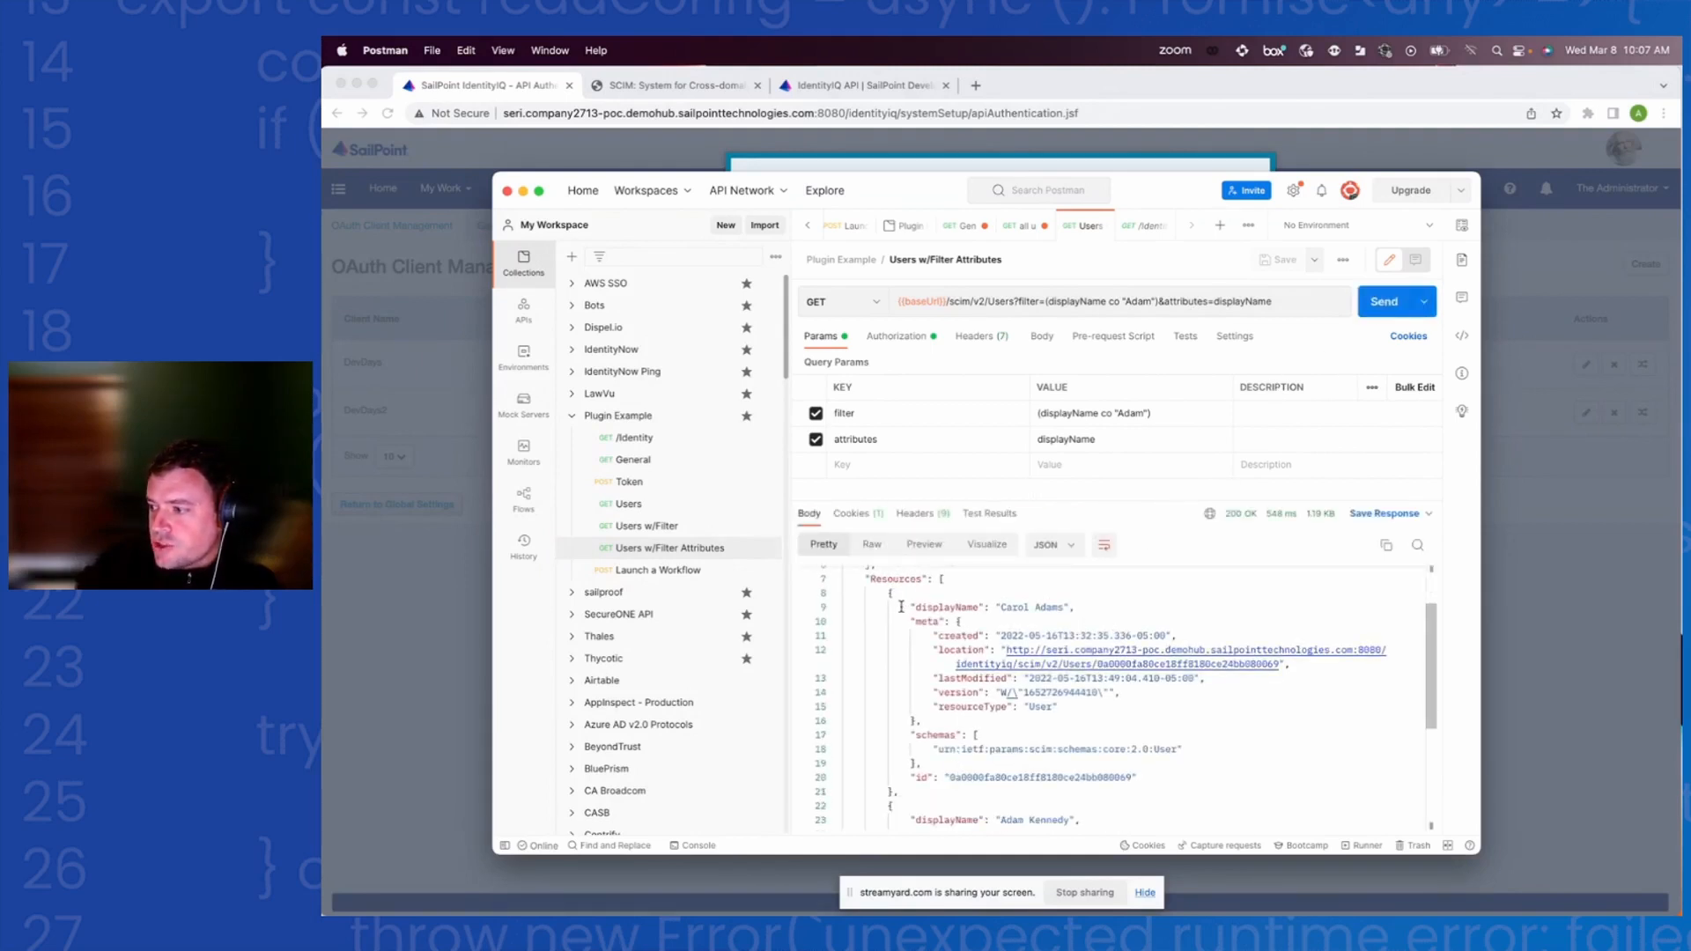
double_click(1035, 606)
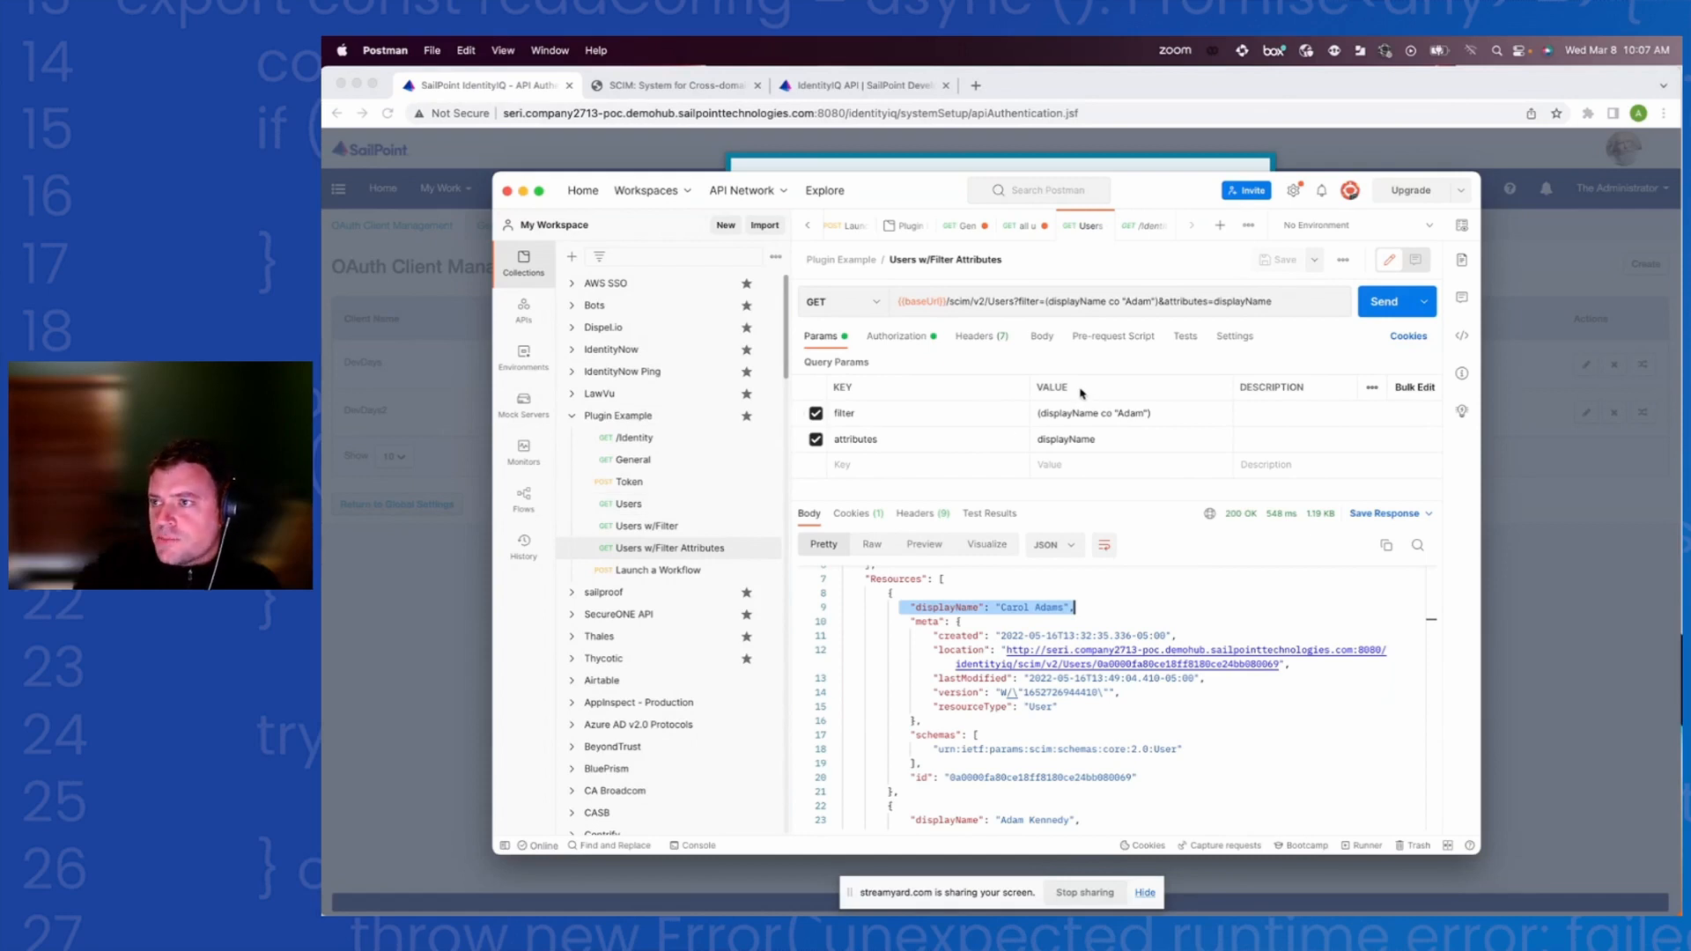
mouse_move(1099, 365)
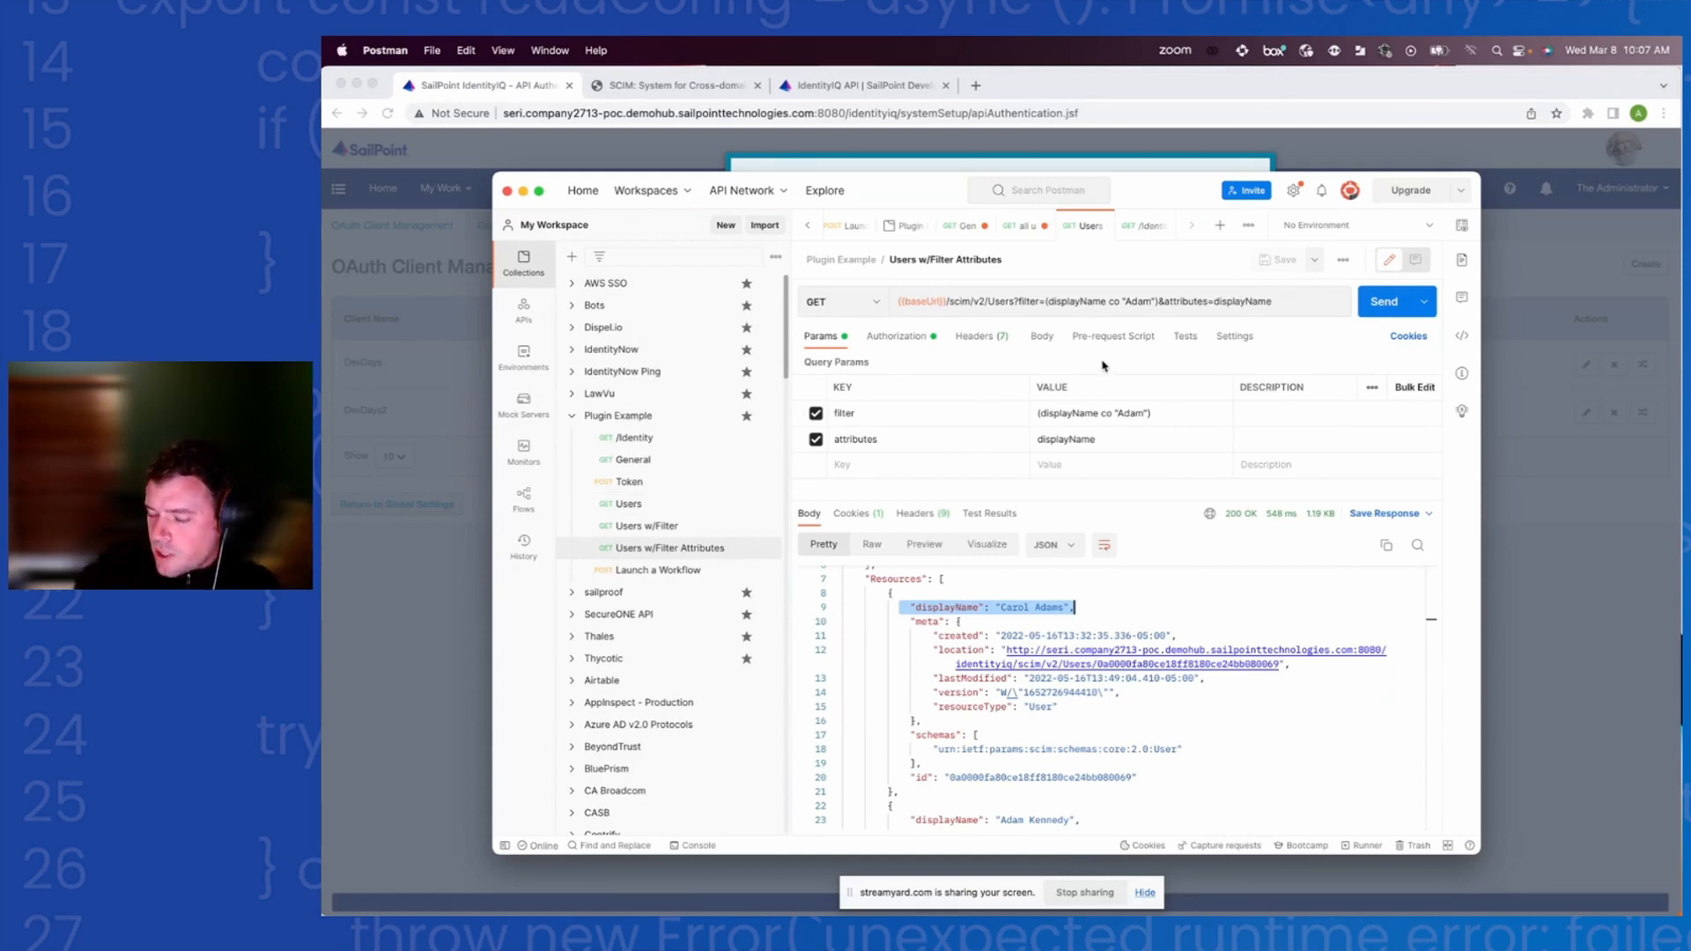
mouse_move(657, 521)
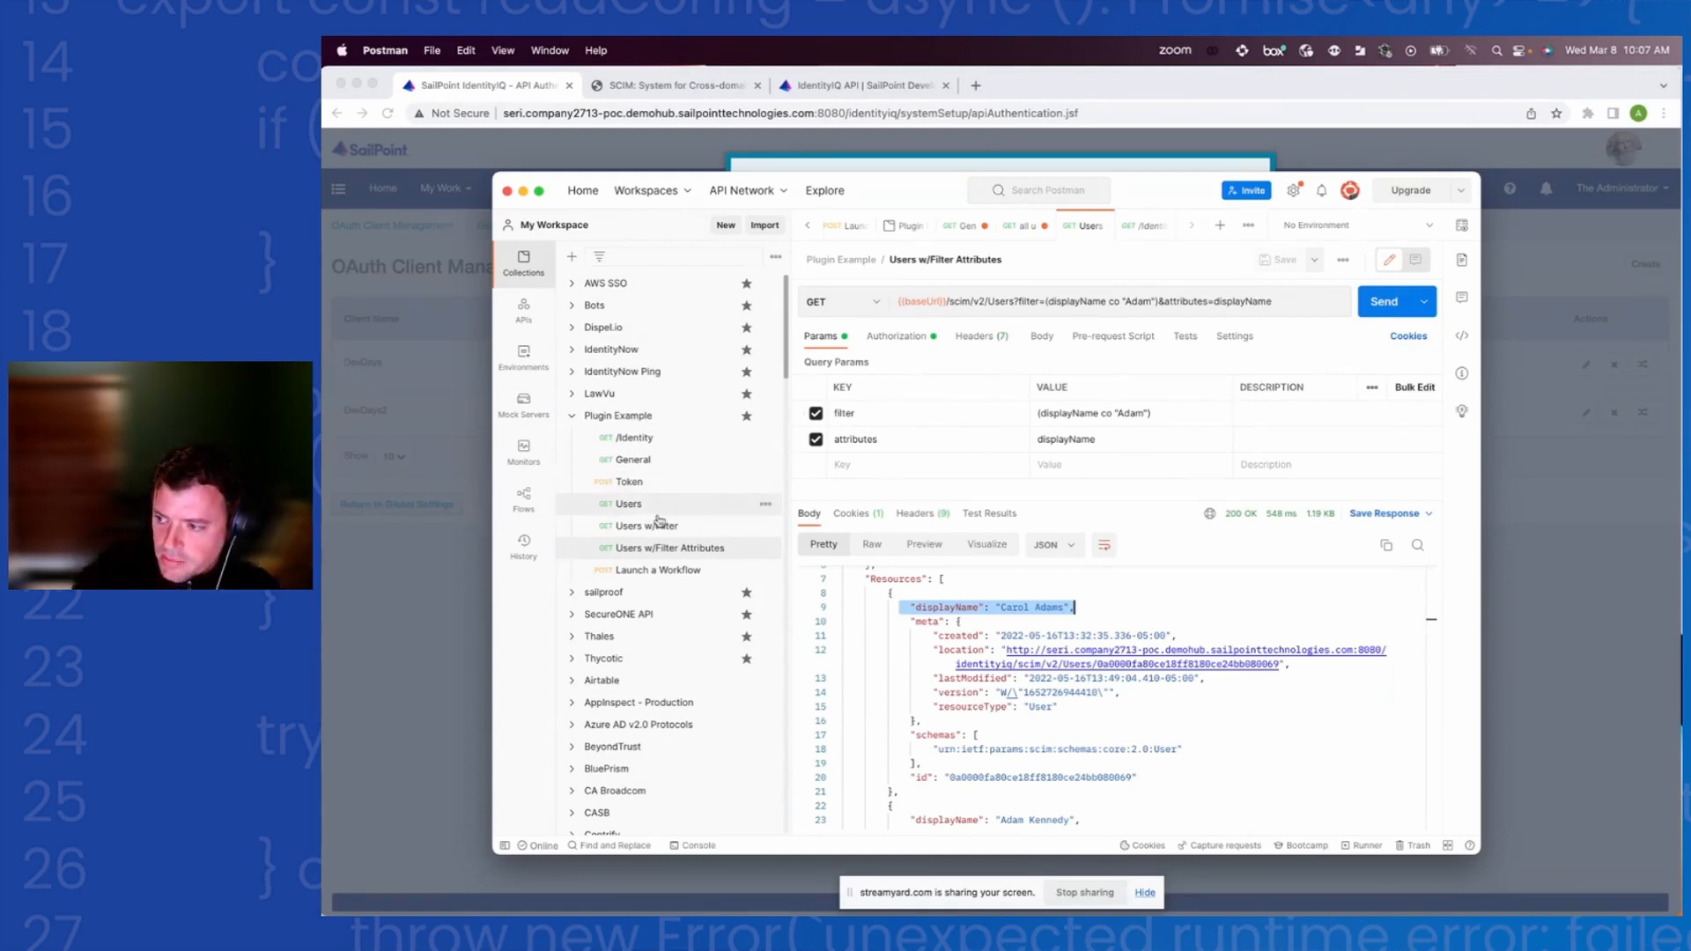
mouse_move(655, 569)
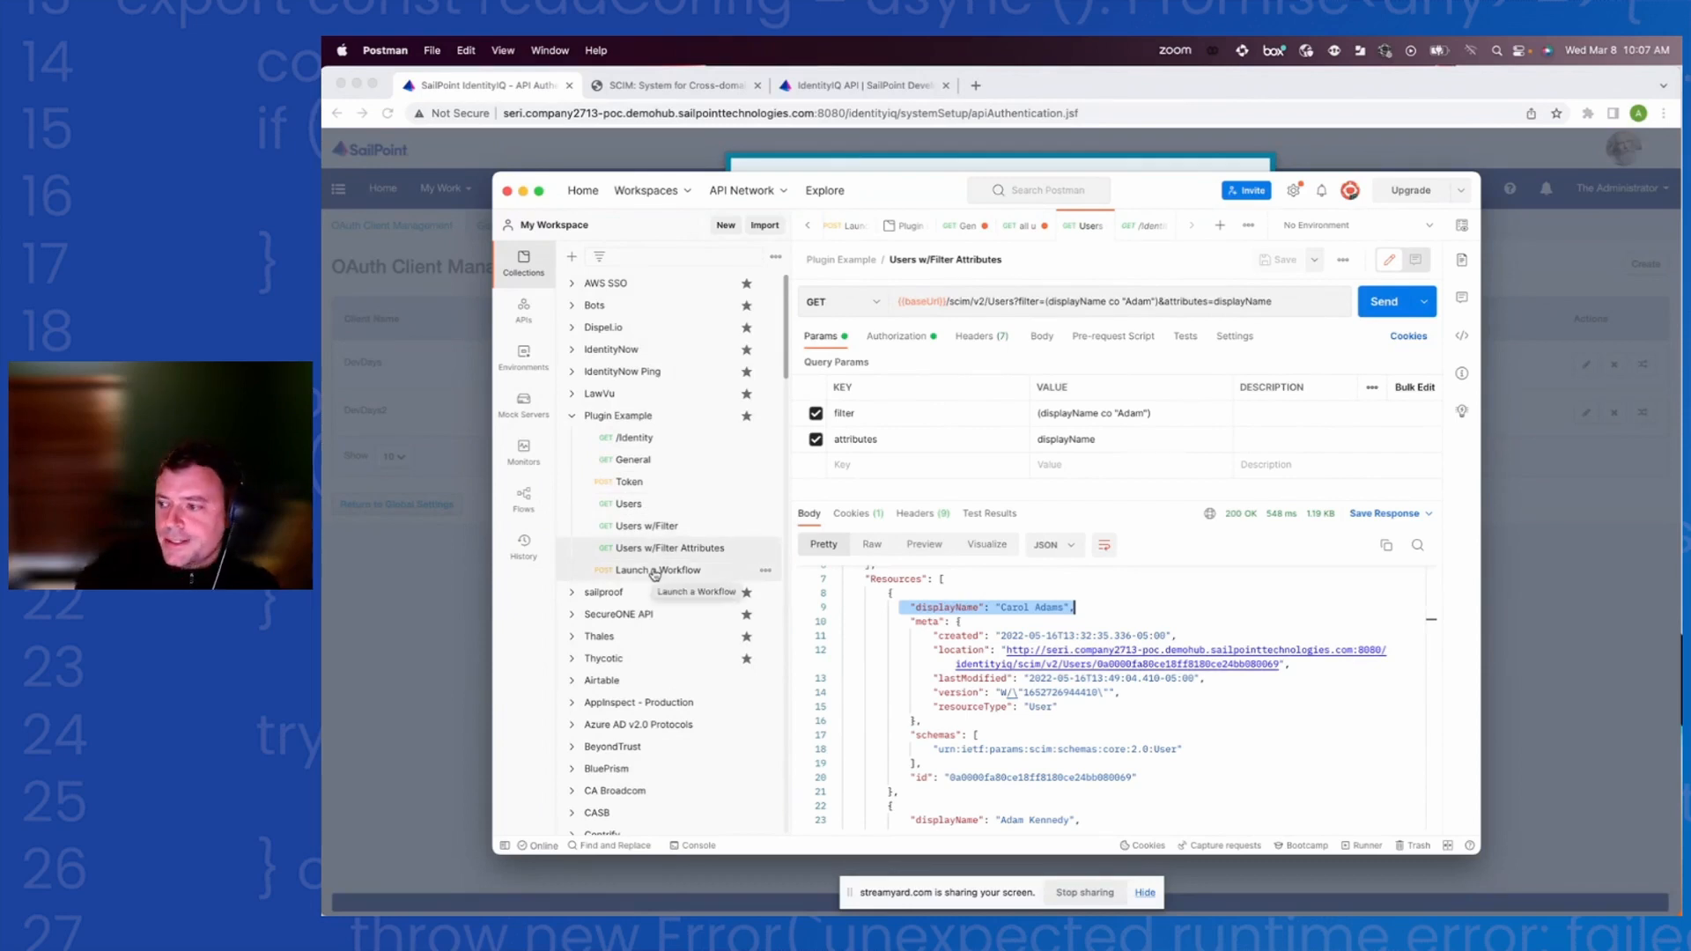
Review the Launch a Workflow POST body for LCM Manage Passwords with its 201 Created response
click(659, 569)
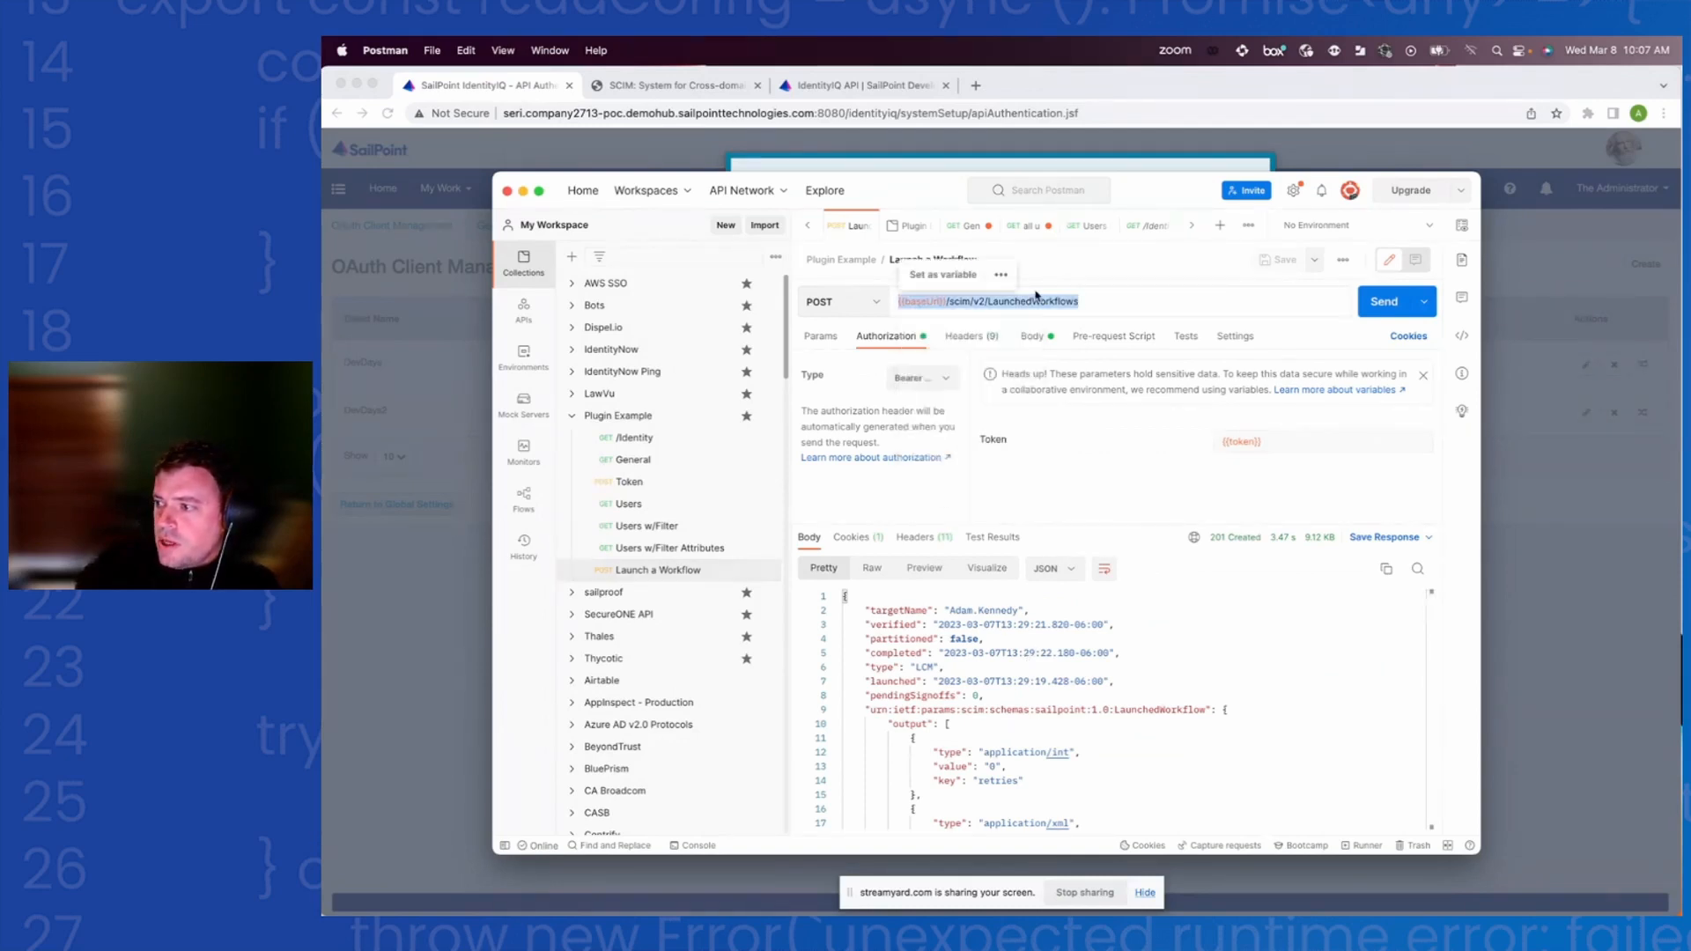
click(1031, 335)
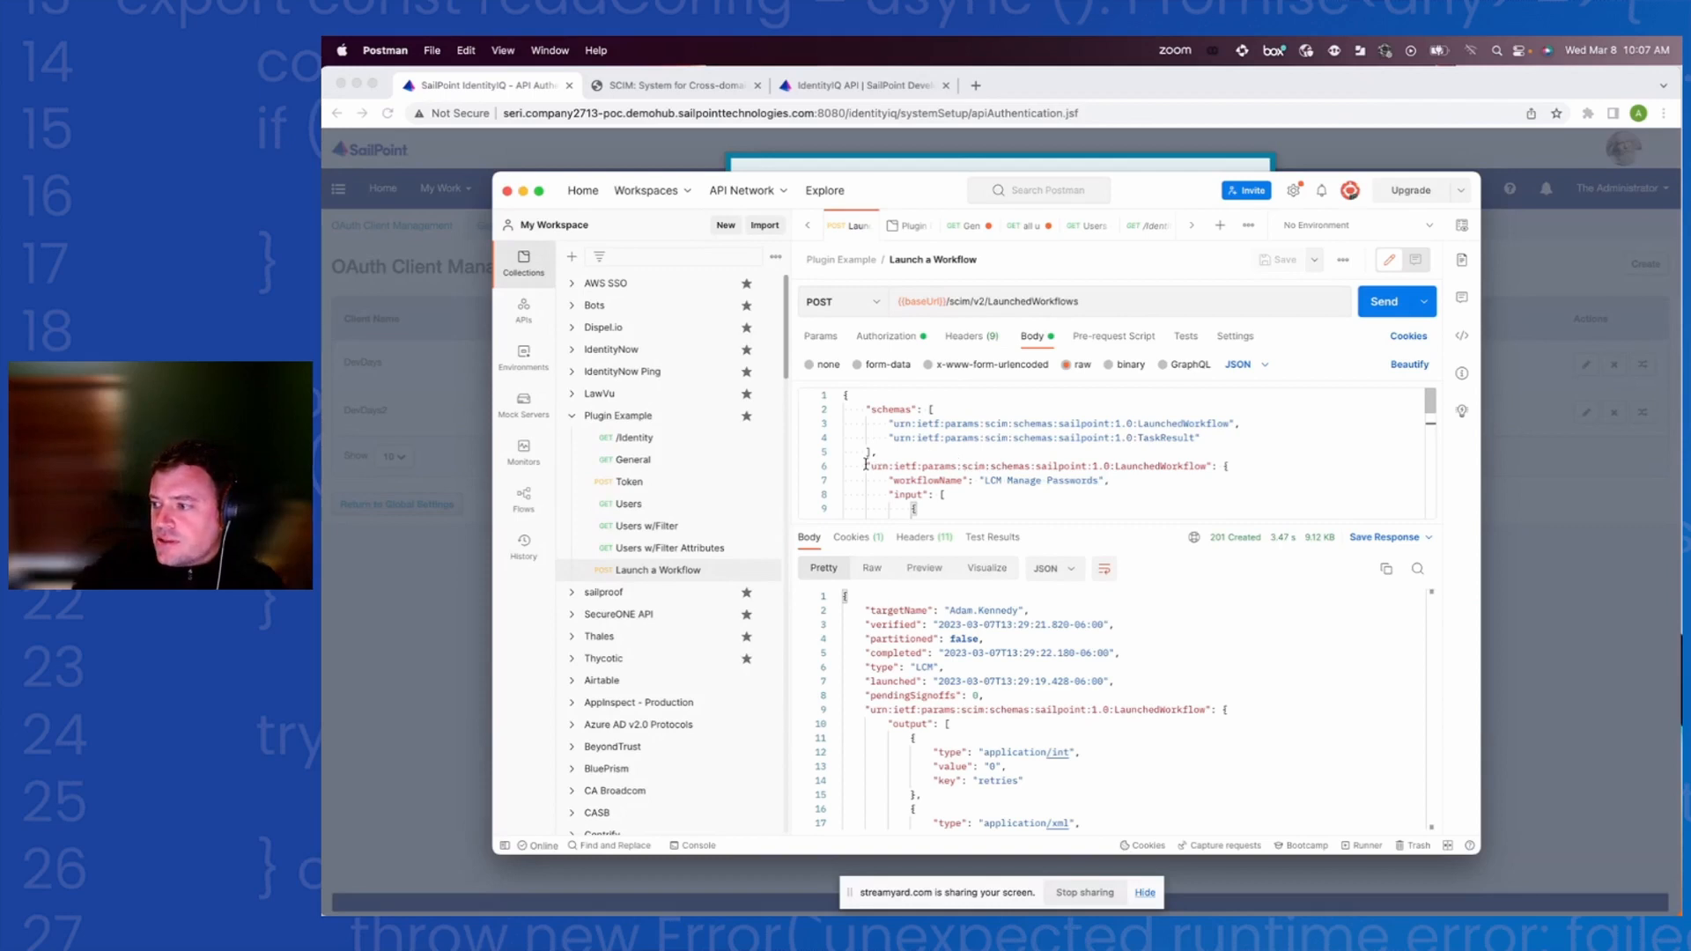
scroll(down, 3)
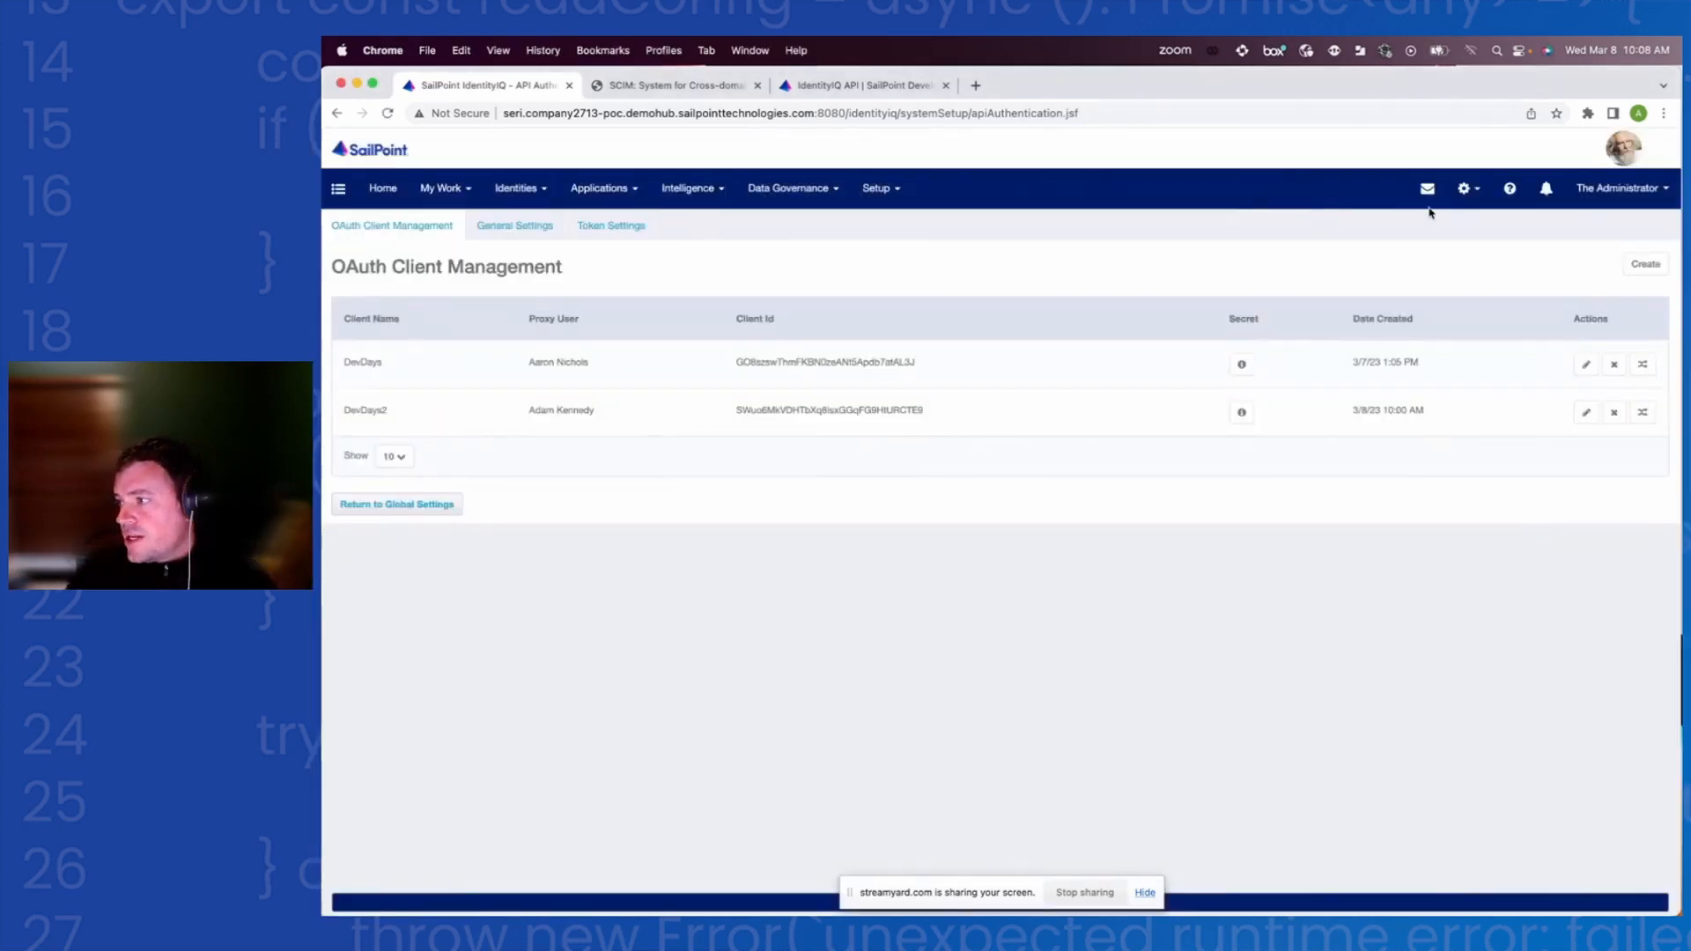
View the LCM Manage Passwords workflow XML and input variables in the Object Editor, then close it
click(842, 112)
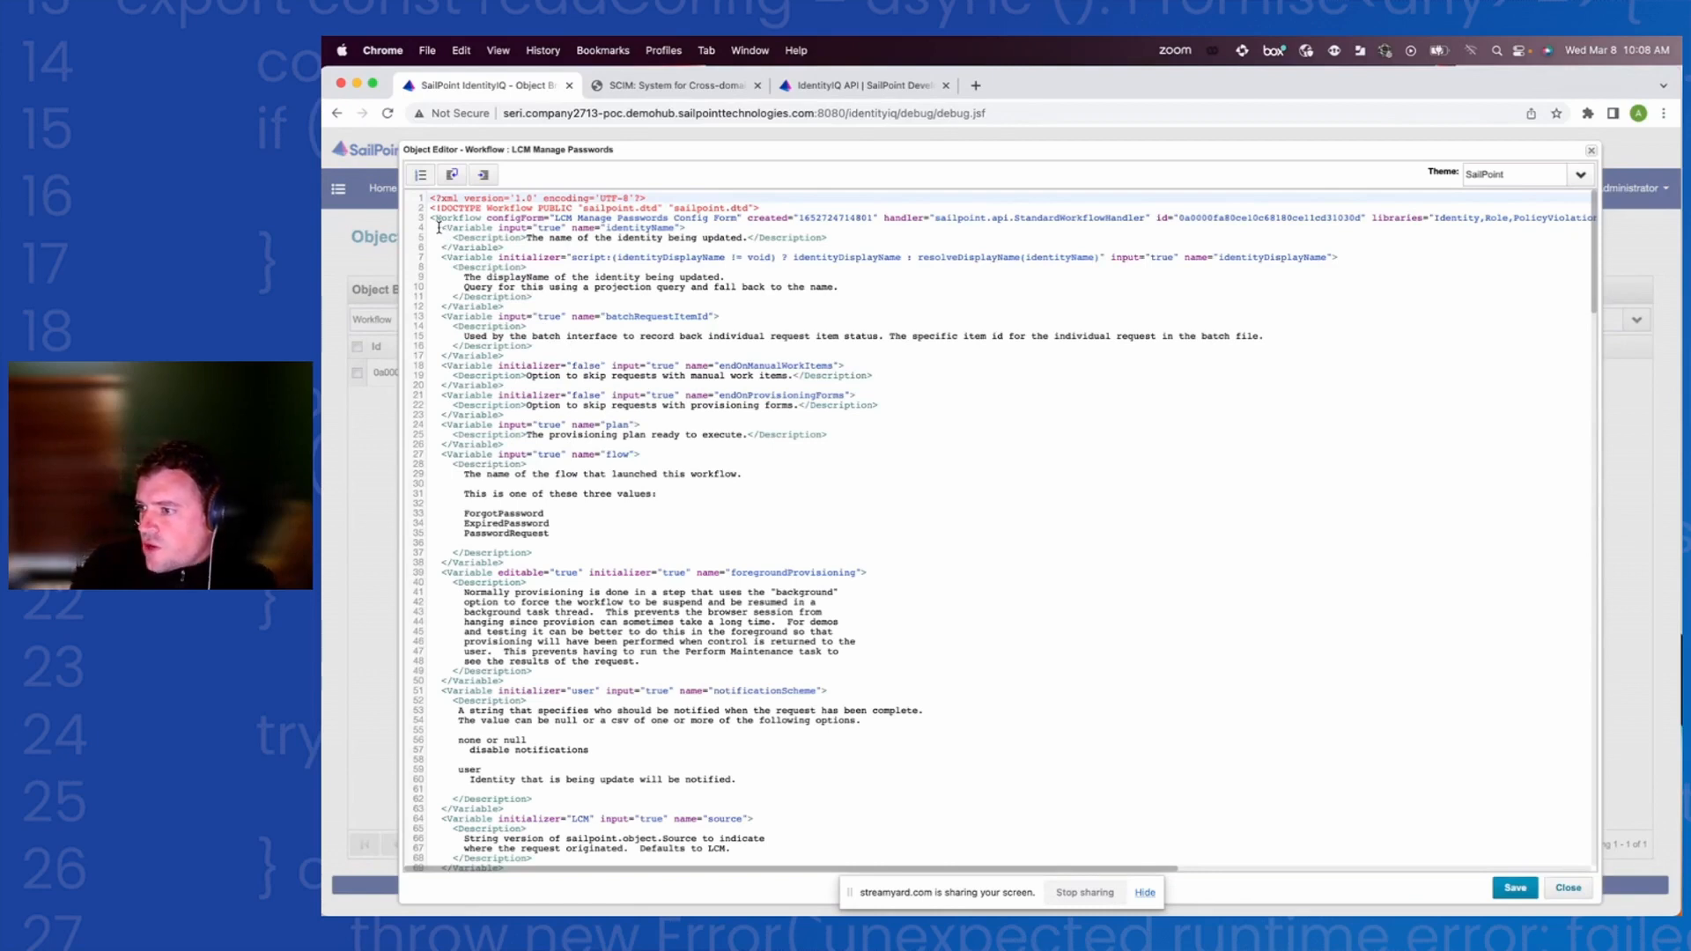
drag(437, 229, 583, 571)
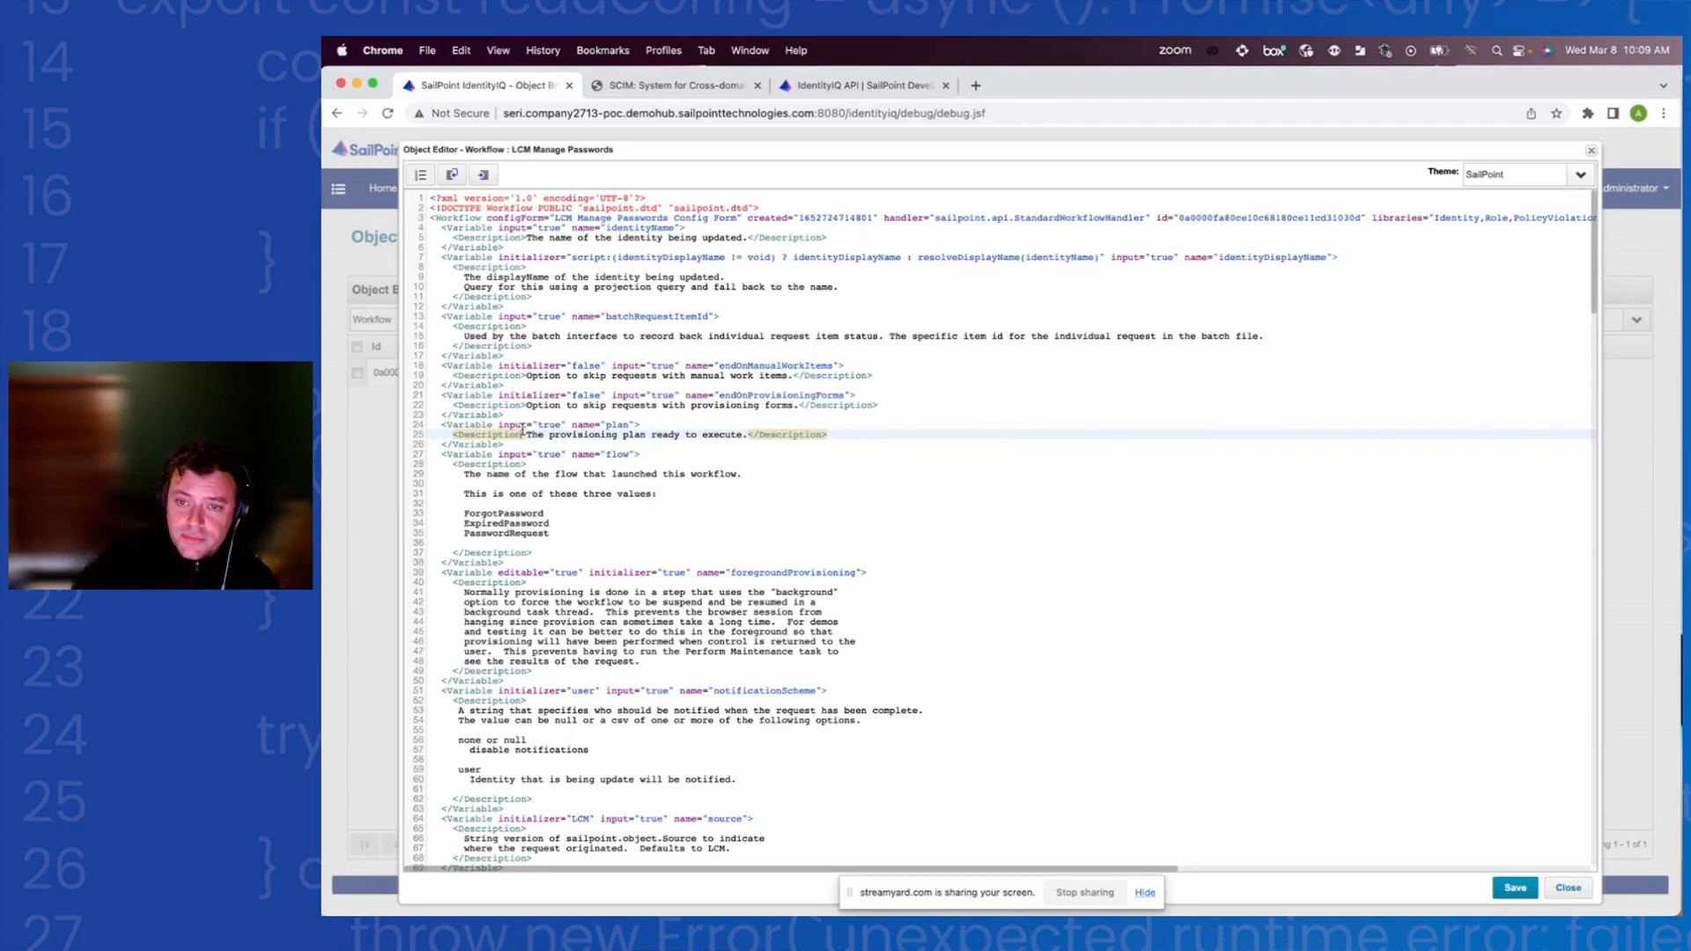
mouse_move(807, 507)
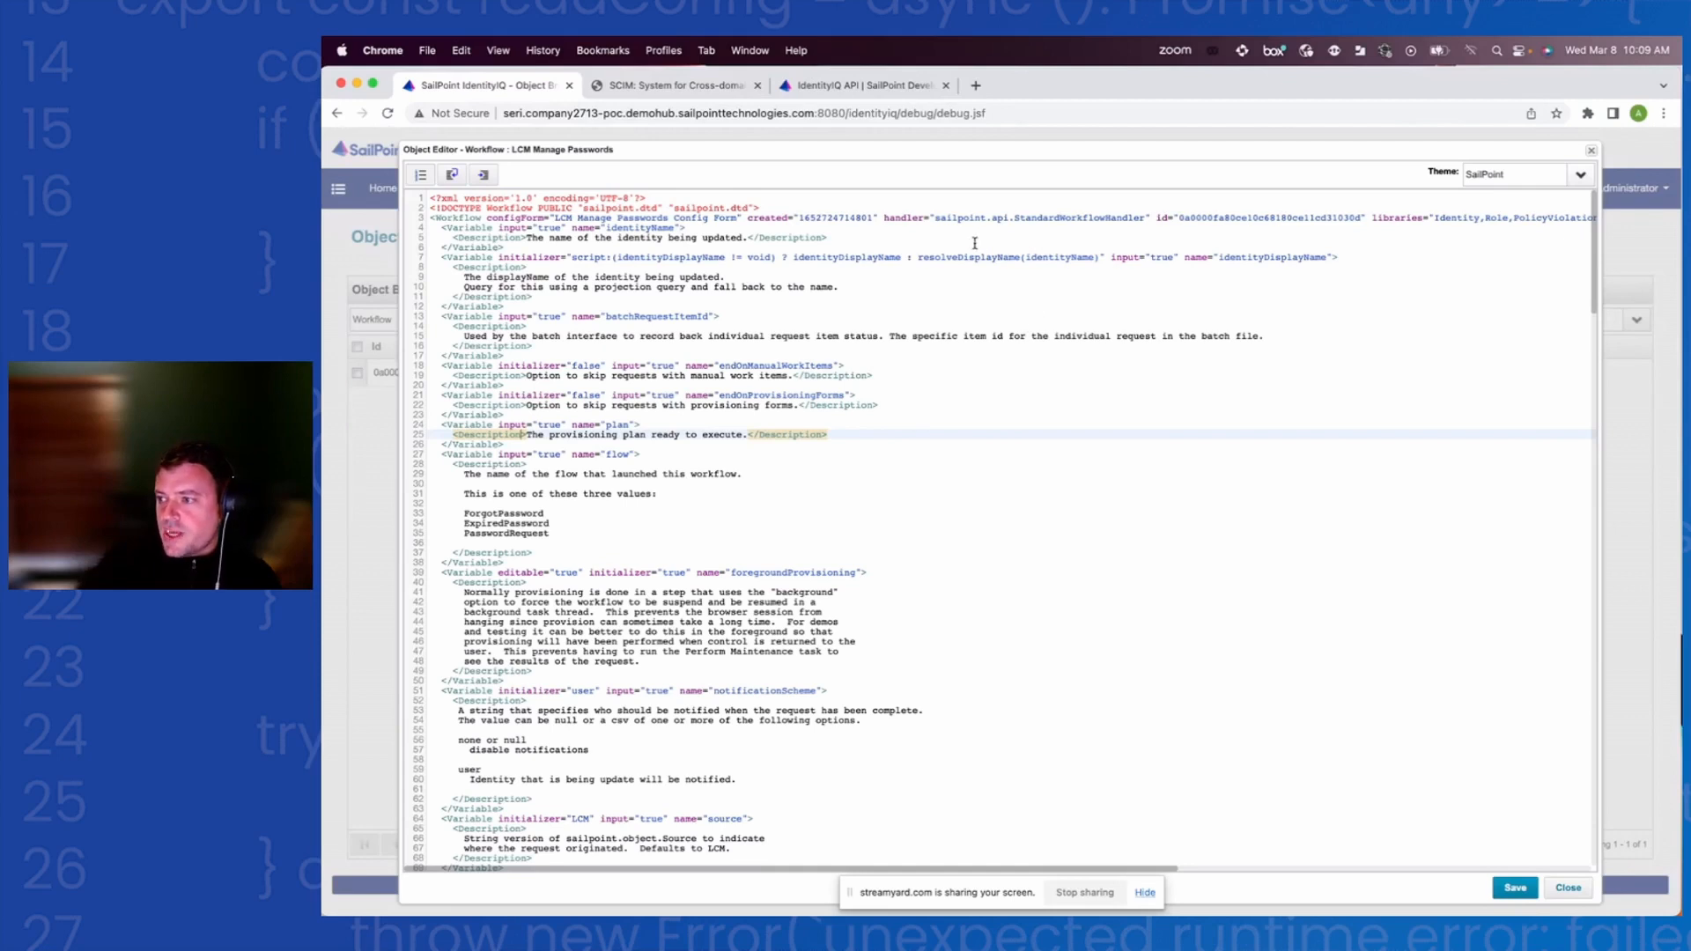
click(1565, 887)
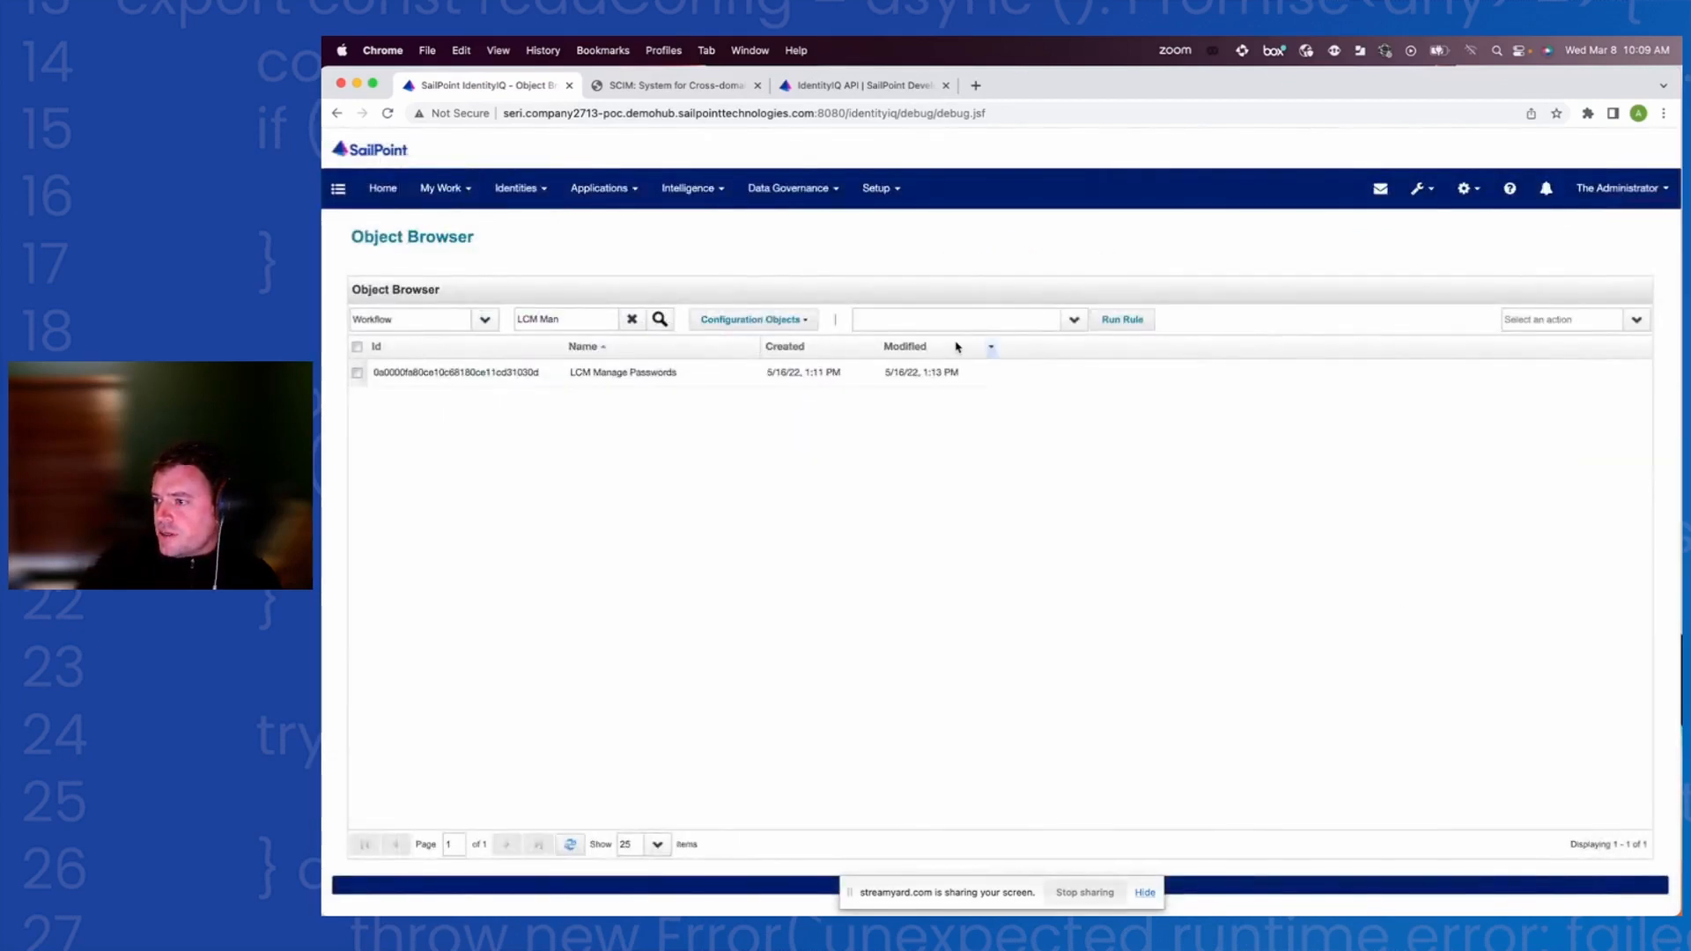
click(1622, 189)
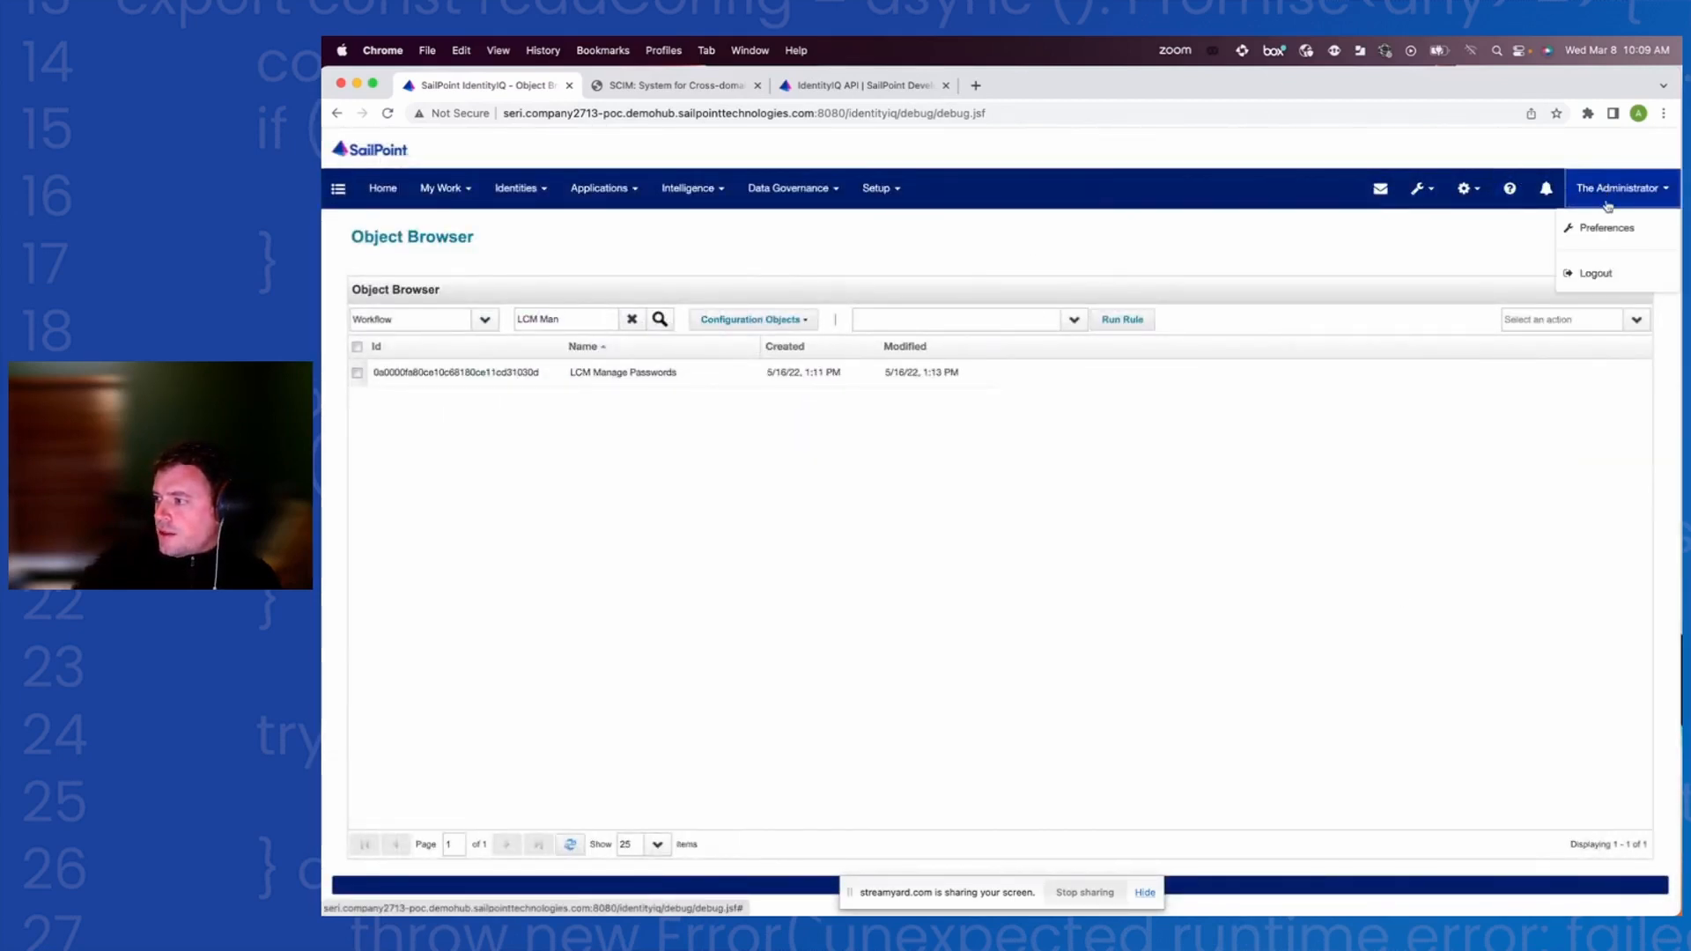
click(1597, 273)
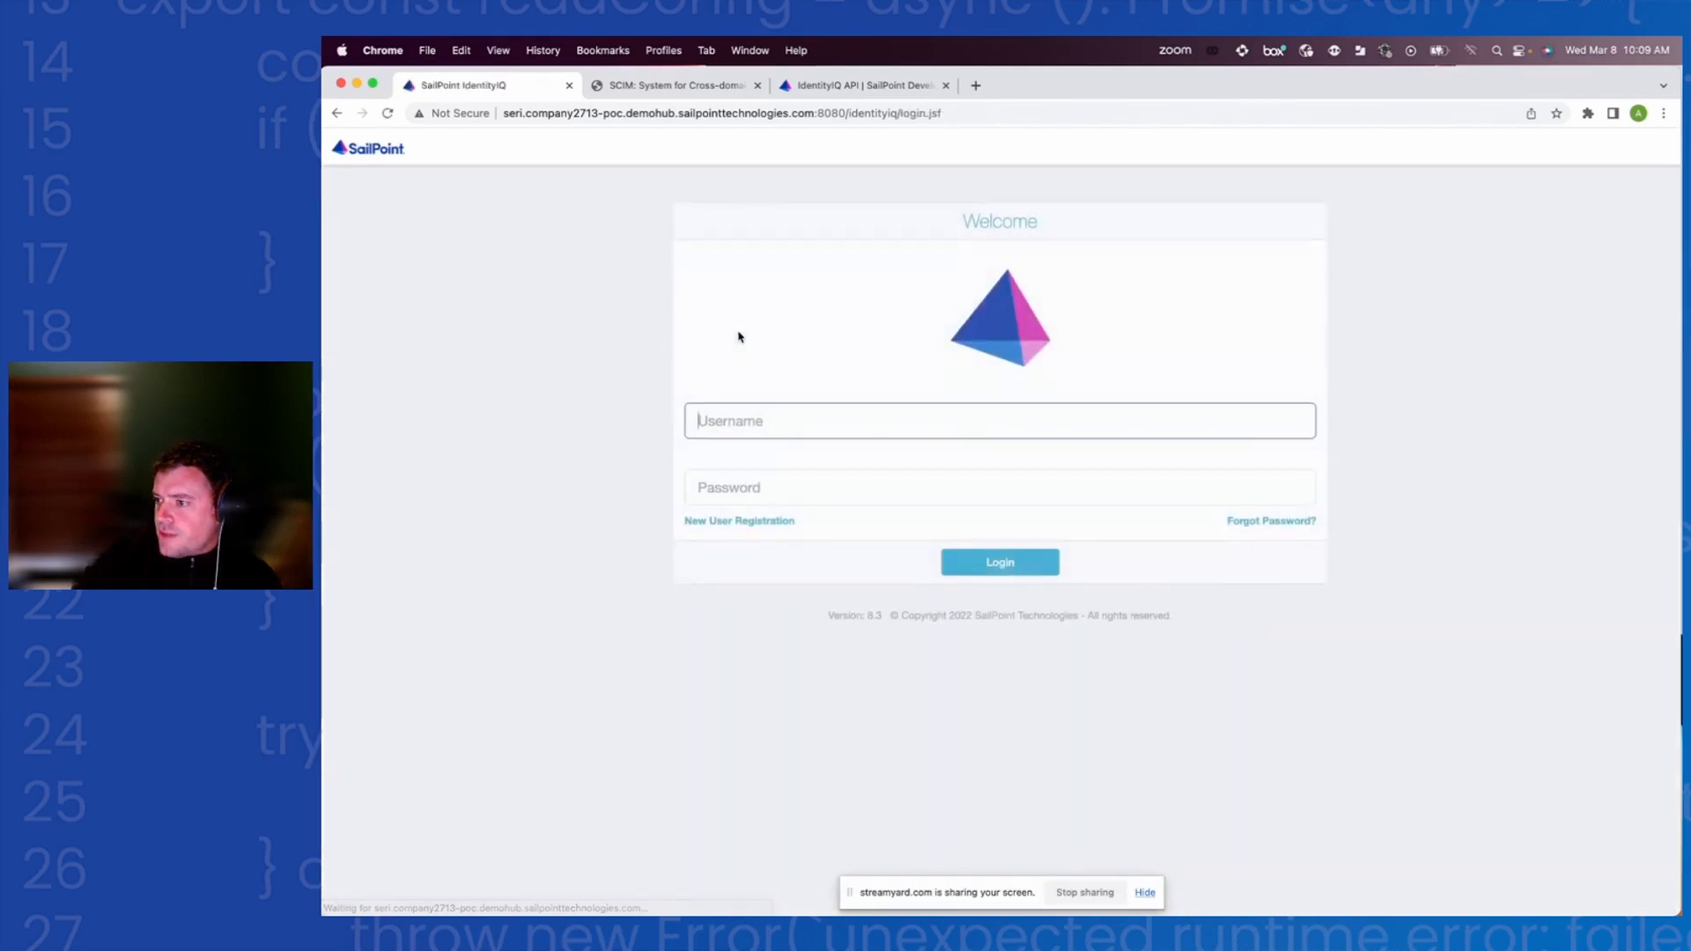
text(a)
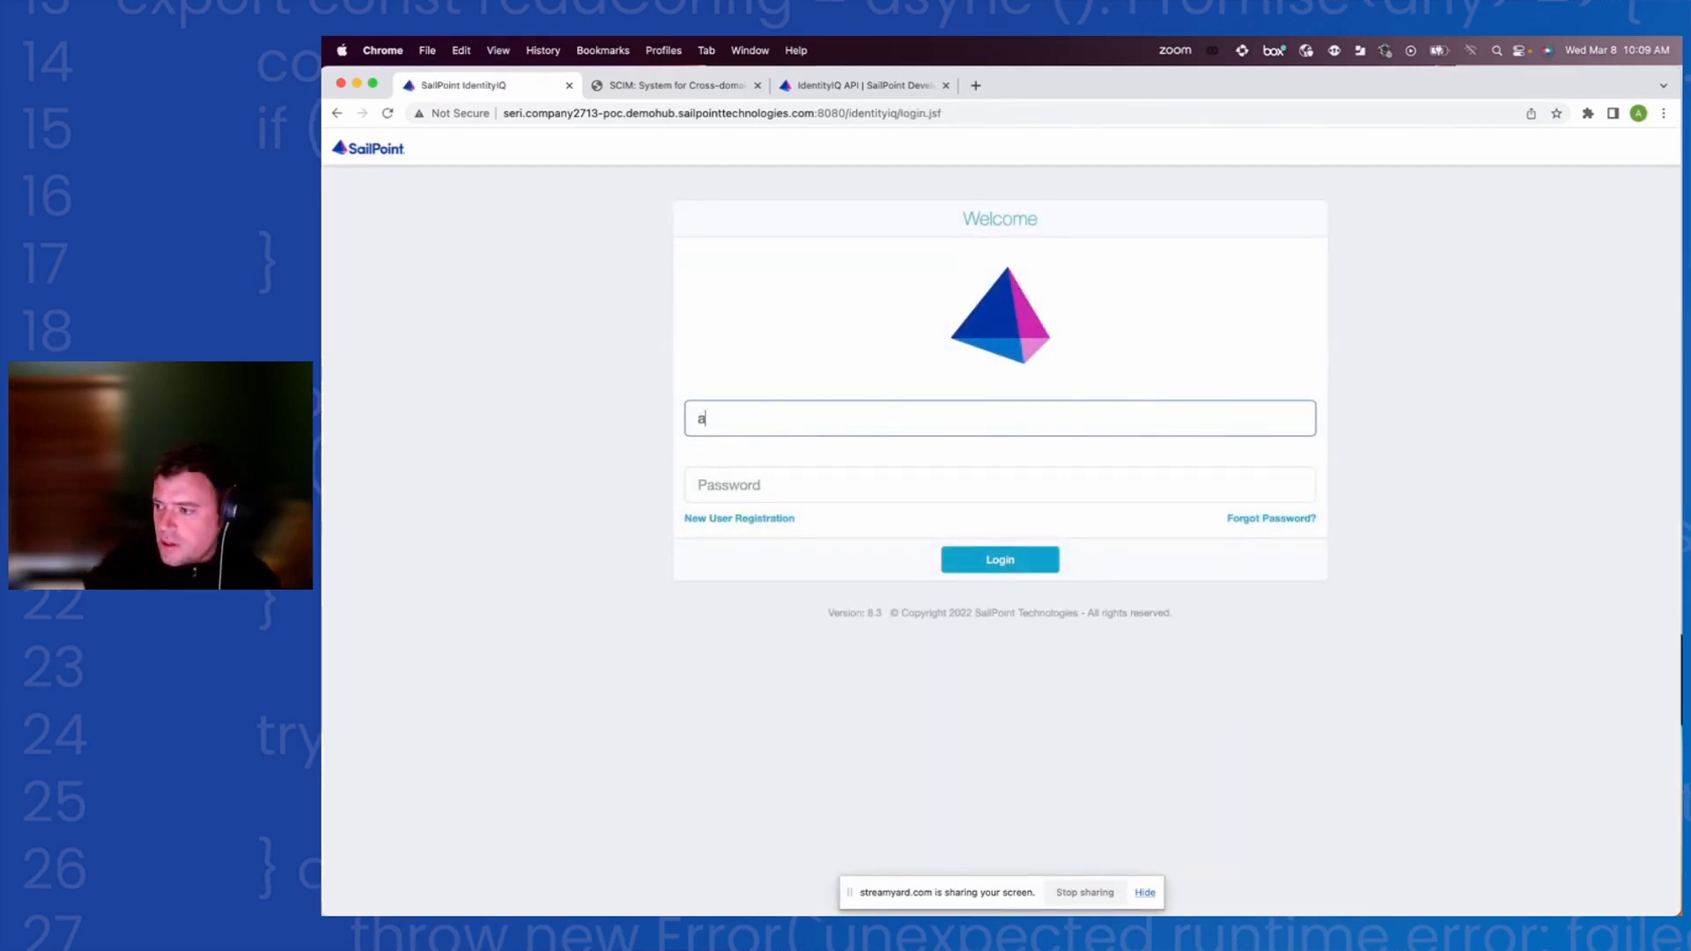
text(dam.kennedy)
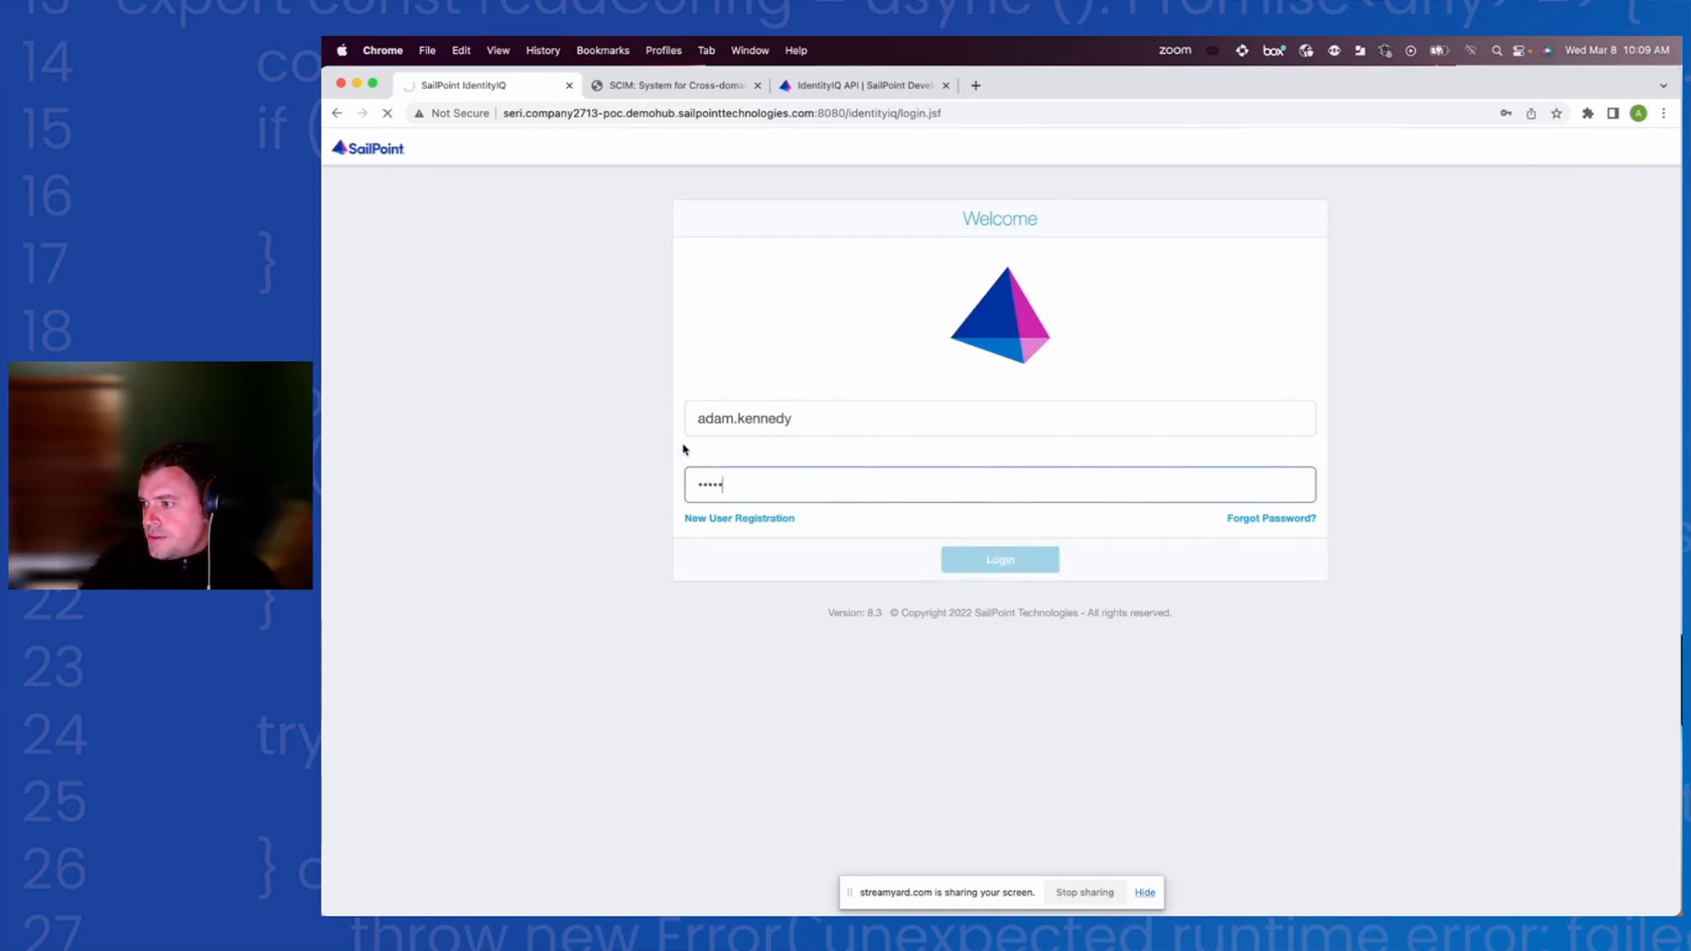
click(996, 558)
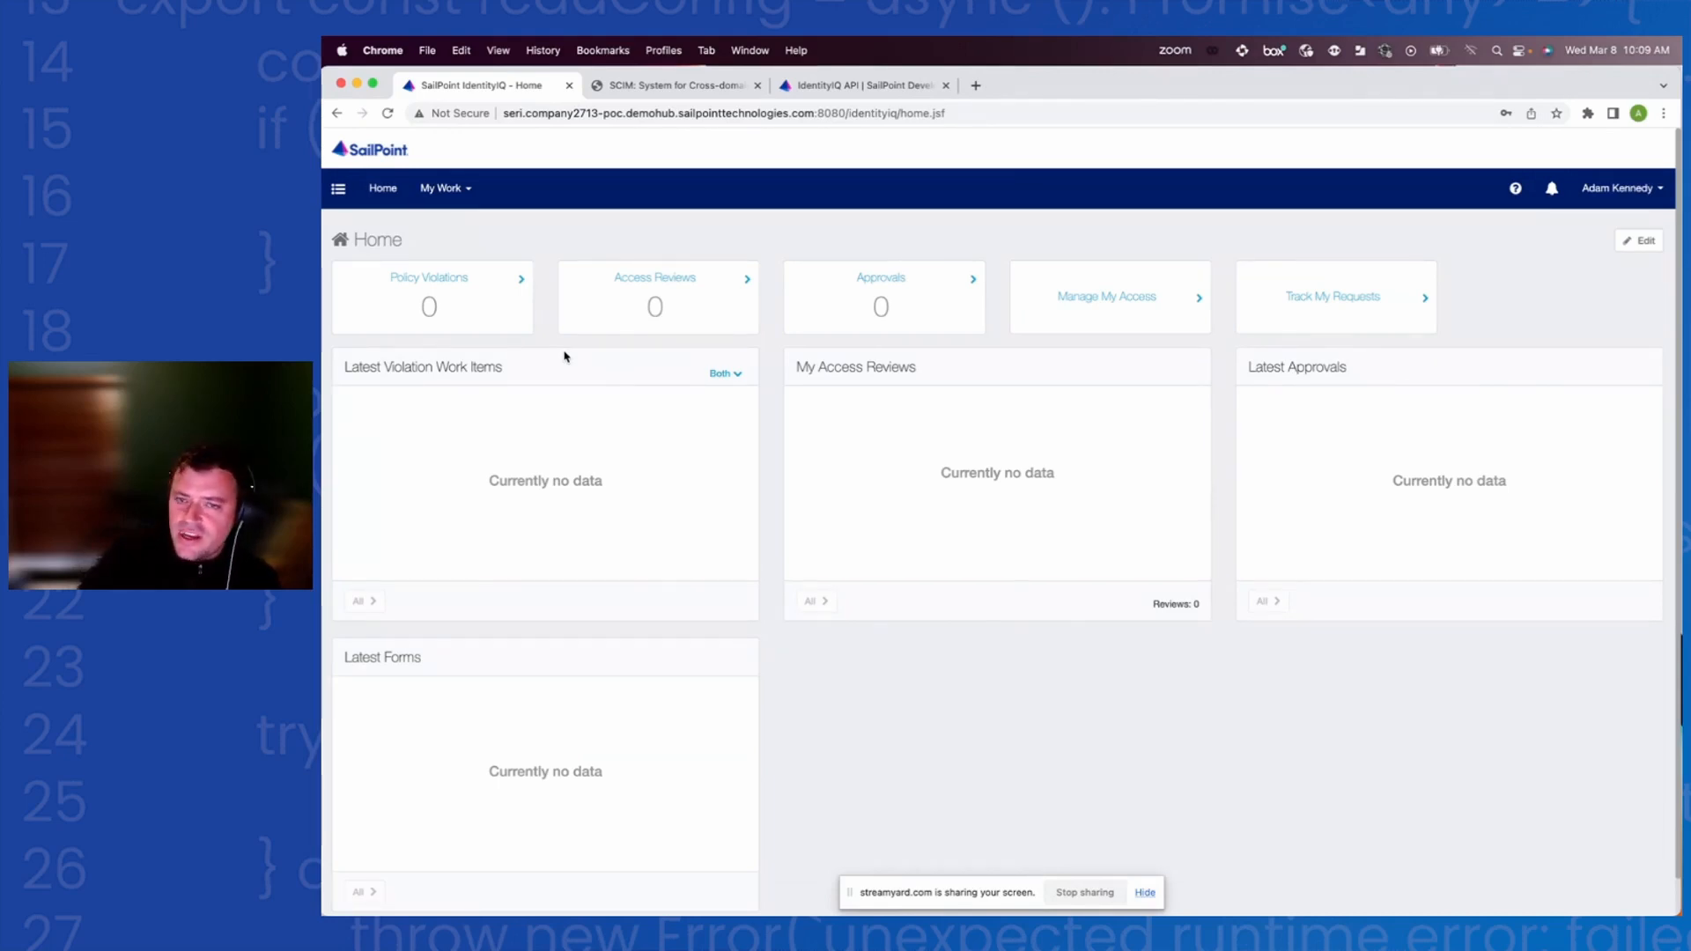
mouse_move(1357, 201)
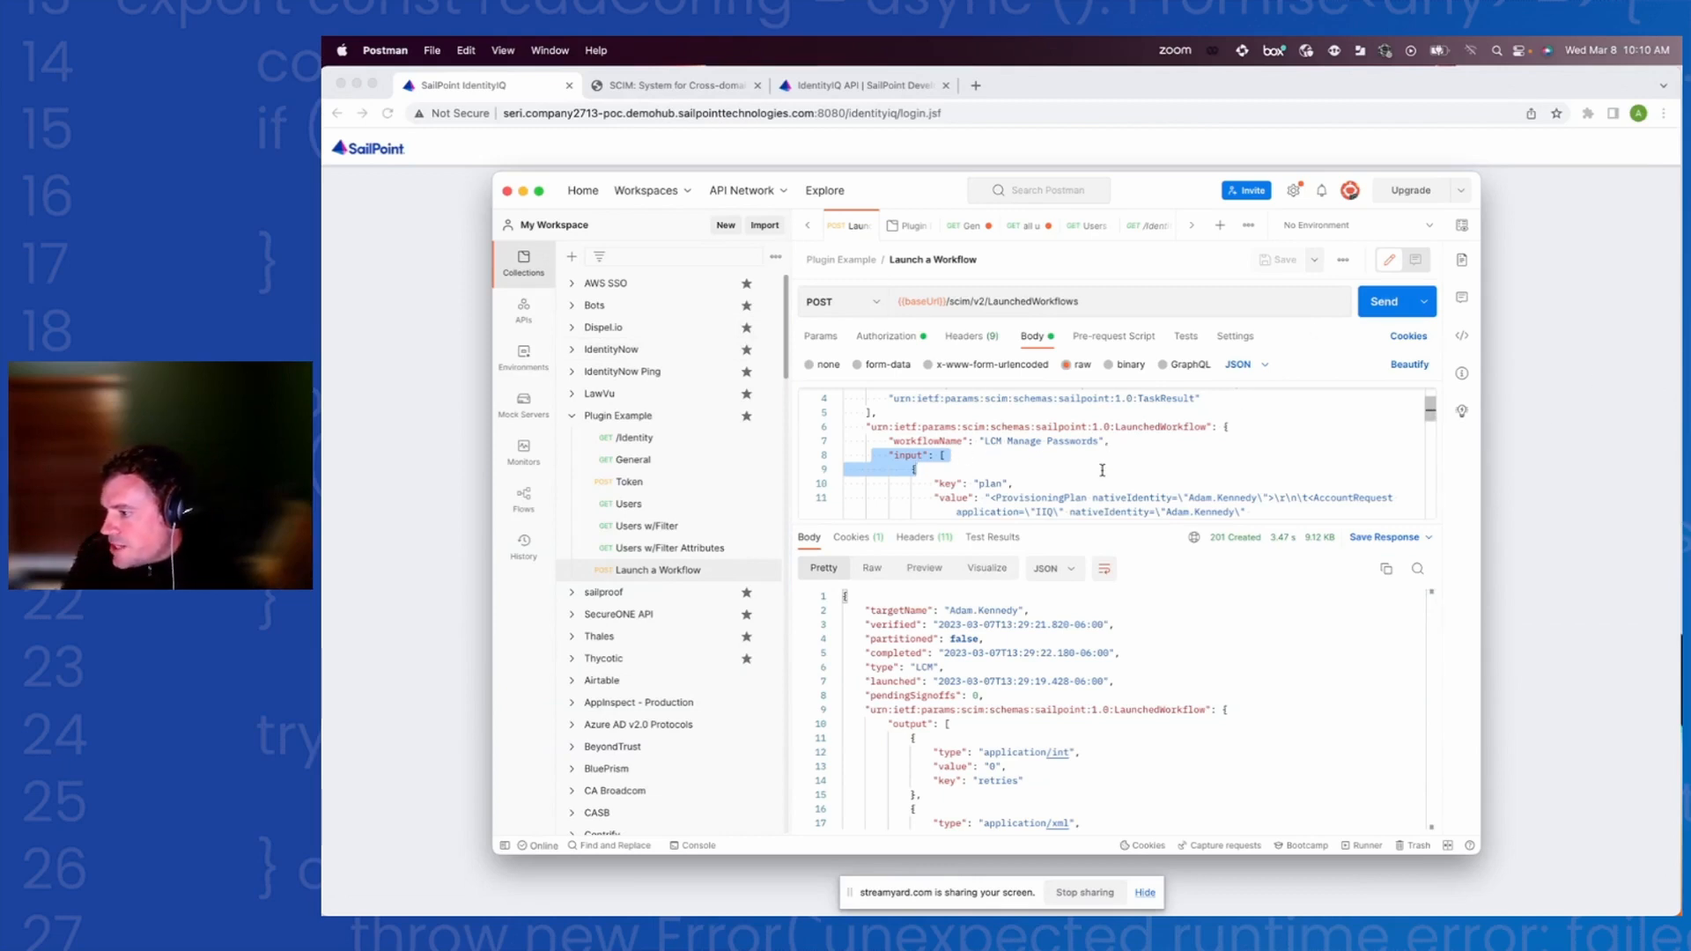
scroll(down, 3)
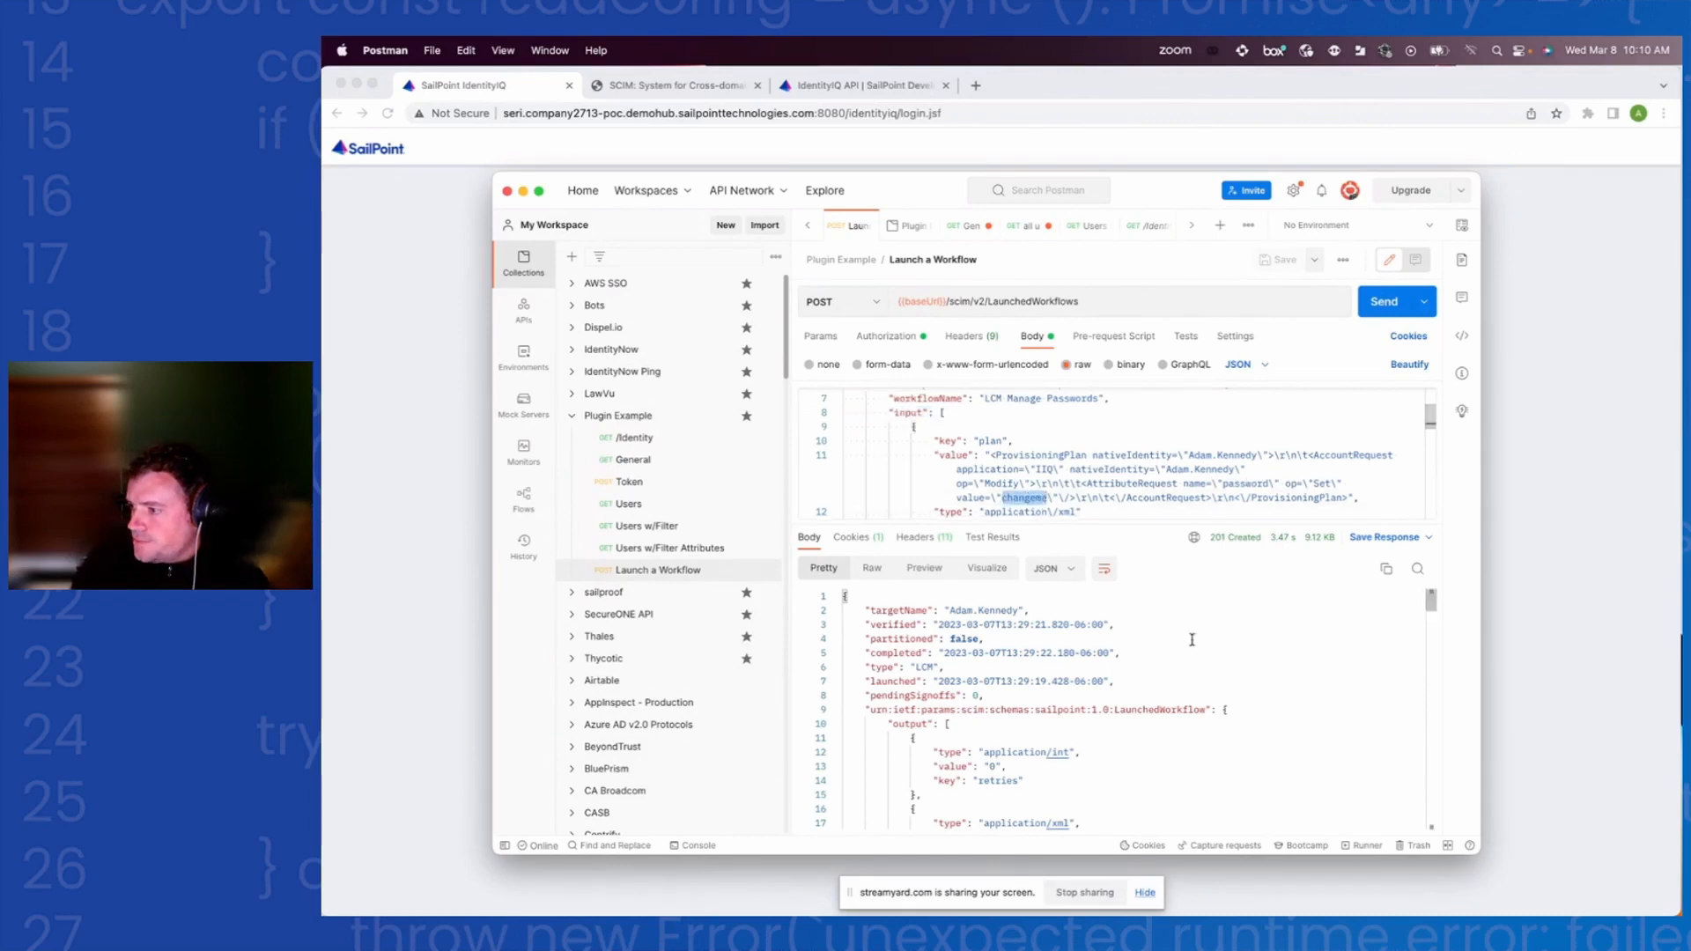
scroll(down, 3)
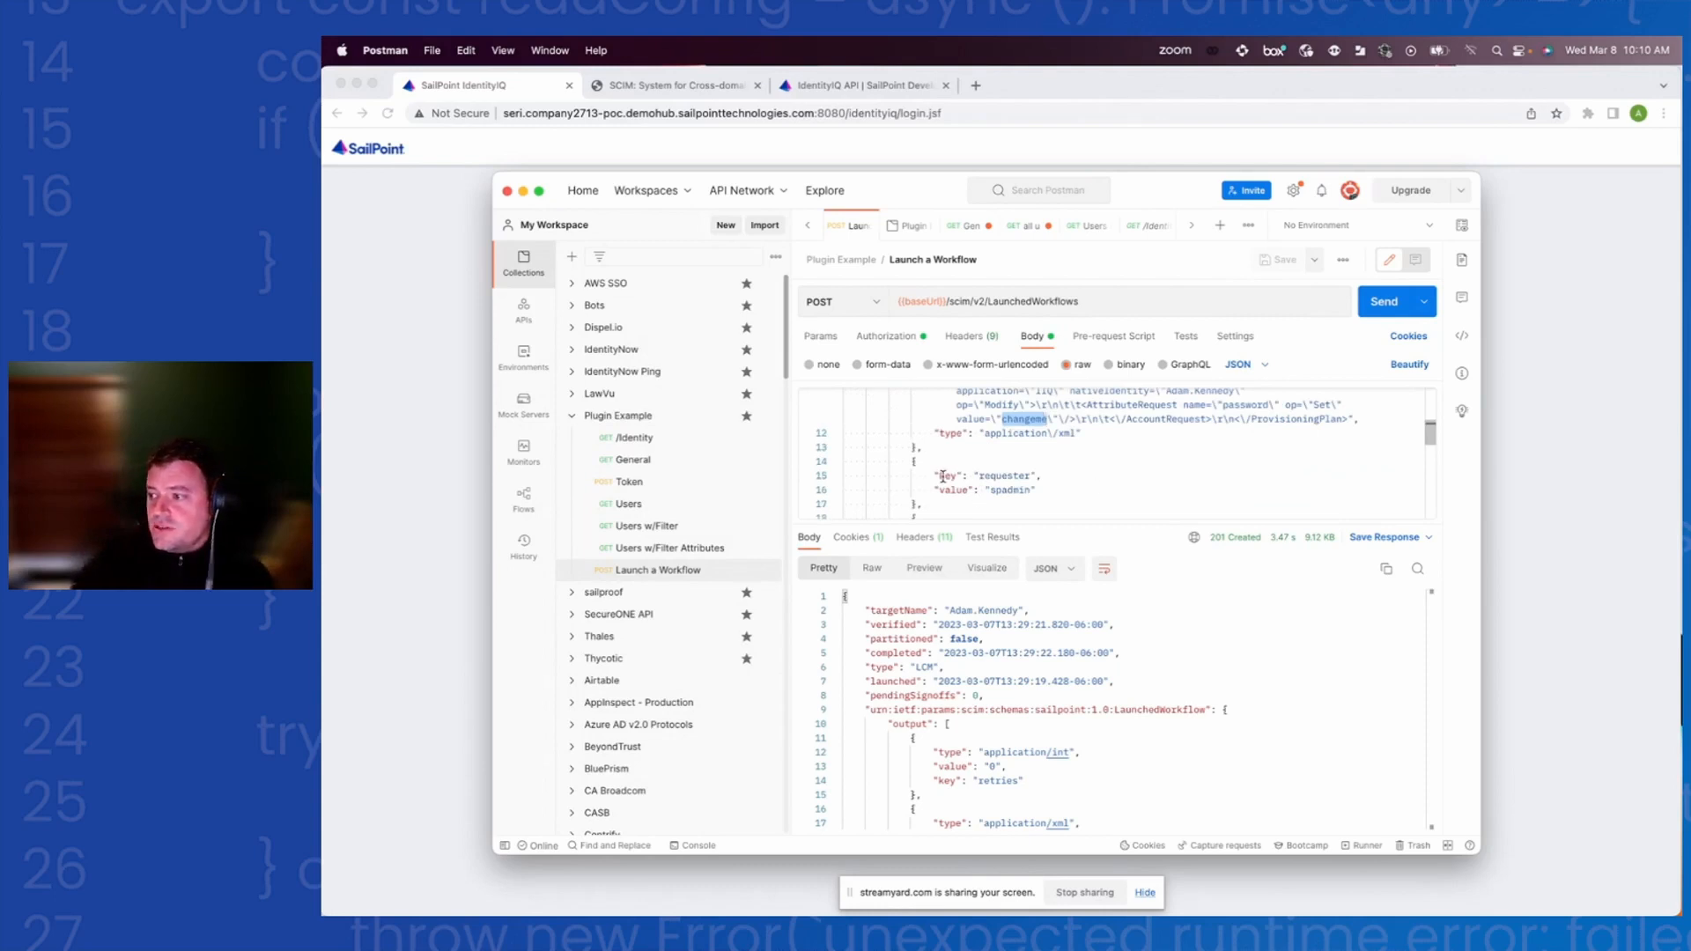
scroll(down, 3)
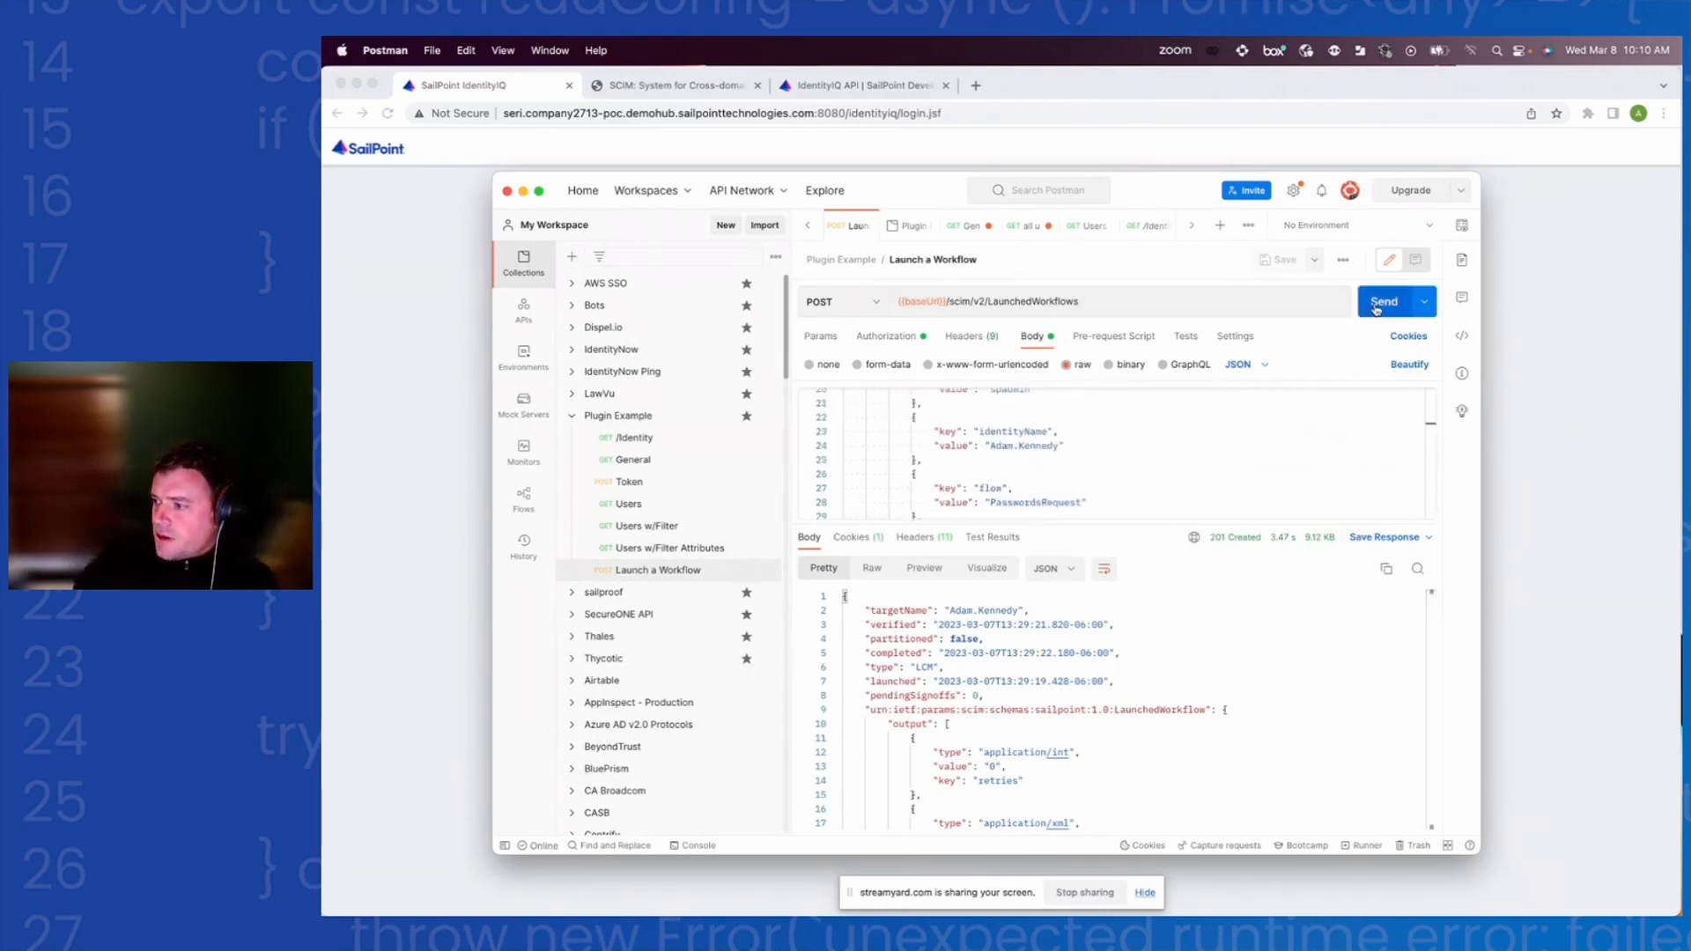
click(1384, 302)
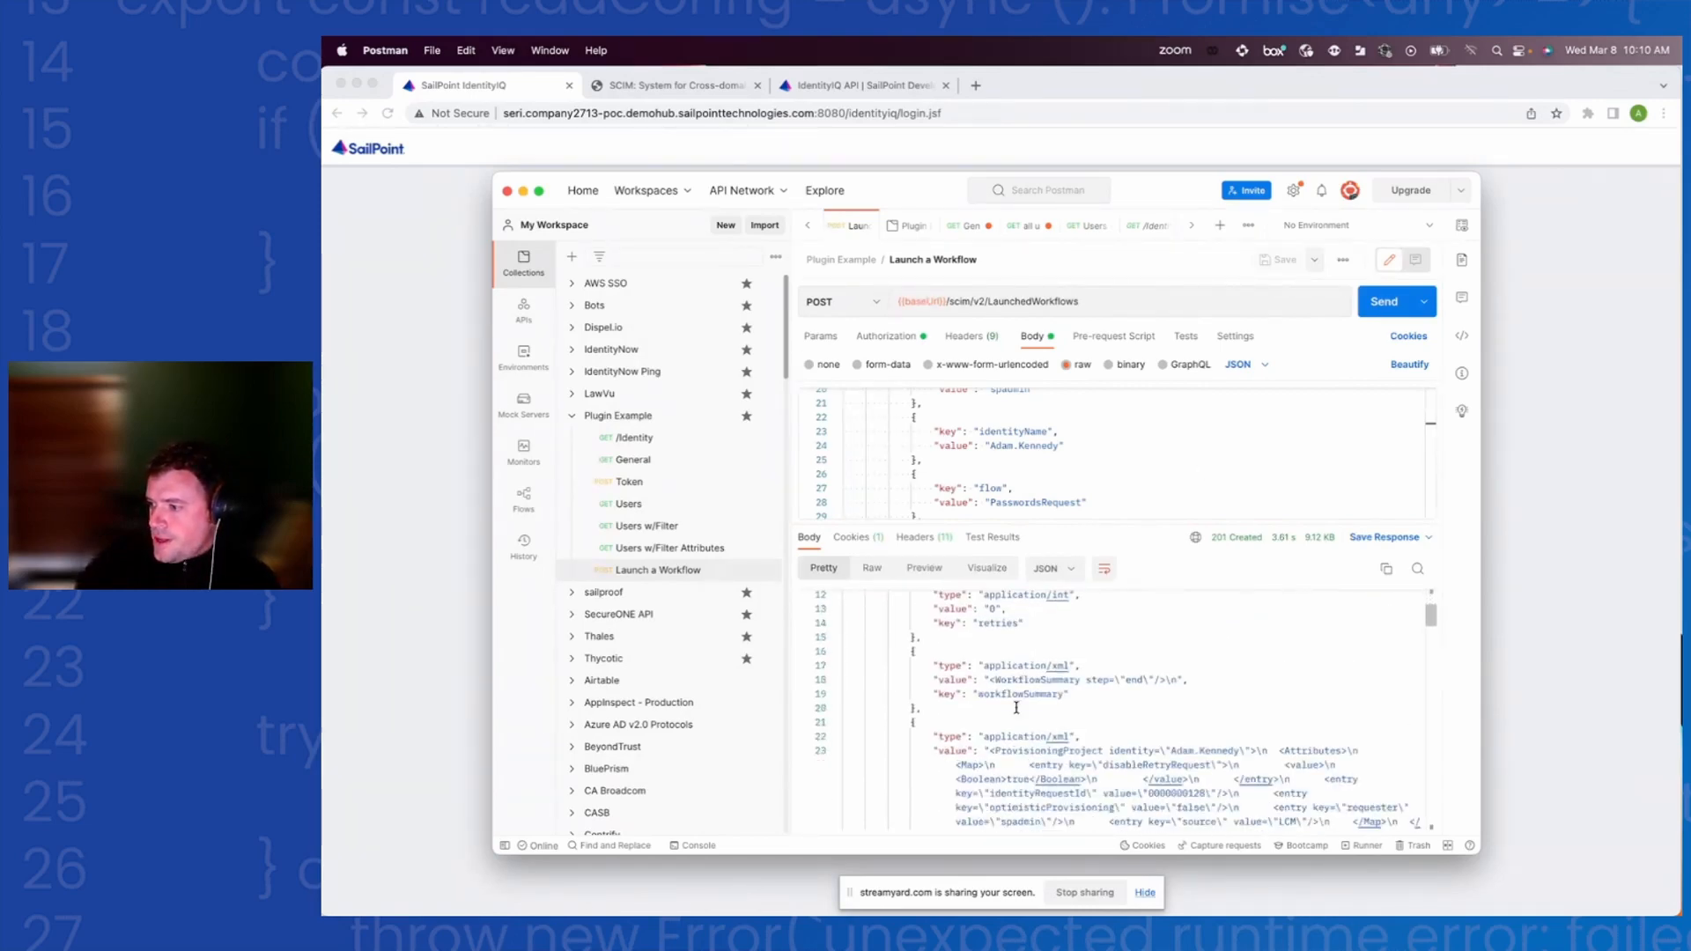
scroll(down, 3)
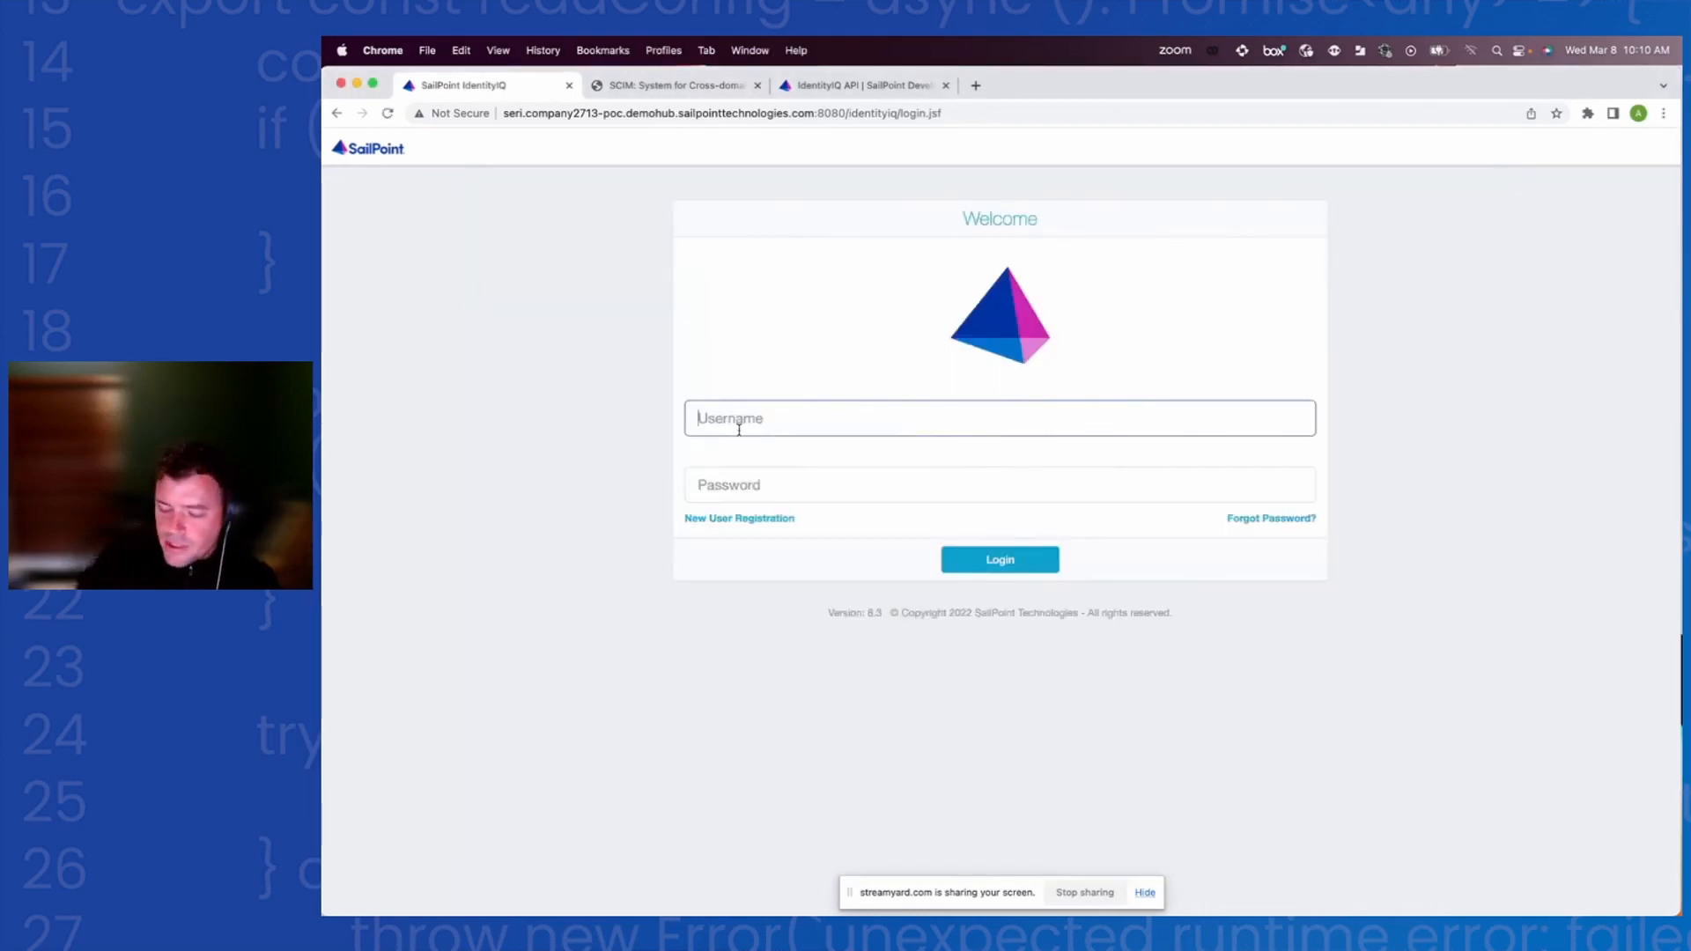
text(adam.kenne)
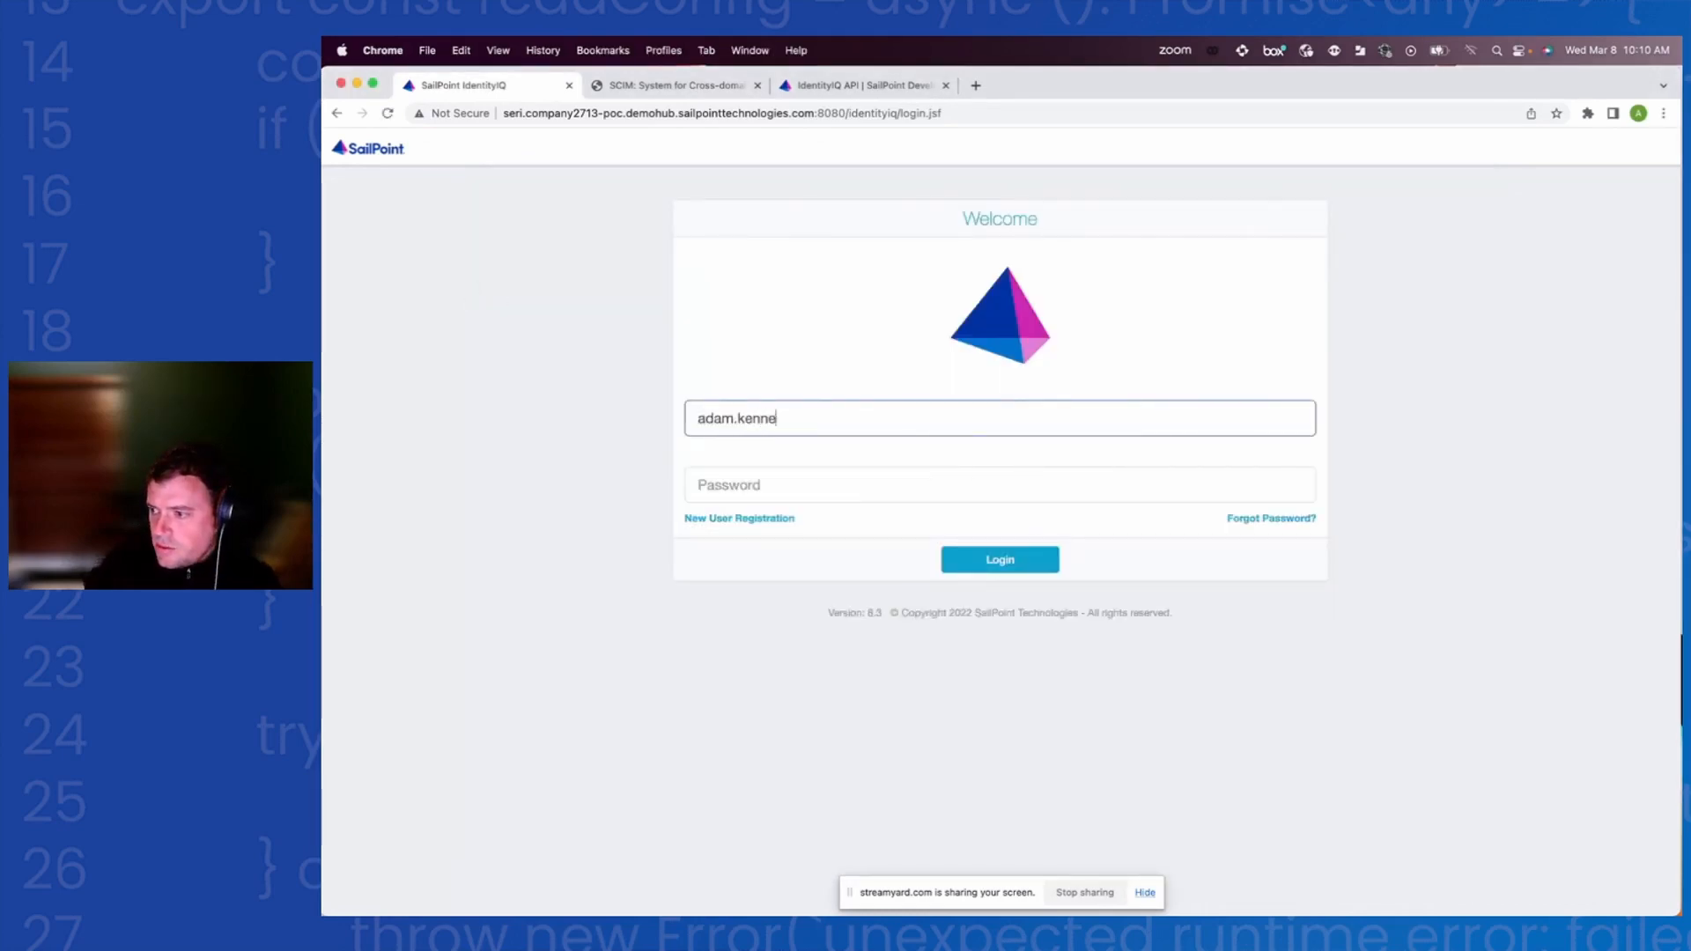
click(996, 558)
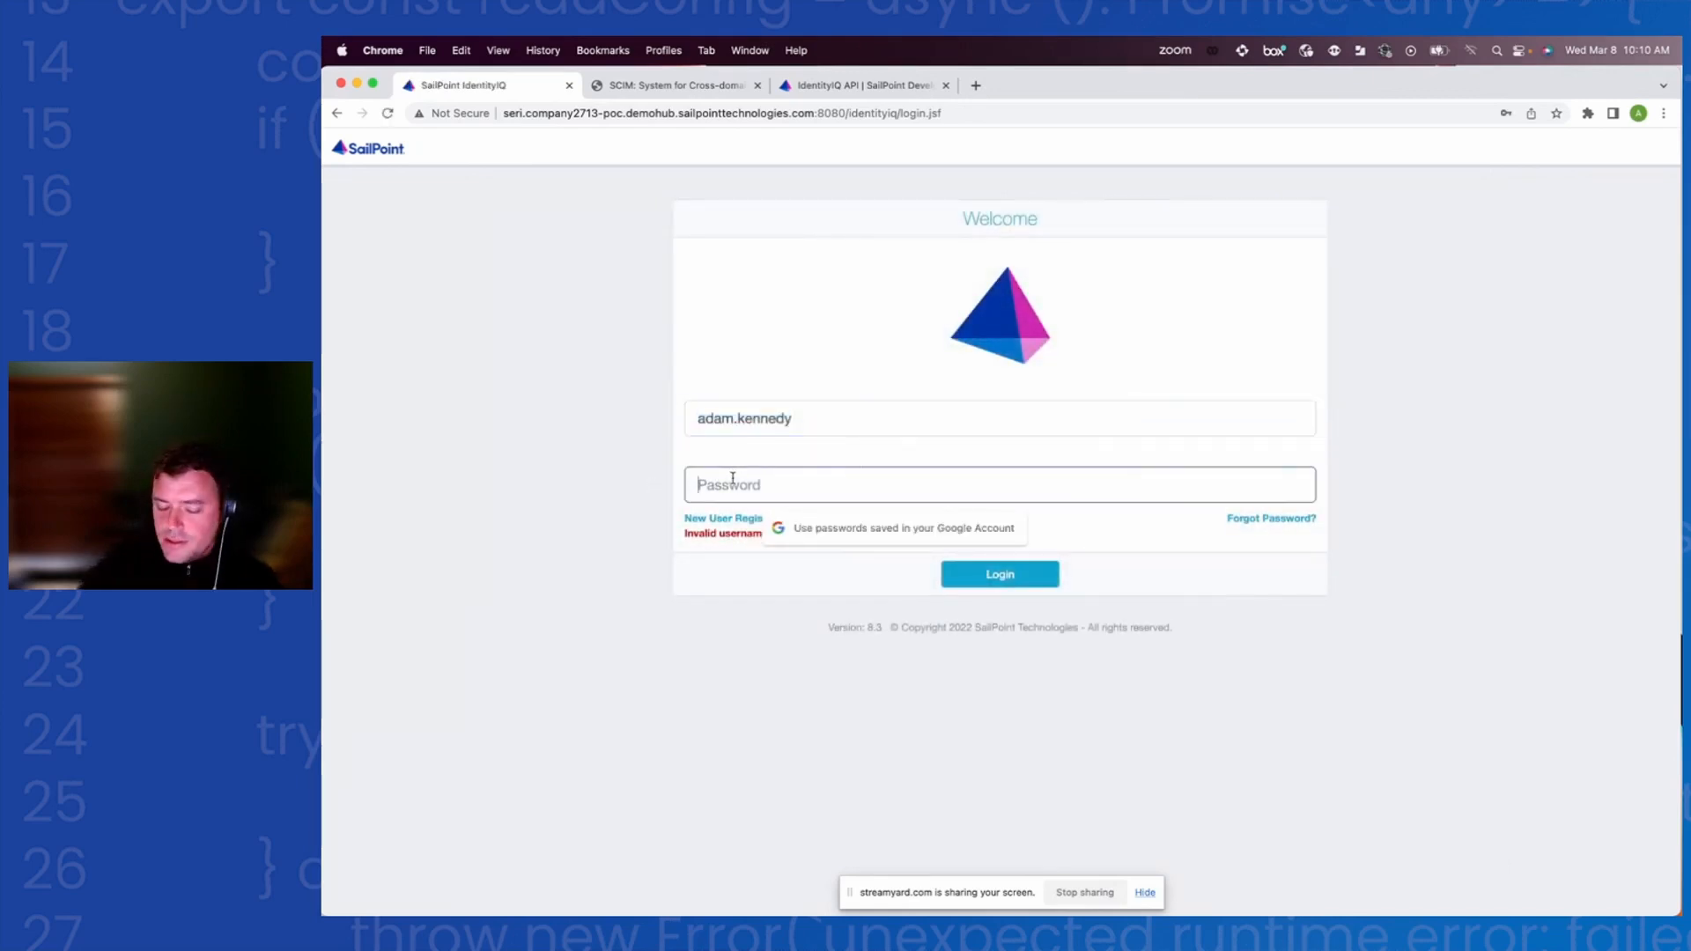
text(password)
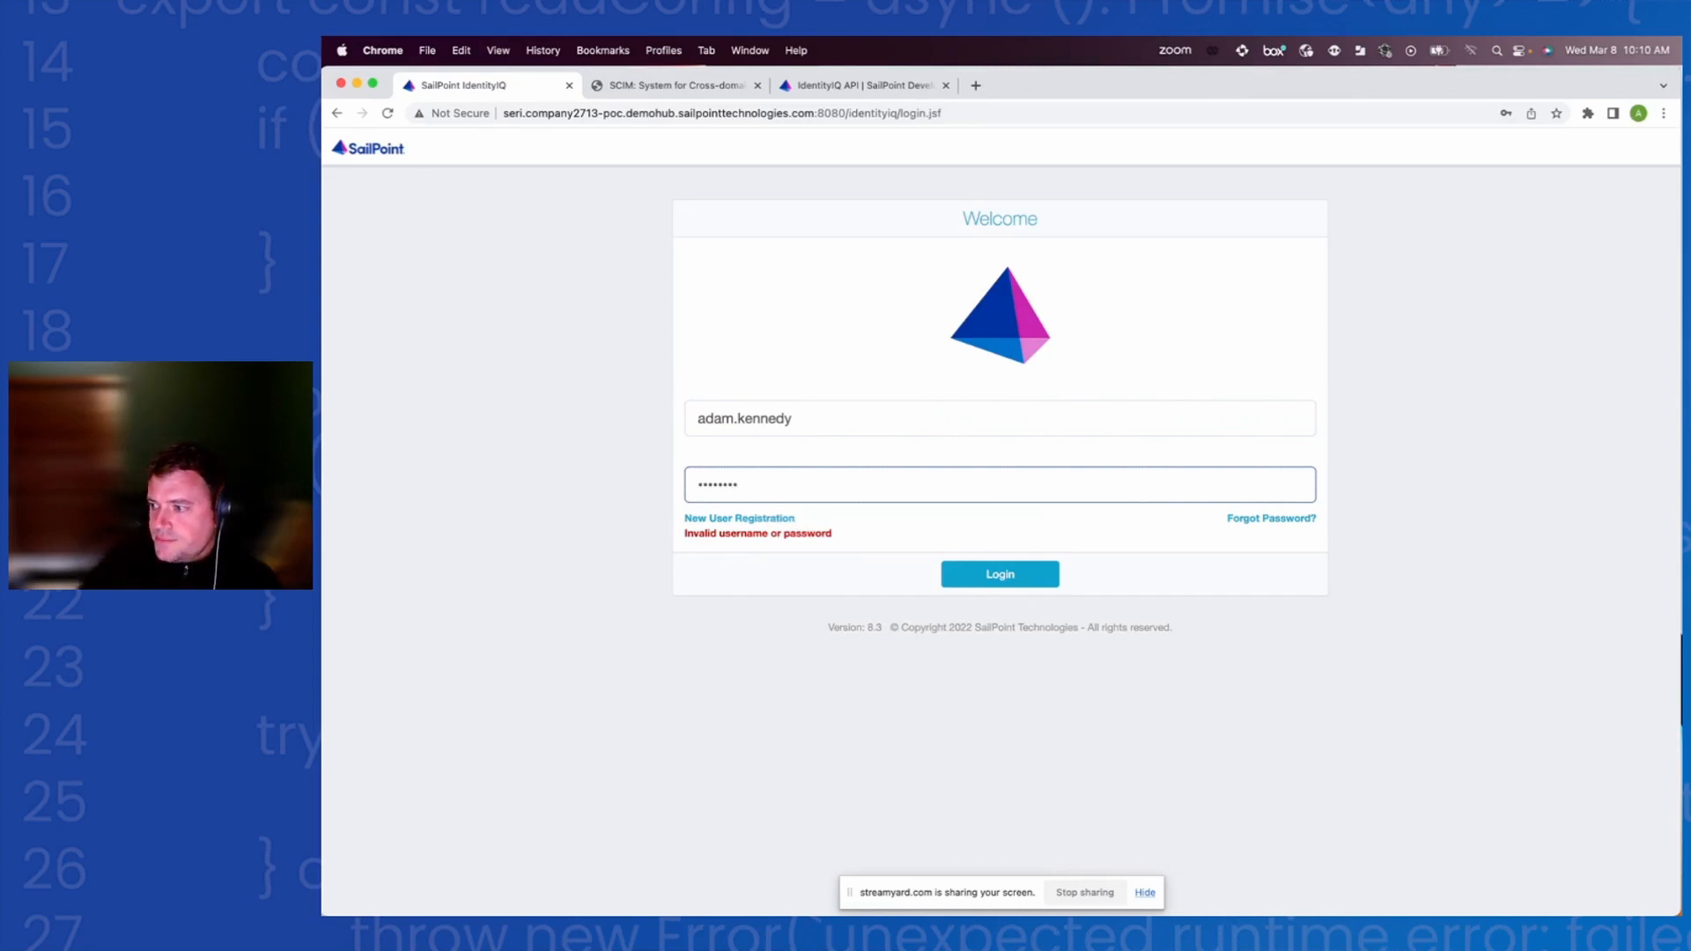
click(997, 572)
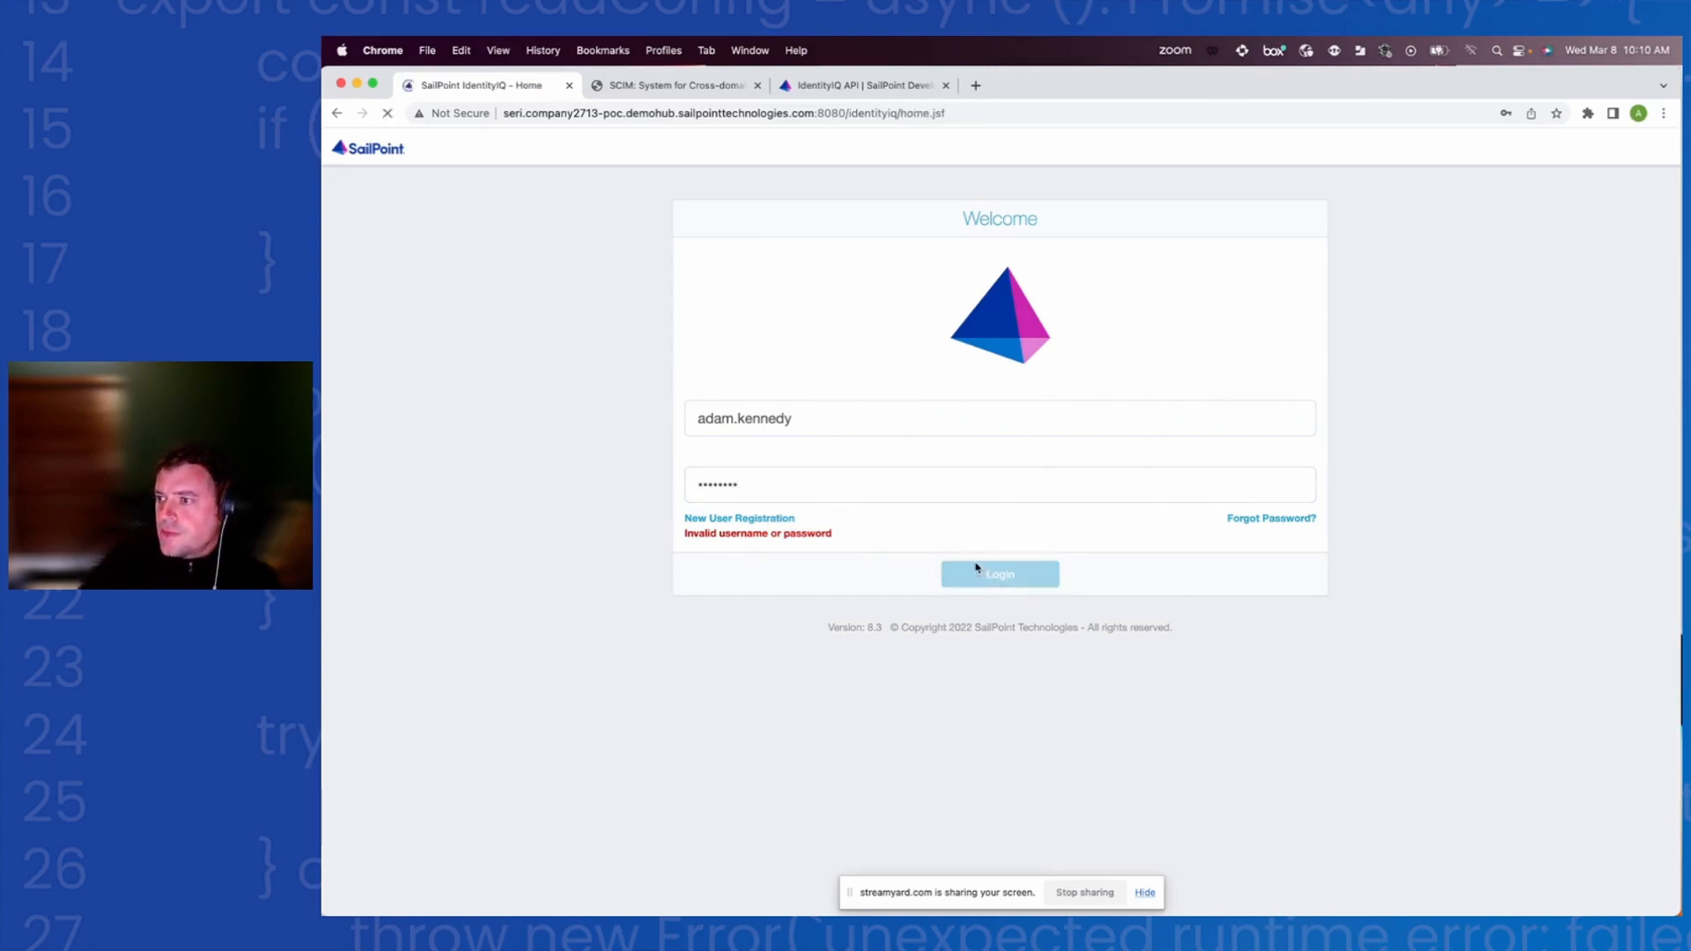
click(997, 572)
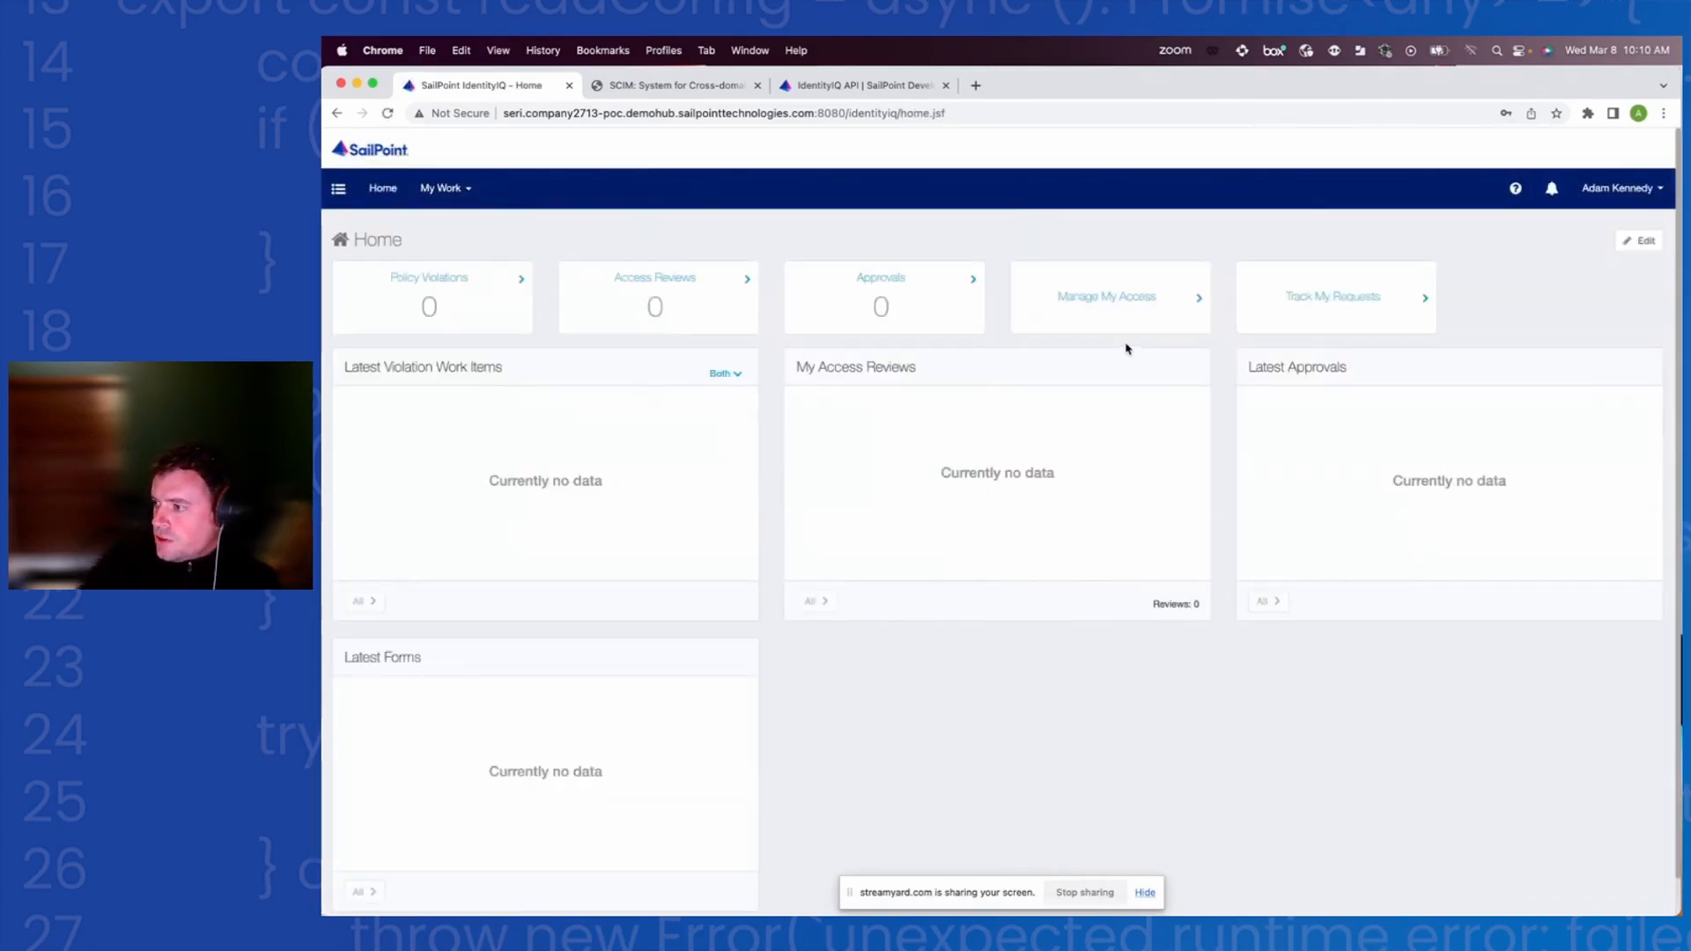
mouse_move(666, 234)
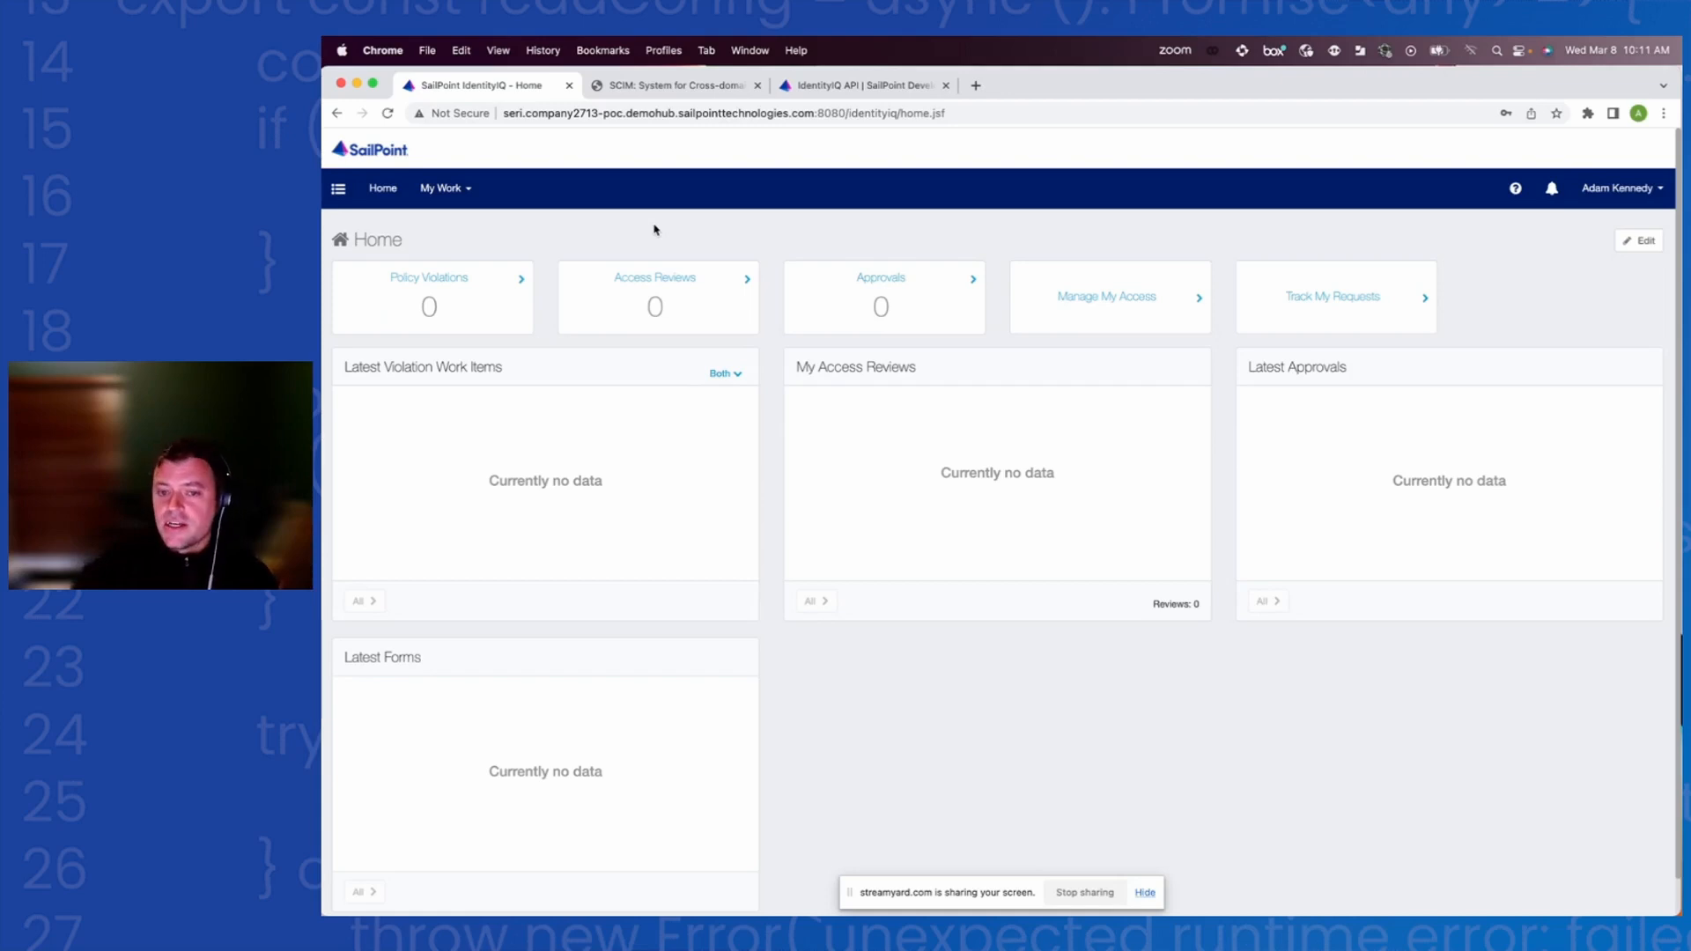
mouse_move(1055, 238)
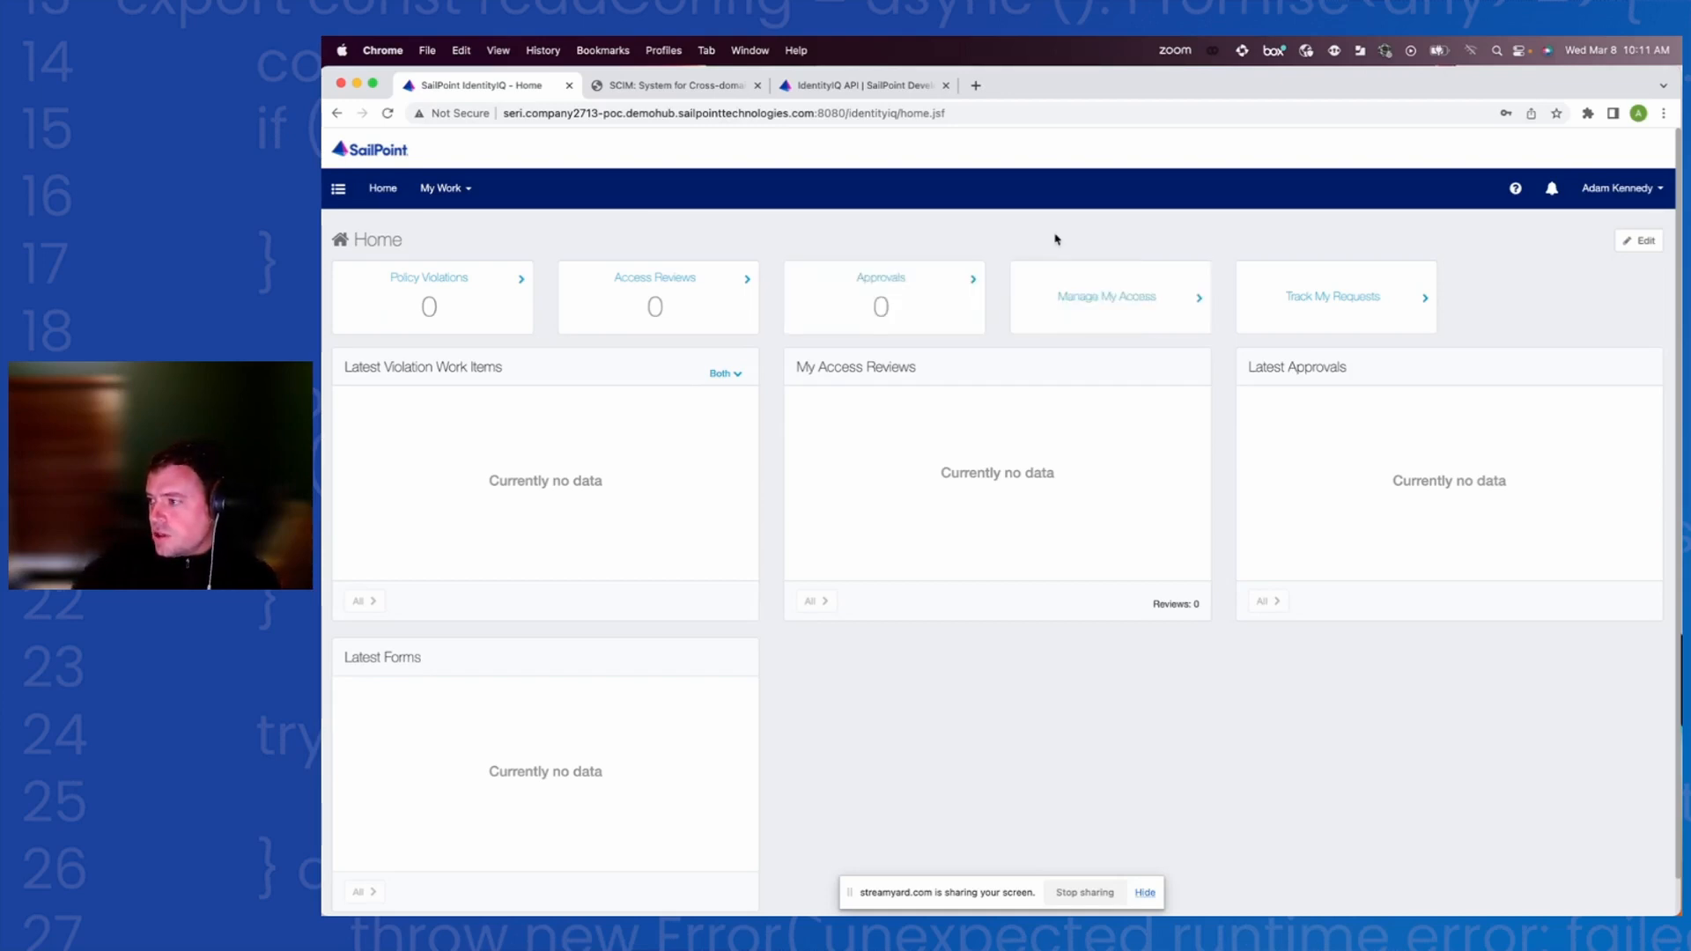